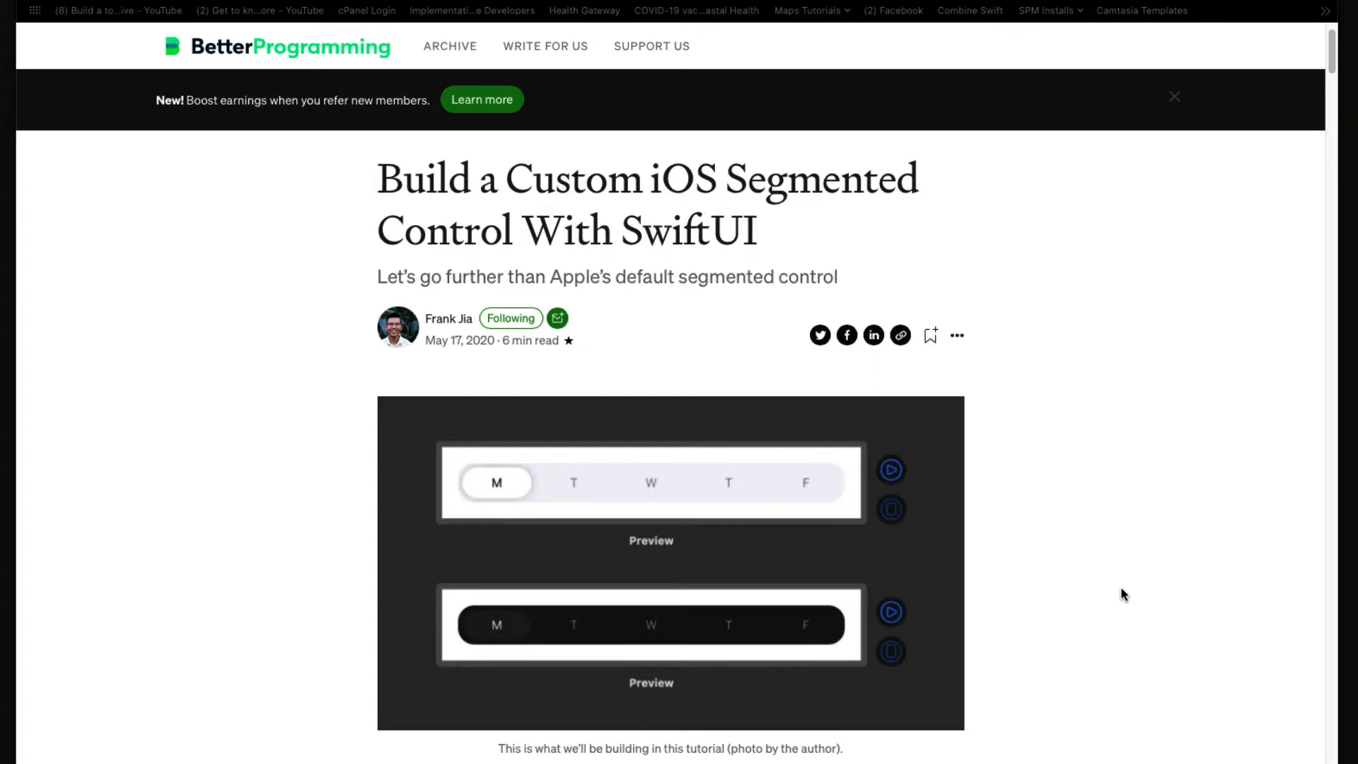
- Scroll the Better Programming article to the 1. Overview section and its HStack code sample
{"action": "scroll", "scroll_direction": "down", "scroll_amount": 3}
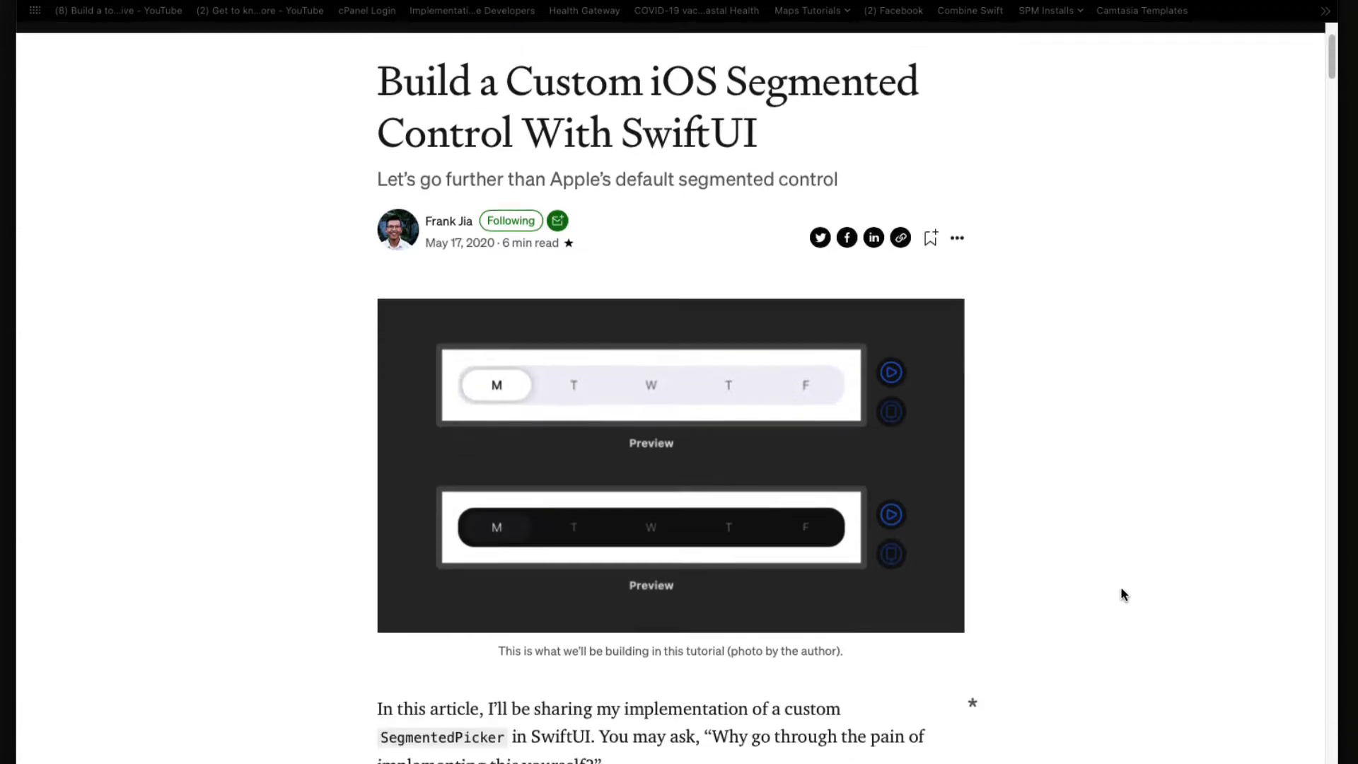
{"action": "scroll", "scroll_direction": "down", "scroll_amount": 3}
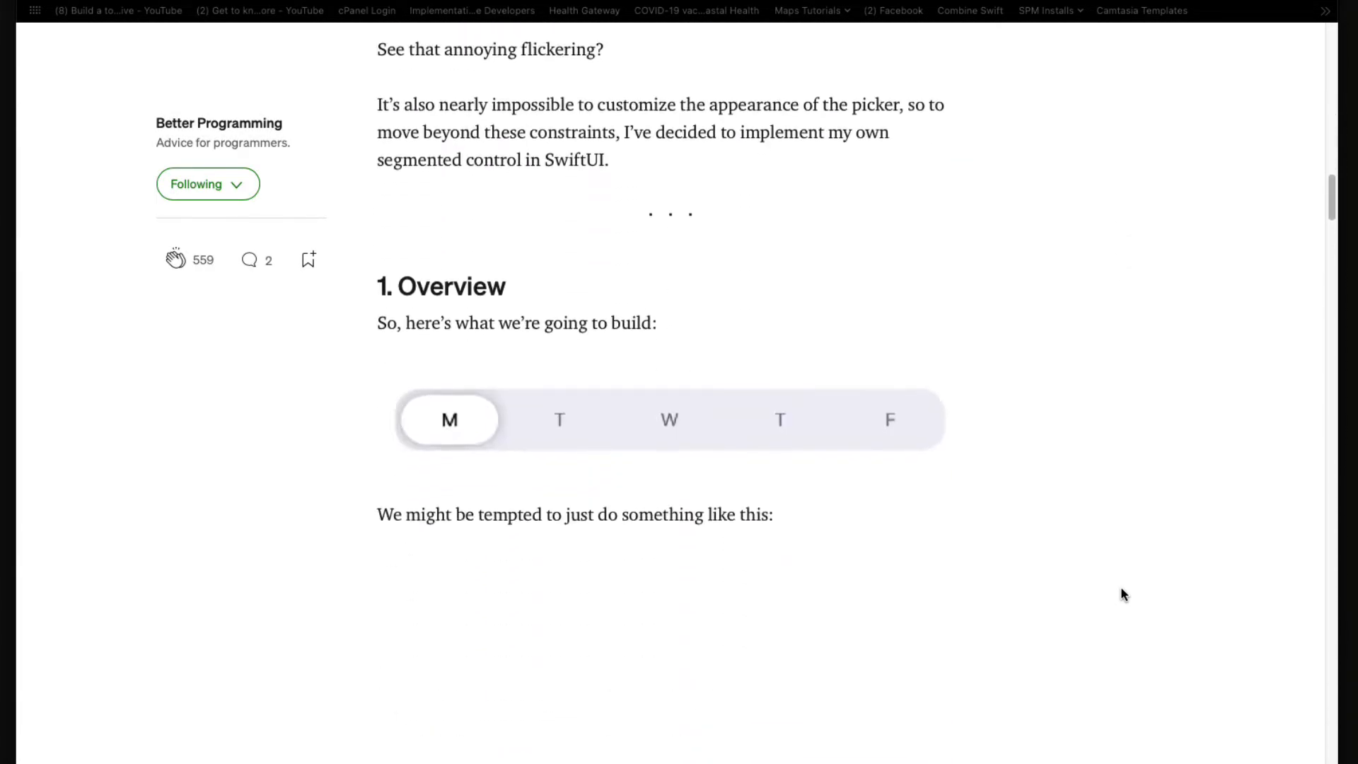
{"action": "scroll", "scroll_direction": "down", "scroll_amount": 3}
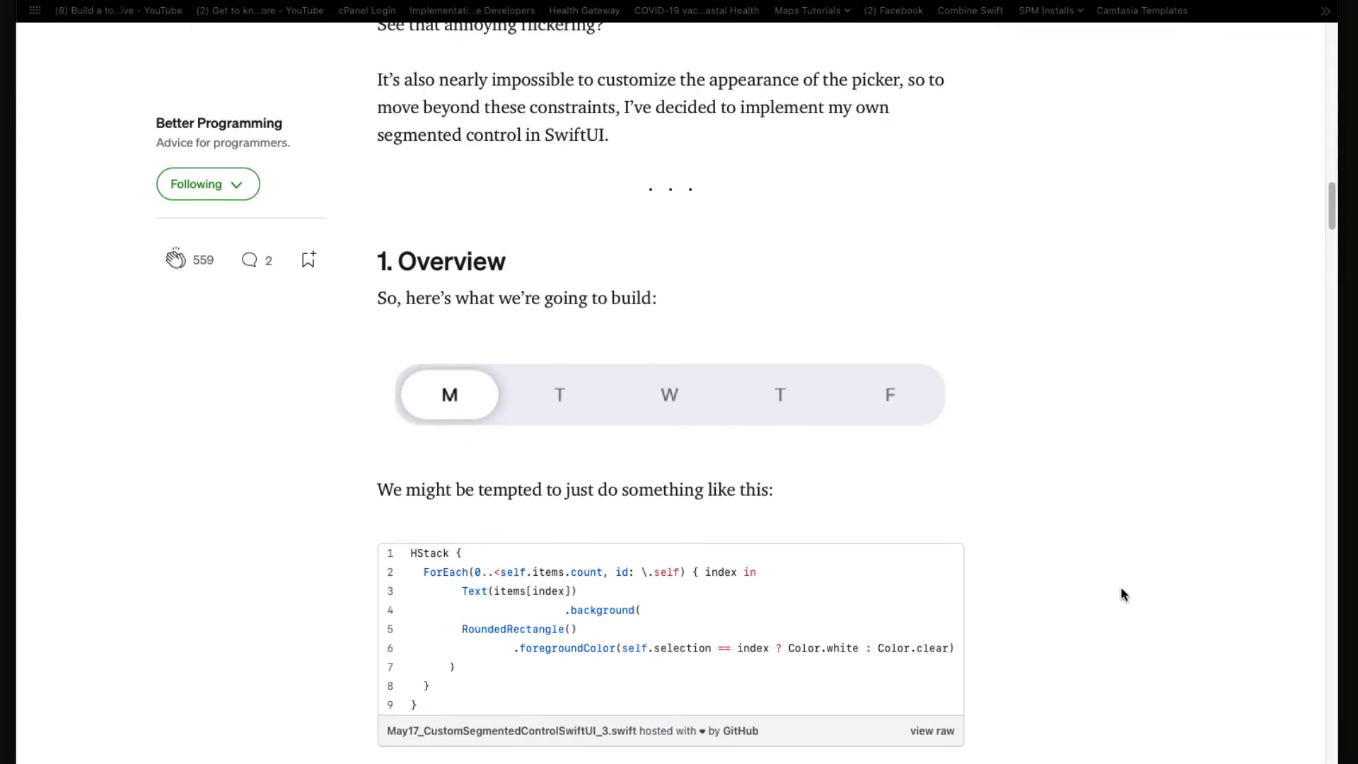
{"action": "mouse_move", "coordinate": [697, 483]}
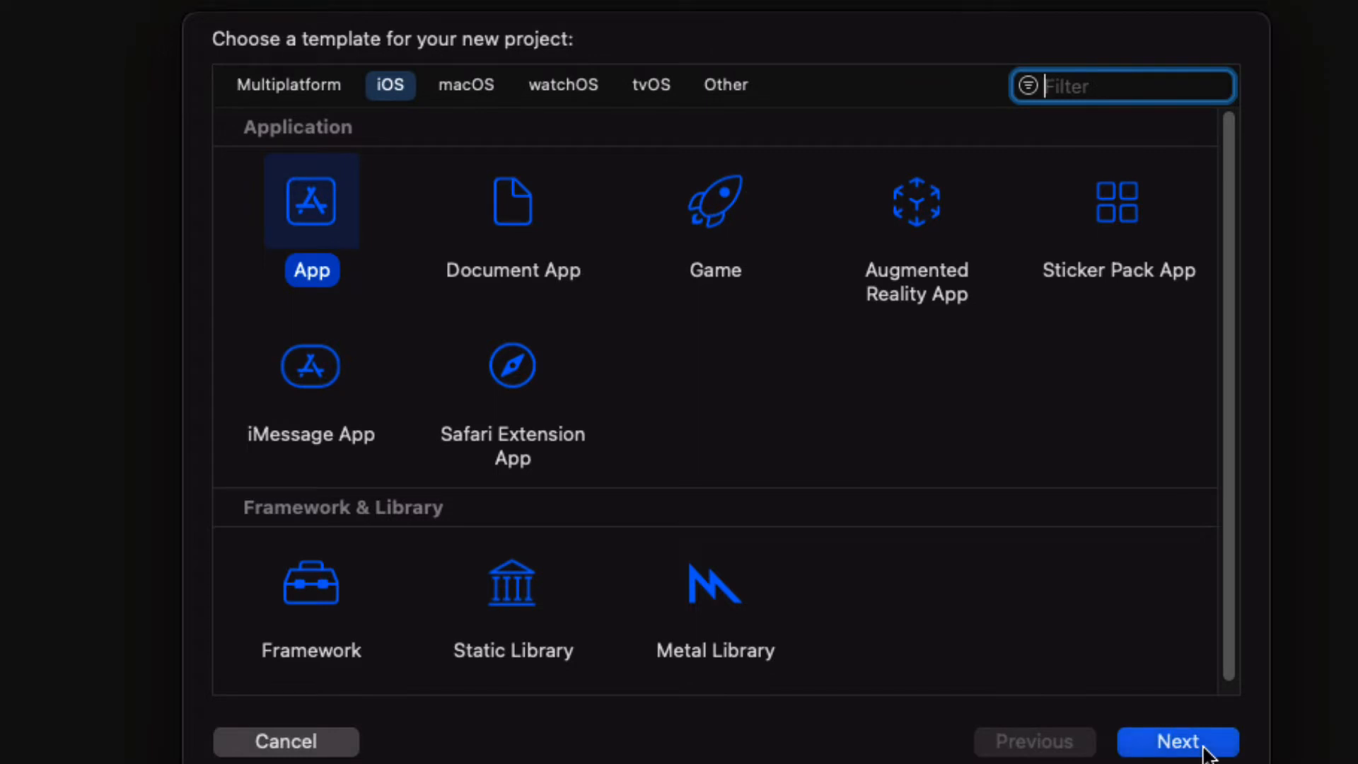
- Create an iOS App project named SegmentedPickerClone with organization identifier com.createchsol
{"action": "left_click", "coordinate": [1176, 761]}
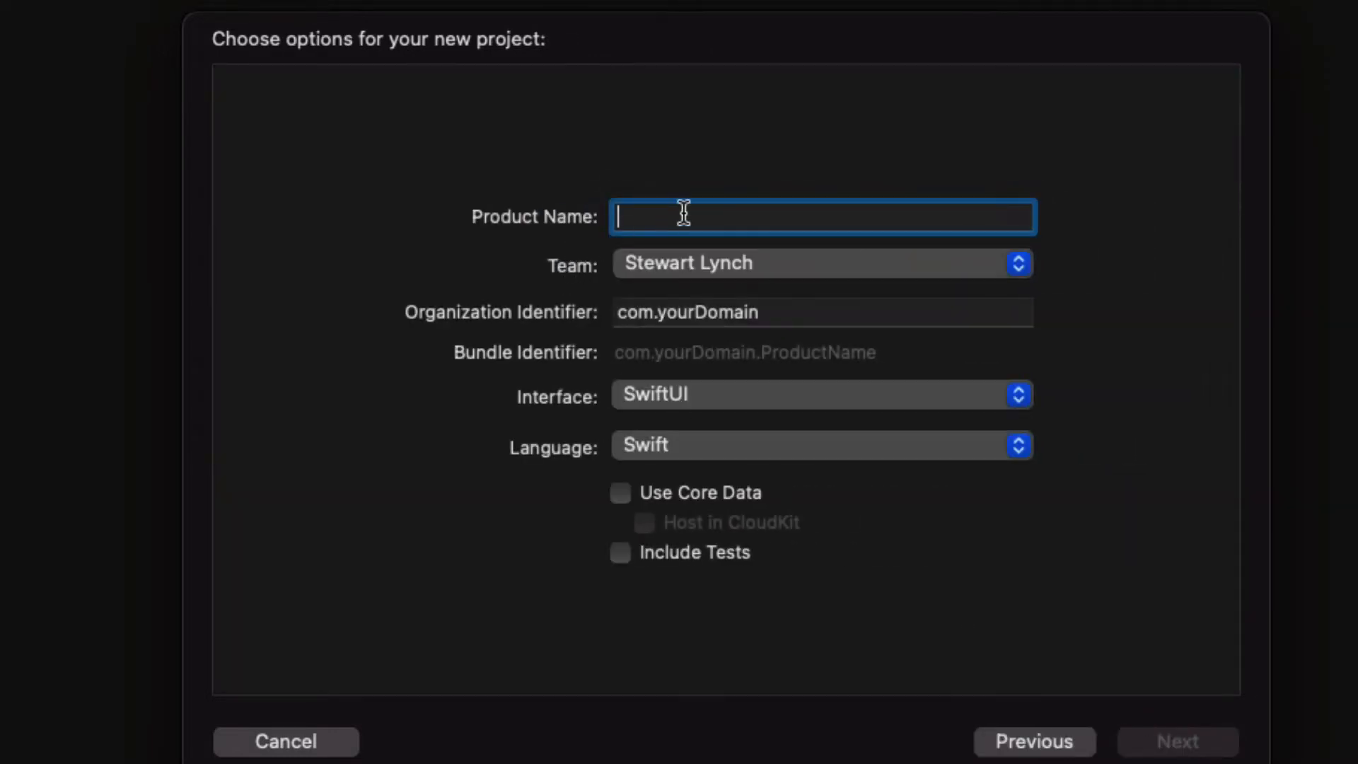
{"action": "type", "text": "SegmentedPickerClone"}
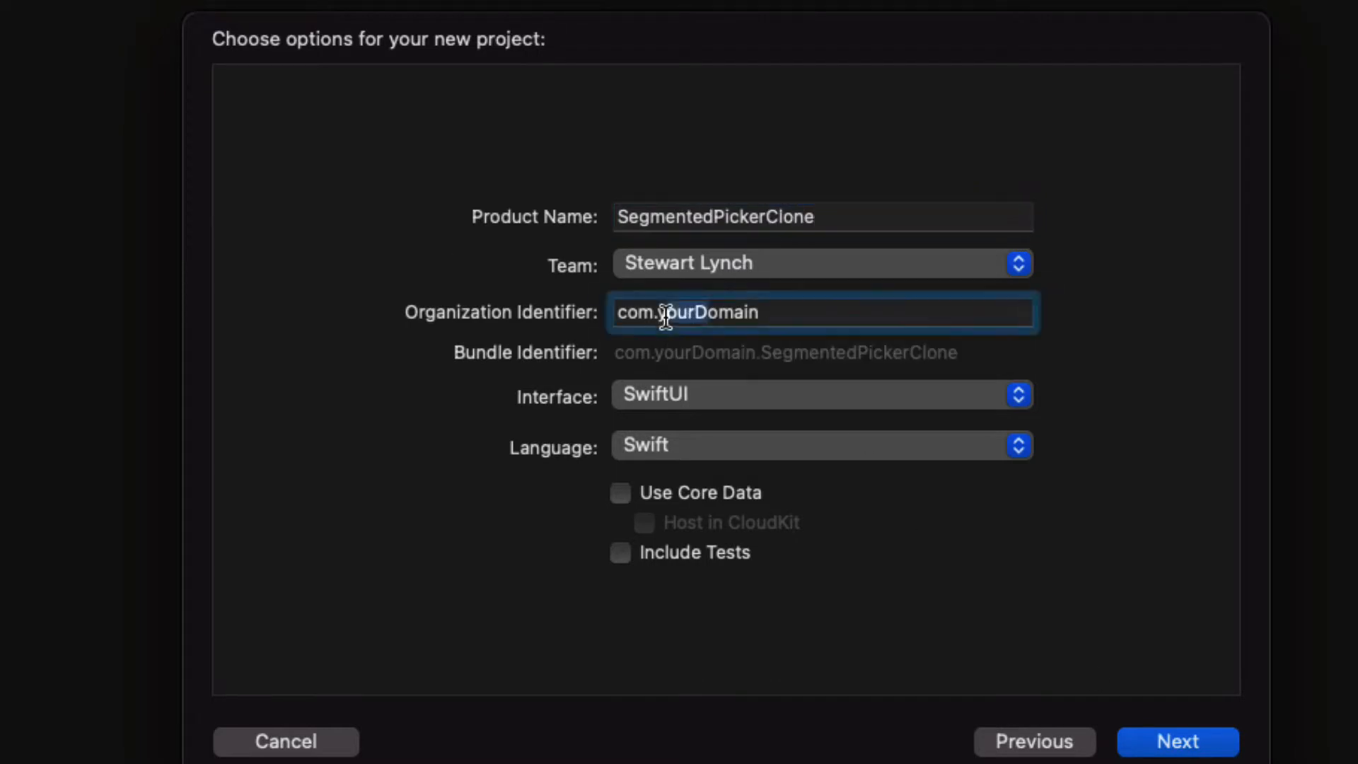
{"action": "type", "text": "com.createc"}
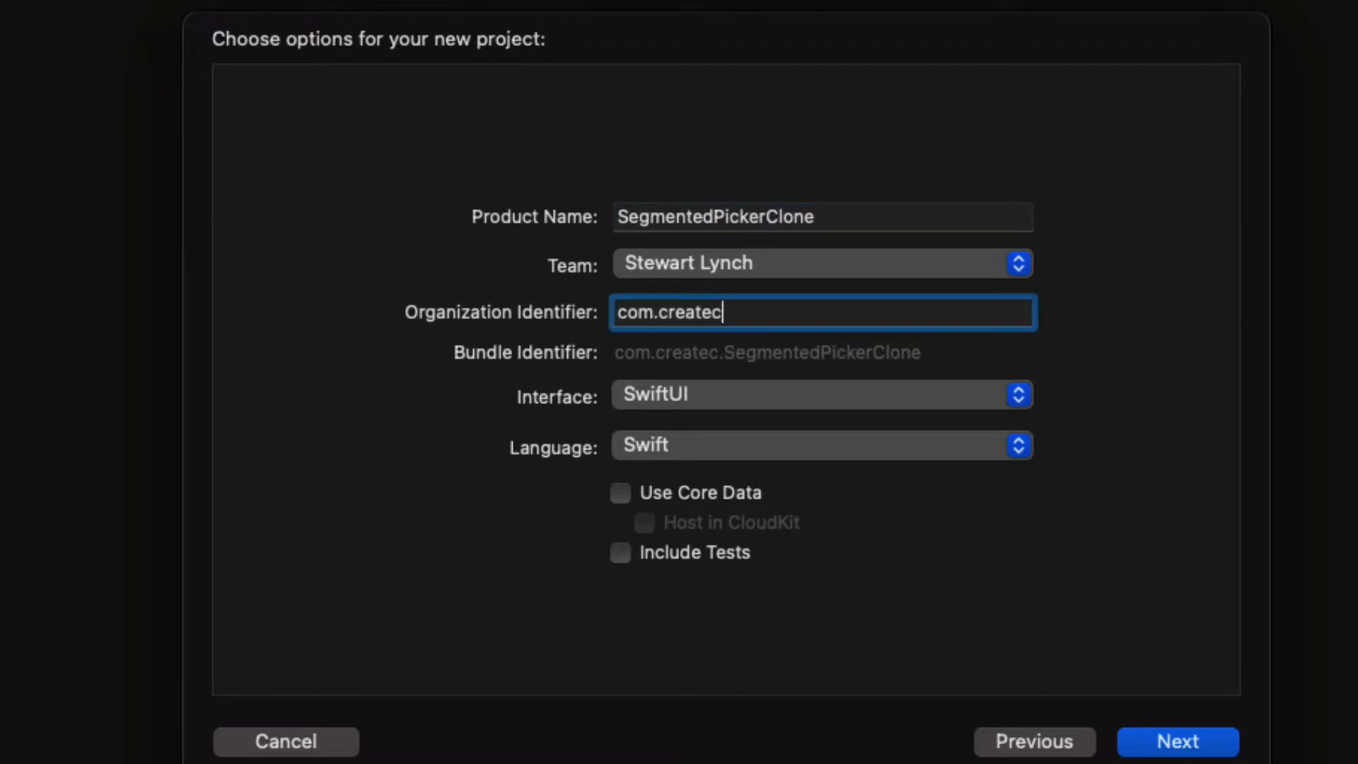
{"action": "type", "text": "hsol"}
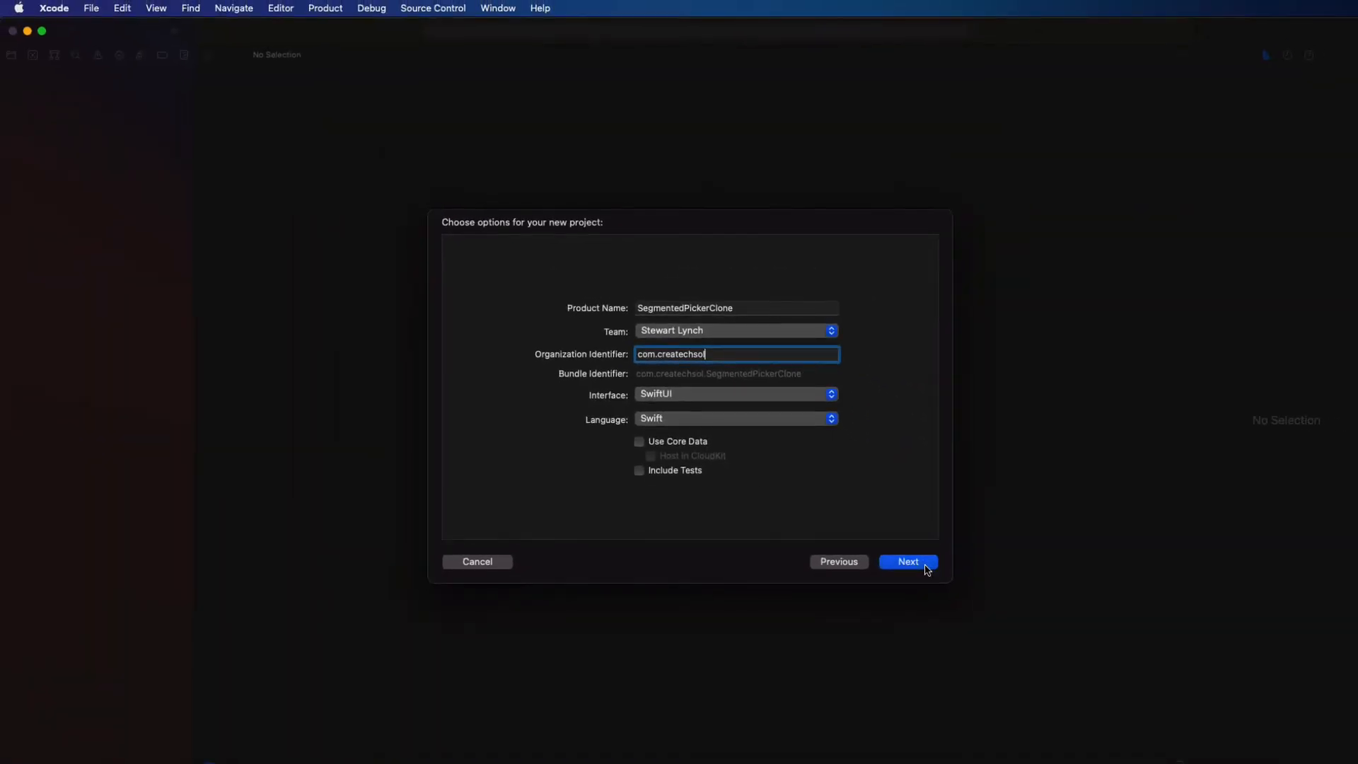
{"action": "left_click", "coordinate": [908, 561]}
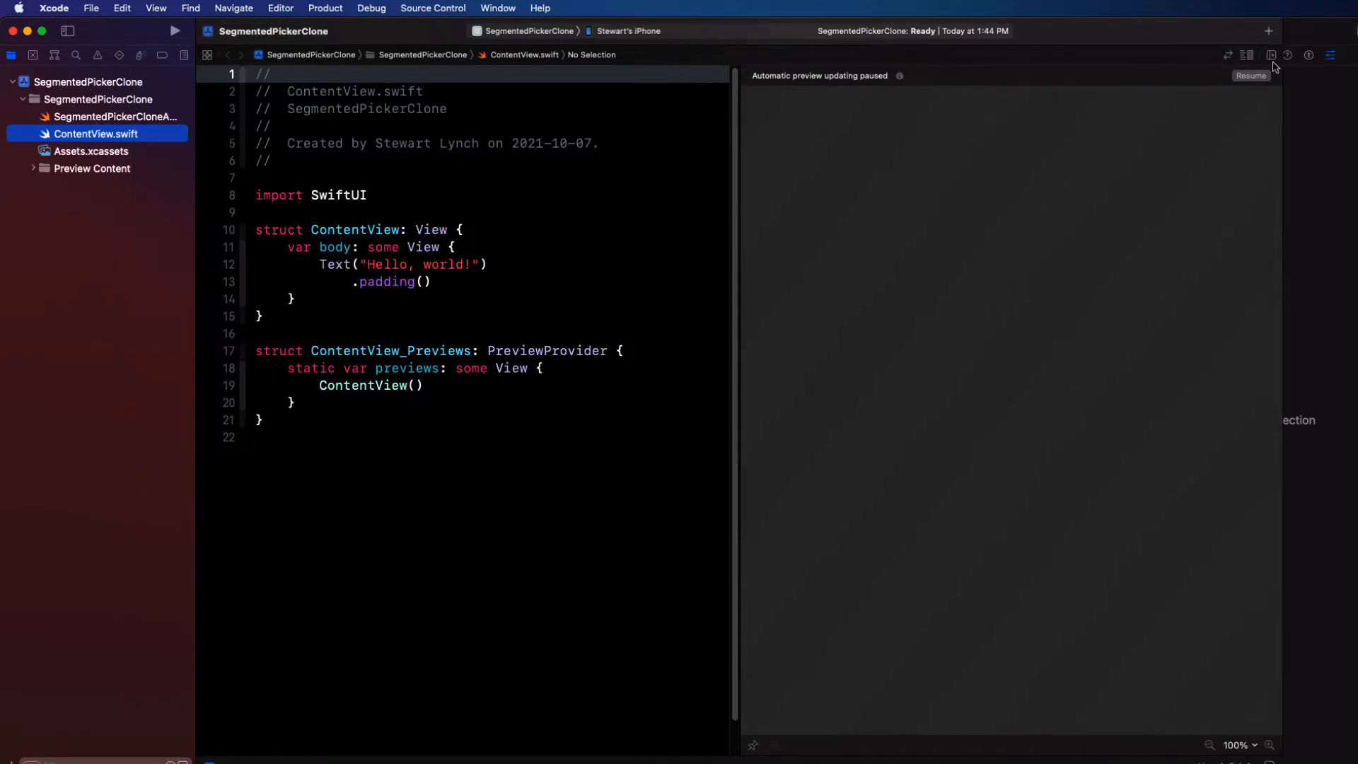
- Set the run destination to the iPhone 13 Pro simulator
{"action": "left_click", "coordinate": [627, 30]}
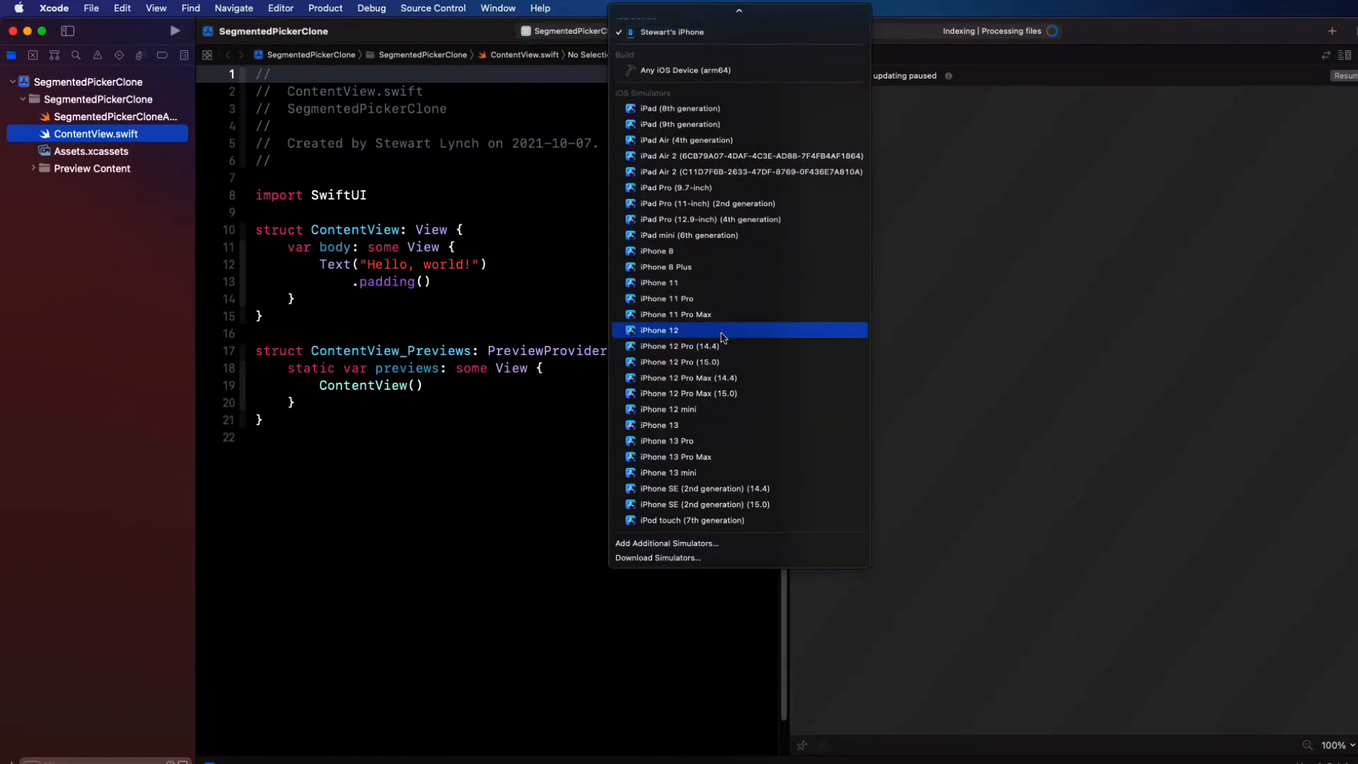
{"action": "mouse_move", "coordinate": [722, 408]}
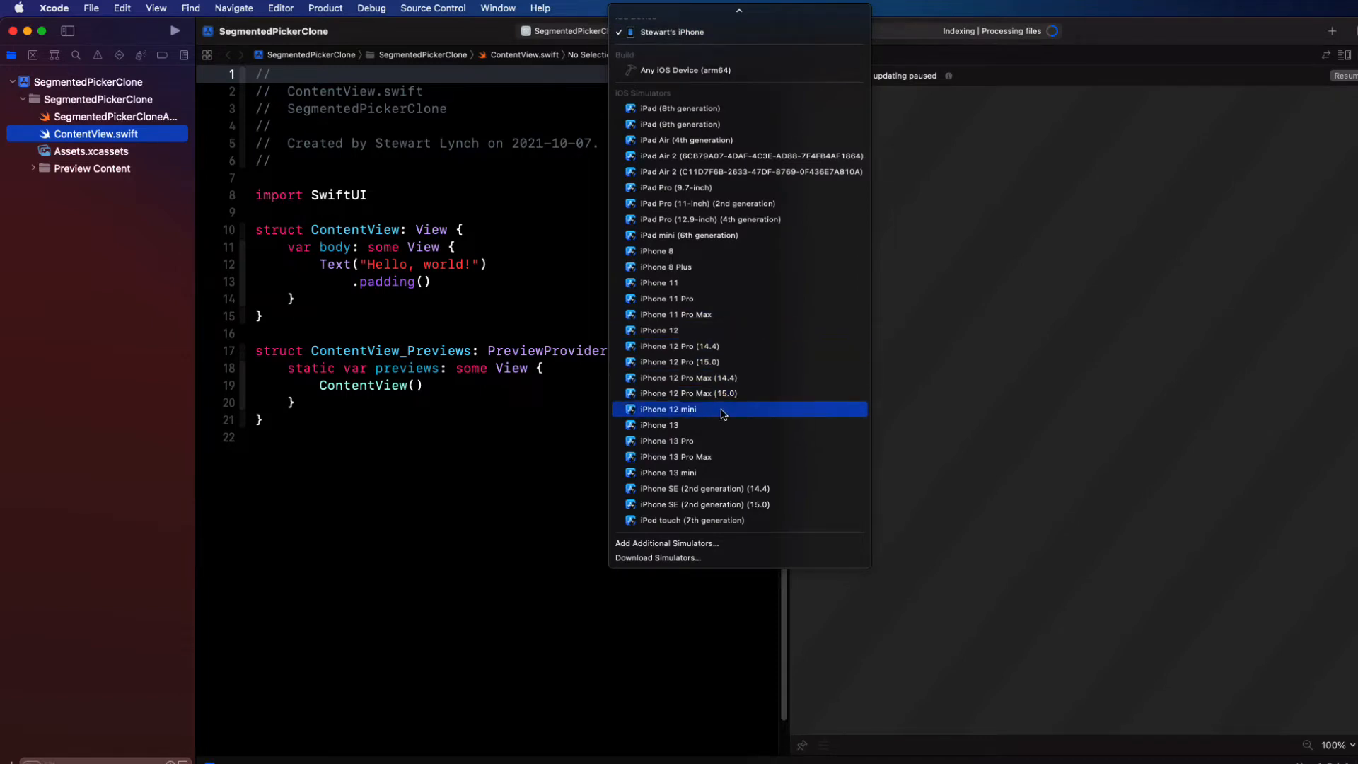
{"action": "left_click", "coordinate": [666, 441]}
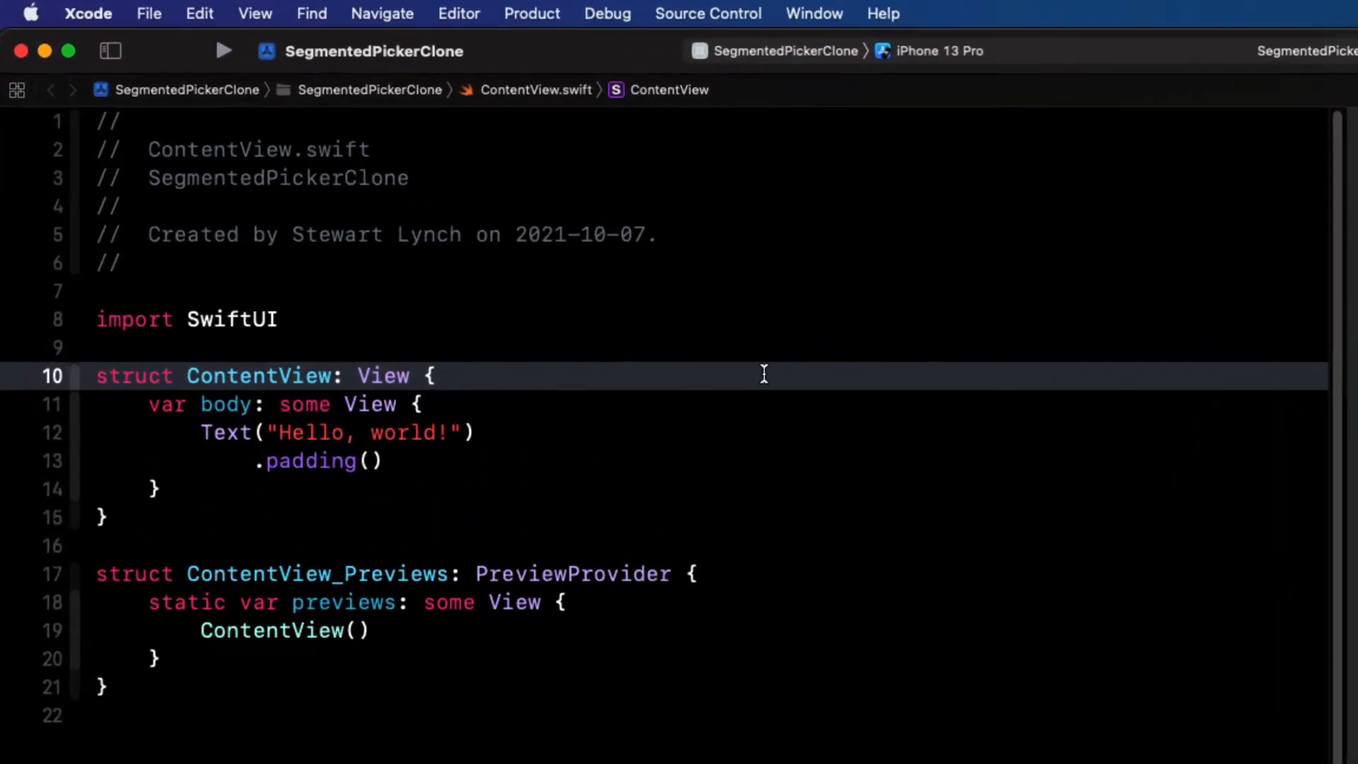
- Add a private selection Int state set to 0 and a colors array of Red, Green, Yellow
{"action": "key", "text": "Return"}
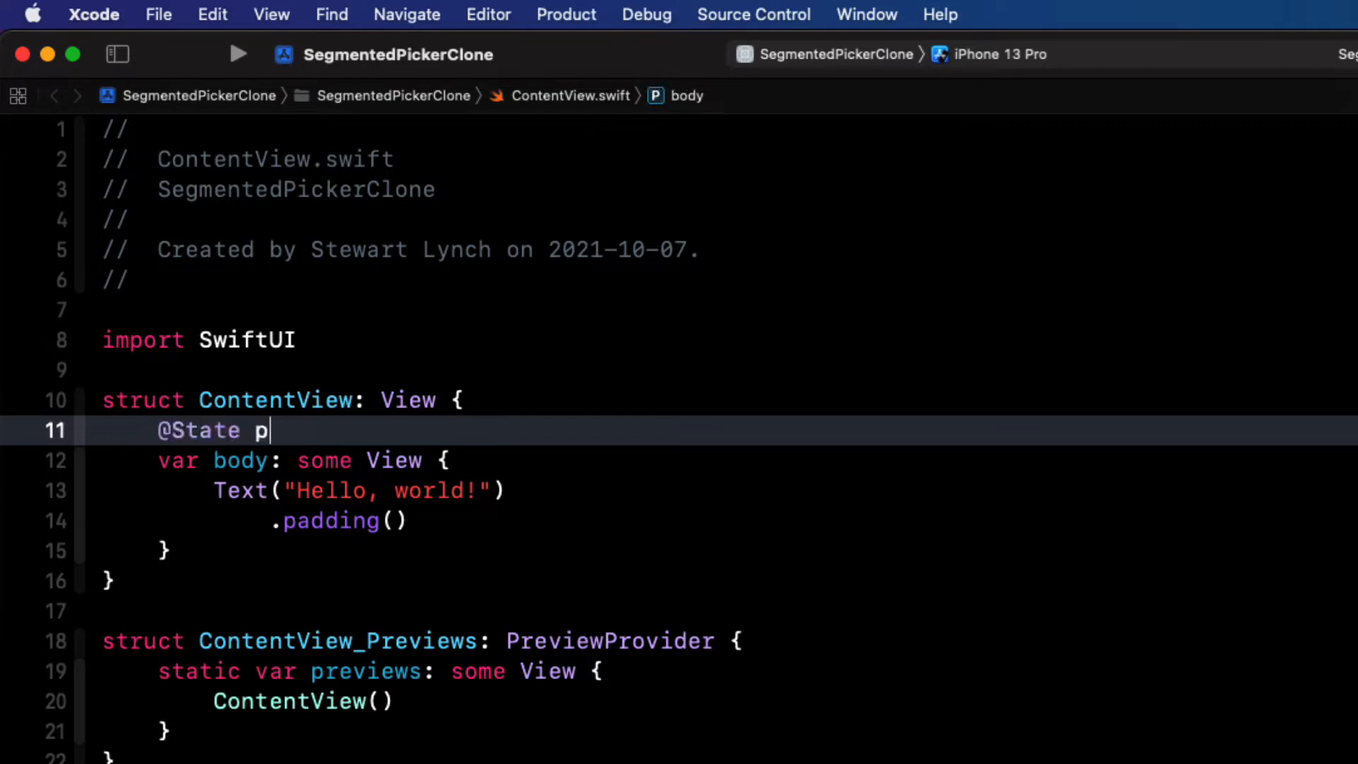
{"action": "type", "text": "rivate var s"}
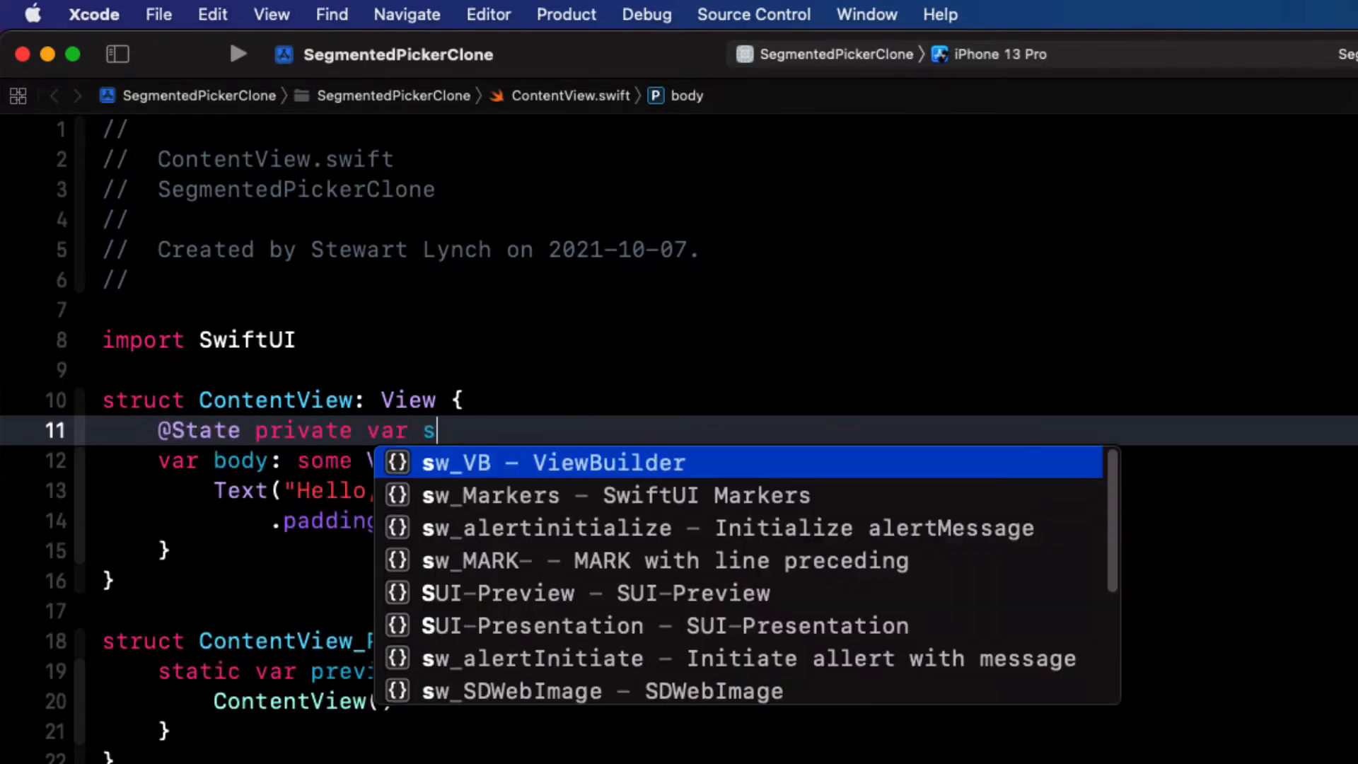
{"action": "type", "text": "election"}
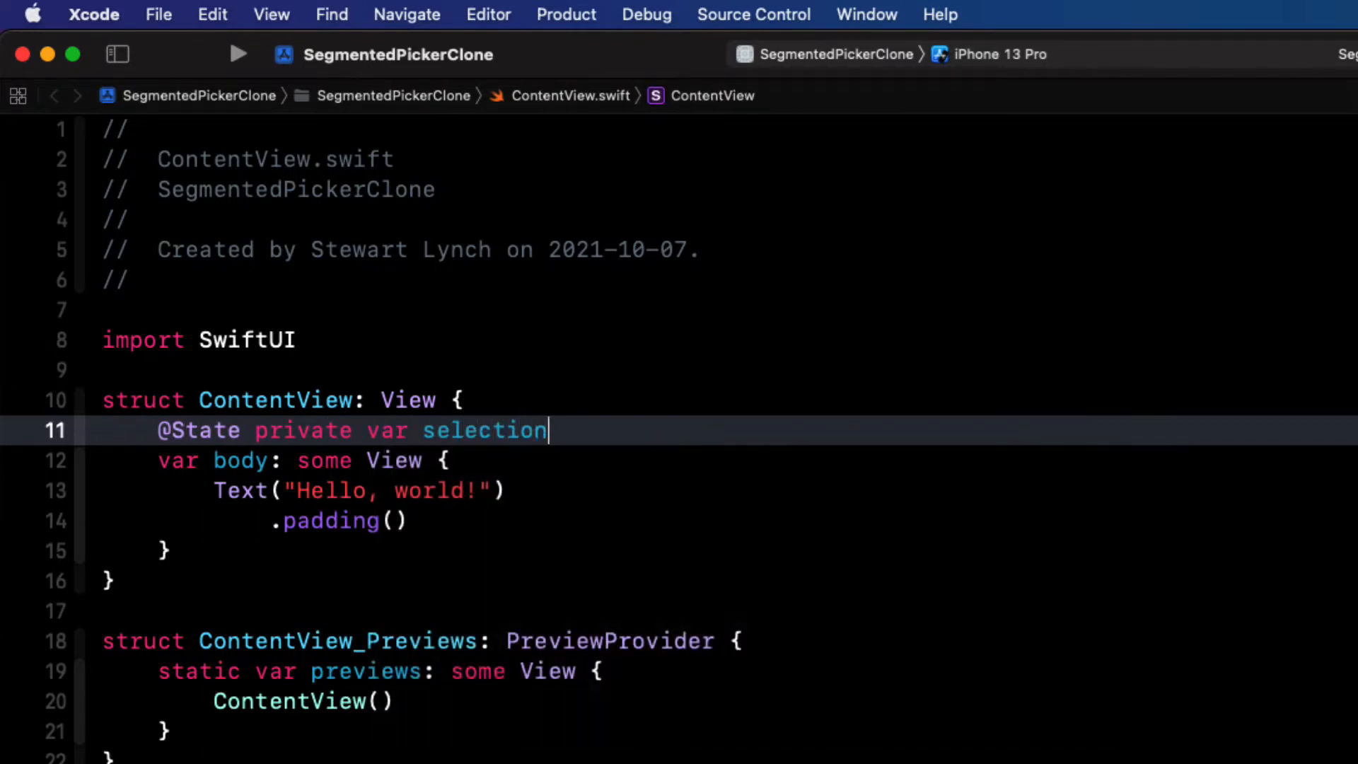
{"action": "type", "text": ": Int"}
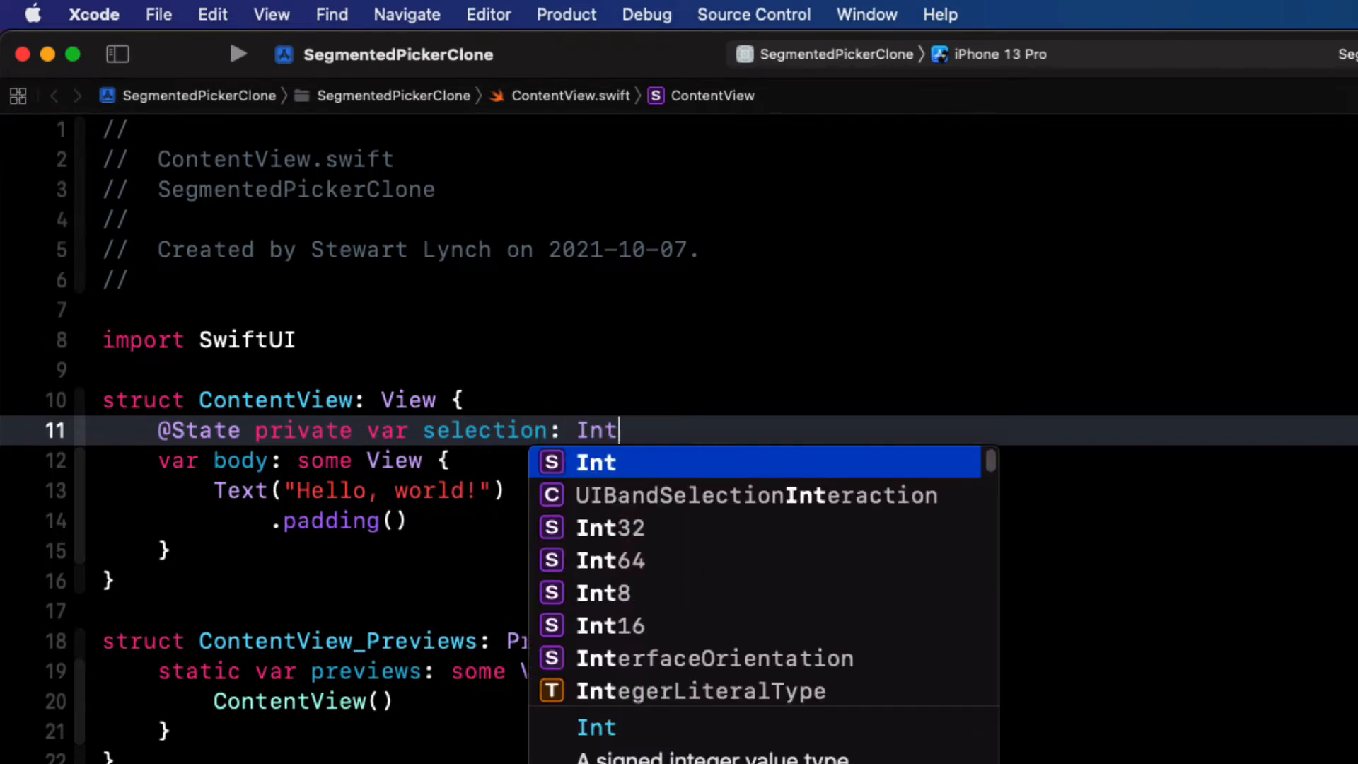
{"action": "type", "text": "= 0"}
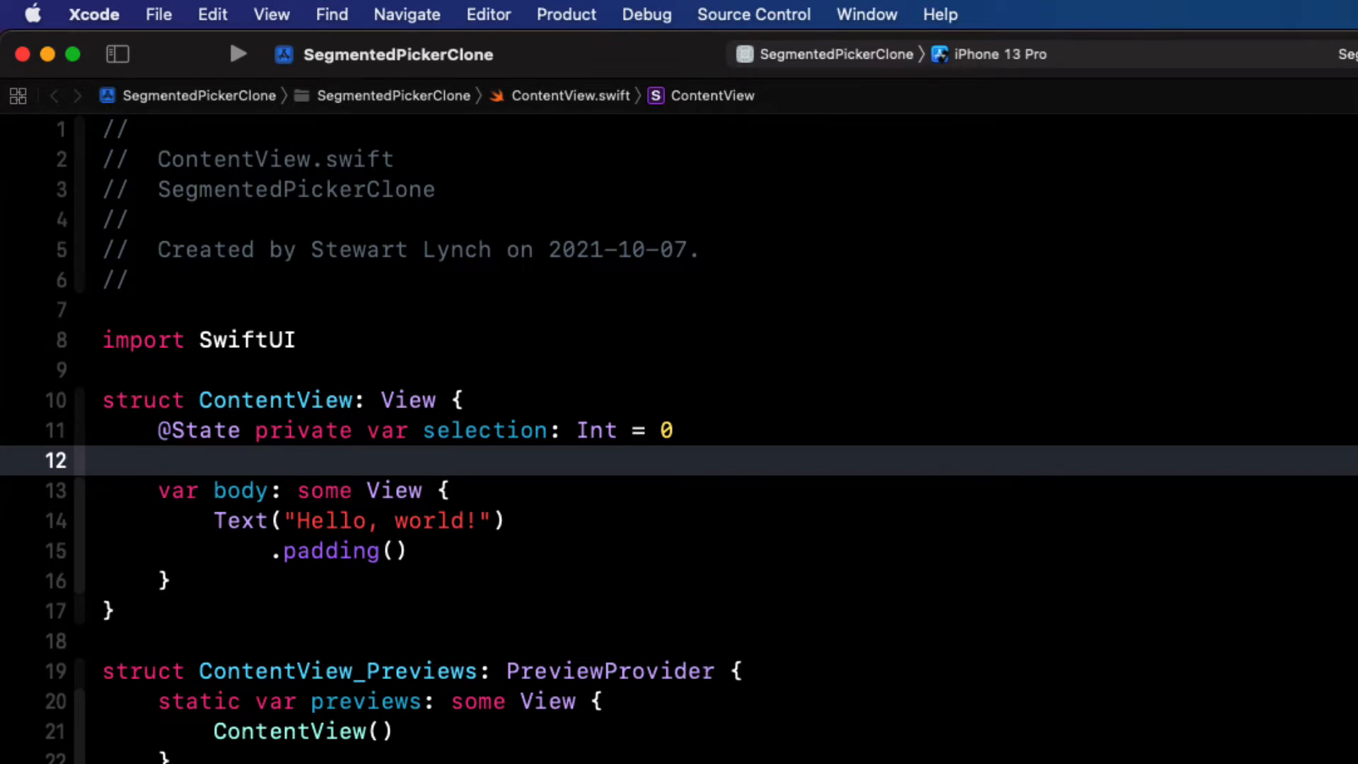
{"action": "type", "text": "var colors"}
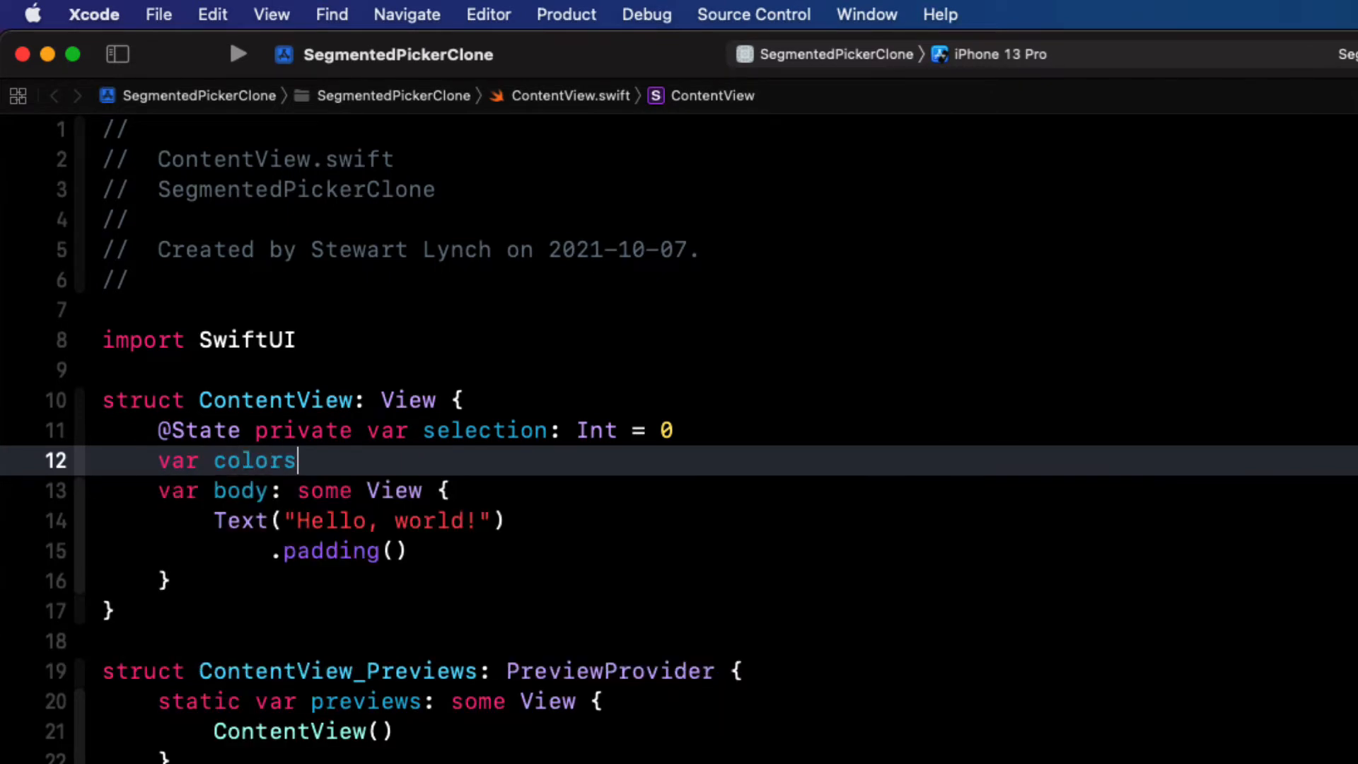
{"action": "type", "text": "= [\"Red\"]"}
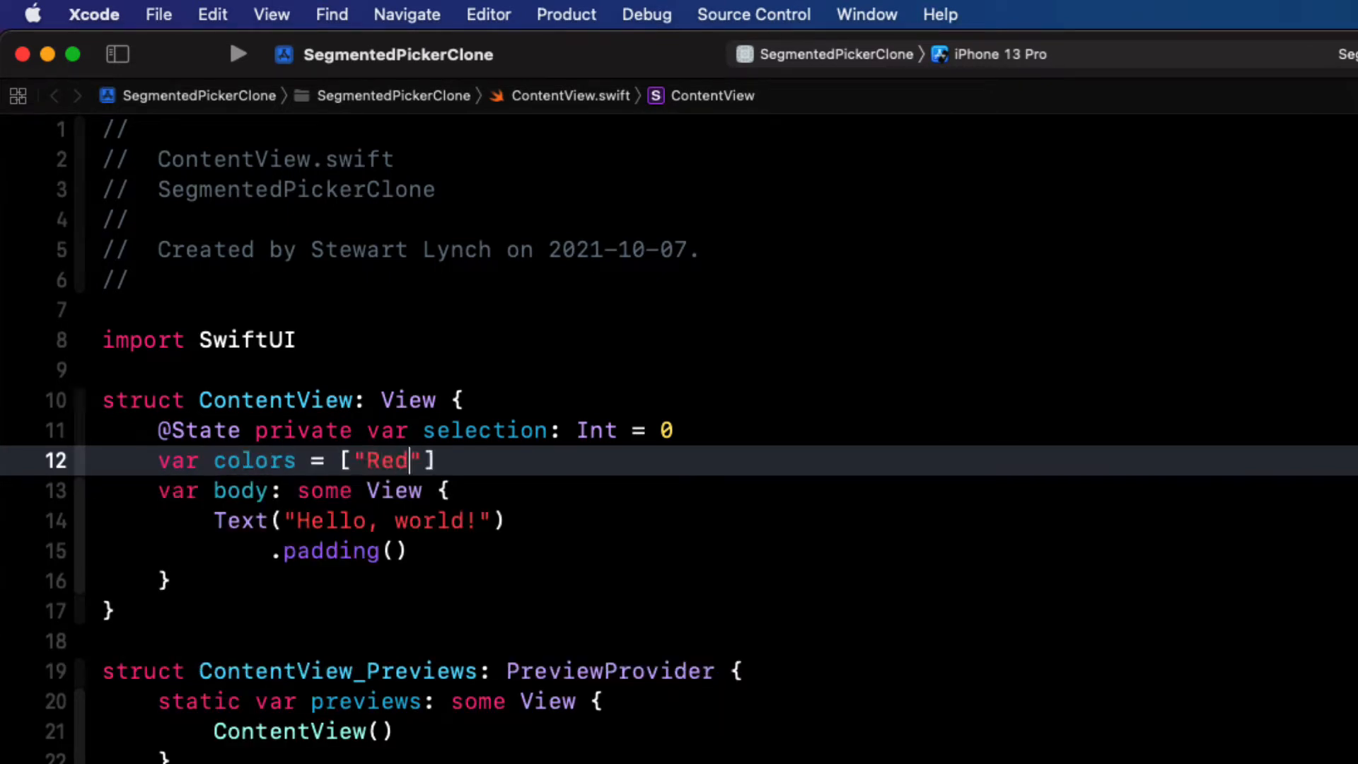
{"action": "type", "text": ", \"Green\","}
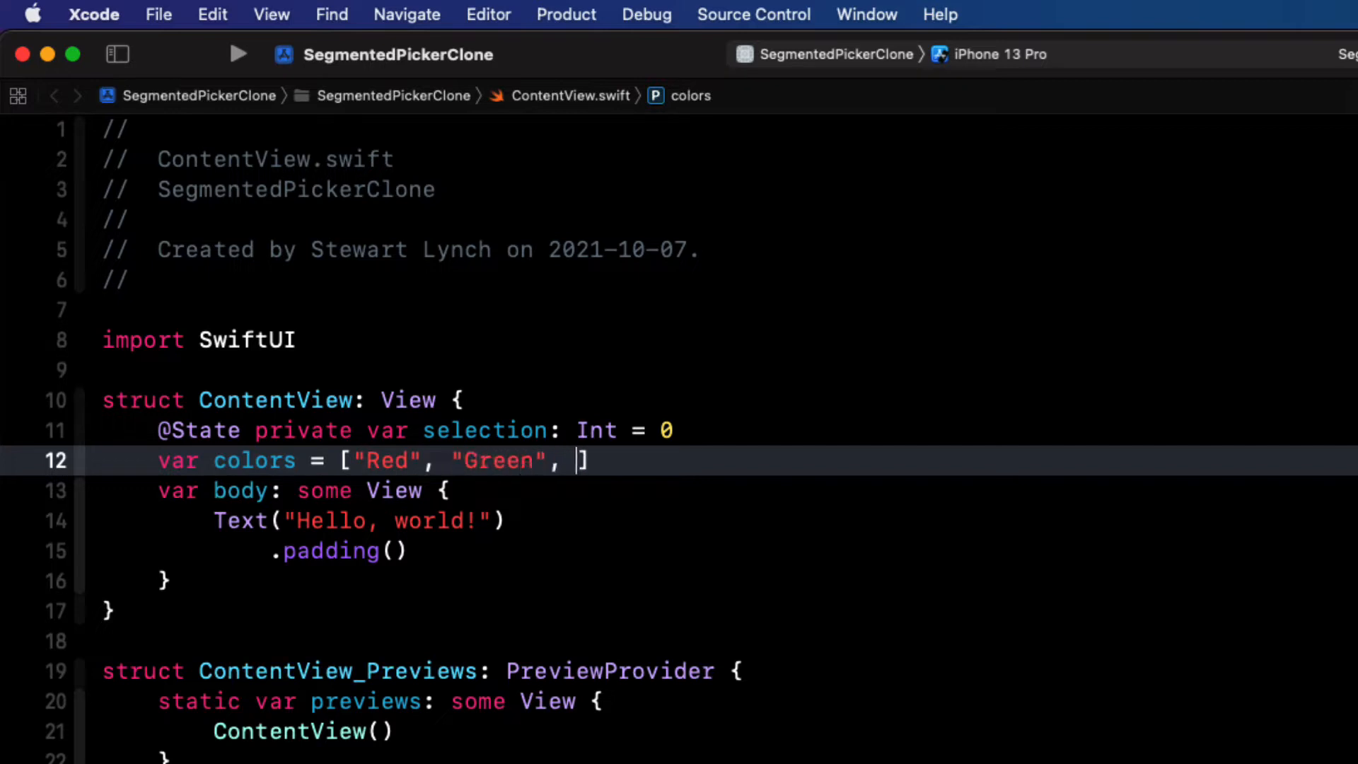
{"action": "type", "text": "\"Yellow\""}
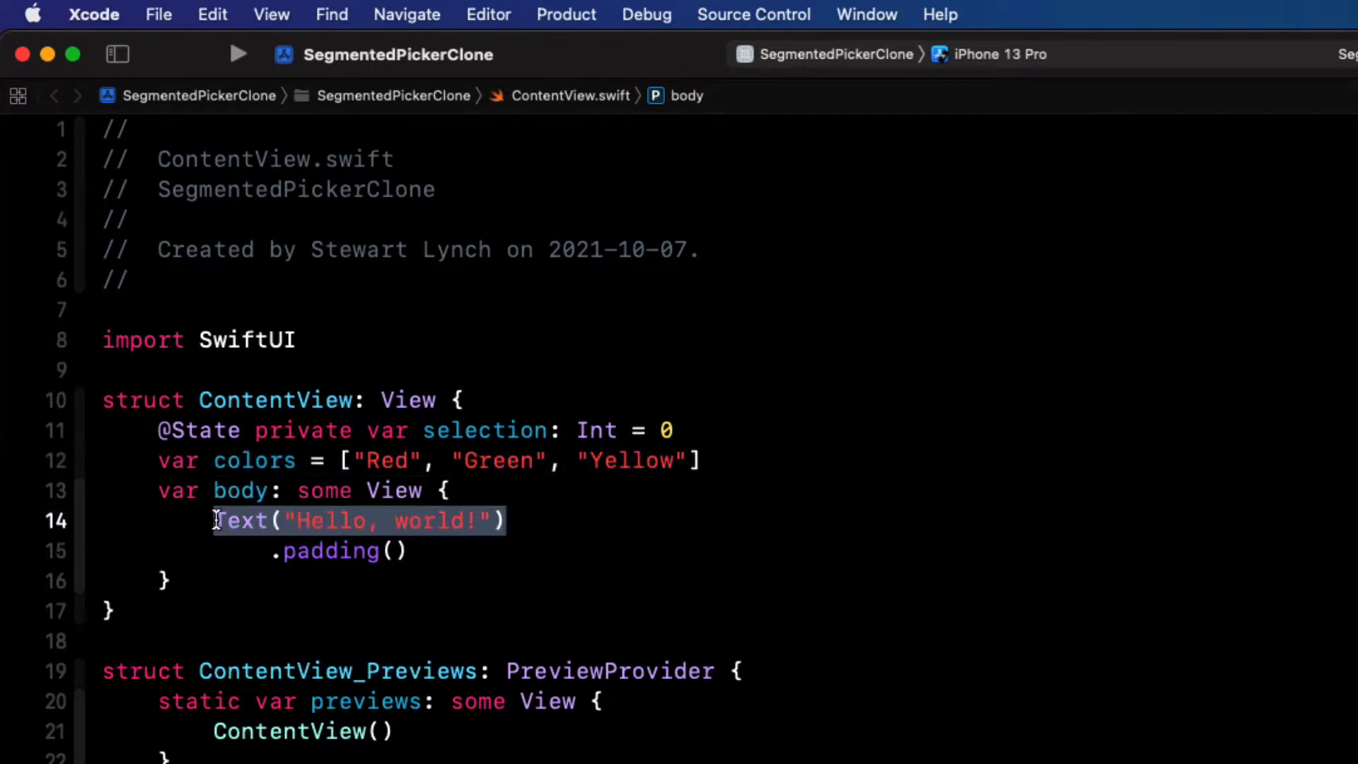
- Replace Hello world with Picker("Pick your favorite color", selection: $selection)
{"action": "type", "text": "Picker"}
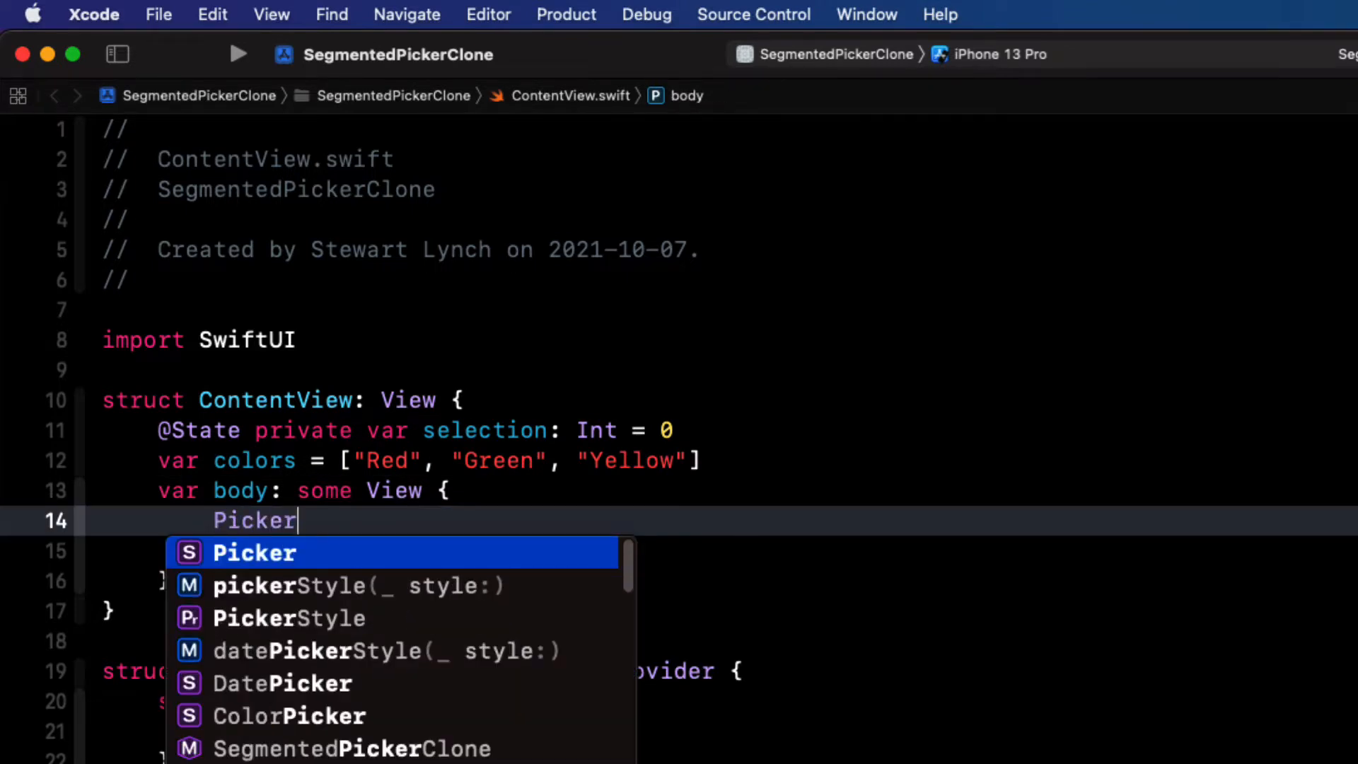
{"action": "type", "text": "(\""}
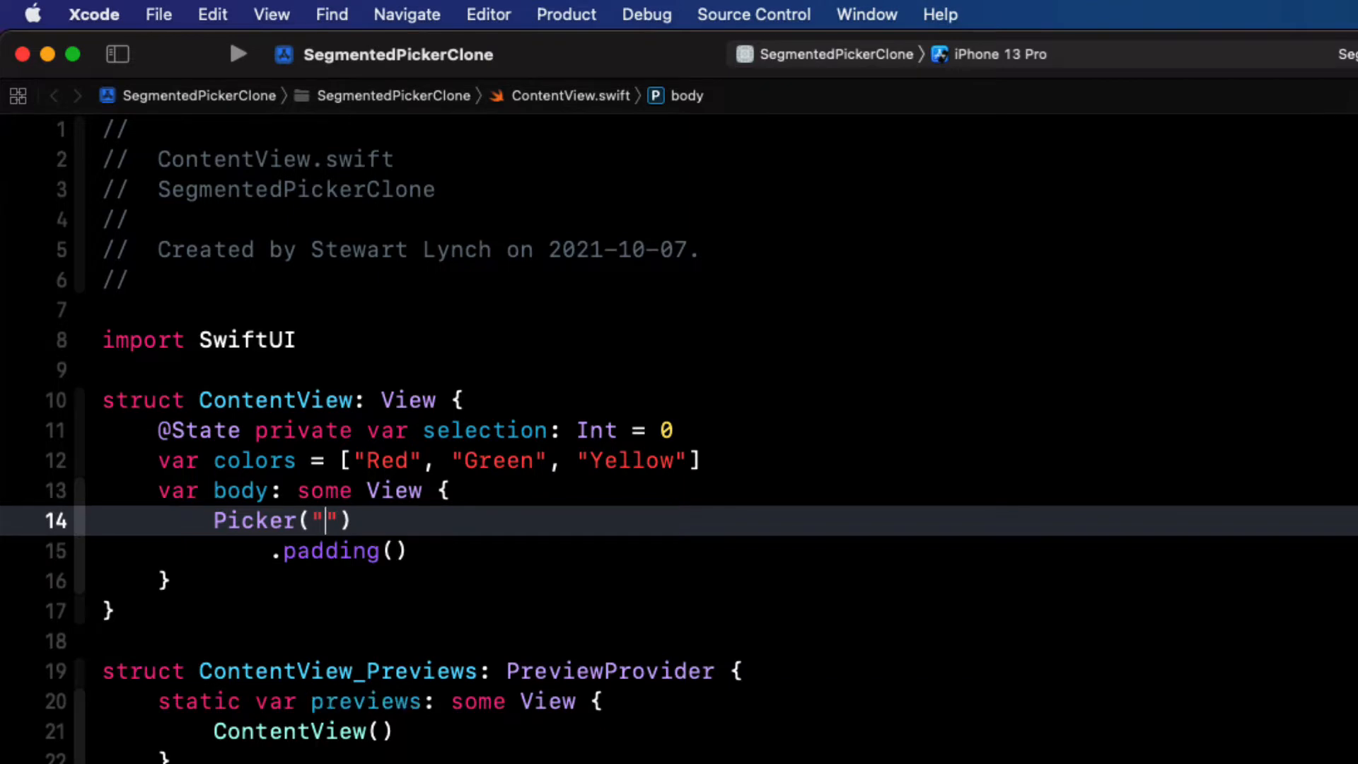
{"action": "type", "text": "Pick y"}
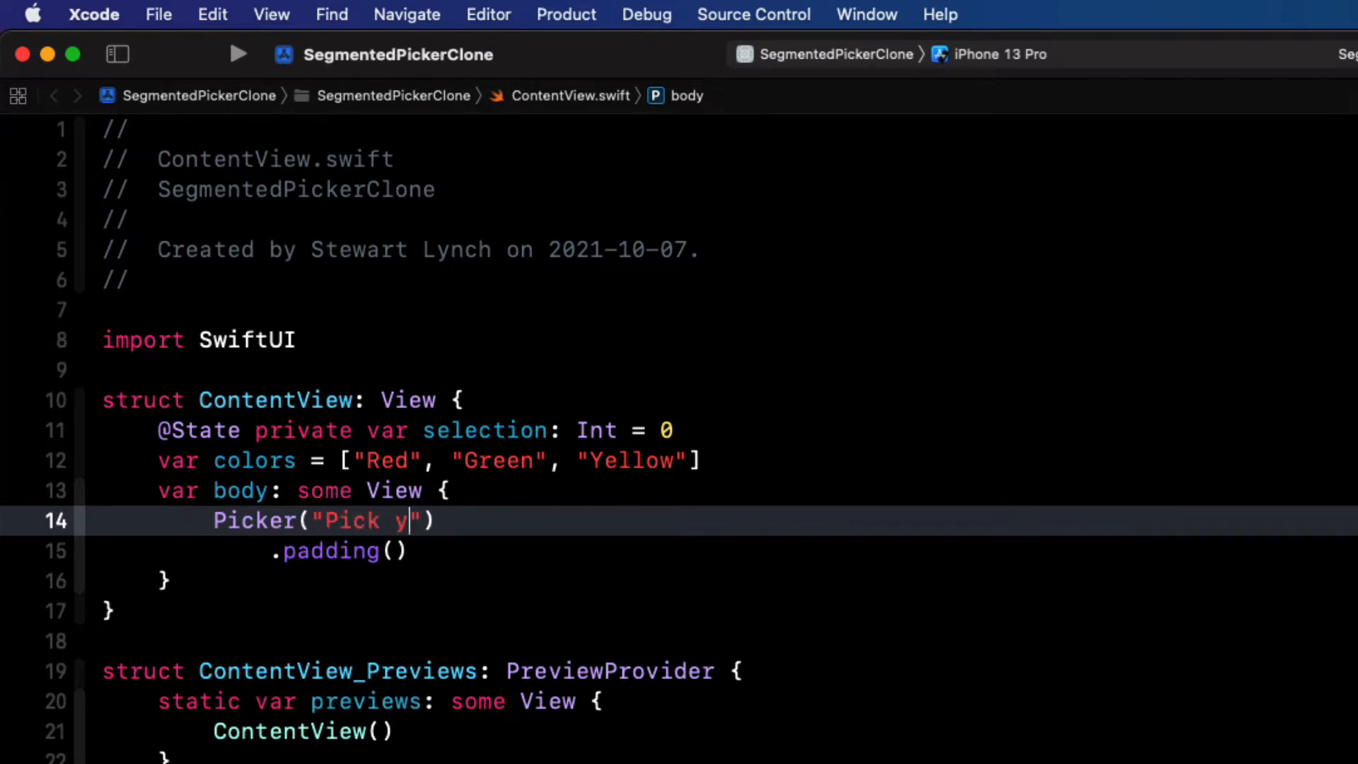
{"action": "type", "text": "our favorite col"}
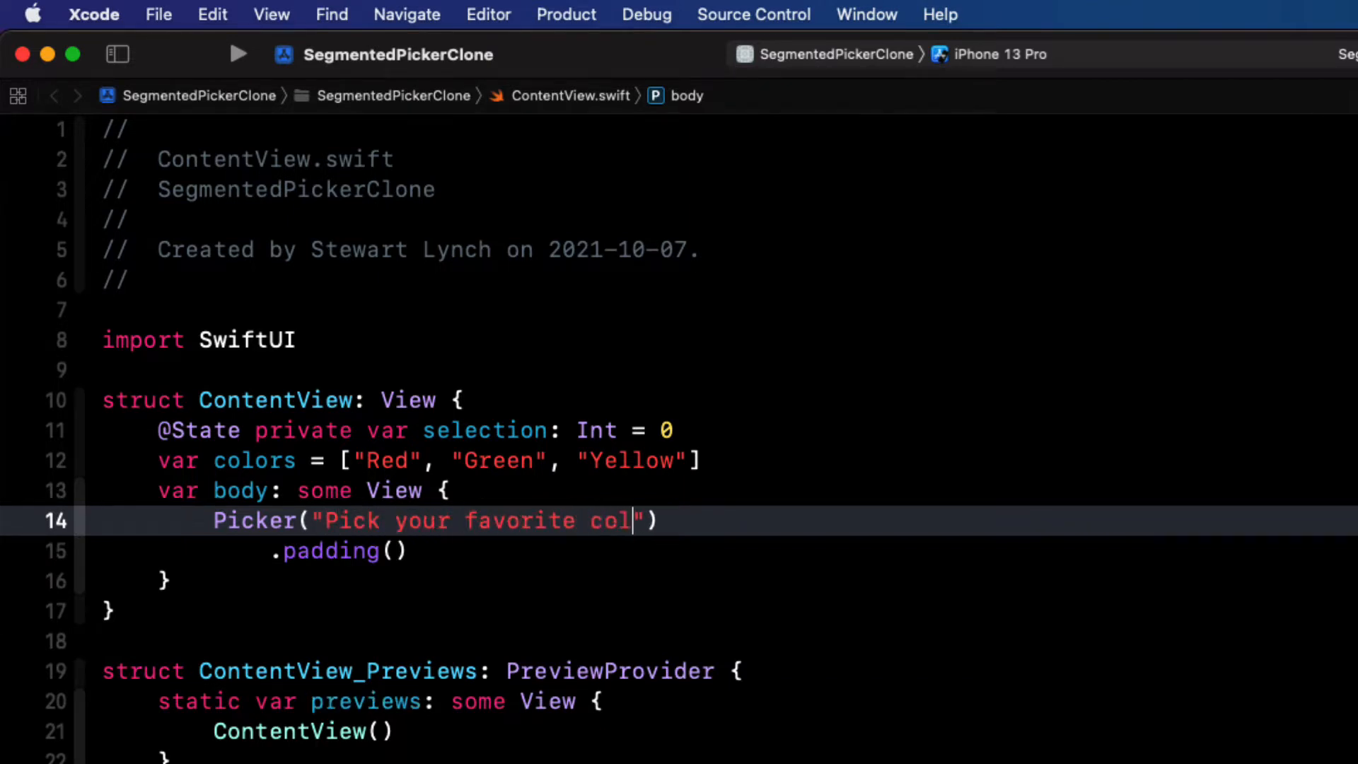
{"action": "type", "text": "or\", se"}
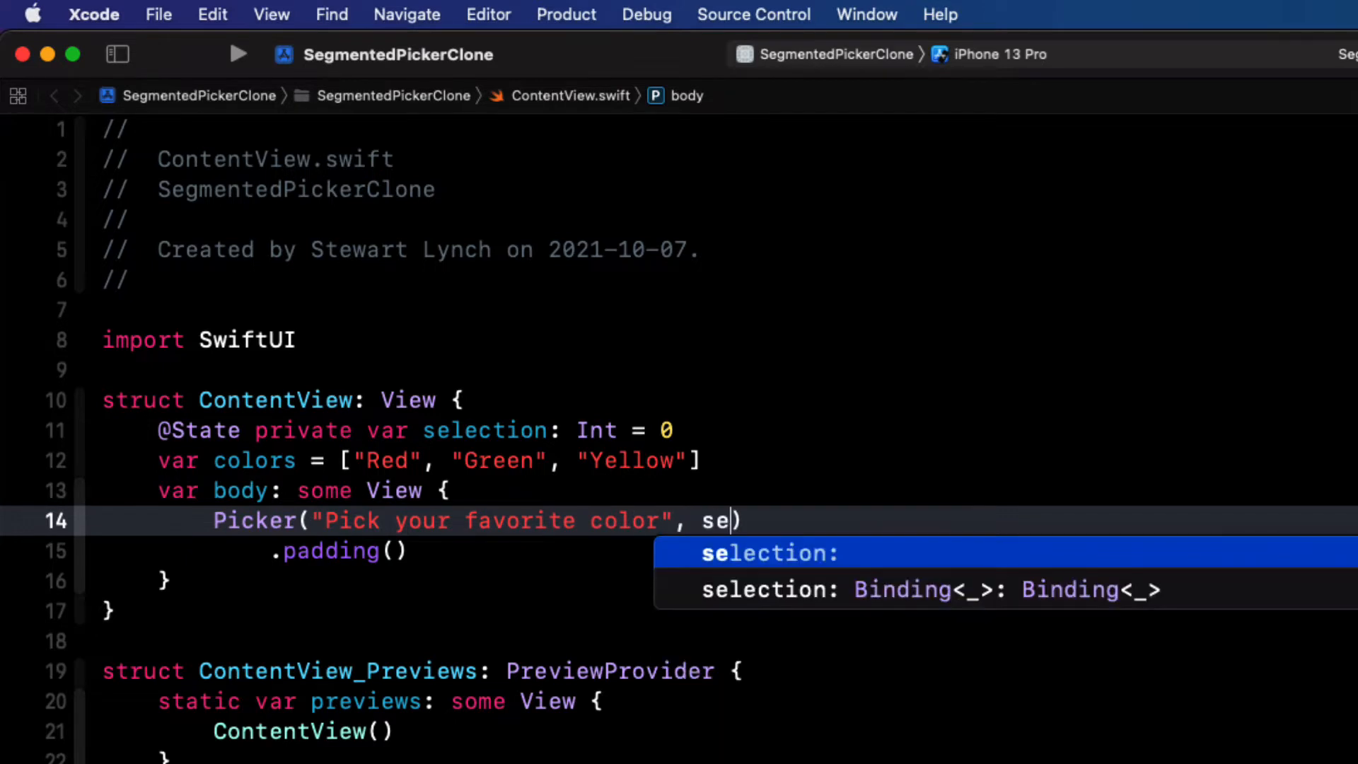
{"action": "left_click", "coordinate": [768, 553]}
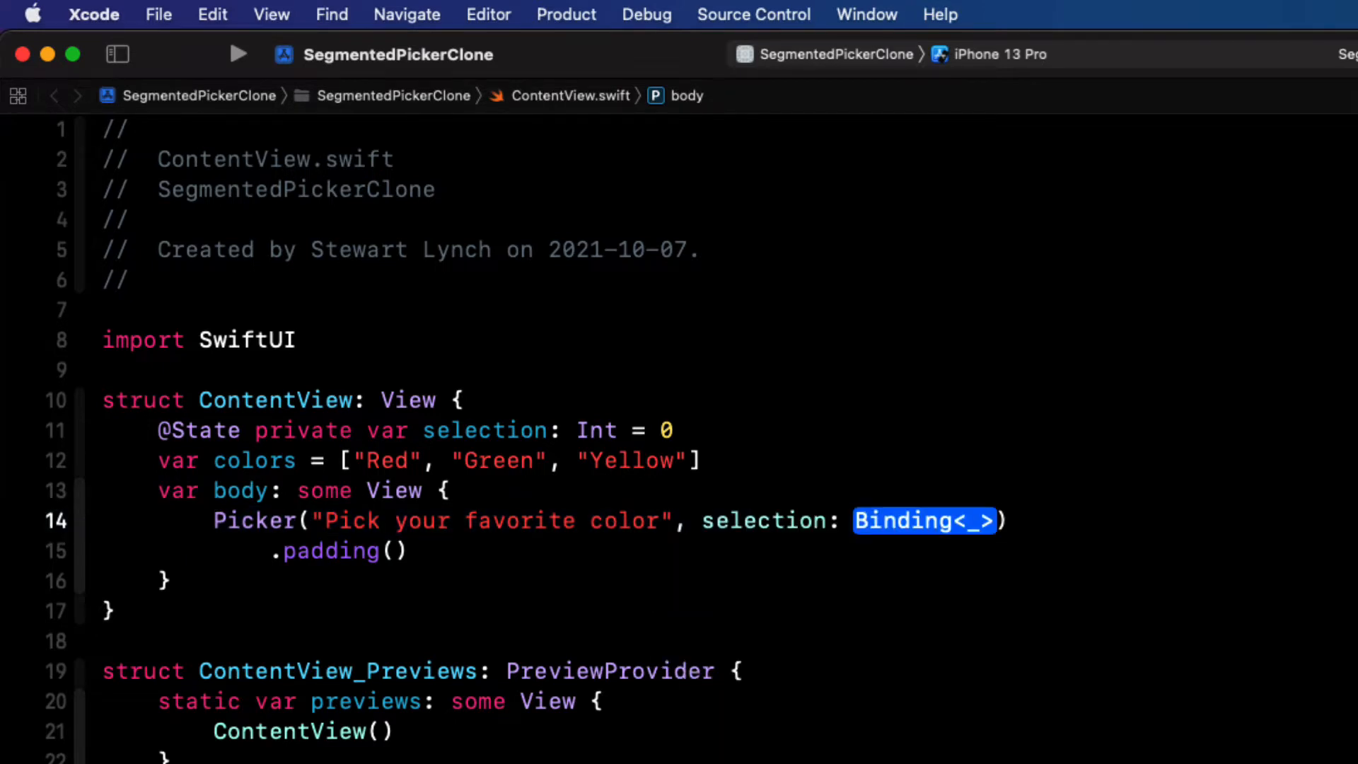
{"action": "type", "text": "$selectio"}
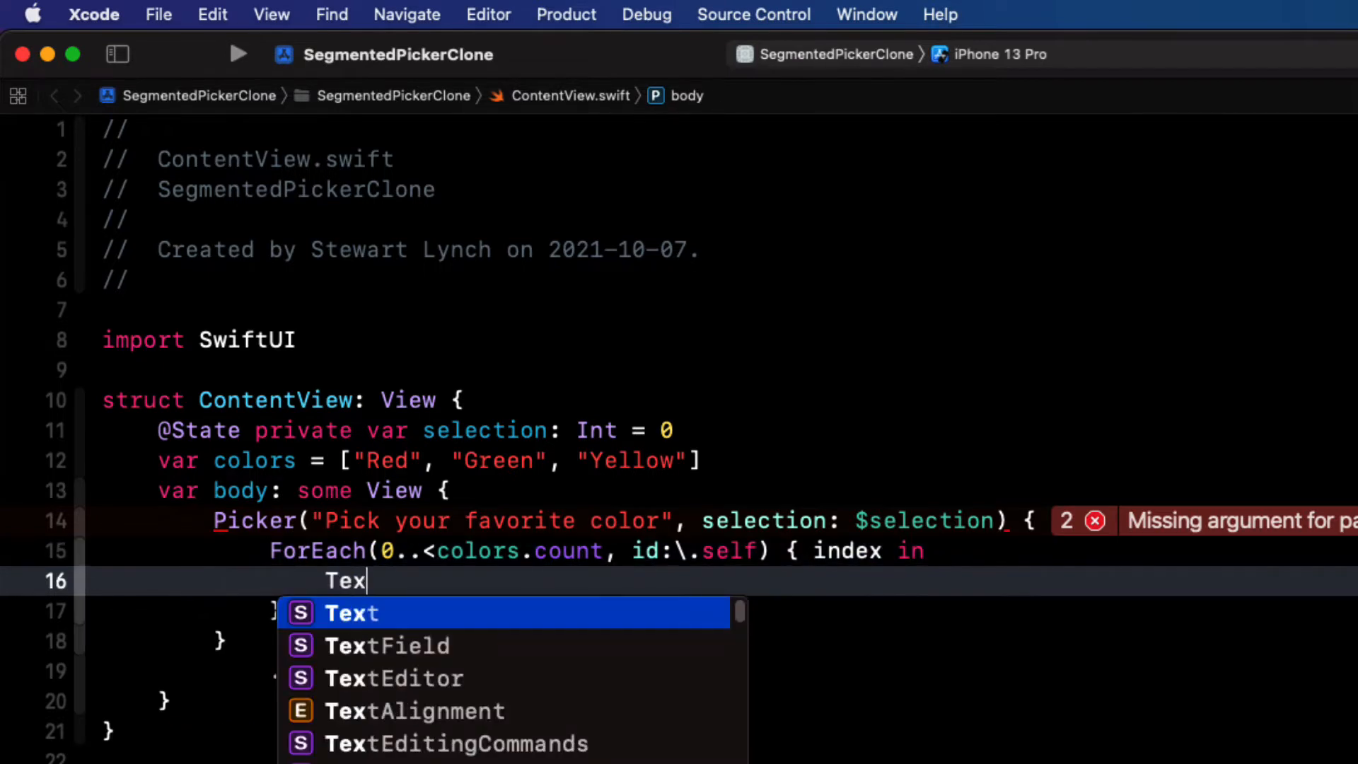
- List tagged color texts with ForEach, apply .segmented style, and select Red in the preview
{"action": "type", "text": "t(colors"}
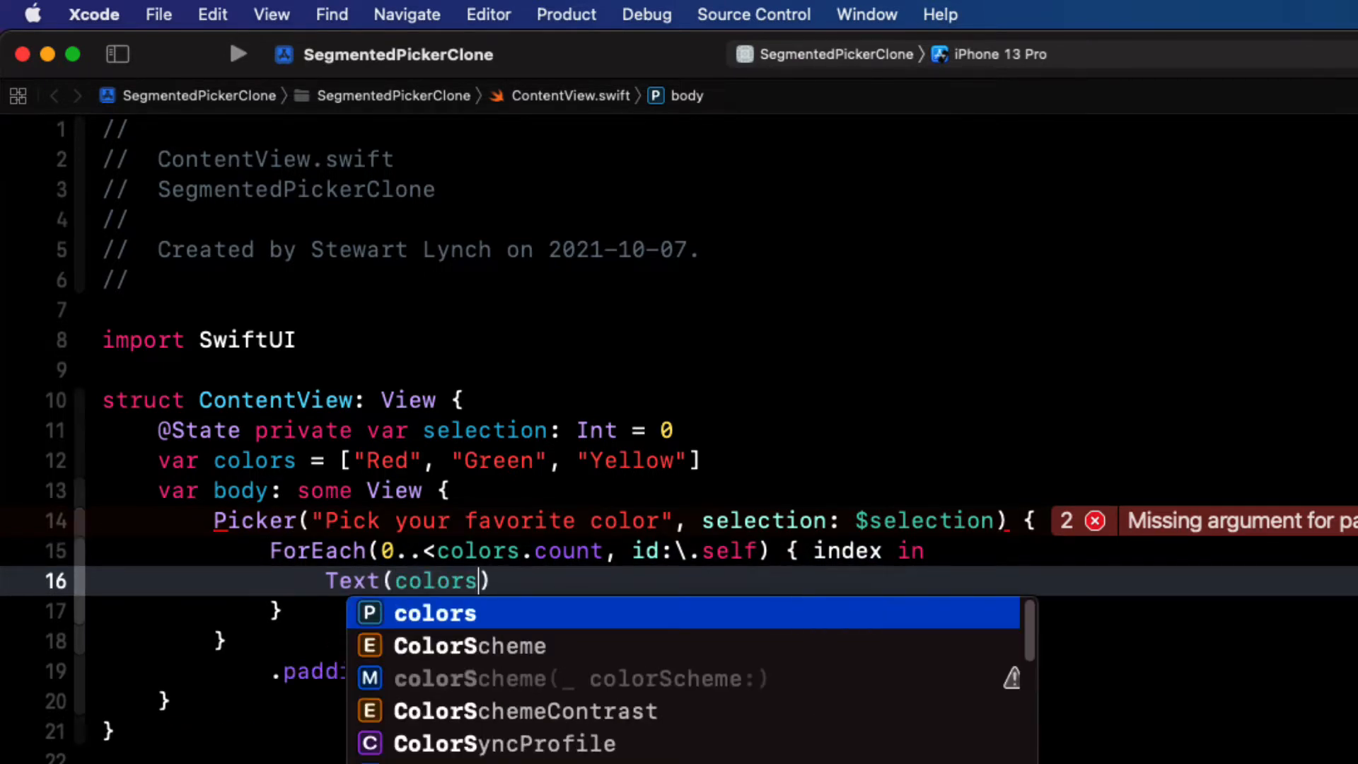
{"action": "type", "text": "[index"}
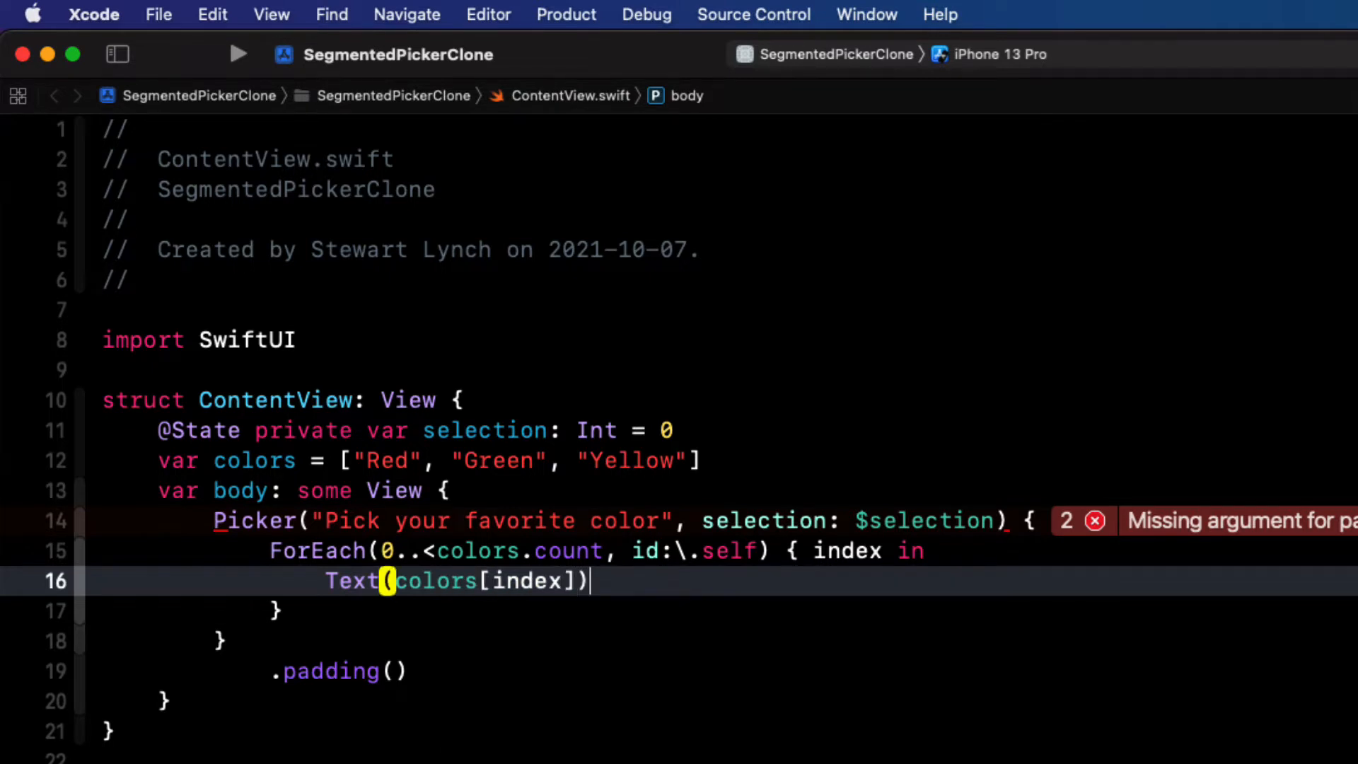
{"action": "type", "text": ".tag(index)"}
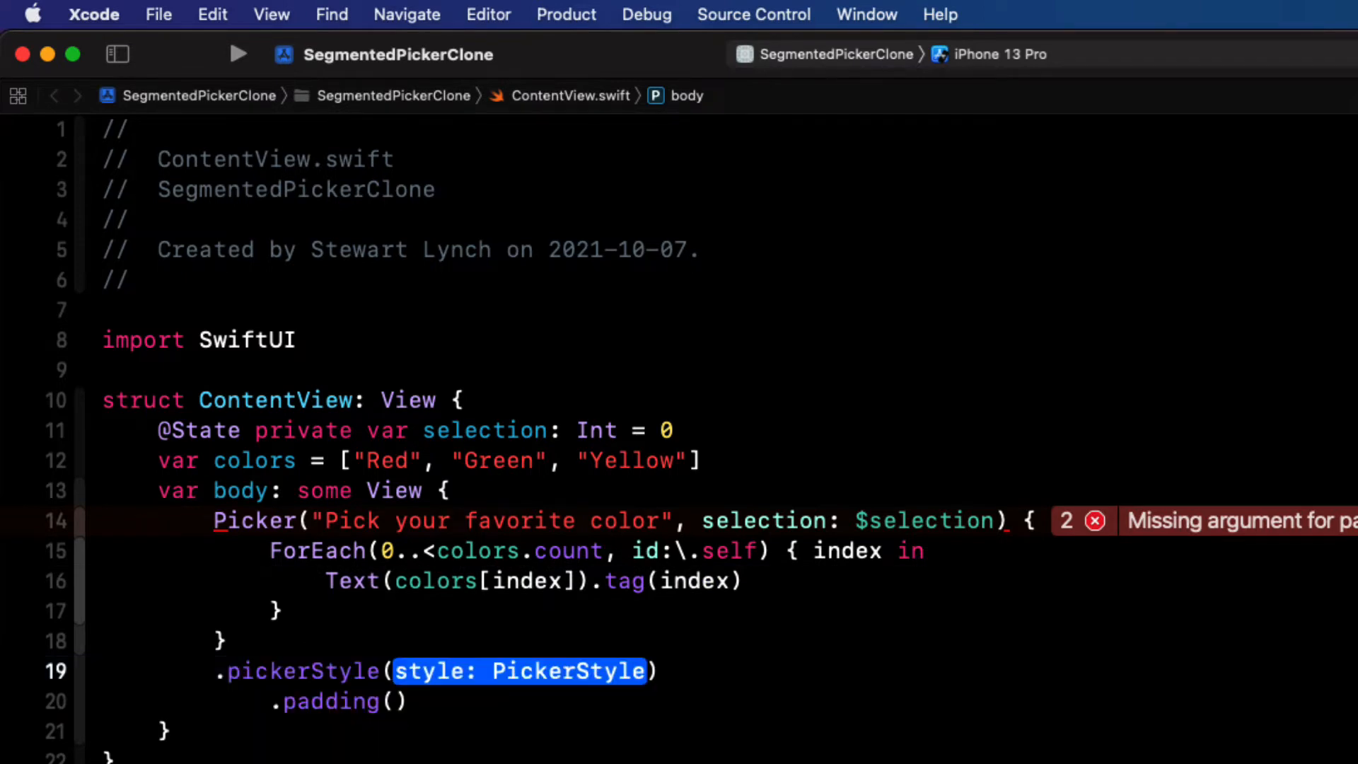
{"action": "type", "text": "."}
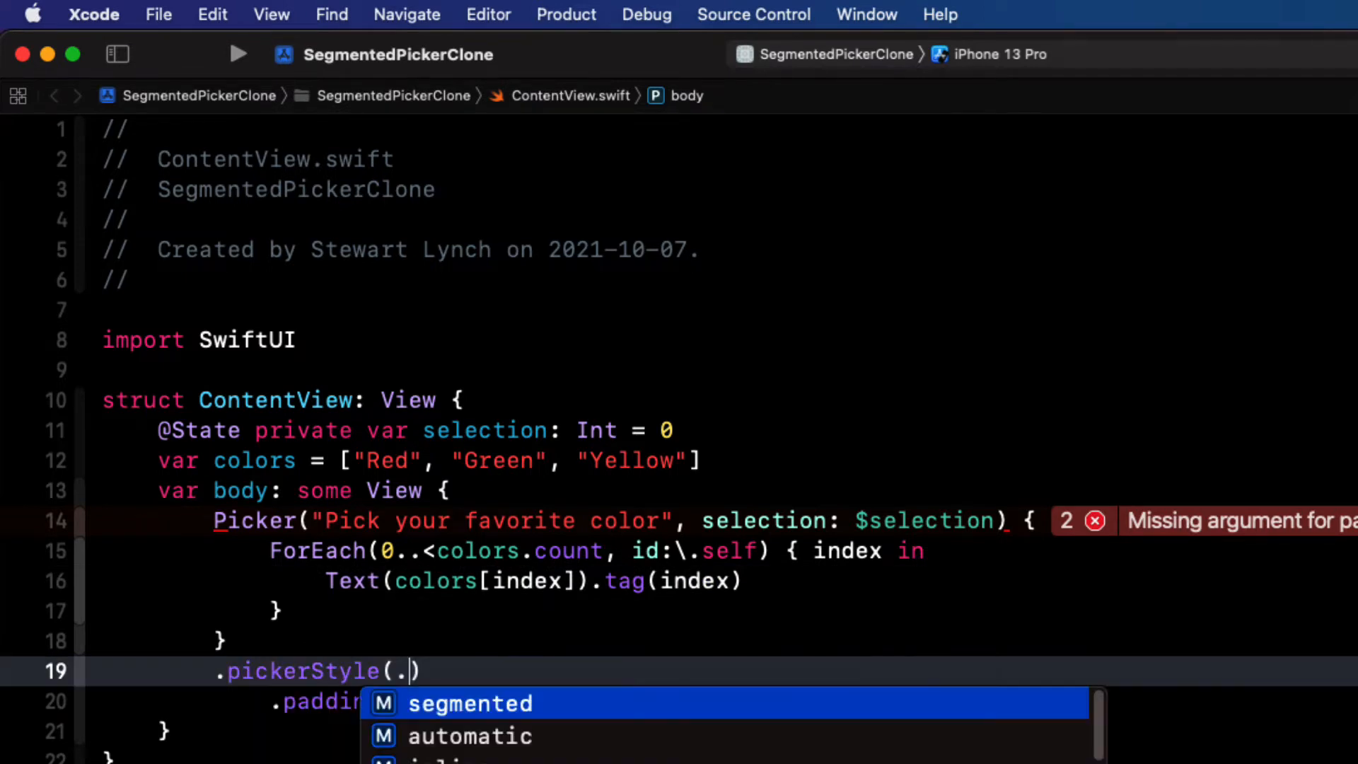
{"action": "left_click", "coordinate": [470, 703]}
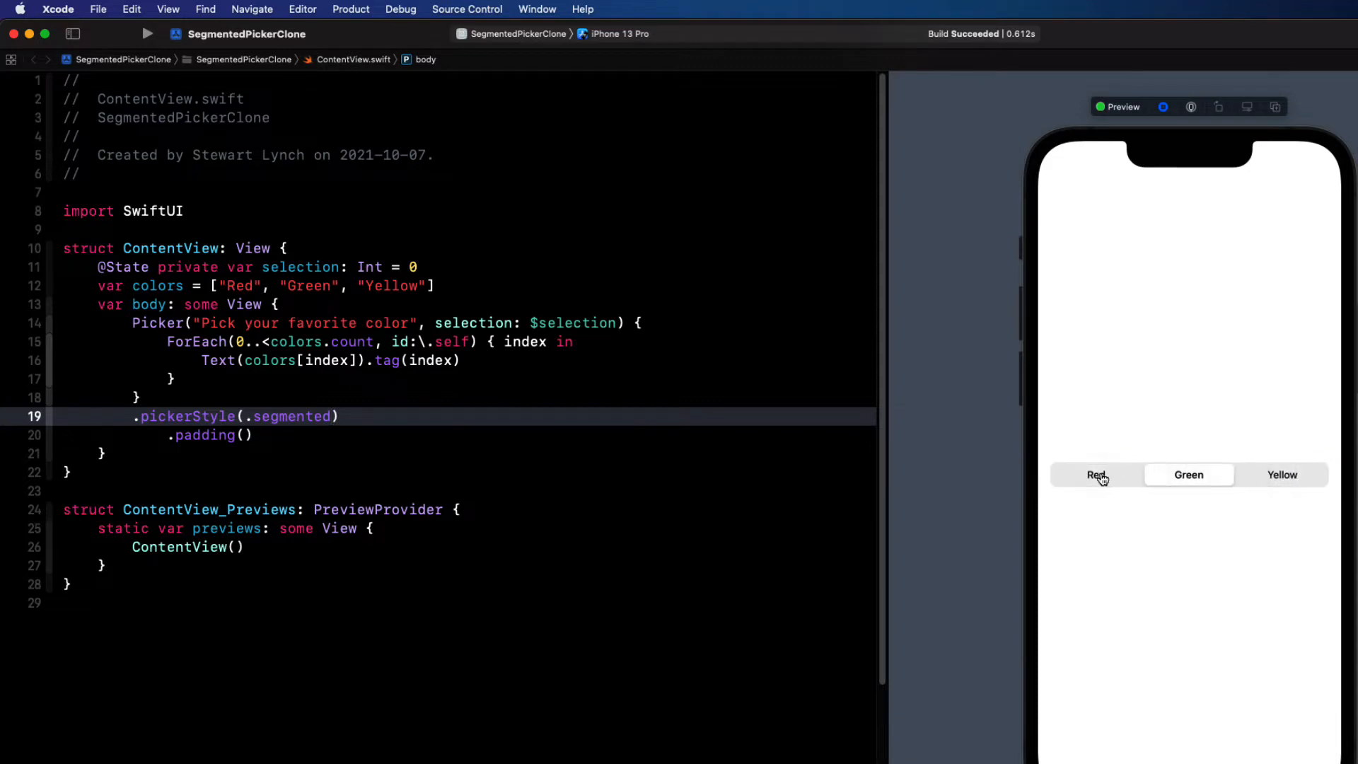
{"action": "left_click", "coordinate": [1096, 475]}
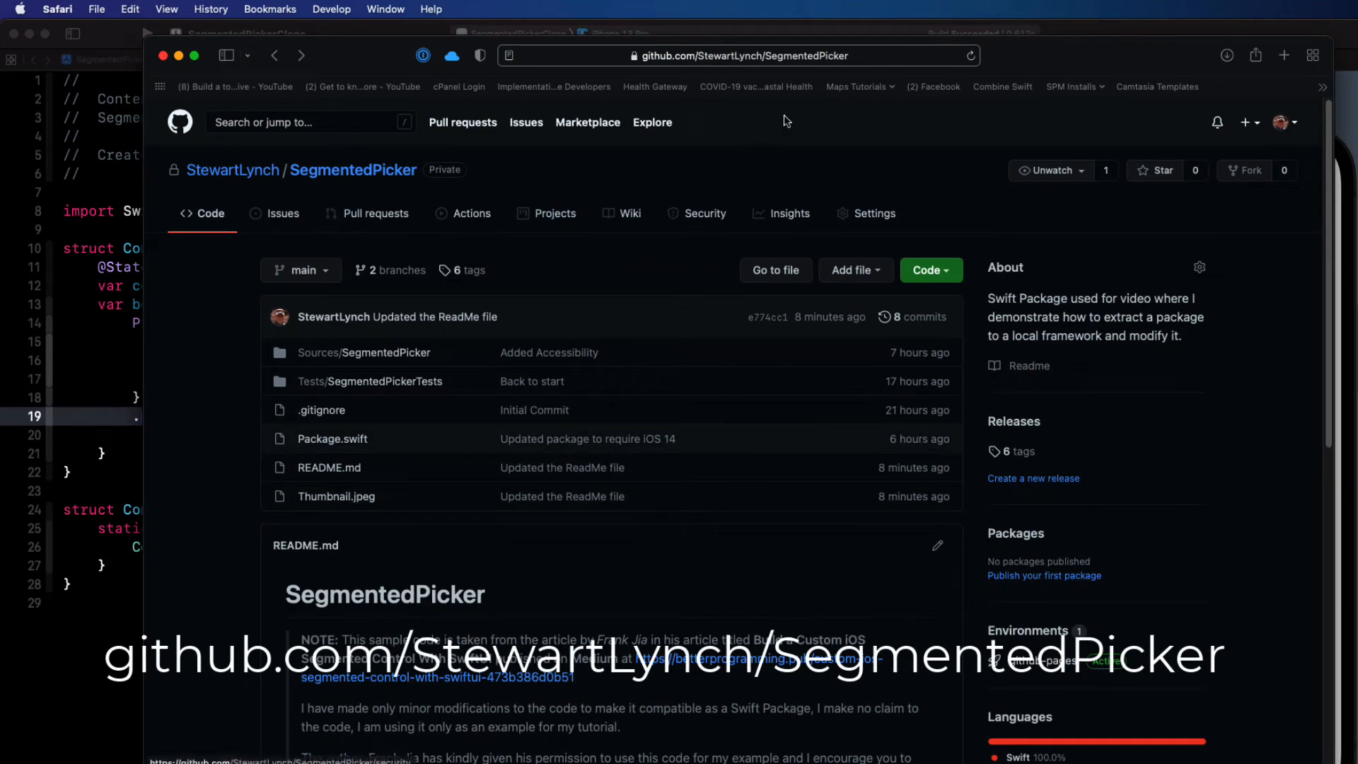
{"action": "left_click", "coordinate": [763, 55]}
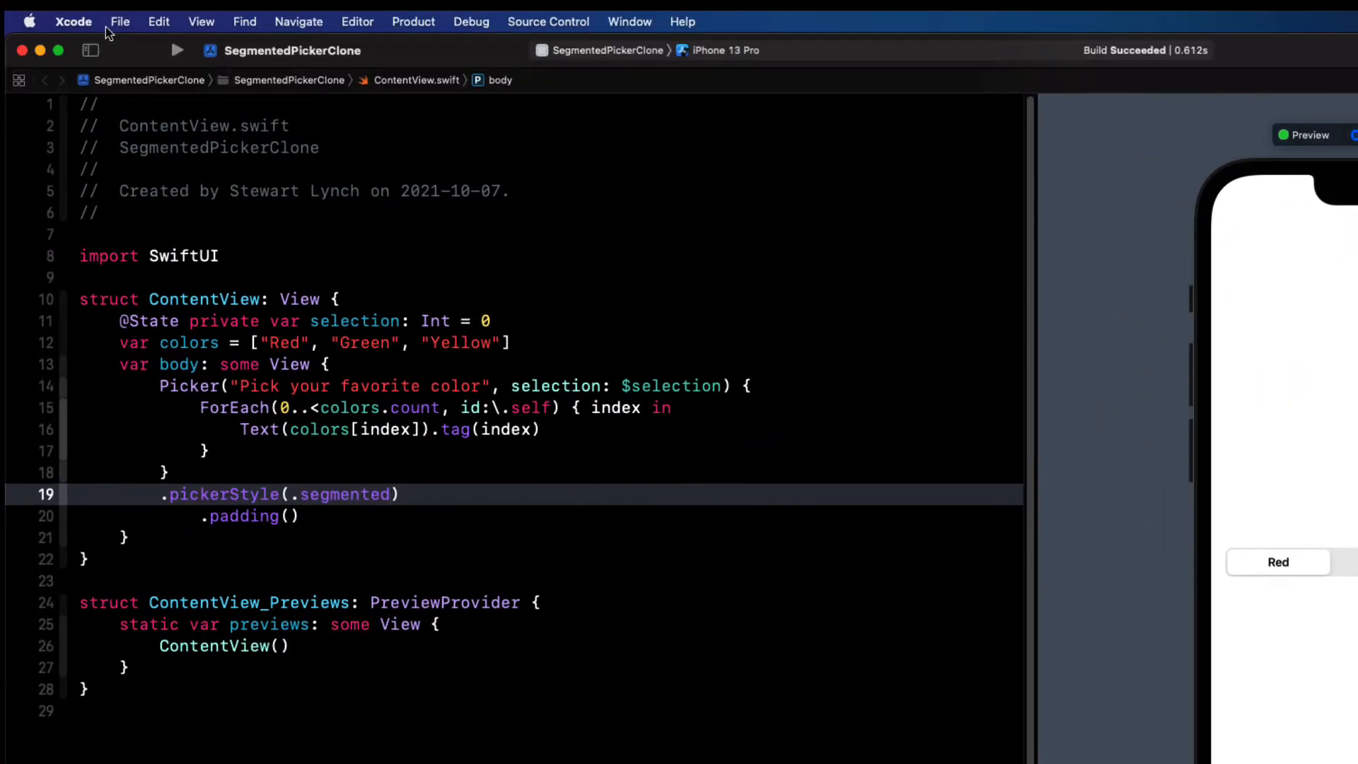
- Add the github.com/StewartLynch/SegmentedPicker package and its library to the app
{"action": "left_click", "coordinate": [119, 21]}
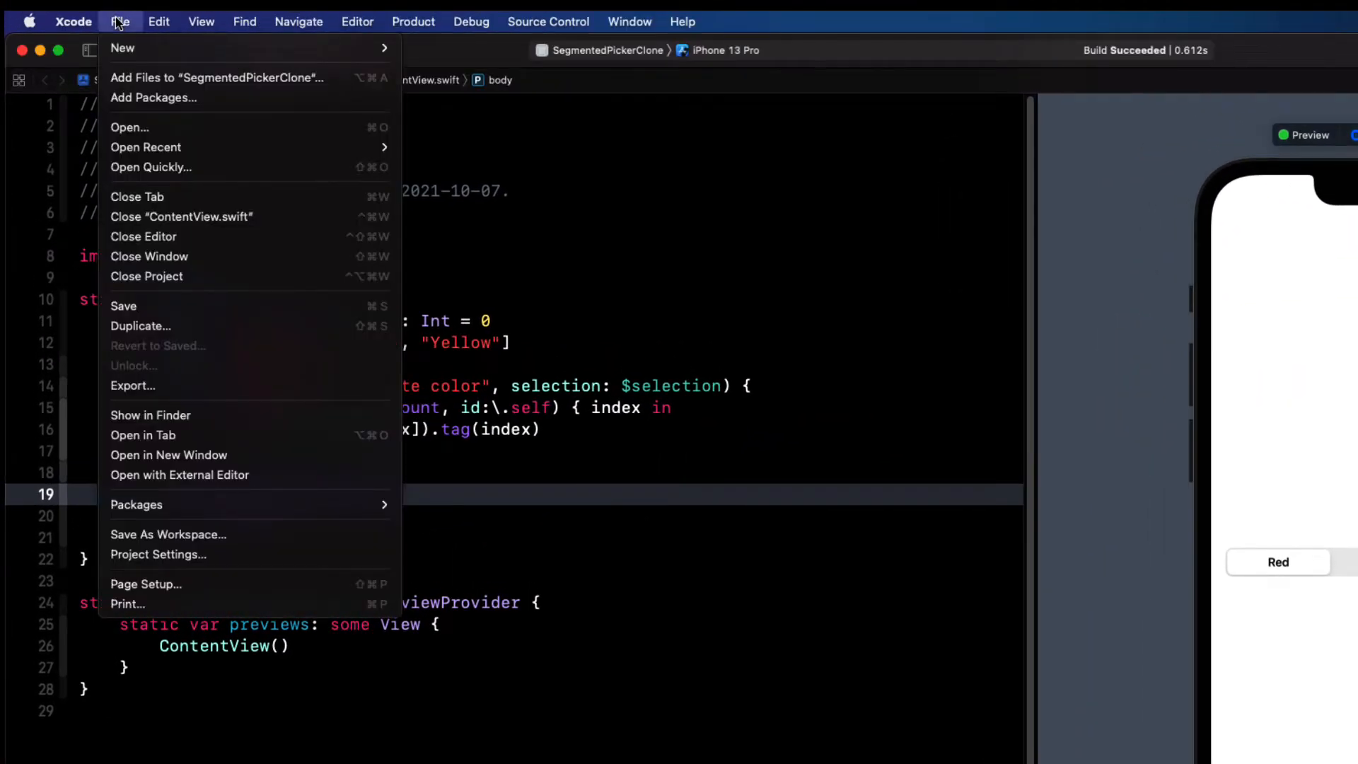
{"action": "mouse_move", "coordinate": [137, 100]}
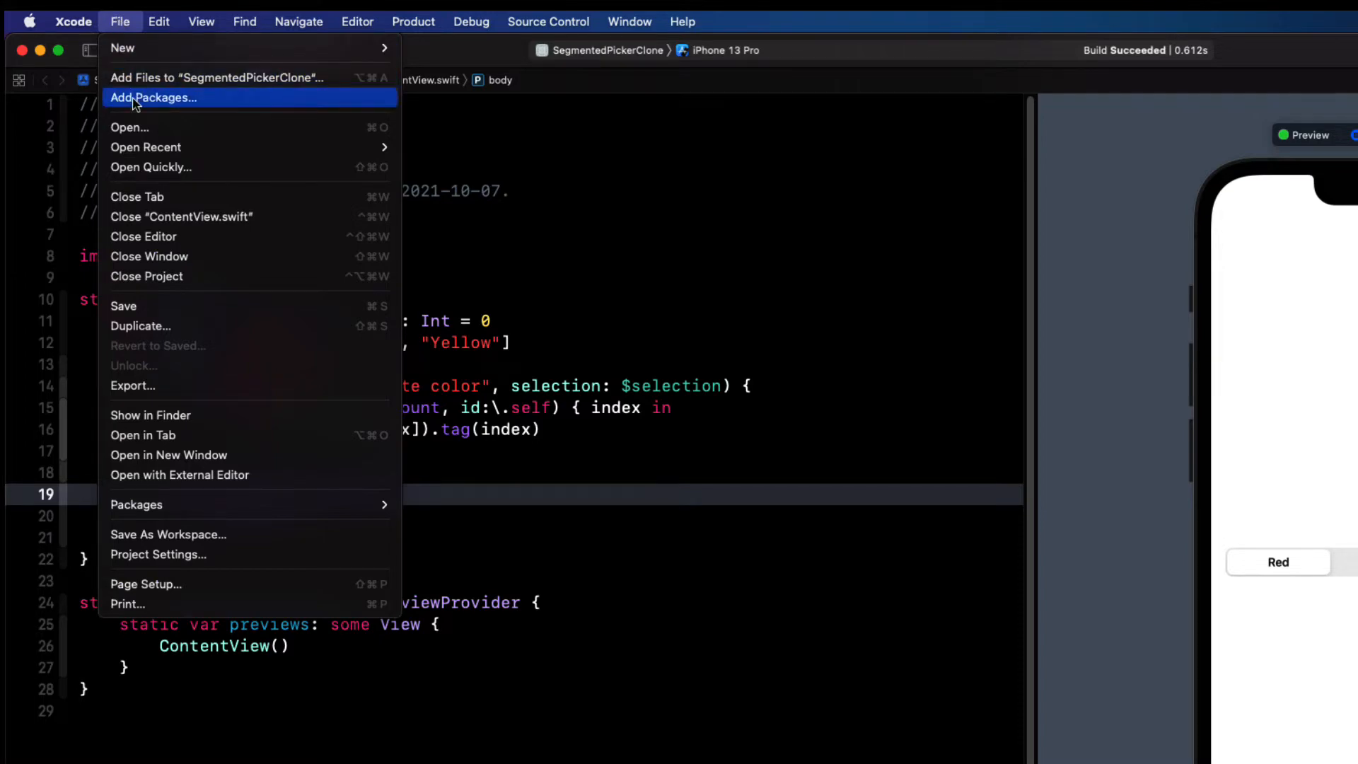
{"action": "left_click", "coordinate": [154, 98]}
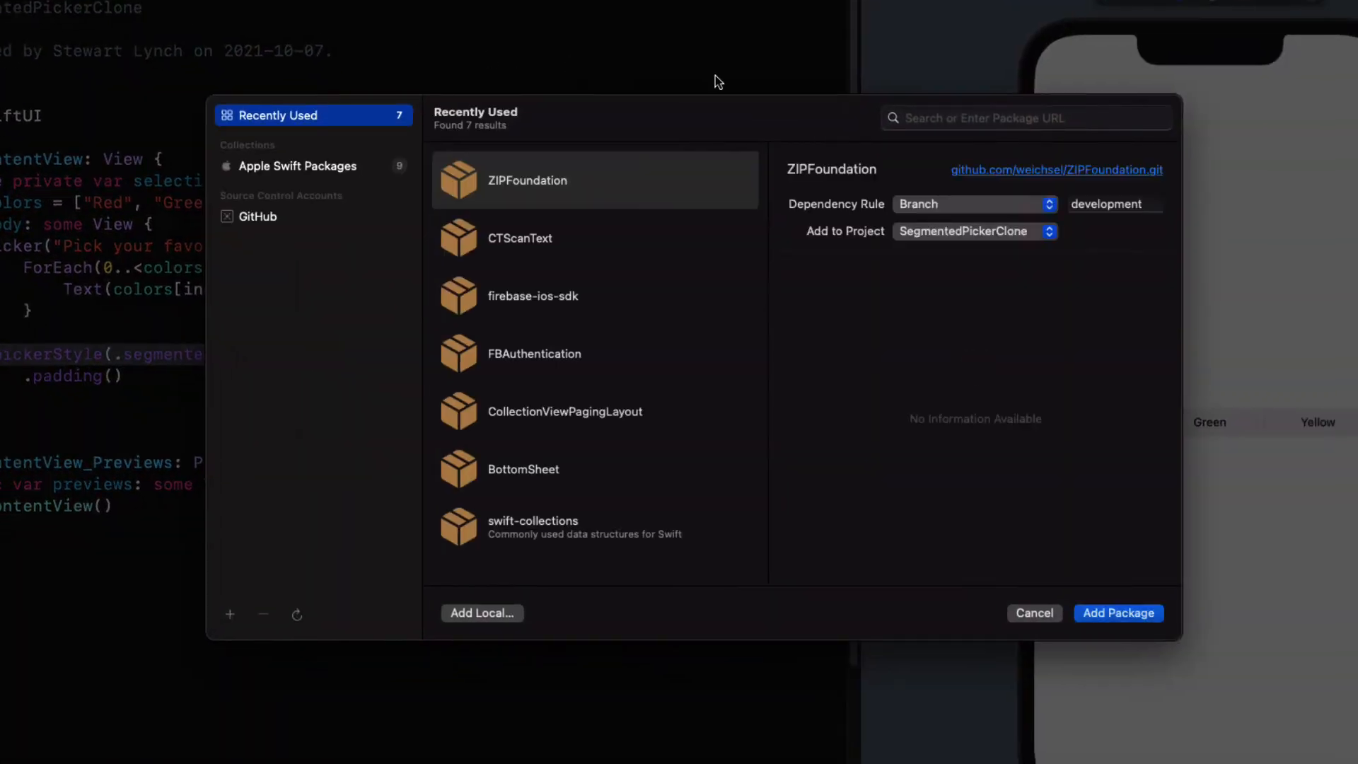
{"action": "type", "text": "//github.com/StewartLynch/SegmentedPicker"}
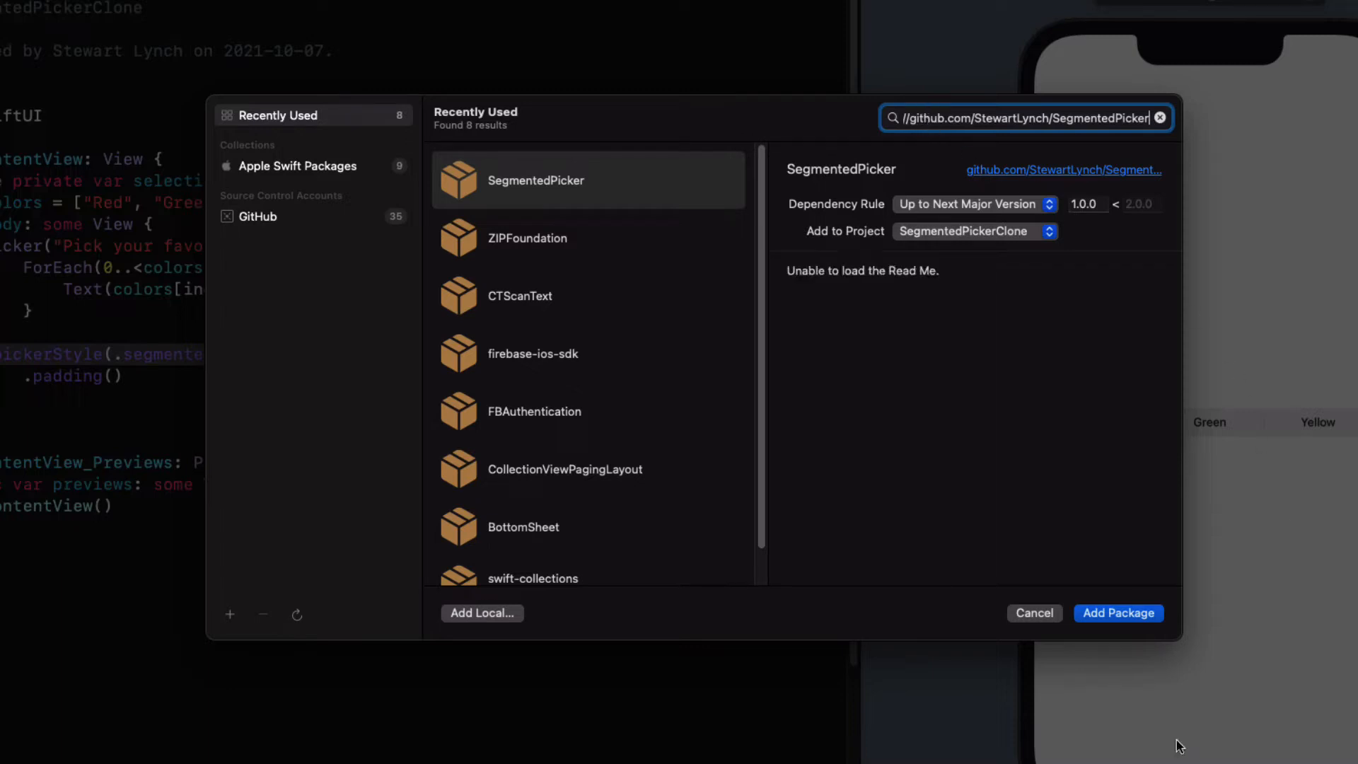
{"action": "left_click", "coordinate": [1118, 613]}
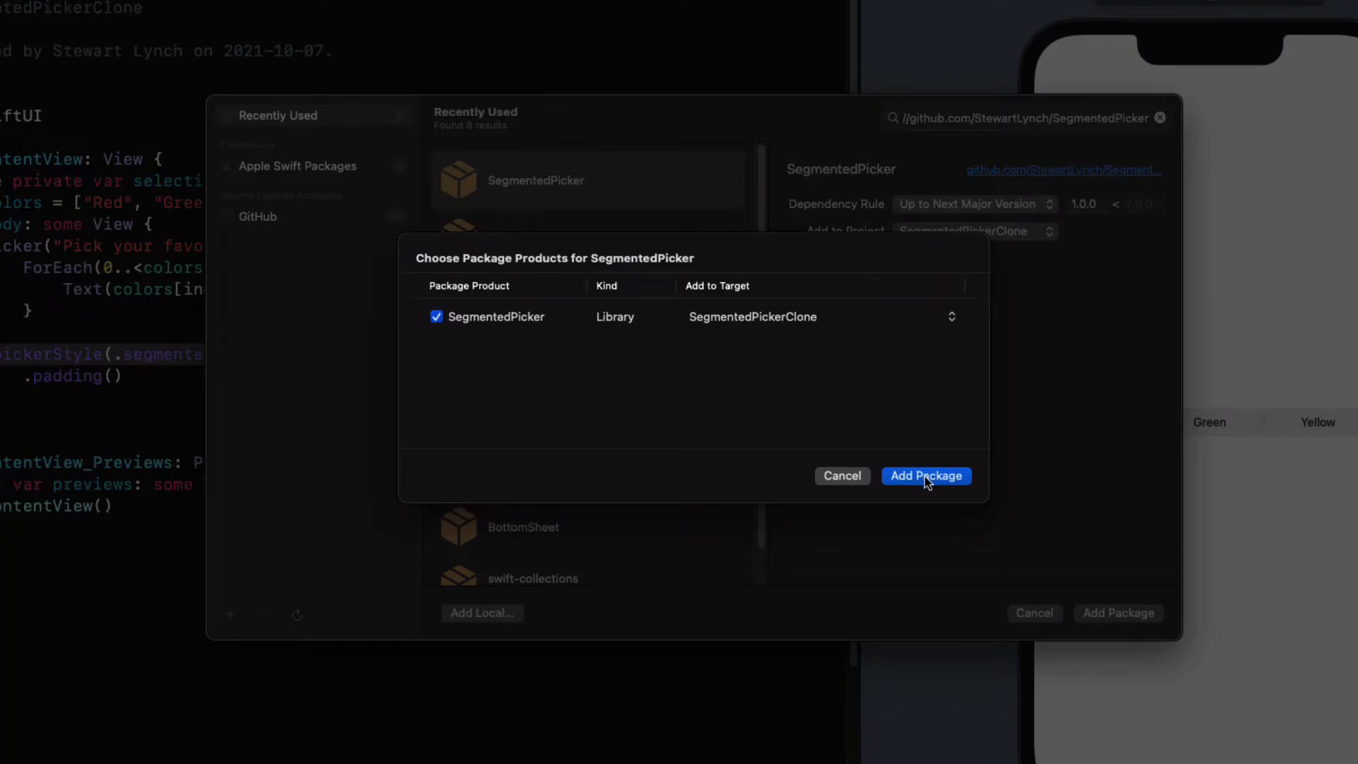
{"action": "left_click", "coordinate": [926, 475]}
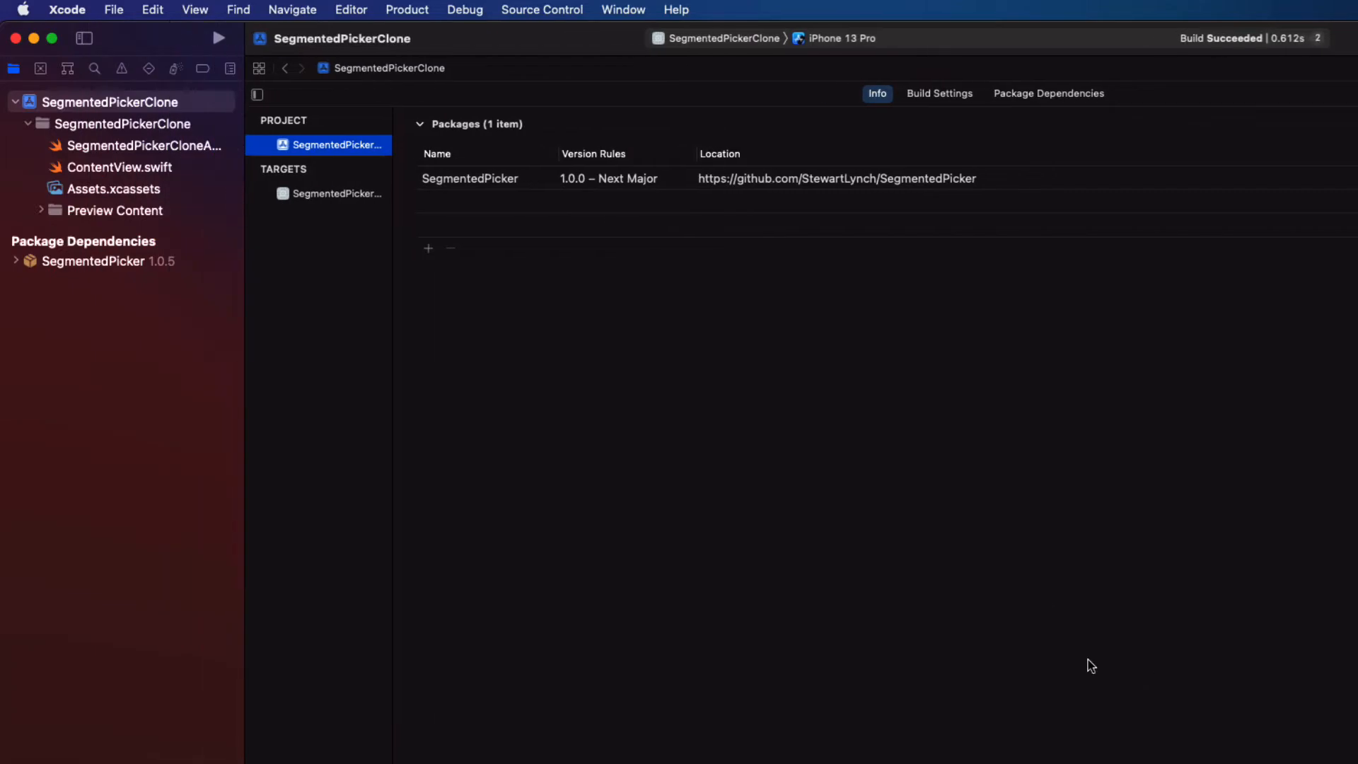
- Browse the package's SegmentedPicker.swift source, then show the app target's General settings
{"action": "left_click", "coordinate": [15, 261]}
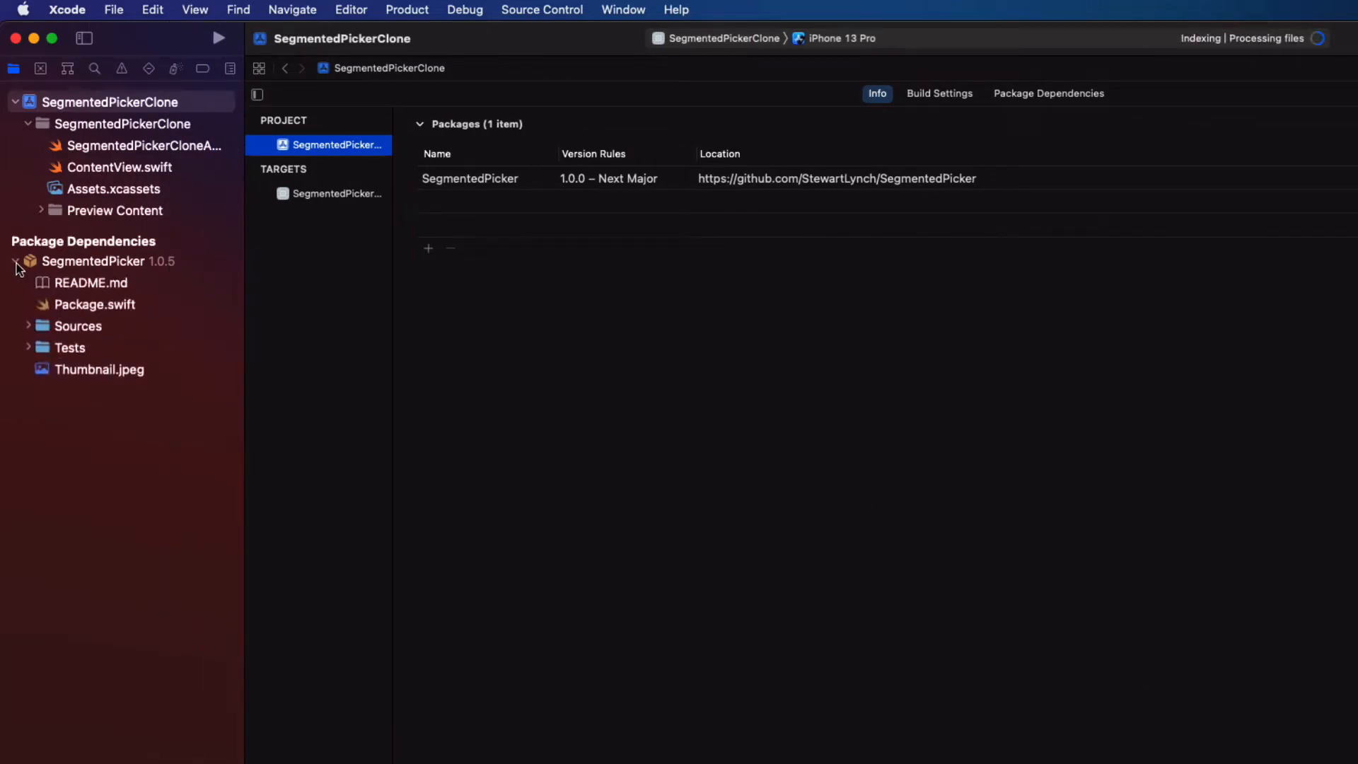
{"action": "left_click", "coordinate": [29, 326]}
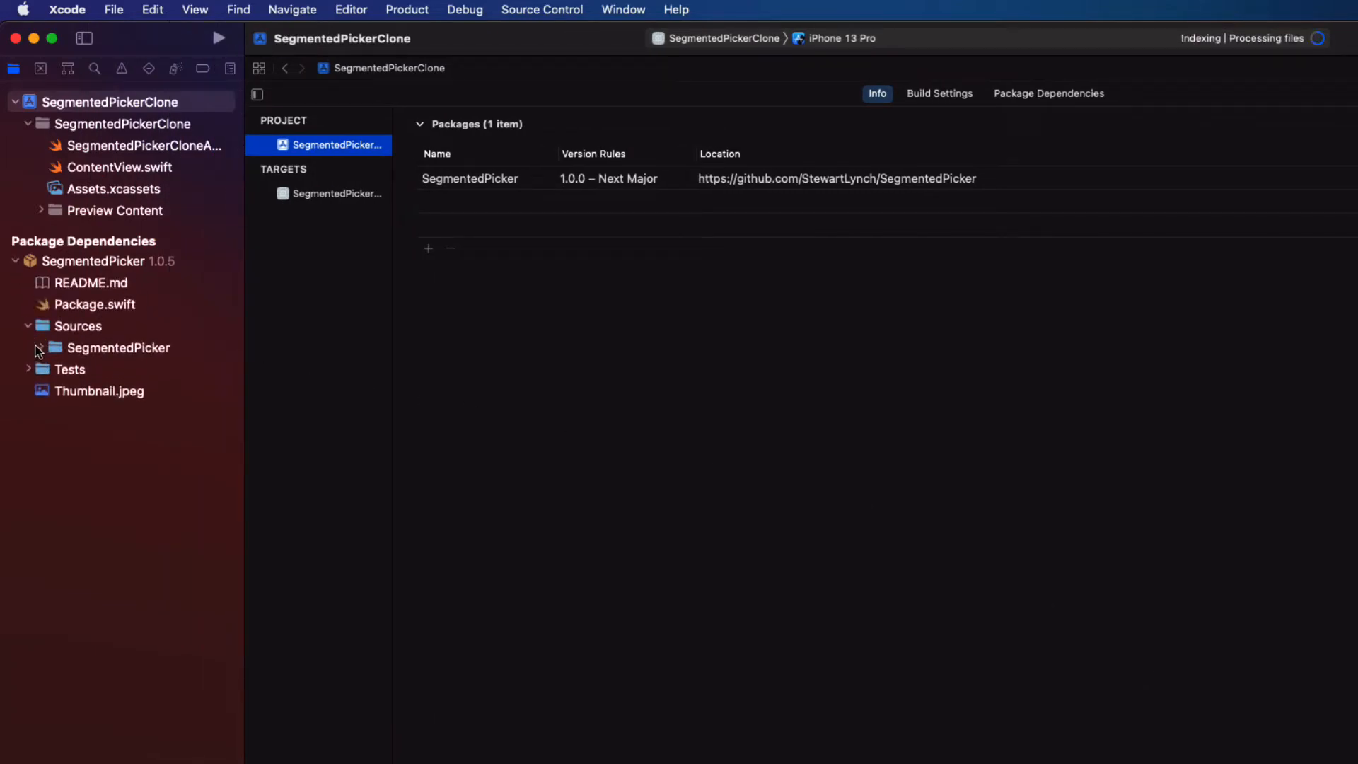
{"action": "left_click", "coordinate": [39, 347]}
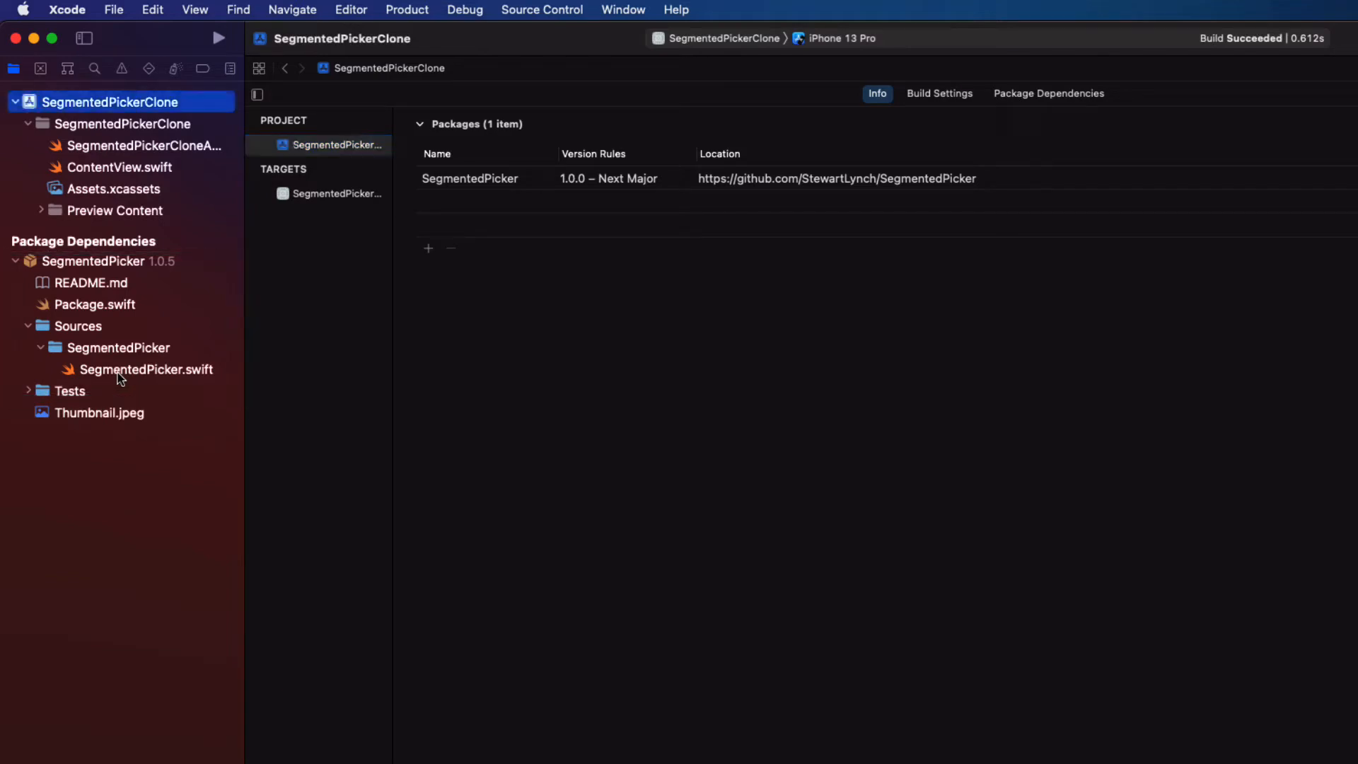
{"action": "left_click", "coordinate": [147, 369]}
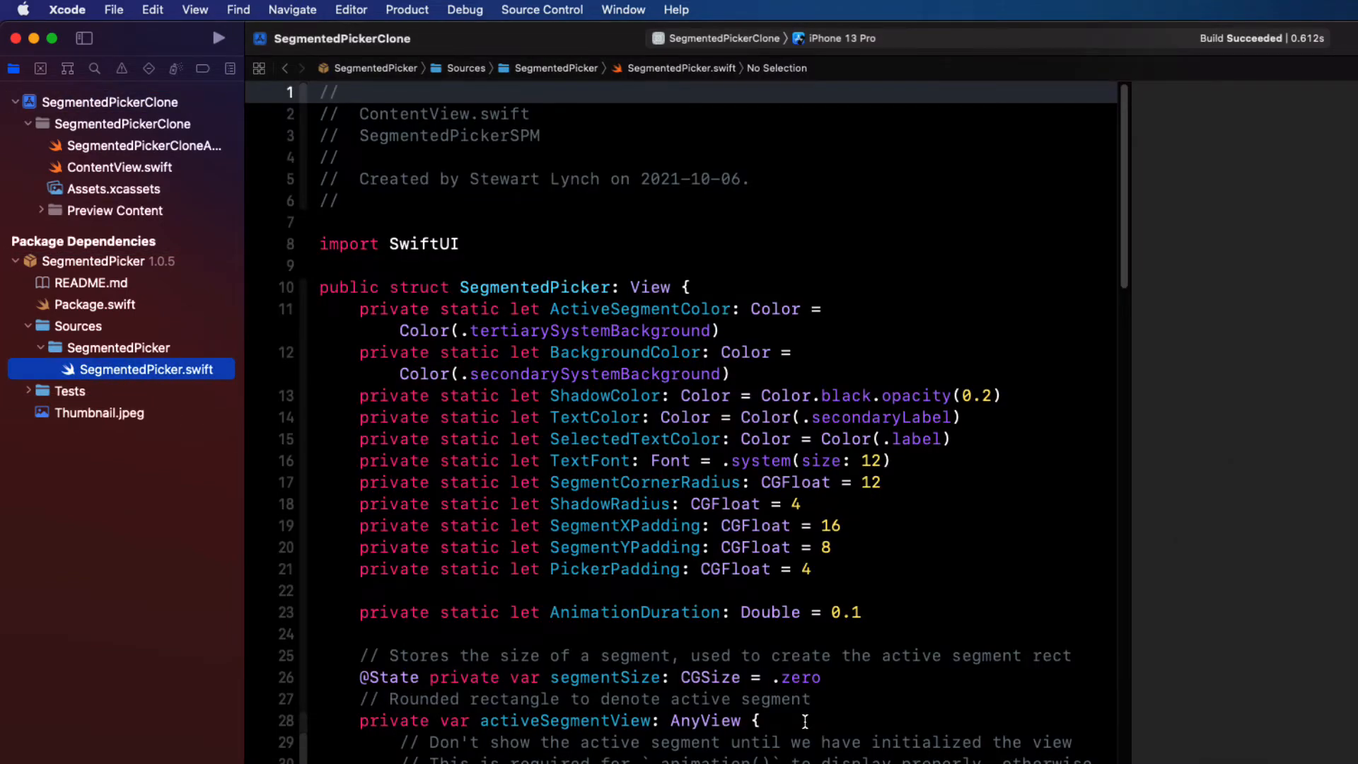
{"action": "scroll", "scroll_direction": "down", "scroll_amount": 3}
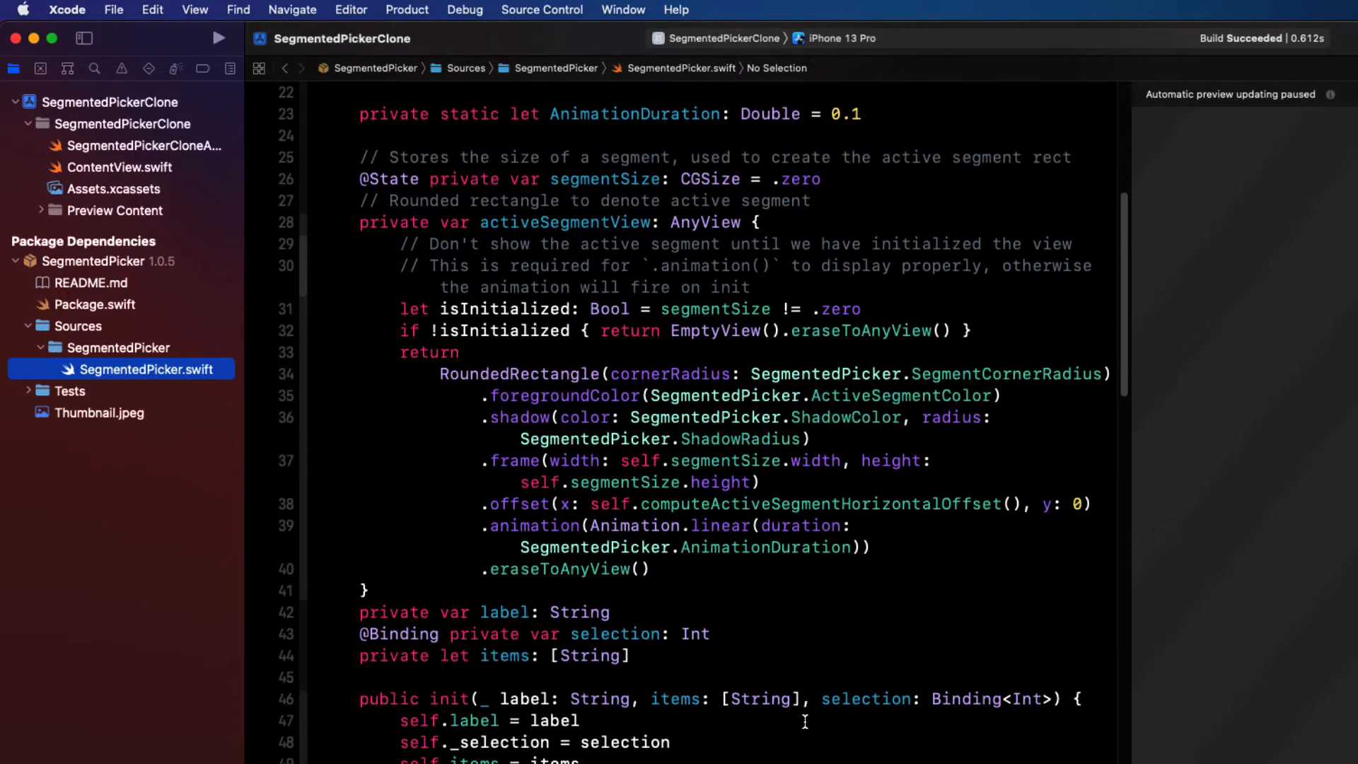
{"action": "scroll", "scroll_direction": "down", "scroll_amount": 3}
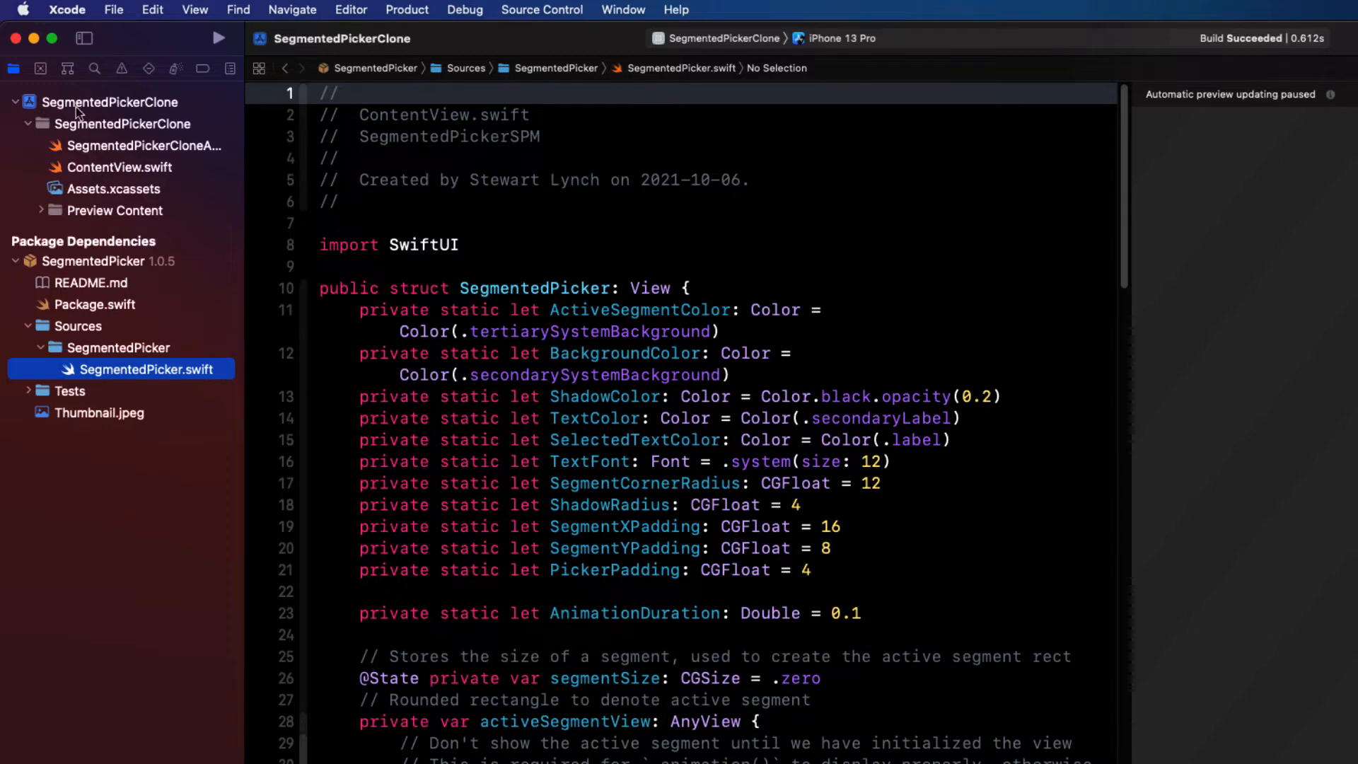
{"action": "left_click", "coordinate": [109, 102]}
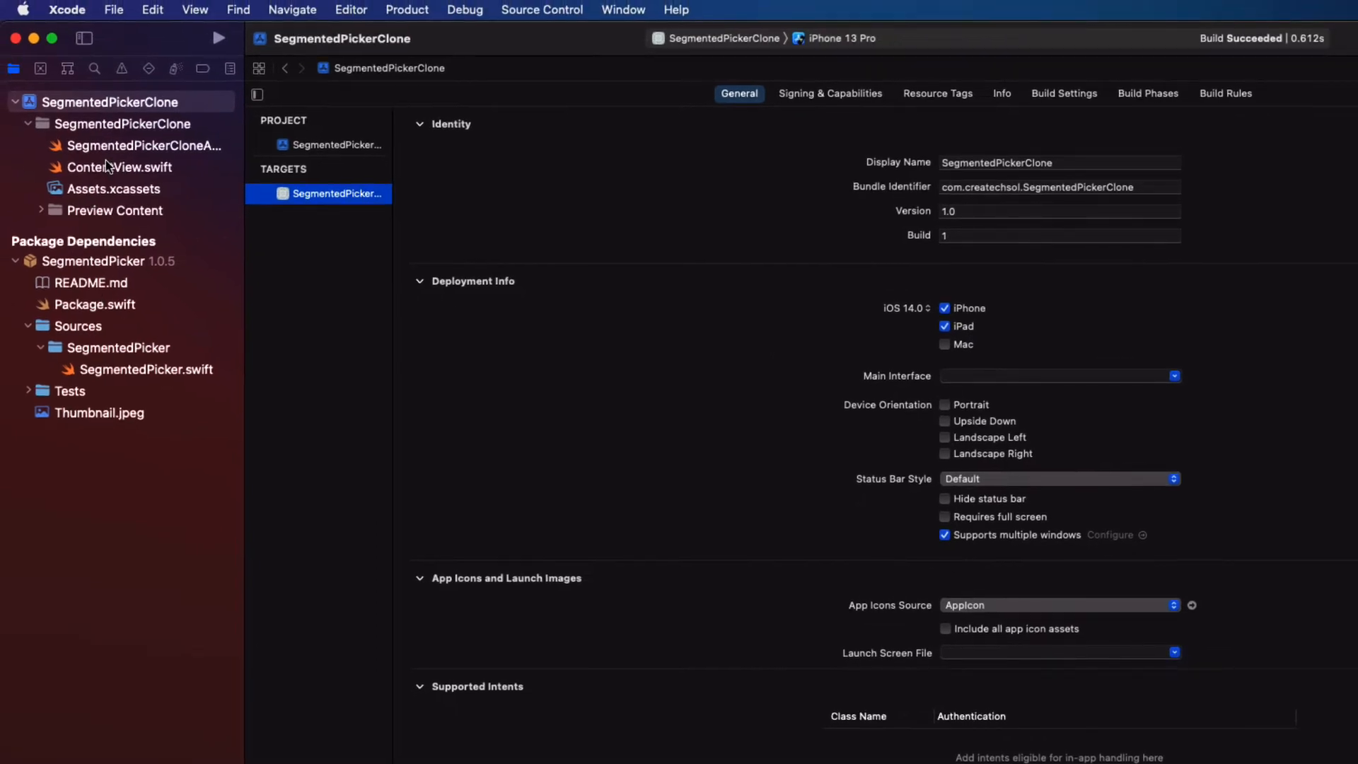
- Import SegmentedPicker and call it with label "Pick your favorite color", items colors, selection $selection
{"action": "left_click", "coordinate": [119, 167]}
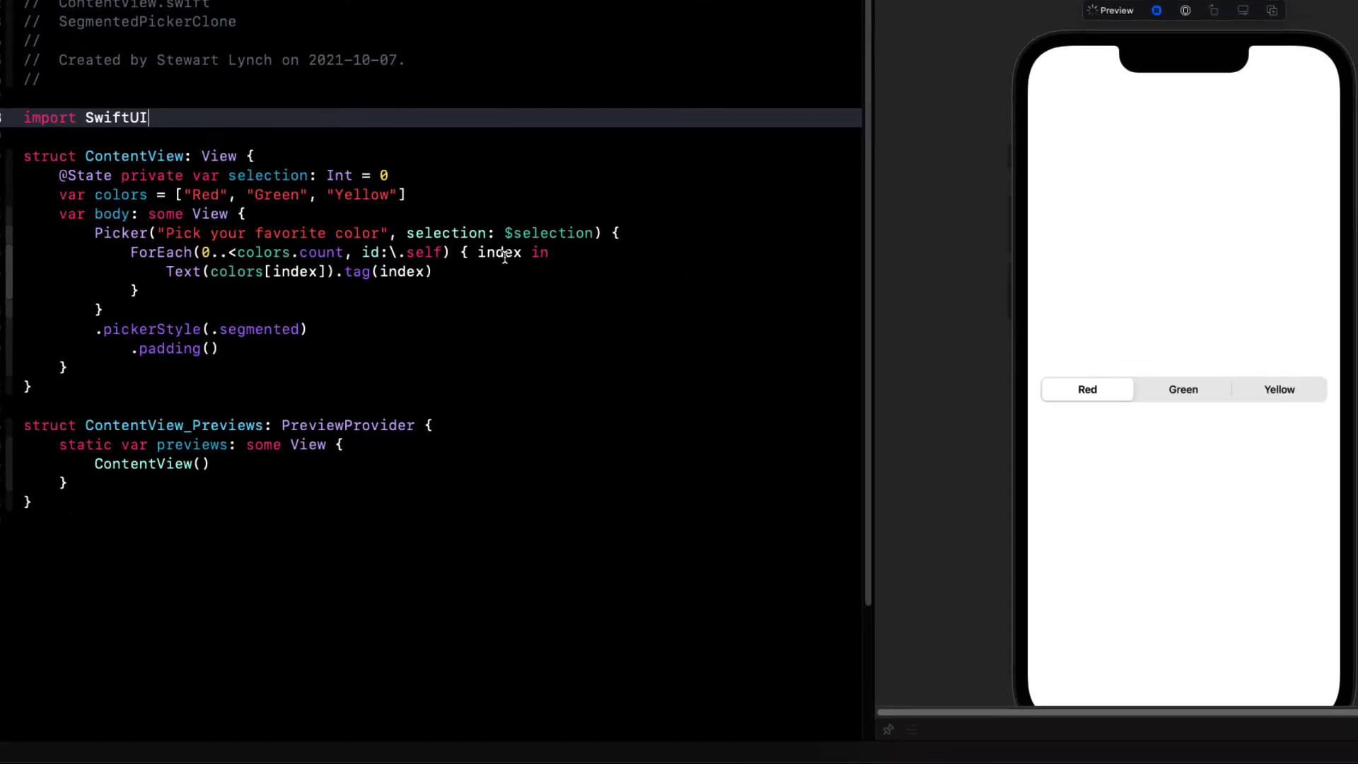
{"action": "type", "text": "import"}
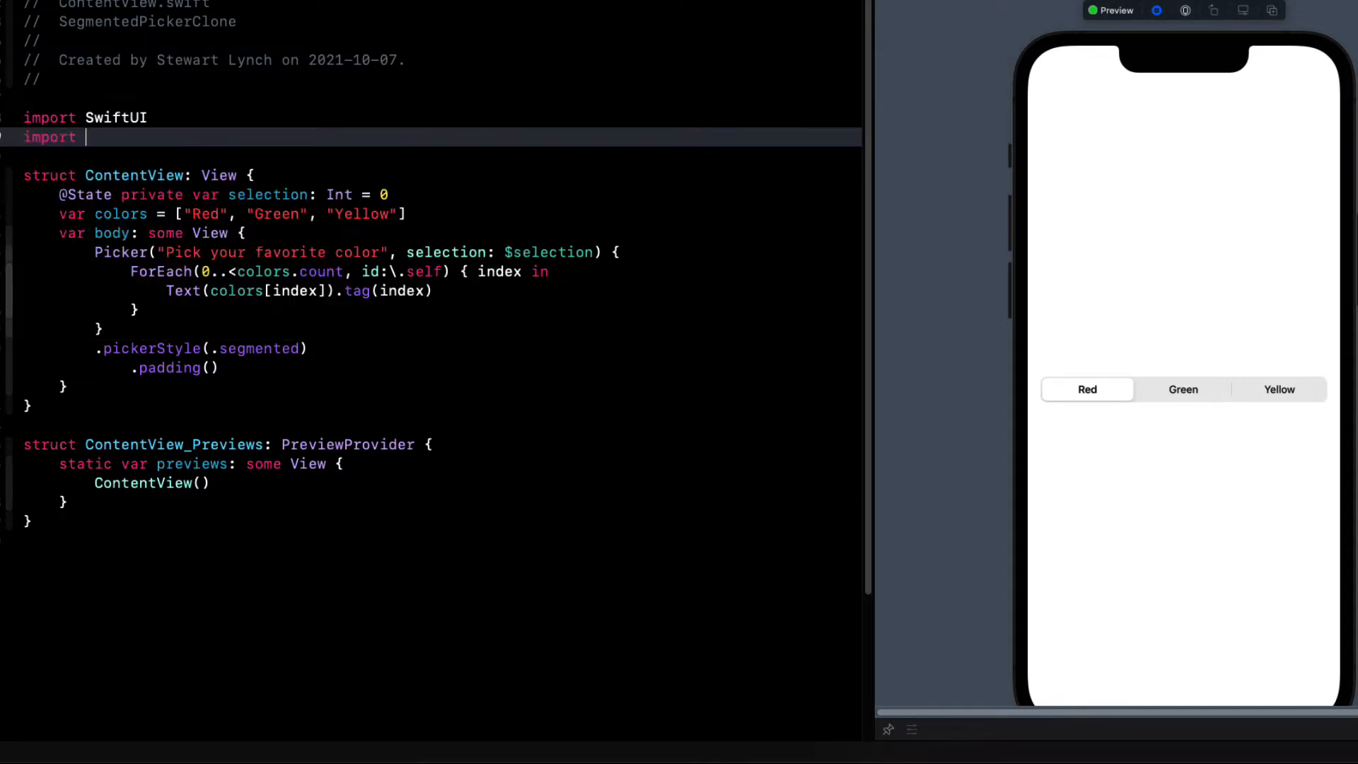
{"action": "type", "text": "SegmentedPicker"}
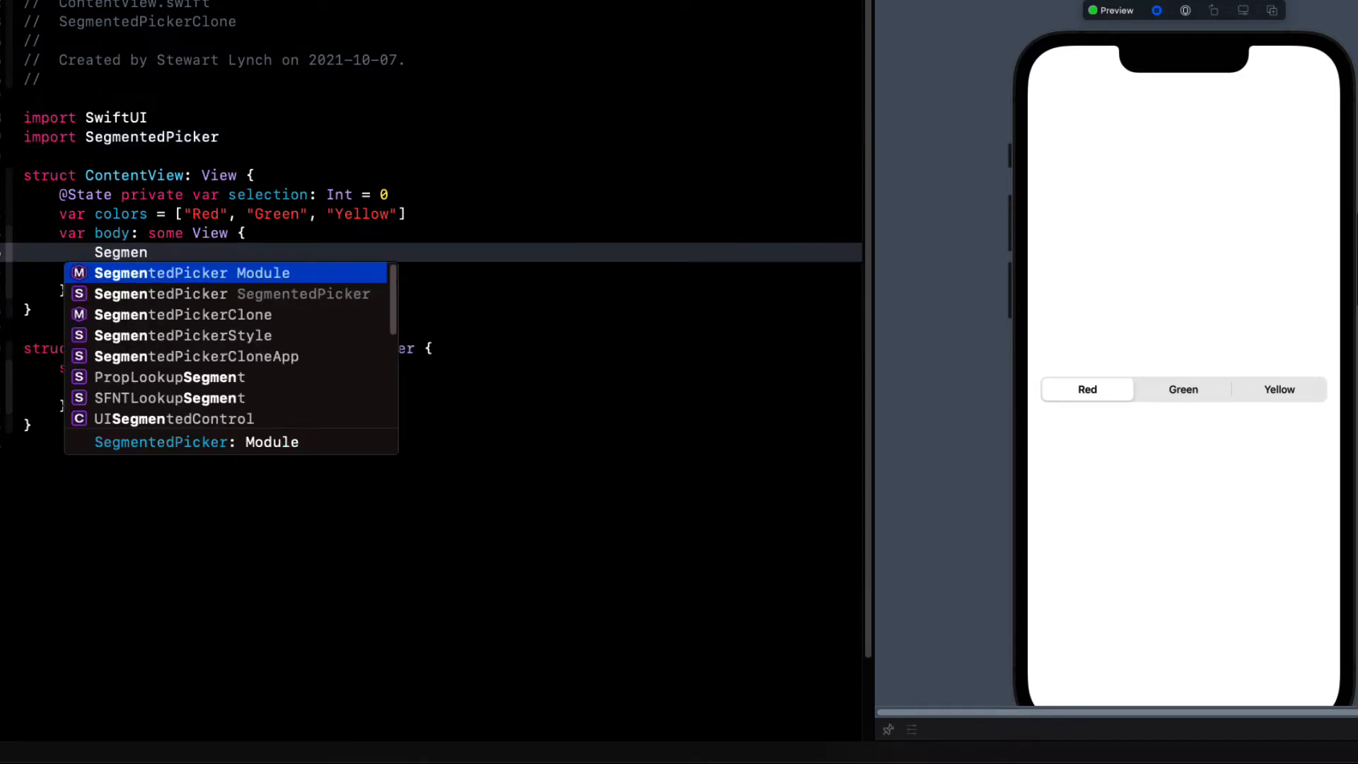
{"action": "key", "text": "Return"}
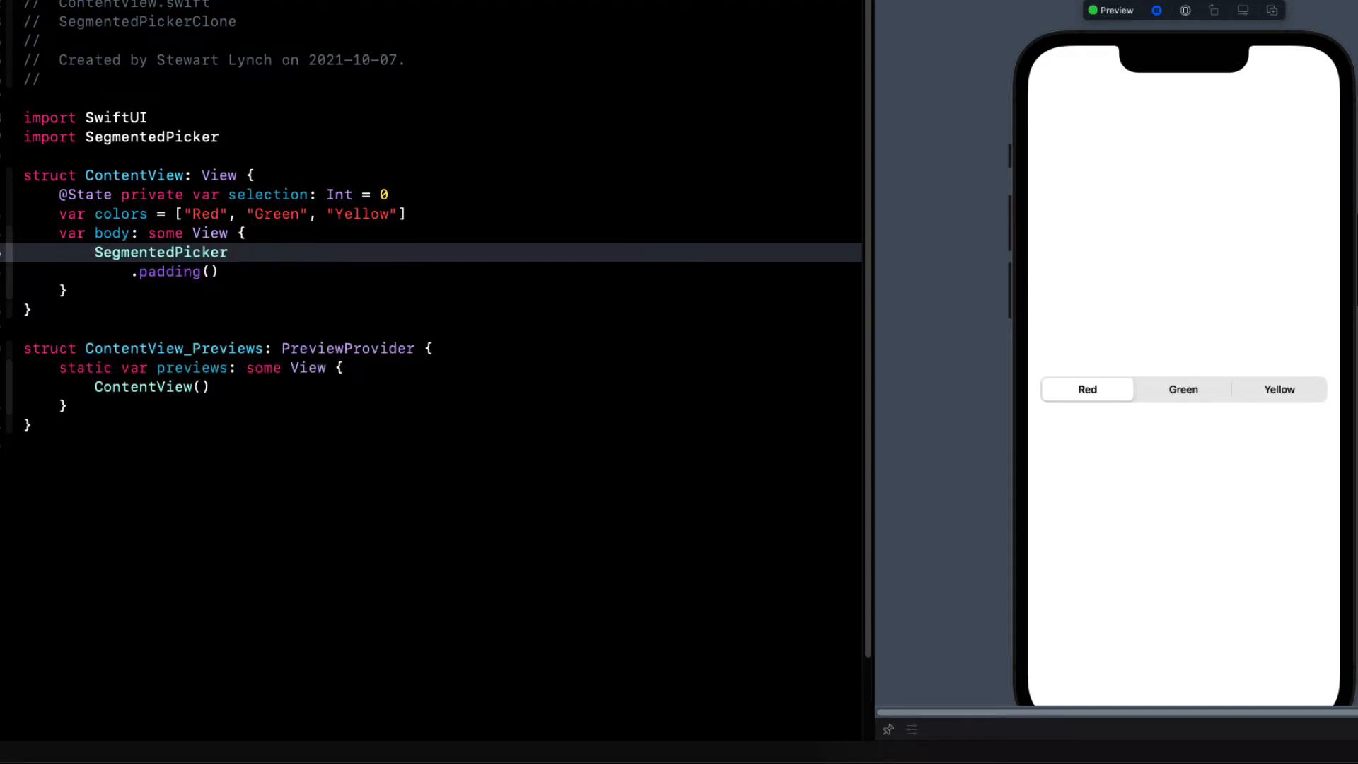
{"action": "type", "text": "("}
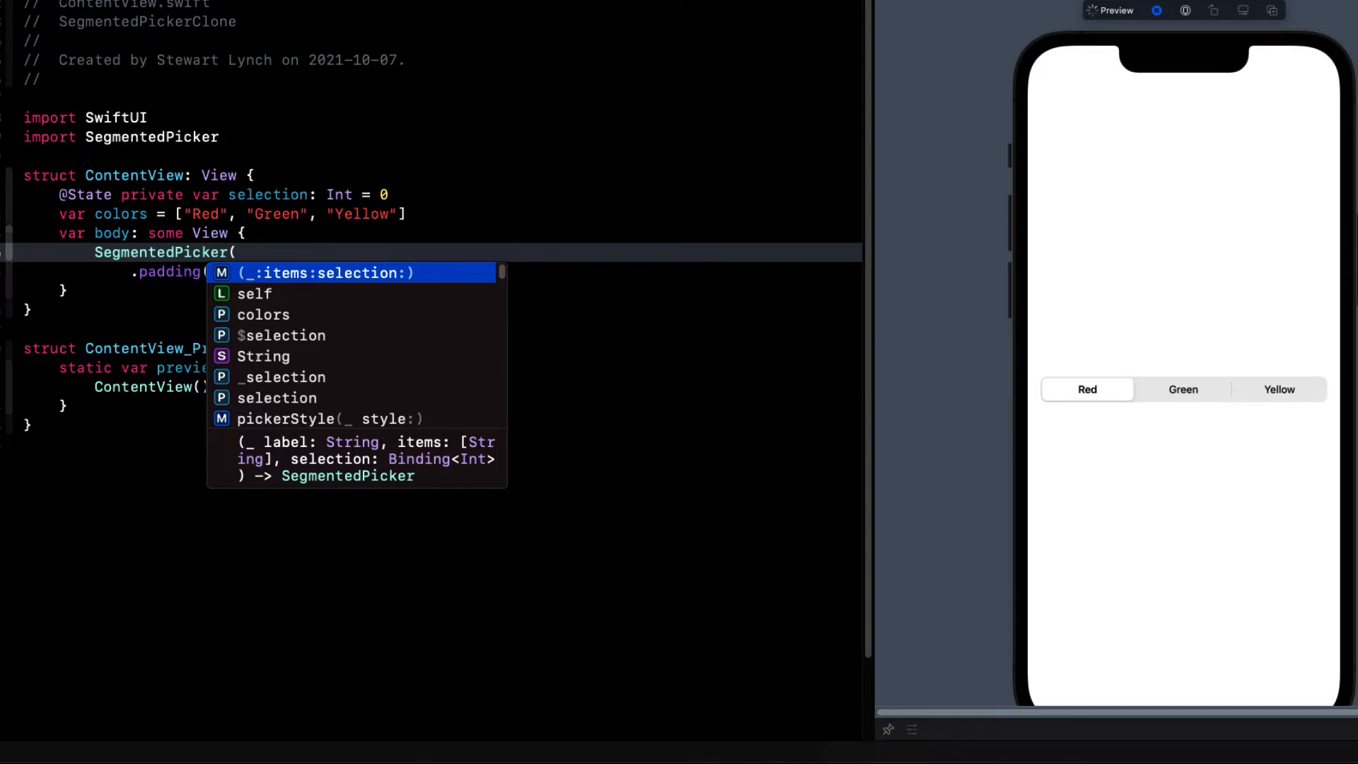
{"action": "left_click", "coordinate": [323, 273]}
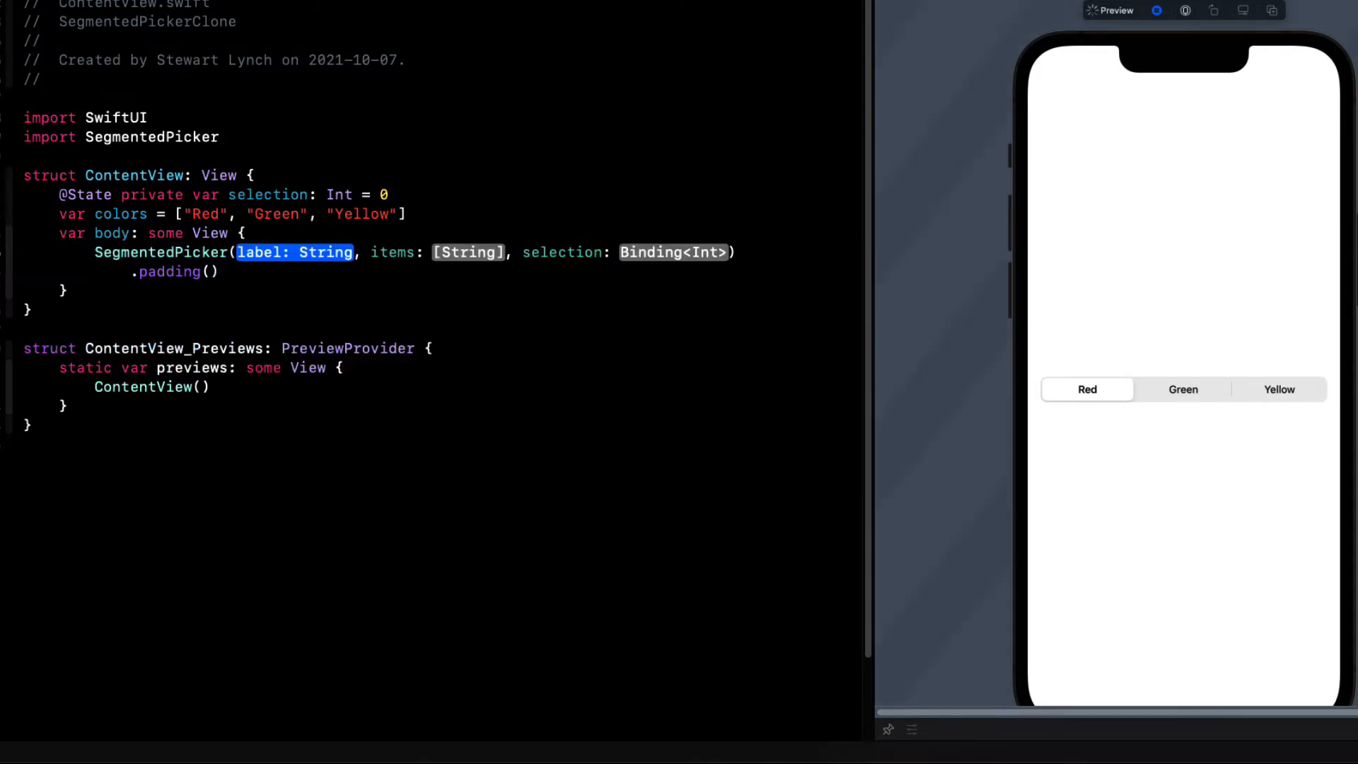
{"action": "type", "text": "\"Pick\""}
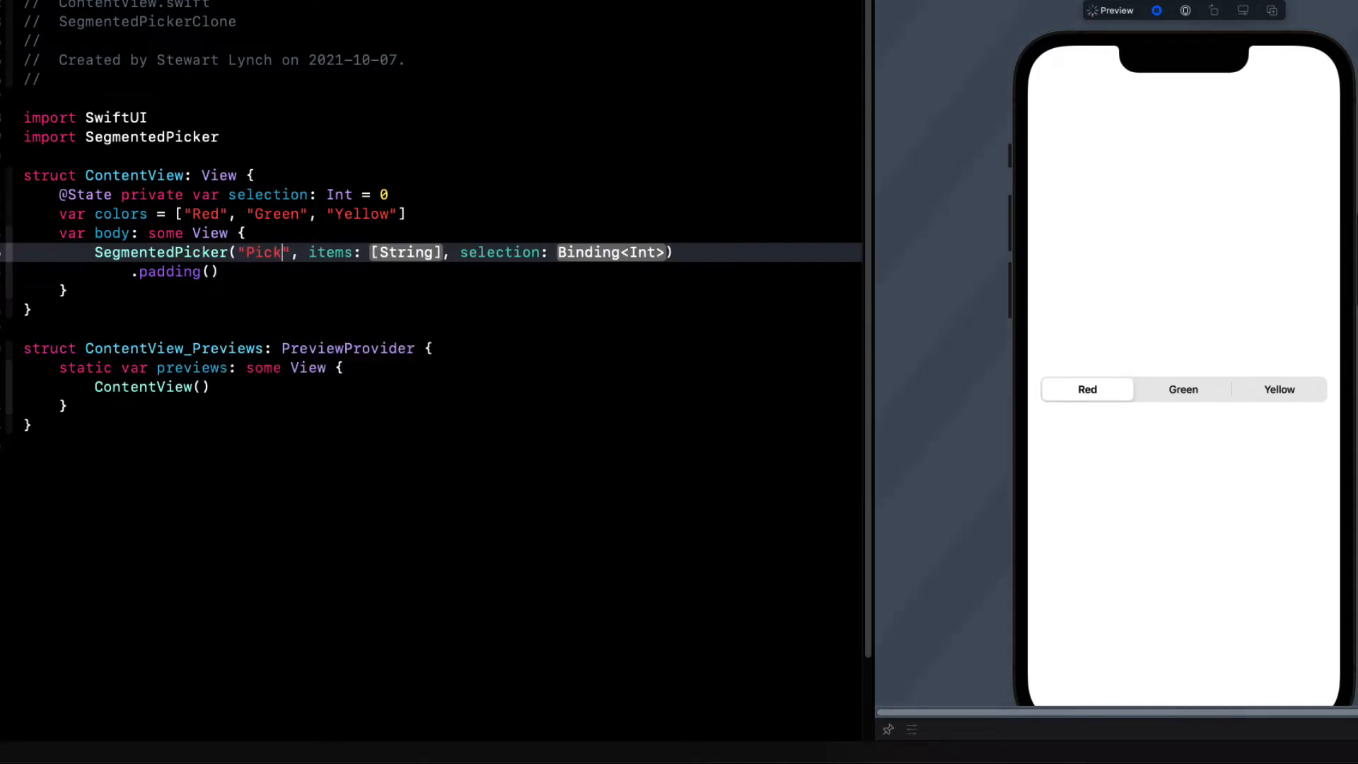
{"action": "type", "text": "your fav"}
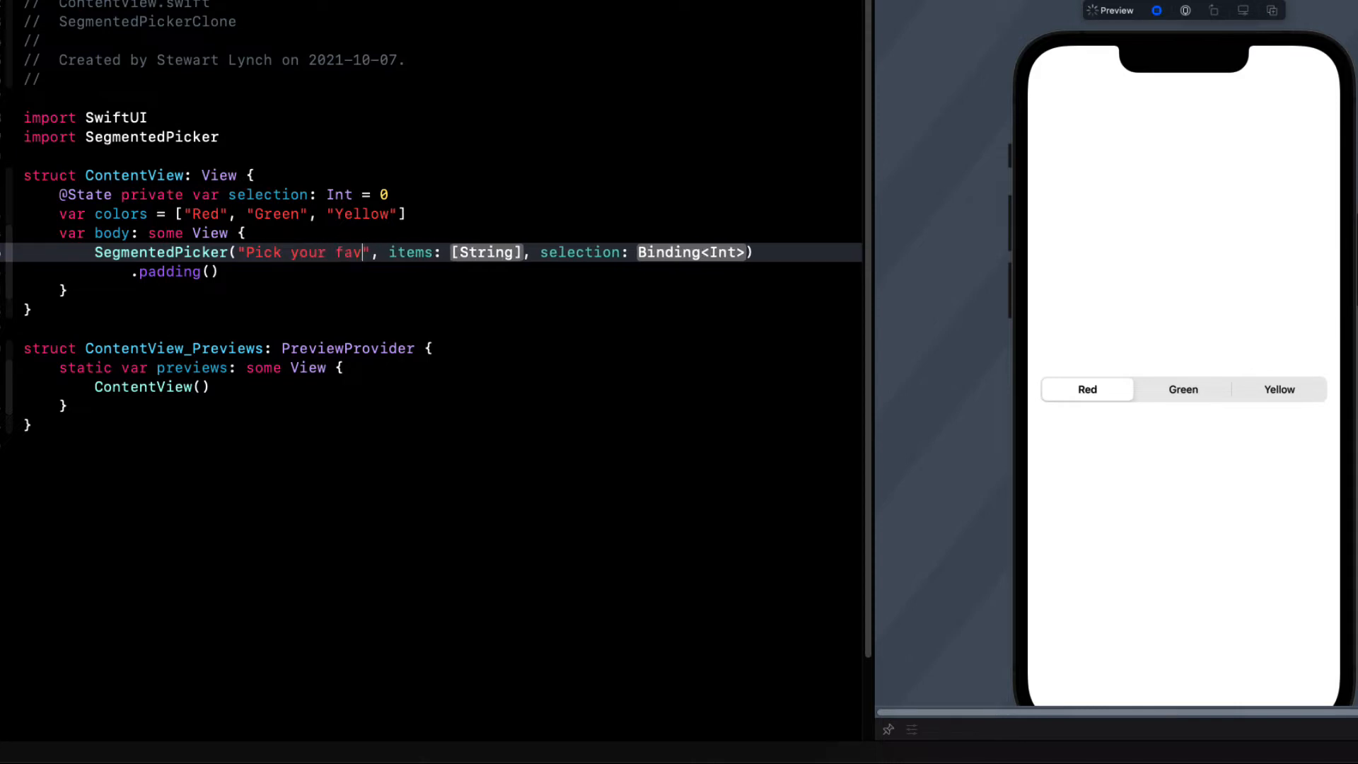
{"action": "type", "text": "orite color."}
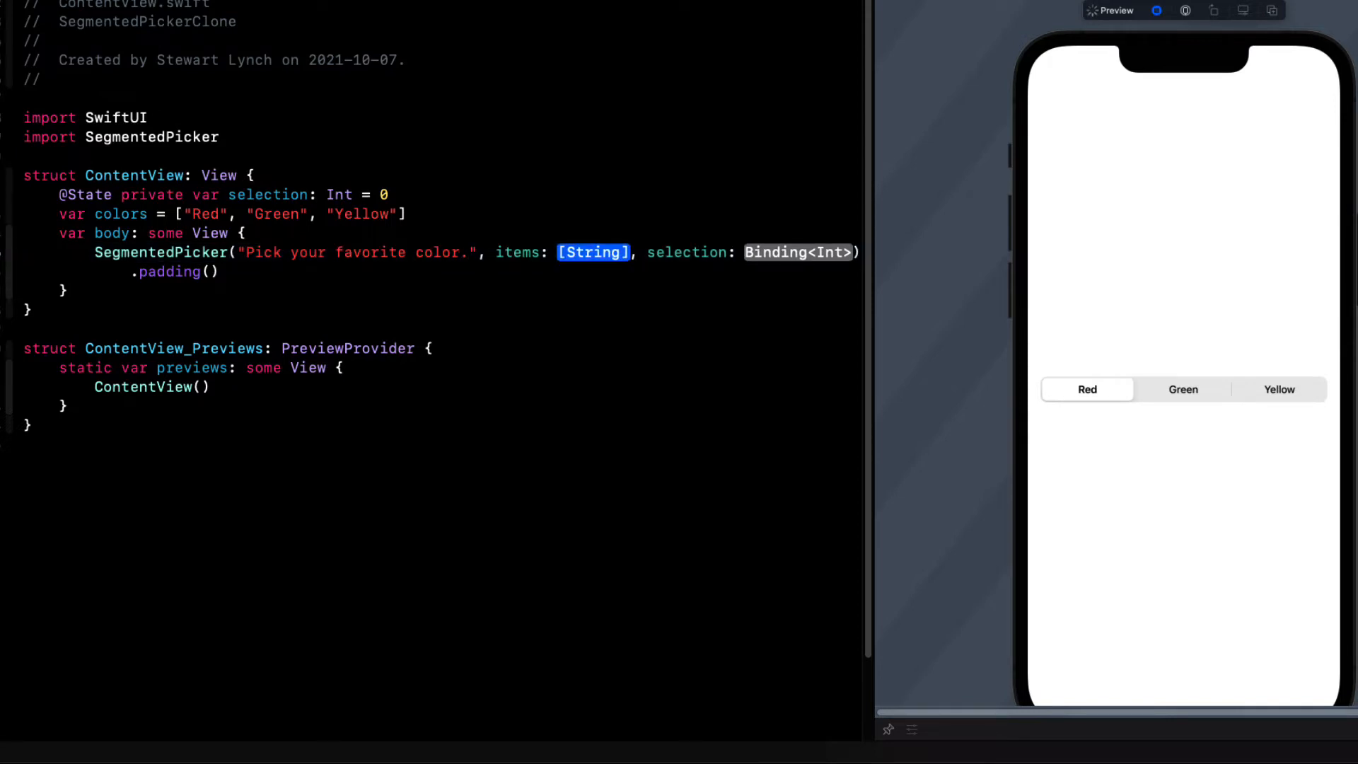
{"action": "type", "text": "colors"}
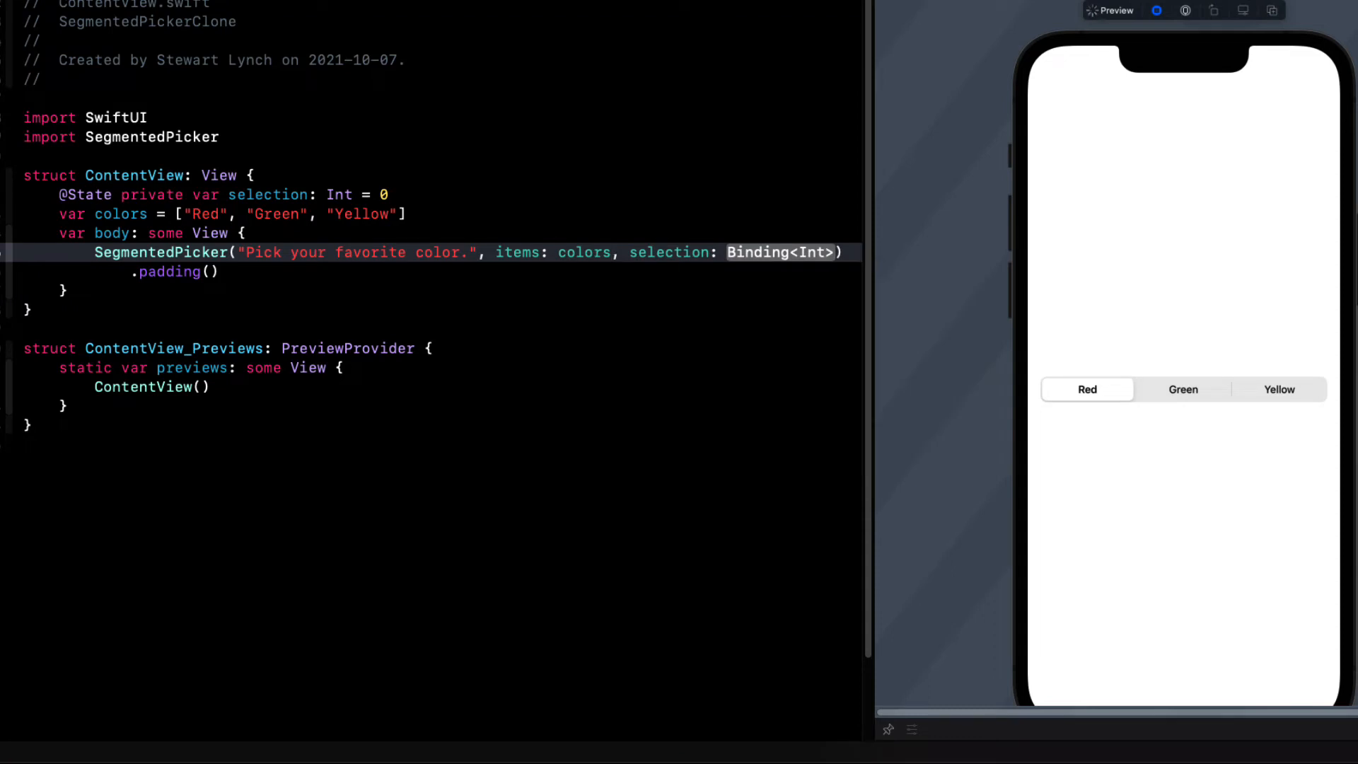
{"action": "double_click", "coordinate": [781, 254]}
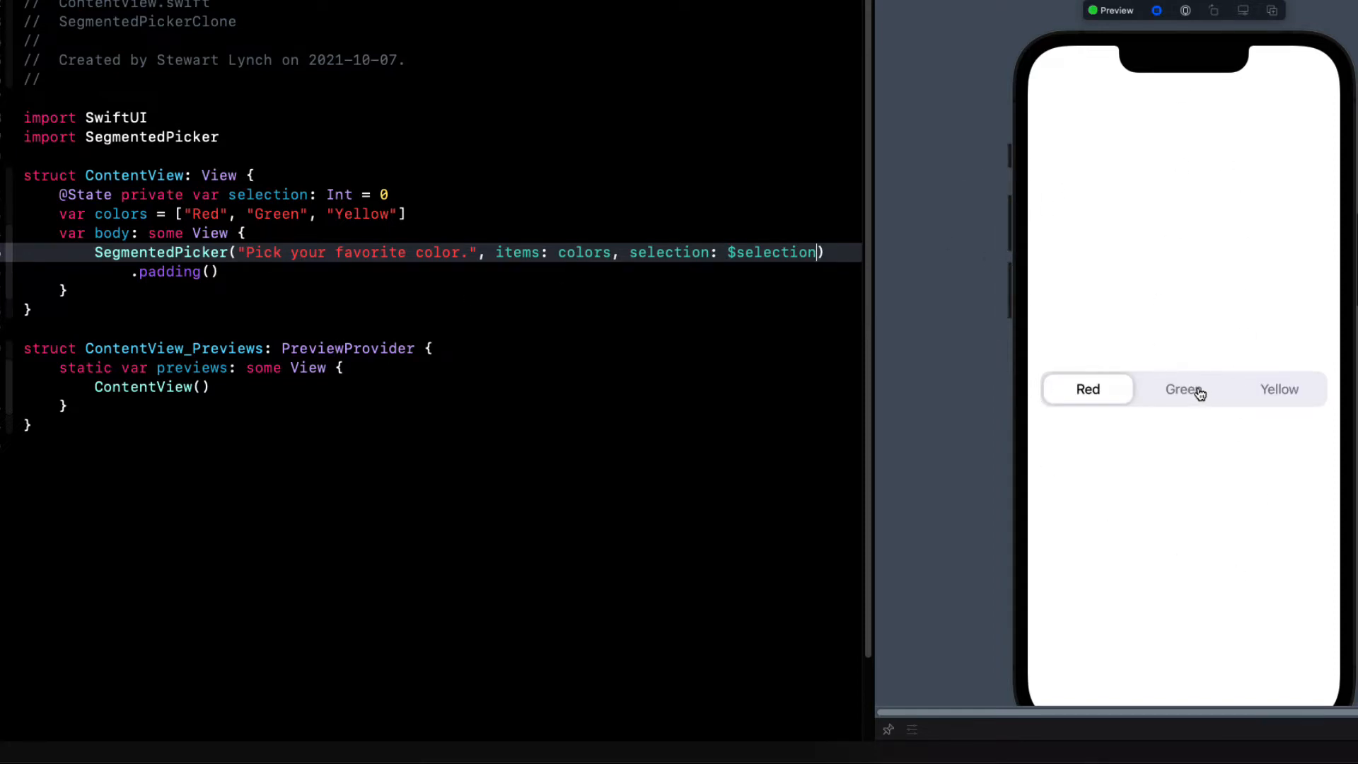
{"action": "left_click", "coordinate": [1279, 389]}
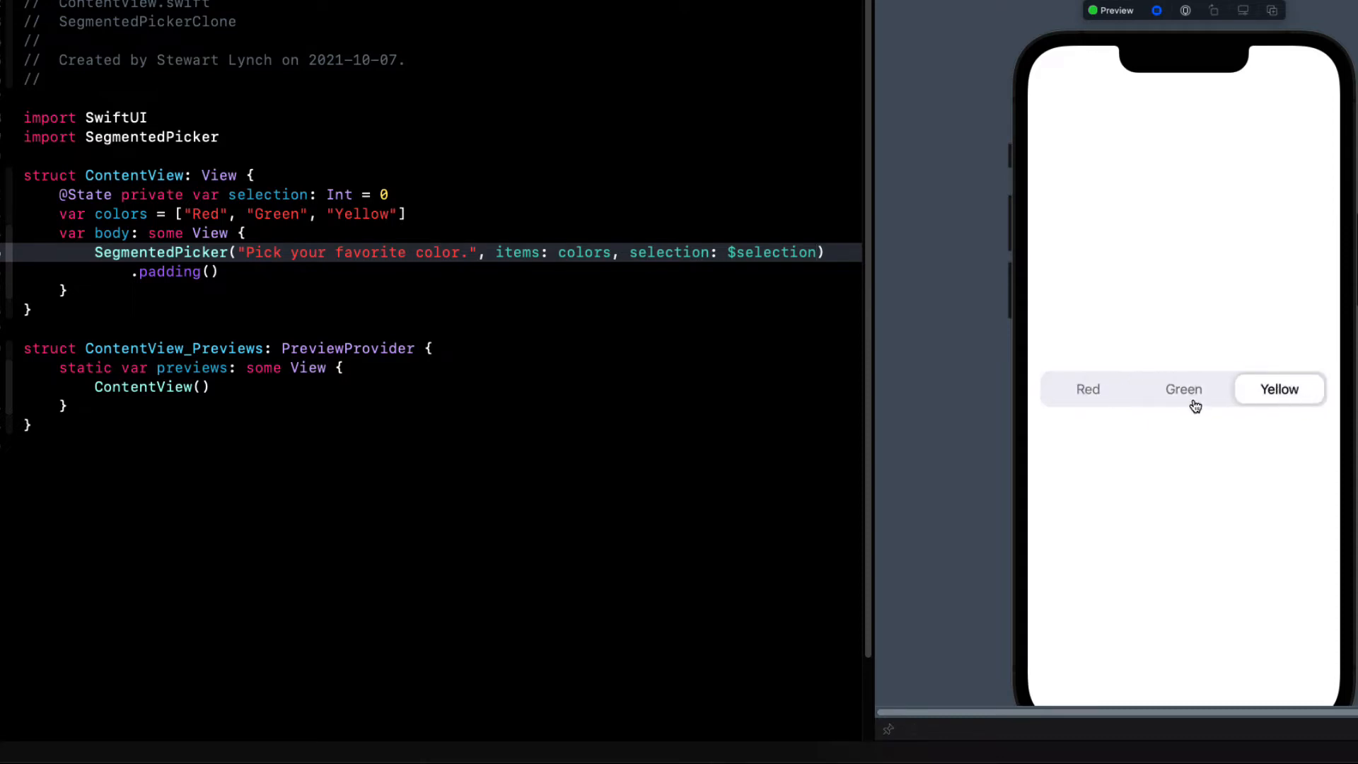
{"action": "left_click", "coordinate": [1088, 389]}
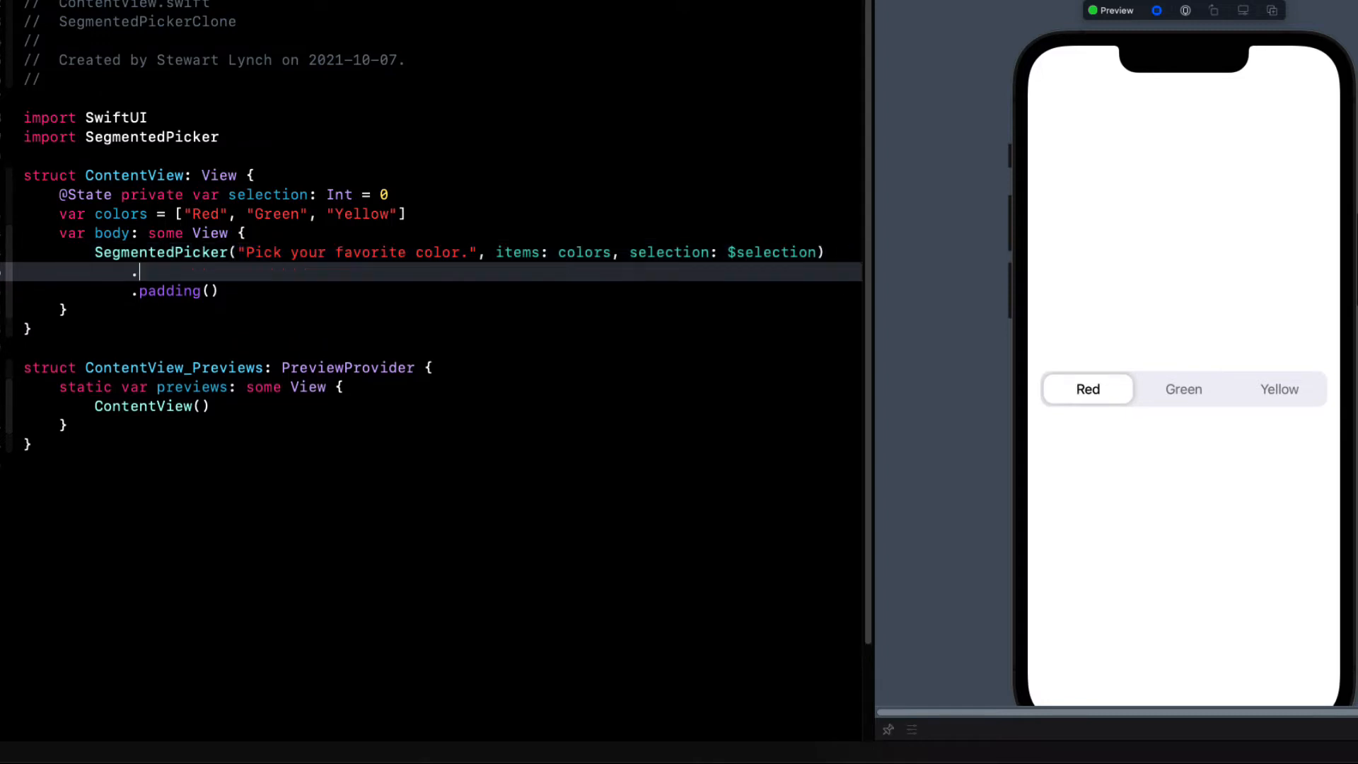
{"action": "type", "text": "background()"}
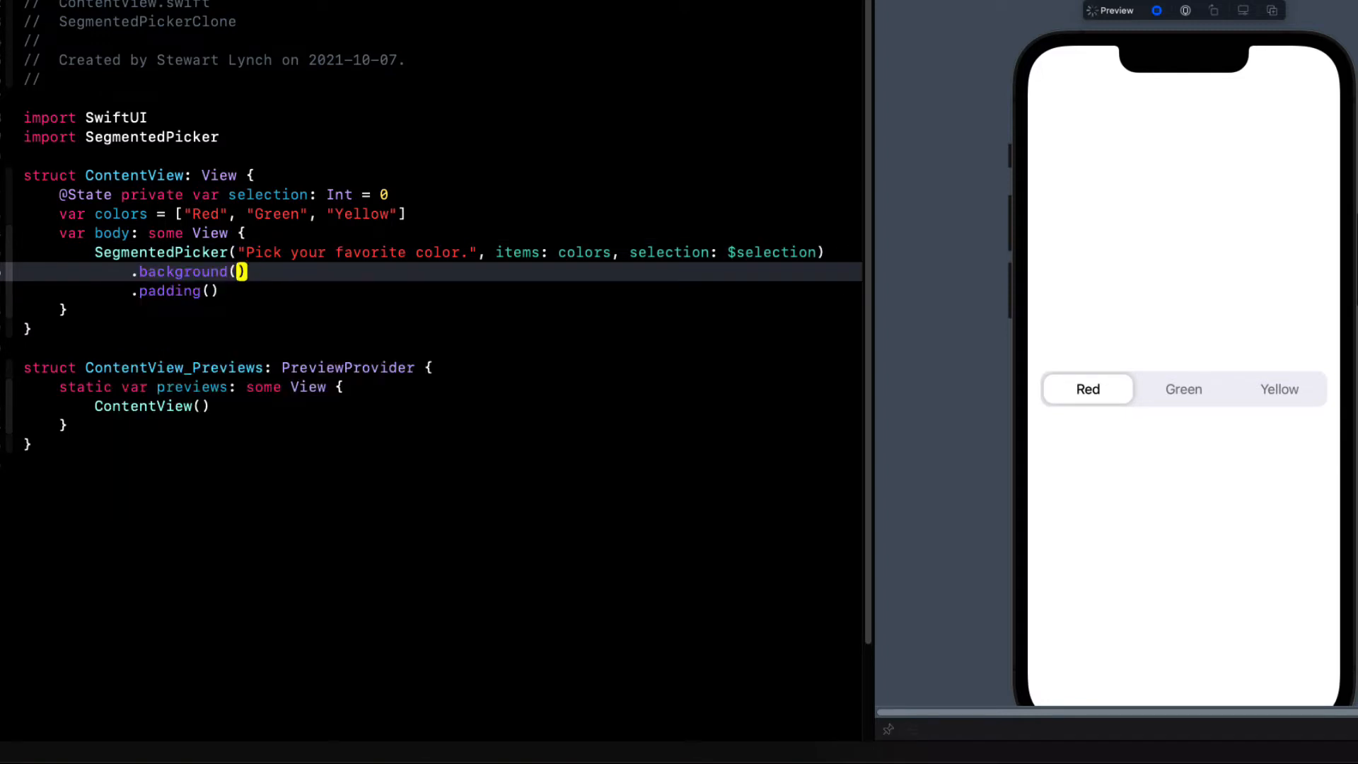
{"action": "type", "text": "Color.red"}
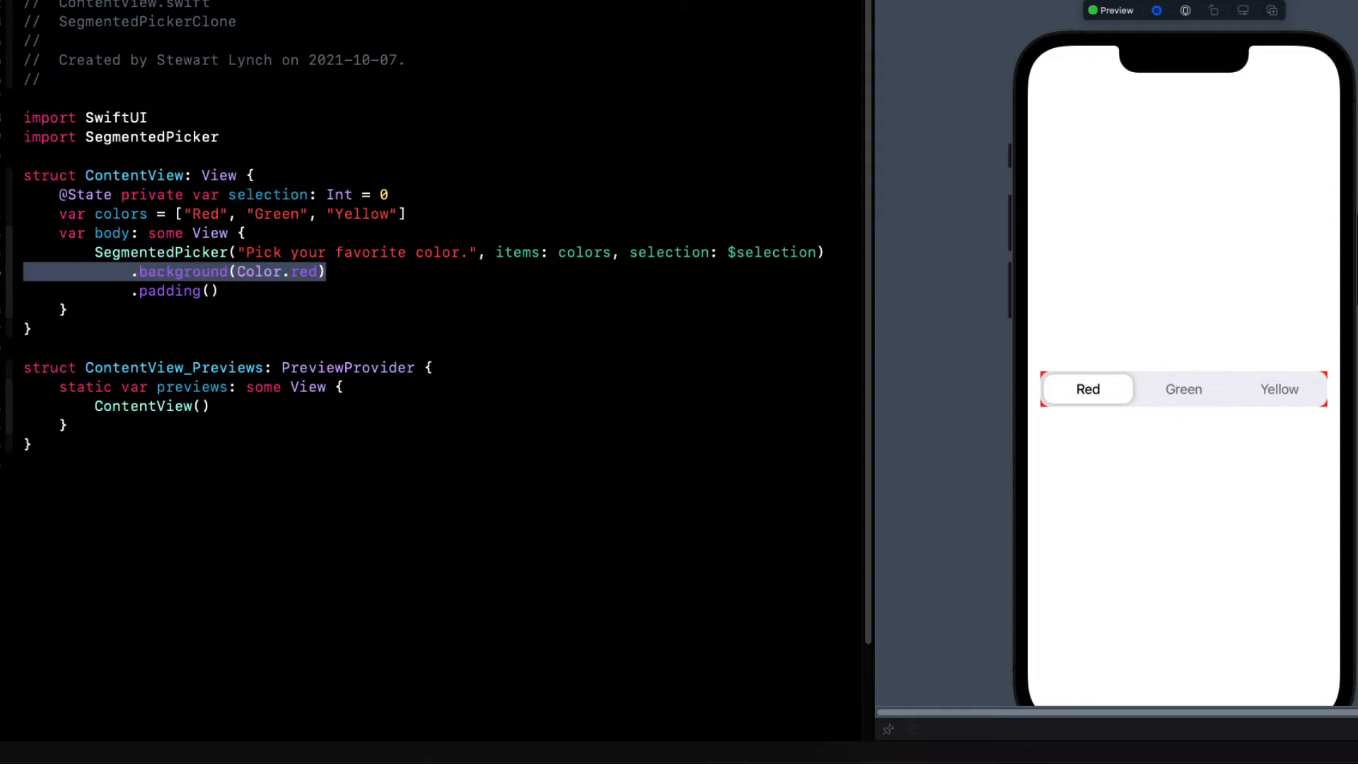
{"action": "key", "text": "Delete"}
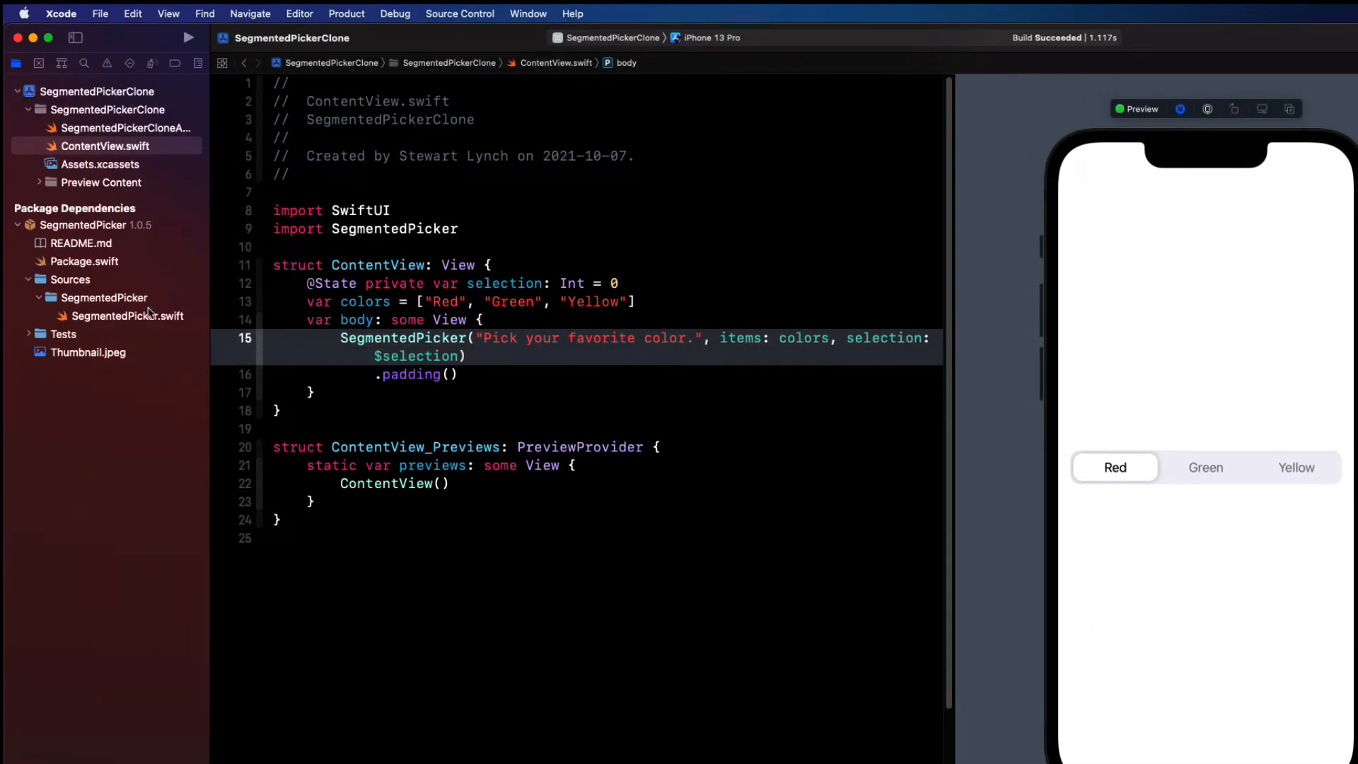
- Open the package's SegmentedPicker.swift and scroll through its color and layout constants
{"action": "left_click", "coordinate": [129, 316]}
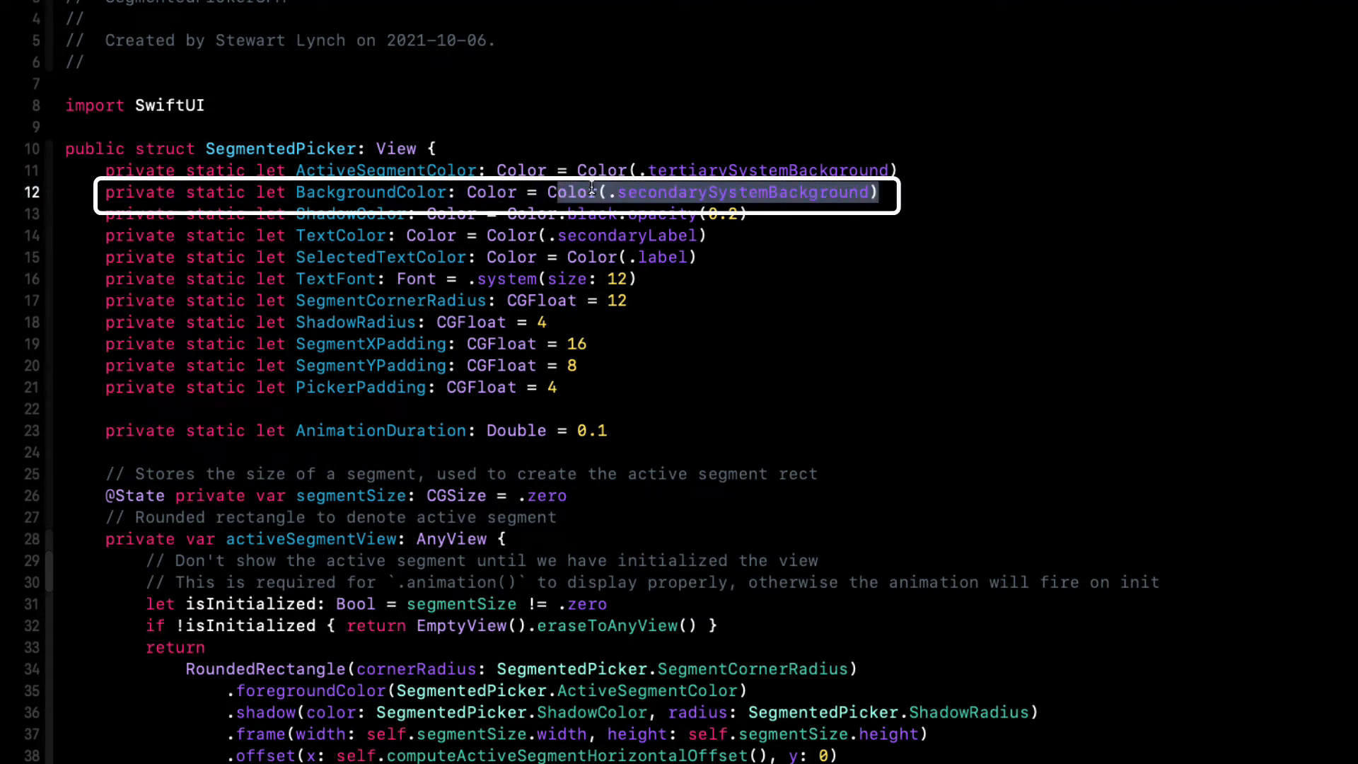
{"action": "scroll", "scroll_direction": "down", "scroll_amount": 3}
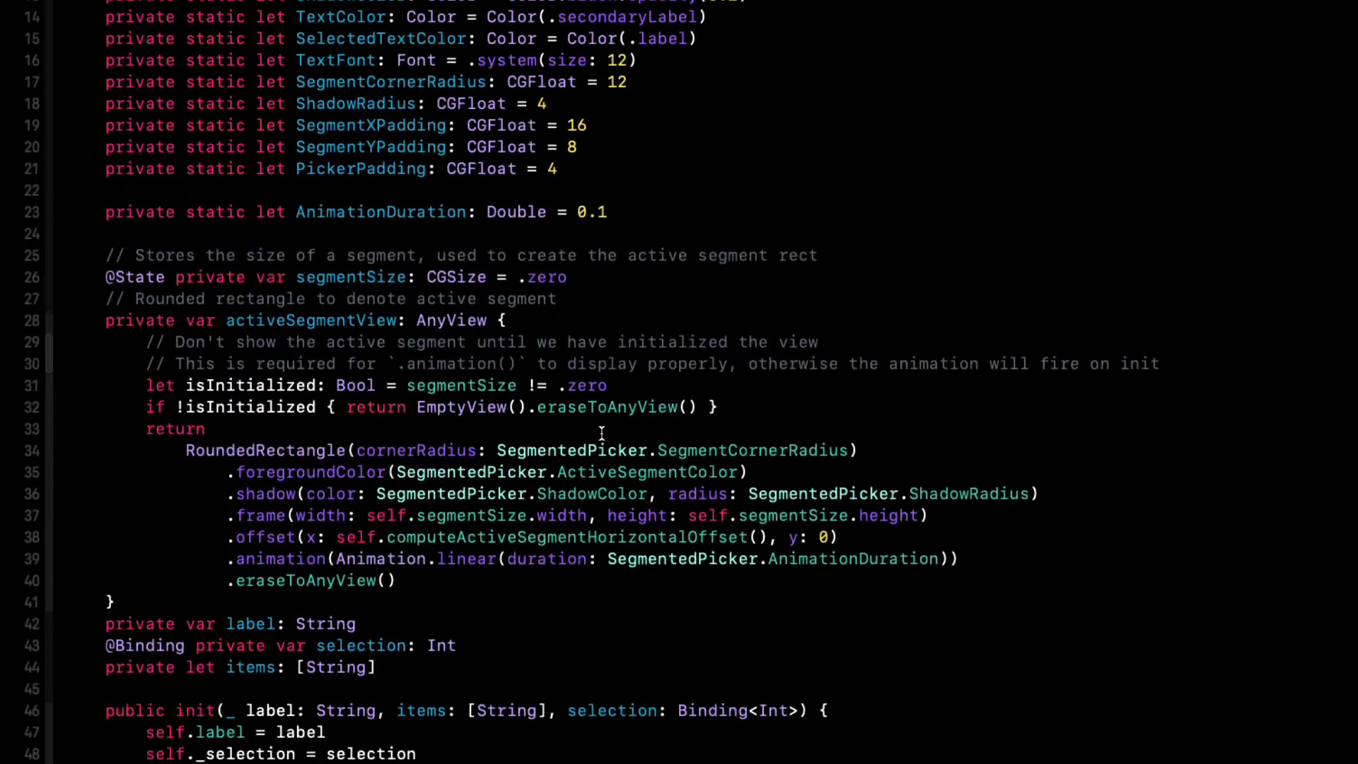
{"action": "scroll", "scroll_direction": "down", "scroll_amount": 3}
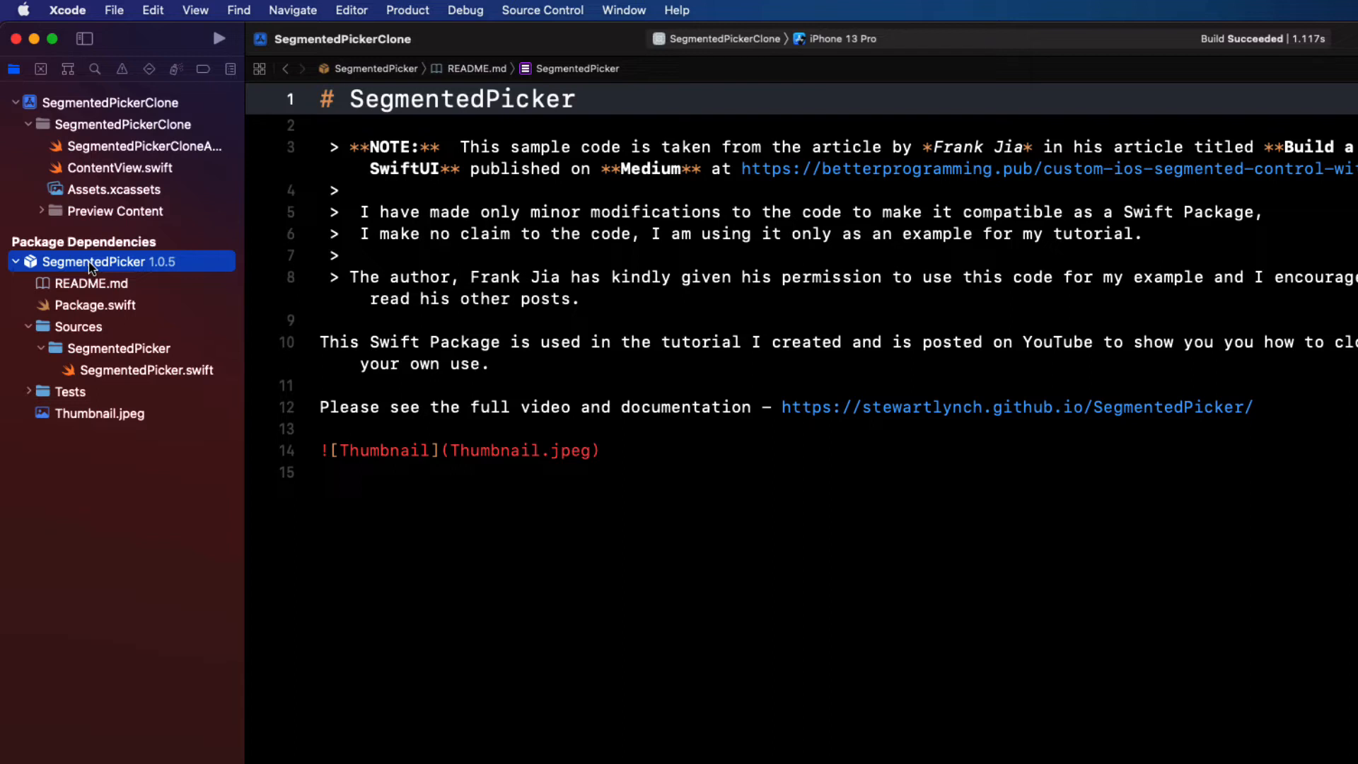
- Copy the SegmentedPicker package folder in Finder and reveal the SegmentedPickerClone project folder
{"action": "right_click", "coordinate": [92, 262]}
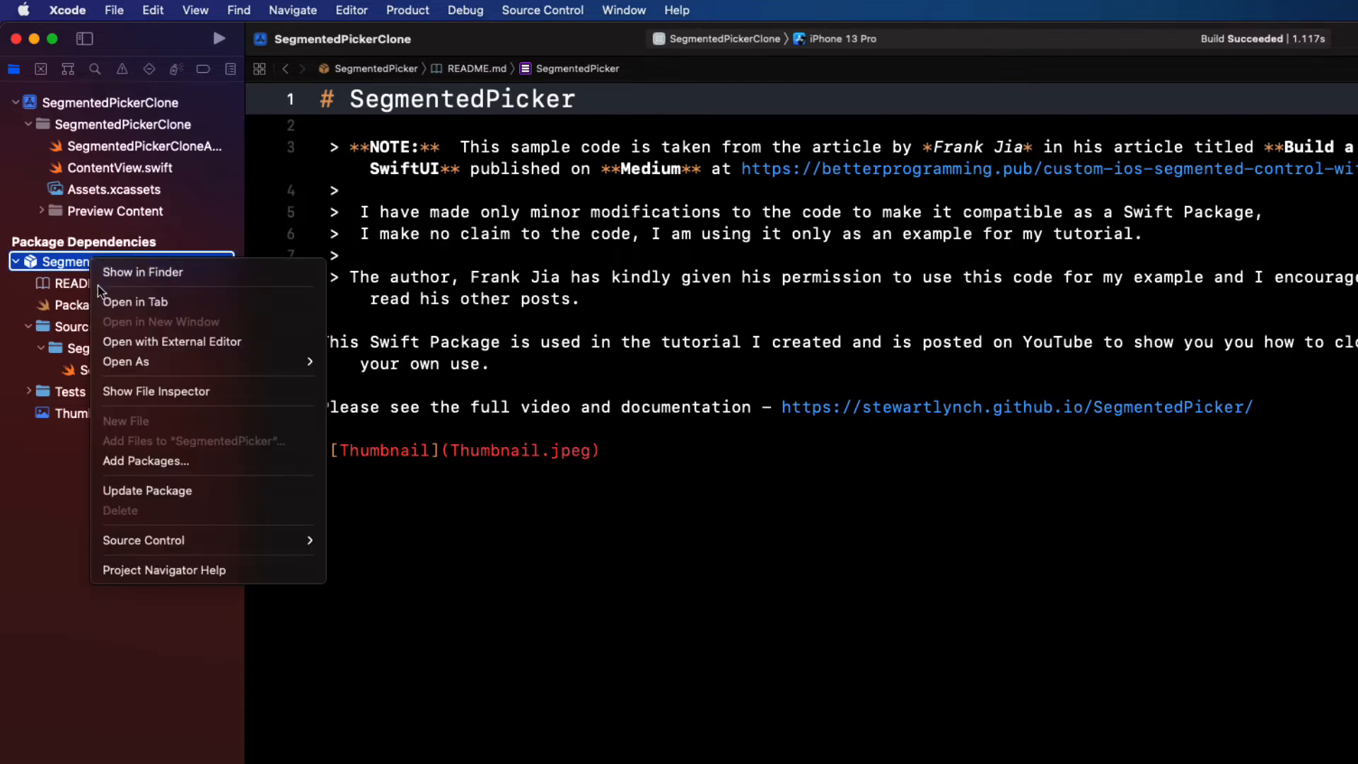
{"action": "mouse_move", "coordinate": [113, 278]}
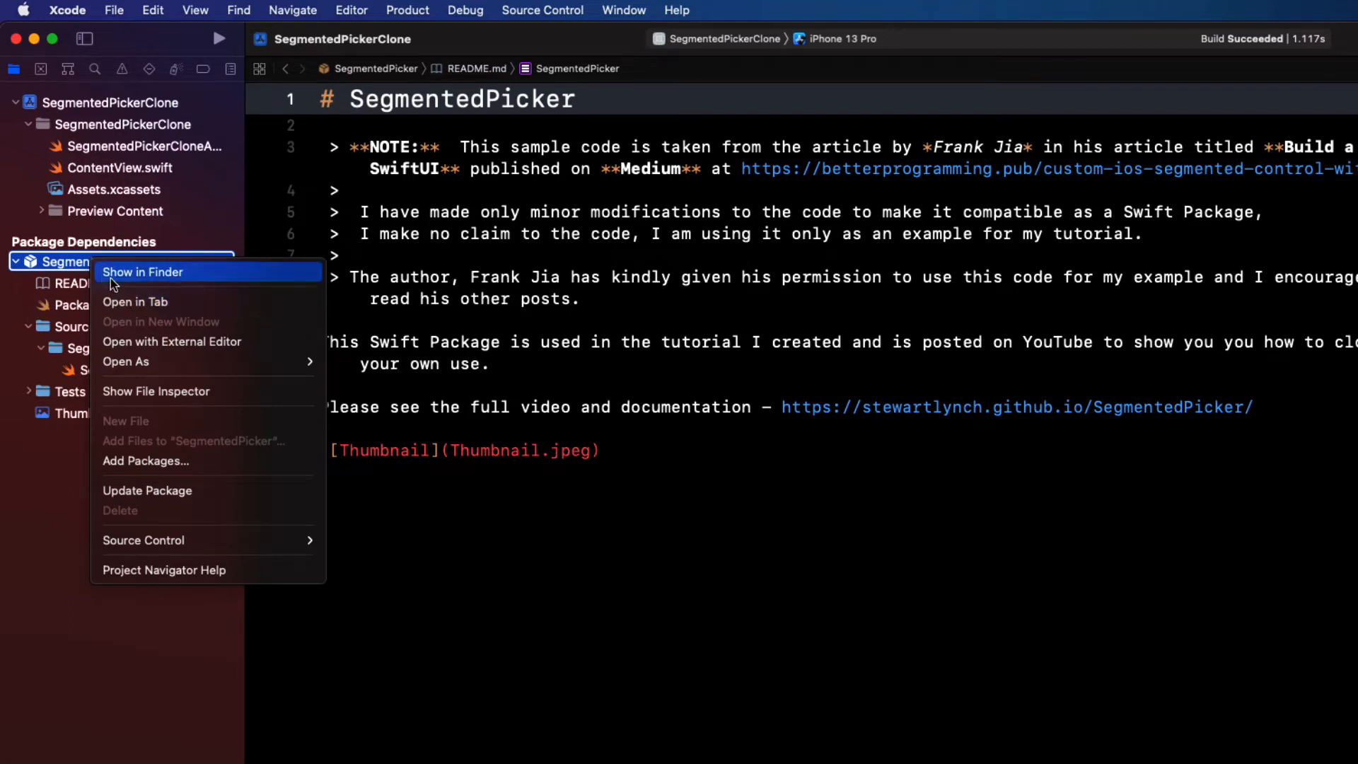
{"action": "left_click", "coordinate": [143, 272]}
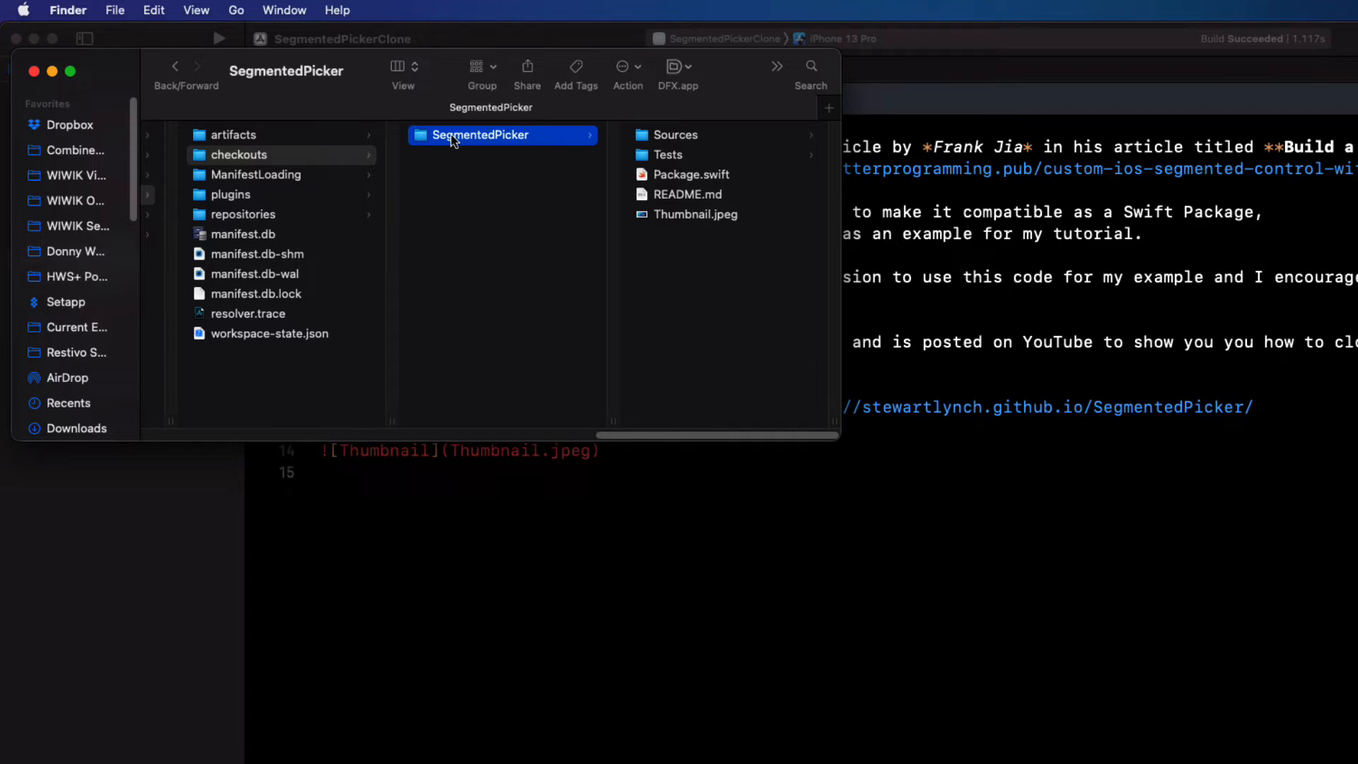
{"action": "right_click", "coordinate": [453, 135]}
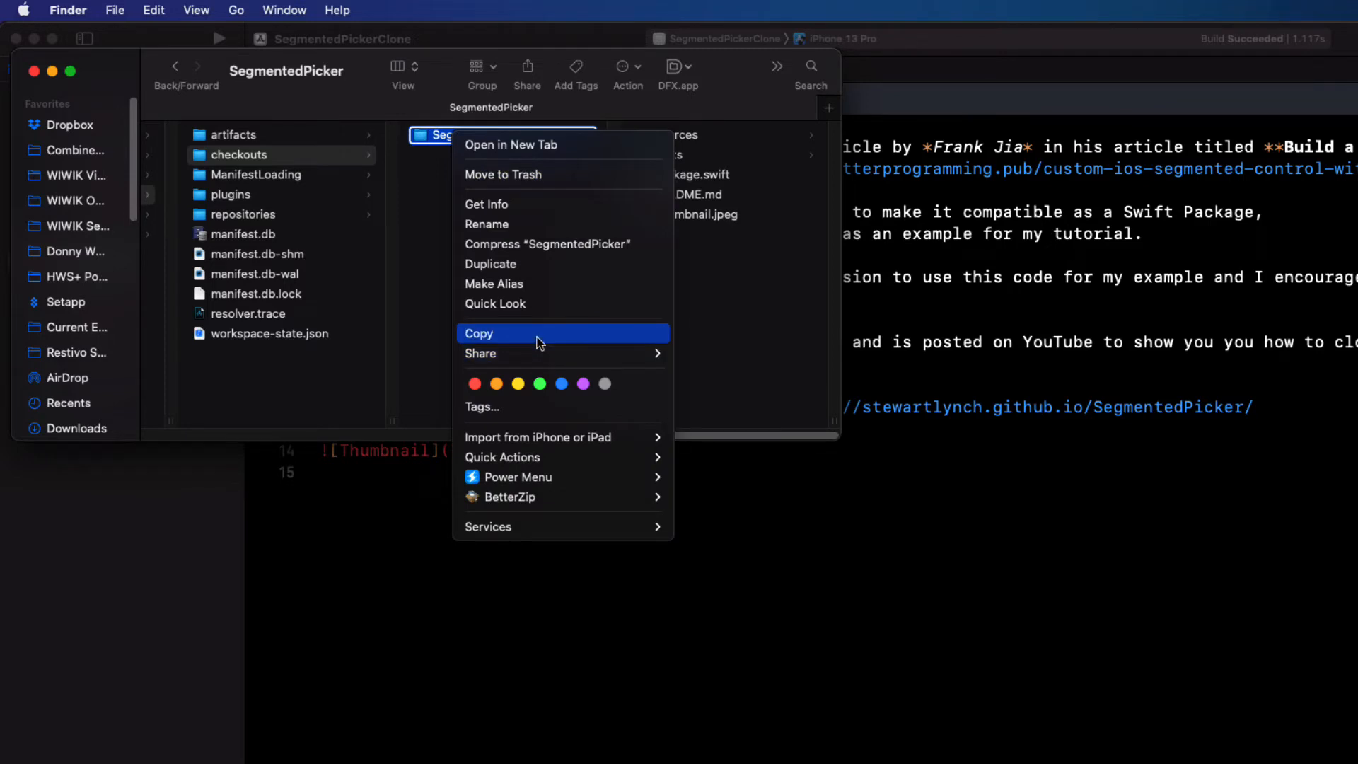
{"action": "left_click", "coordinate": [479, 333]}
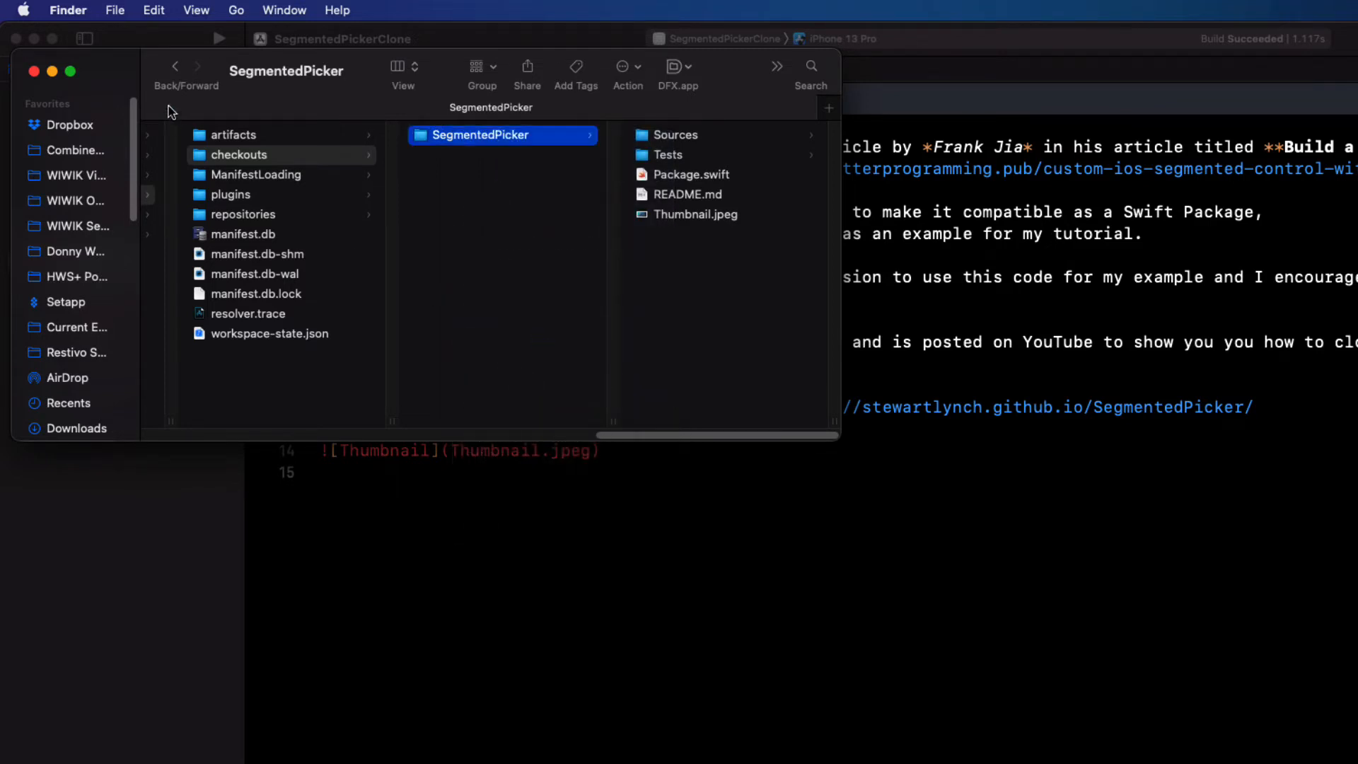
{"action": "left_click", "coordinate": [32, 70]}
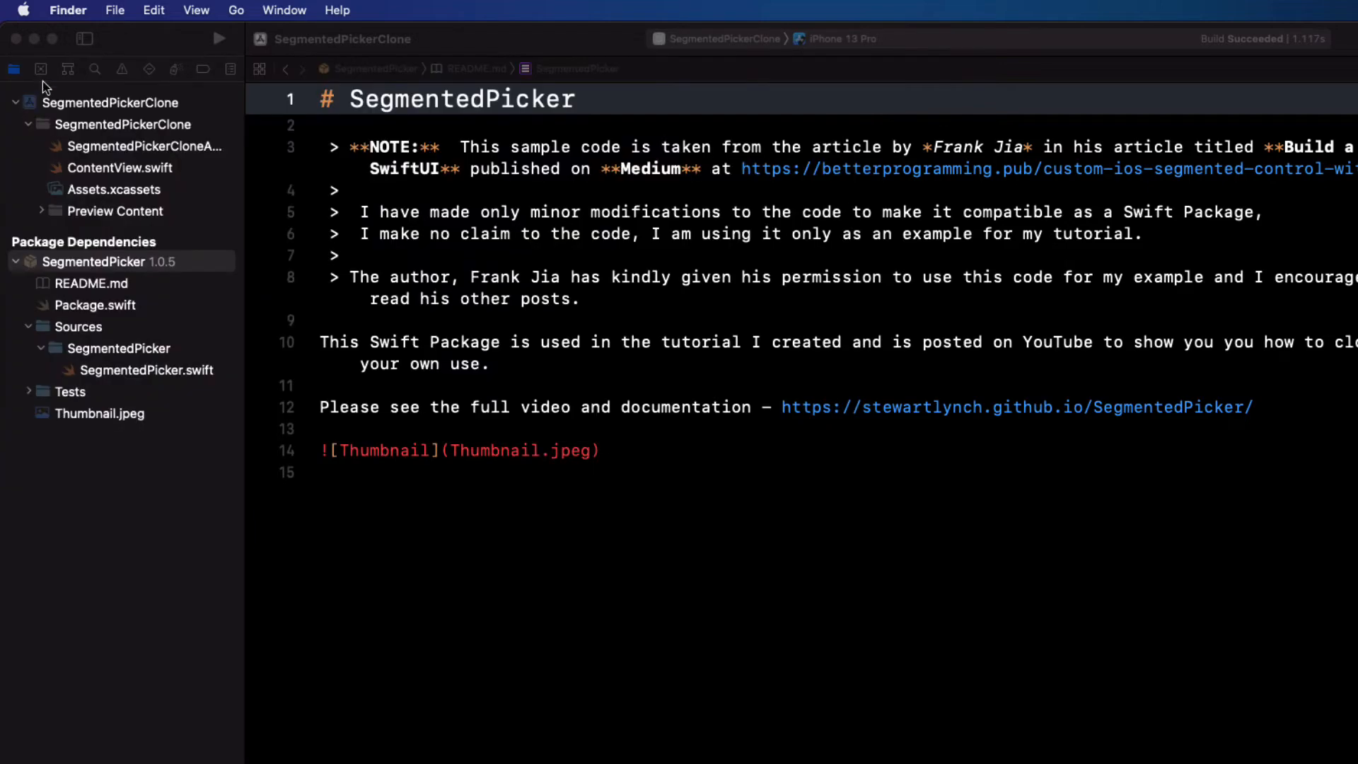
{"action": "right_click", "coordinate": [110, 102]}
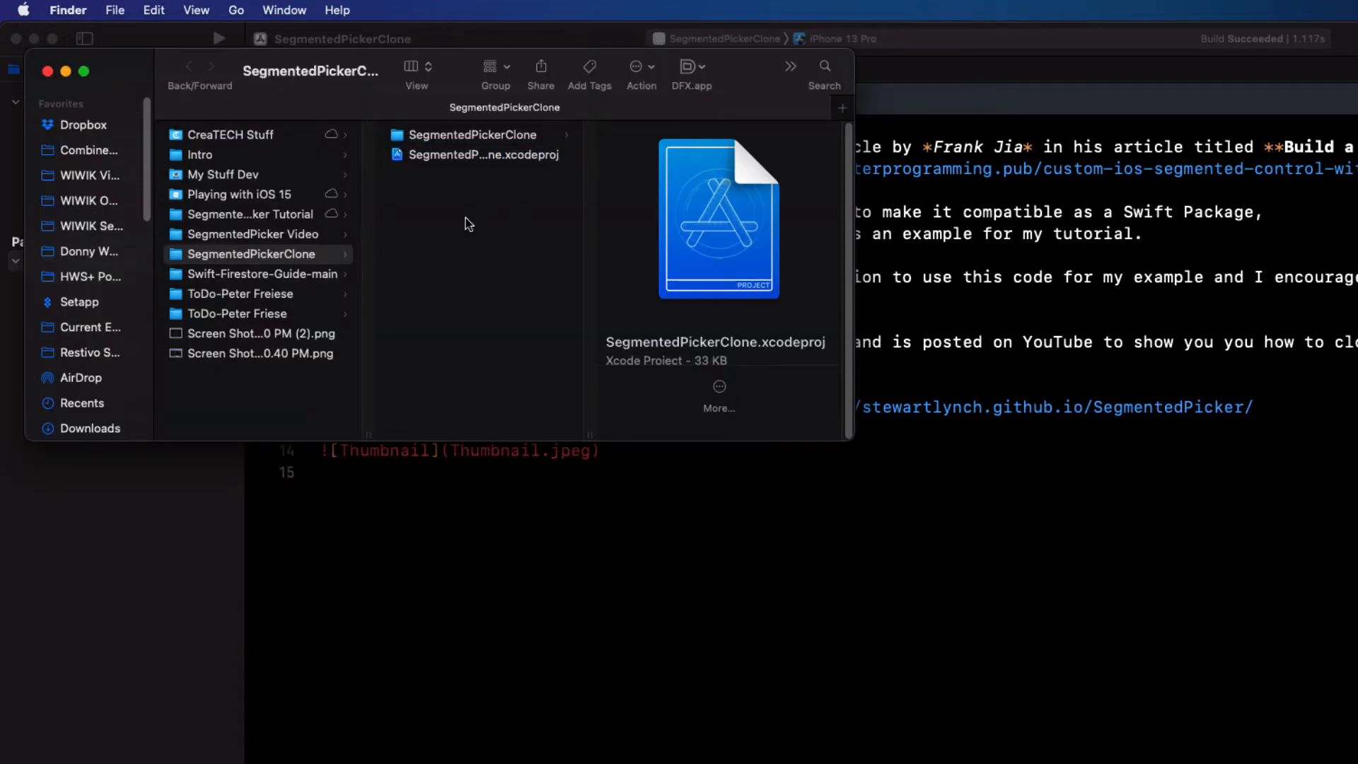
{"action": "left_click", "coordinate": [251, 254]}
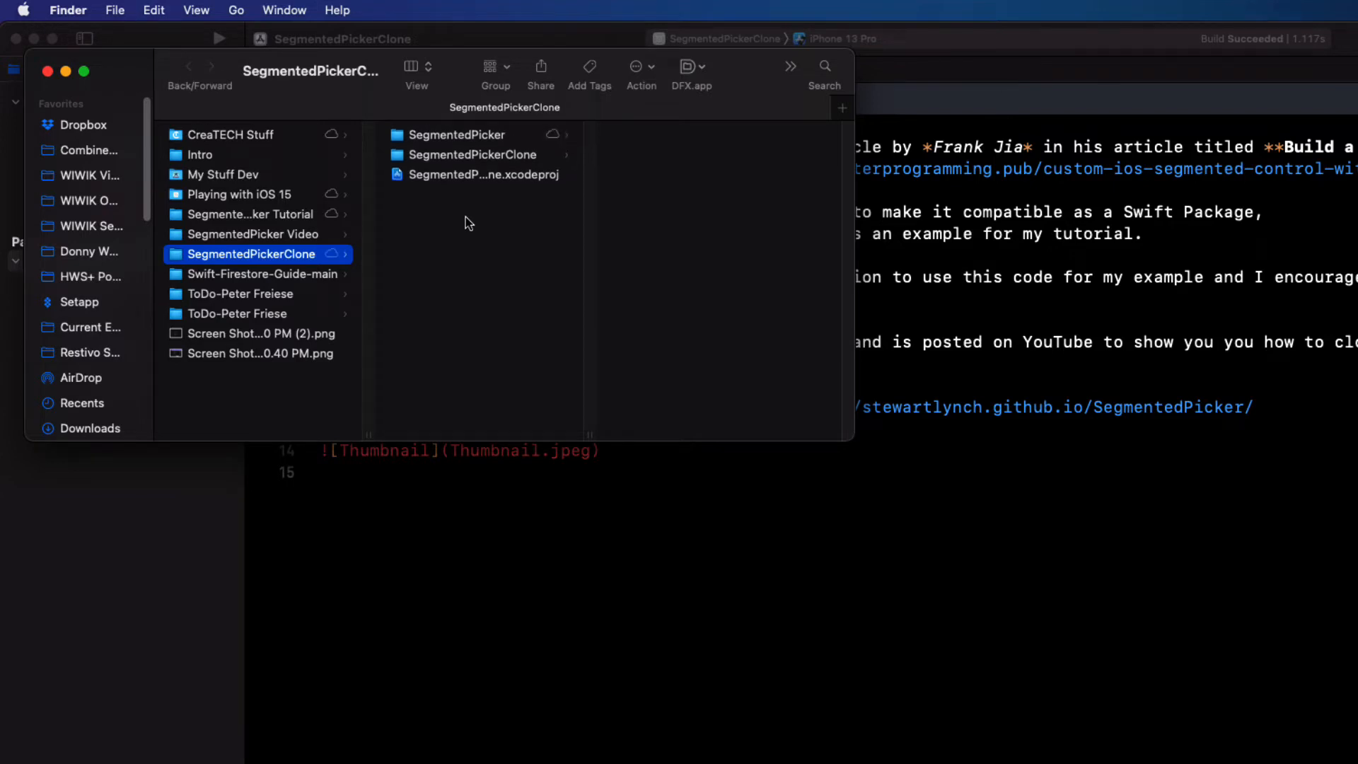
{"action": "mouse_move", "coordinate": [140, 38]}
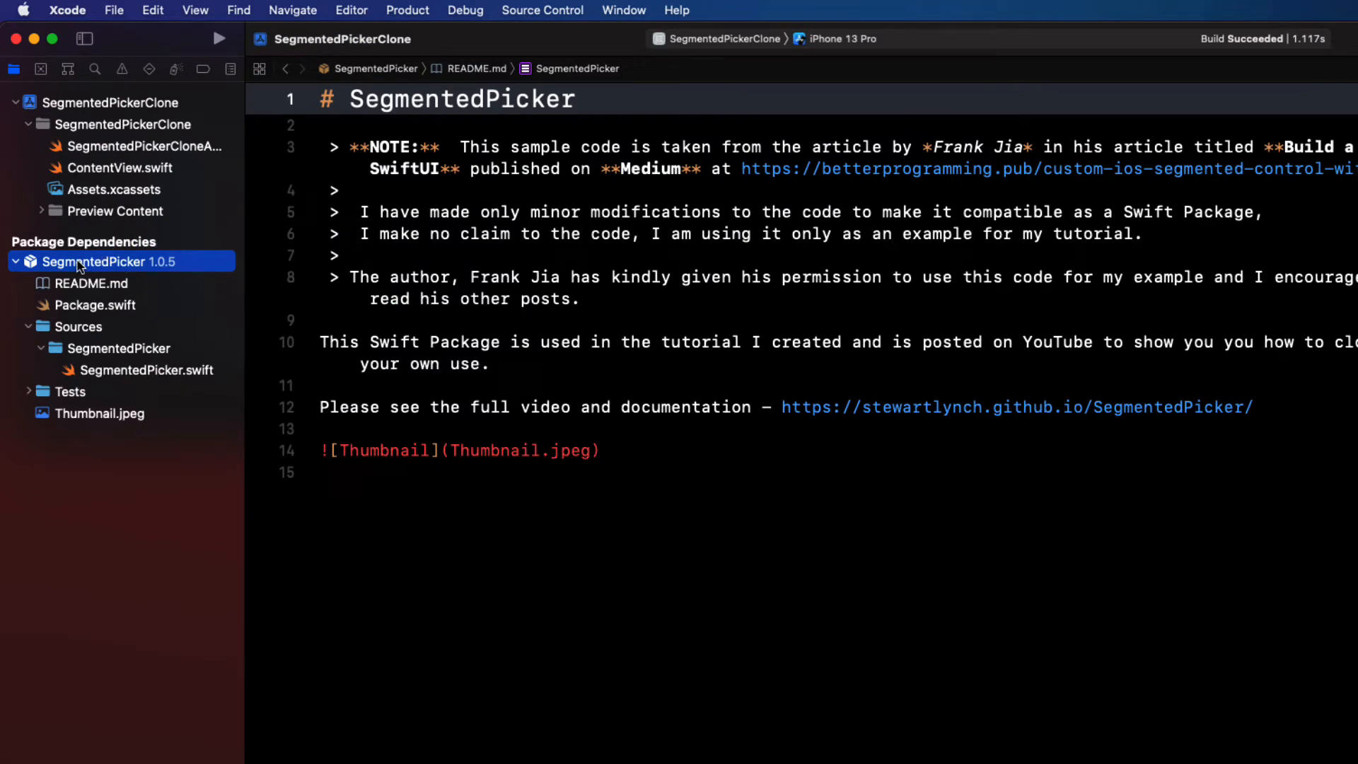
- Delete the SegmentedPicker entry from the project's Package Dependencies list and confirm removal
{"action": "left_click", "coordinate": [110, 103]}
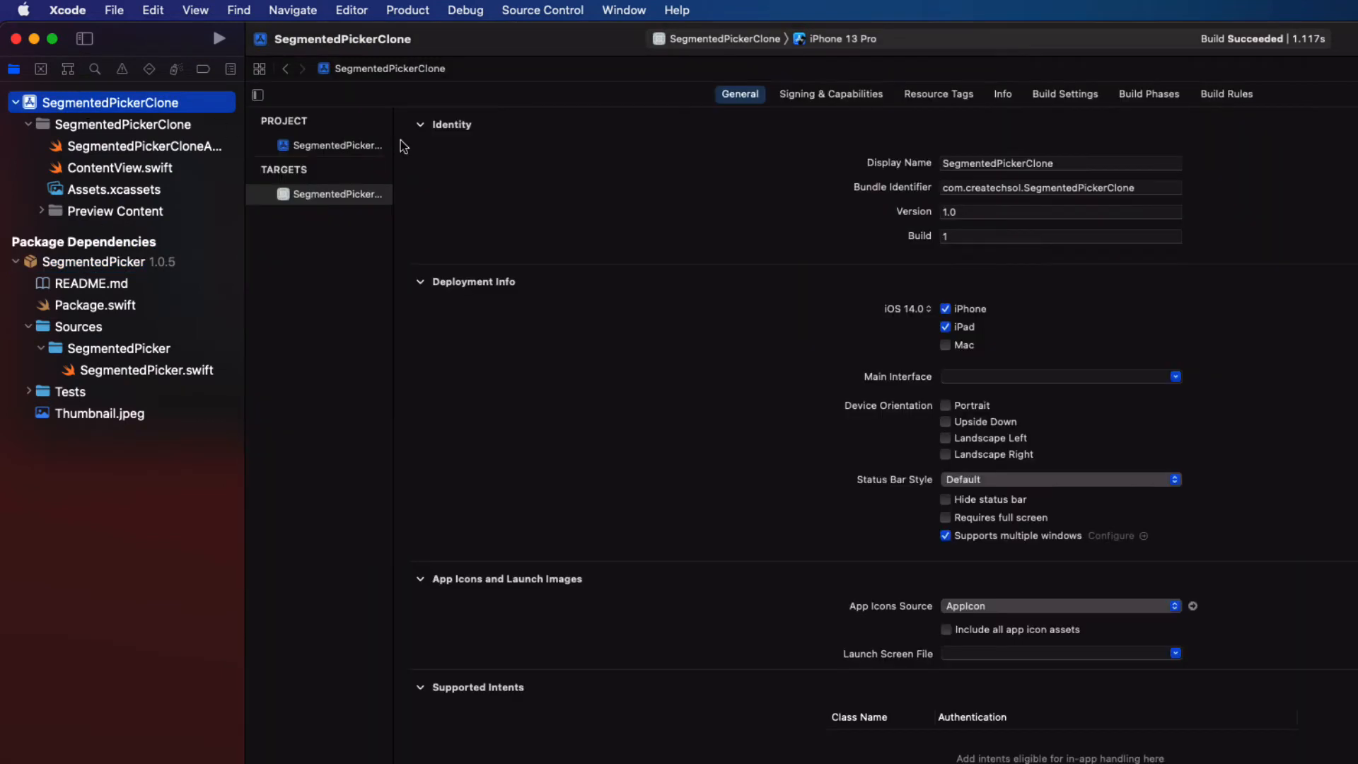
{"action": "mouse_move", "coordinate": [1226, 101]}
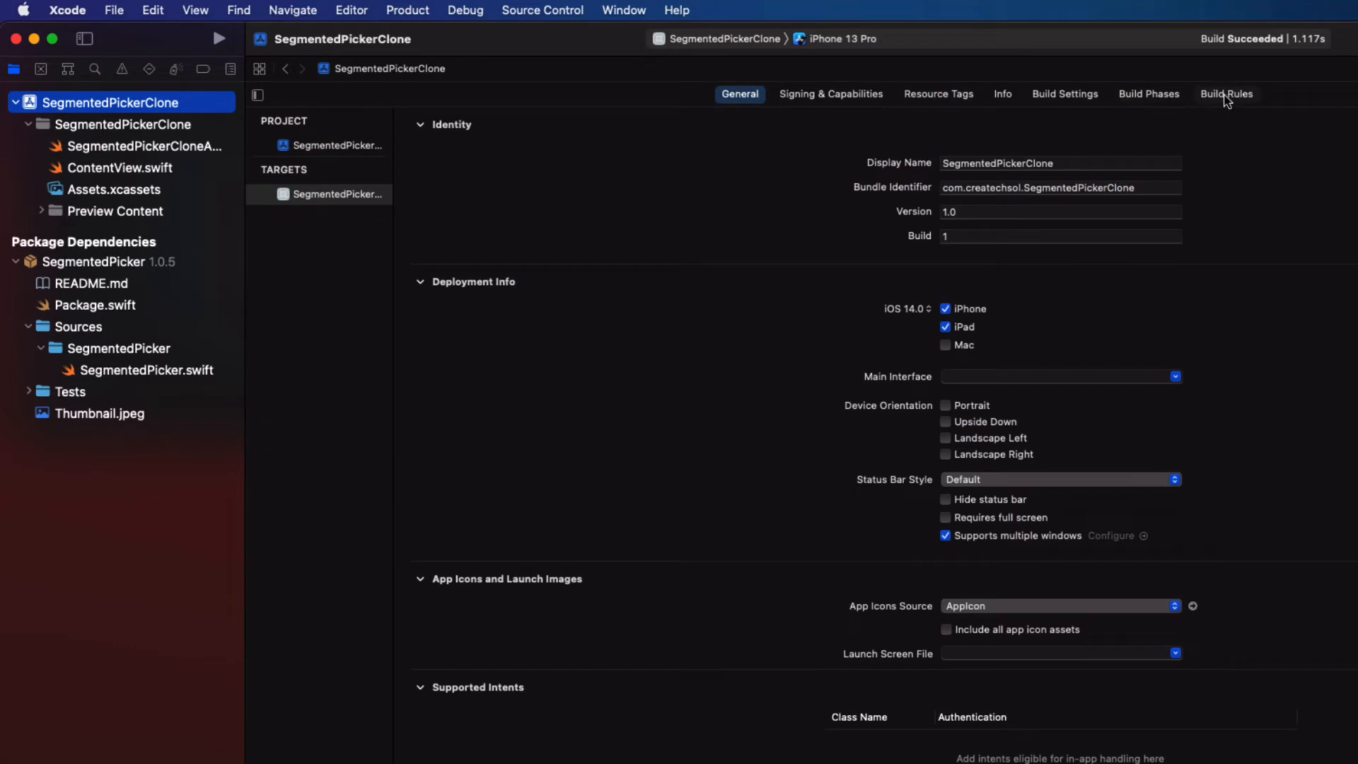
{"action": "mouse_move", "coordinate": [1196, 88]}
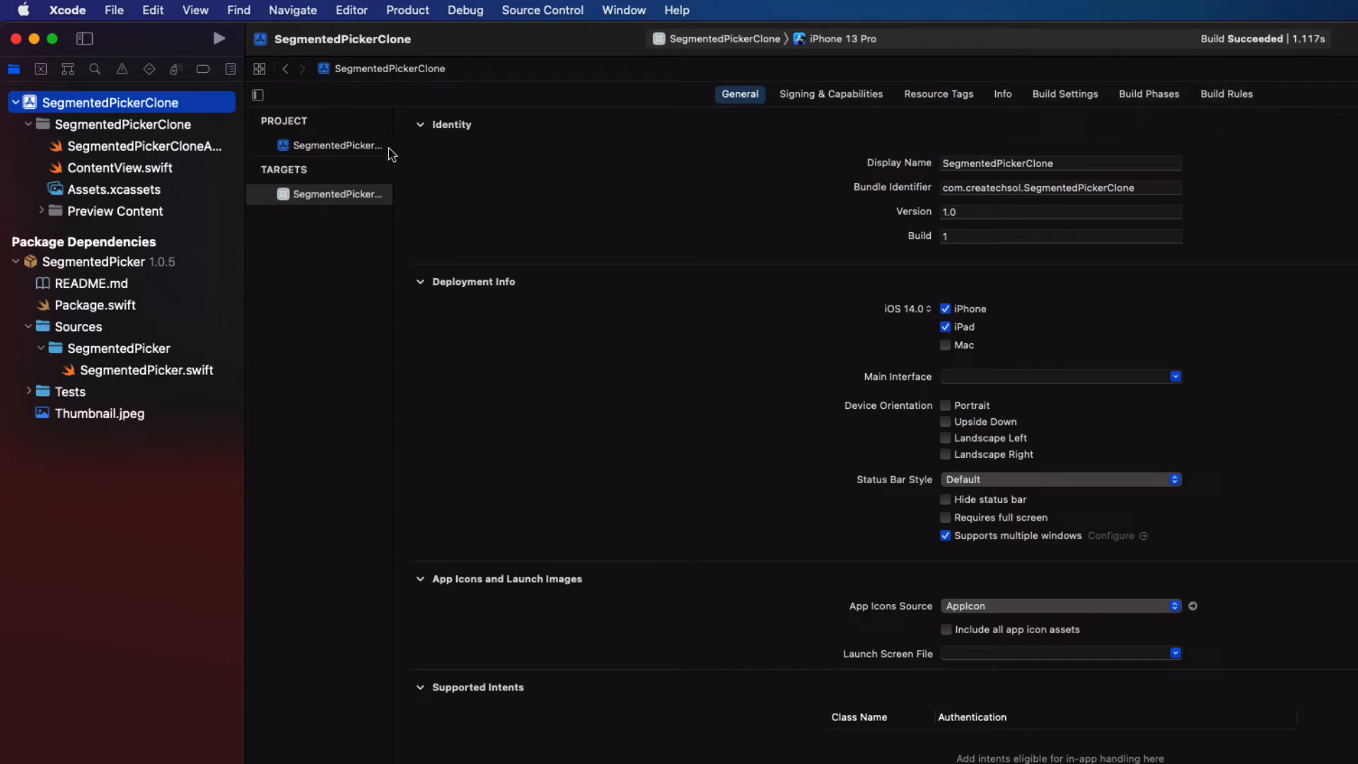
{"action": "left_click", "coordinate": [1049, 94]}
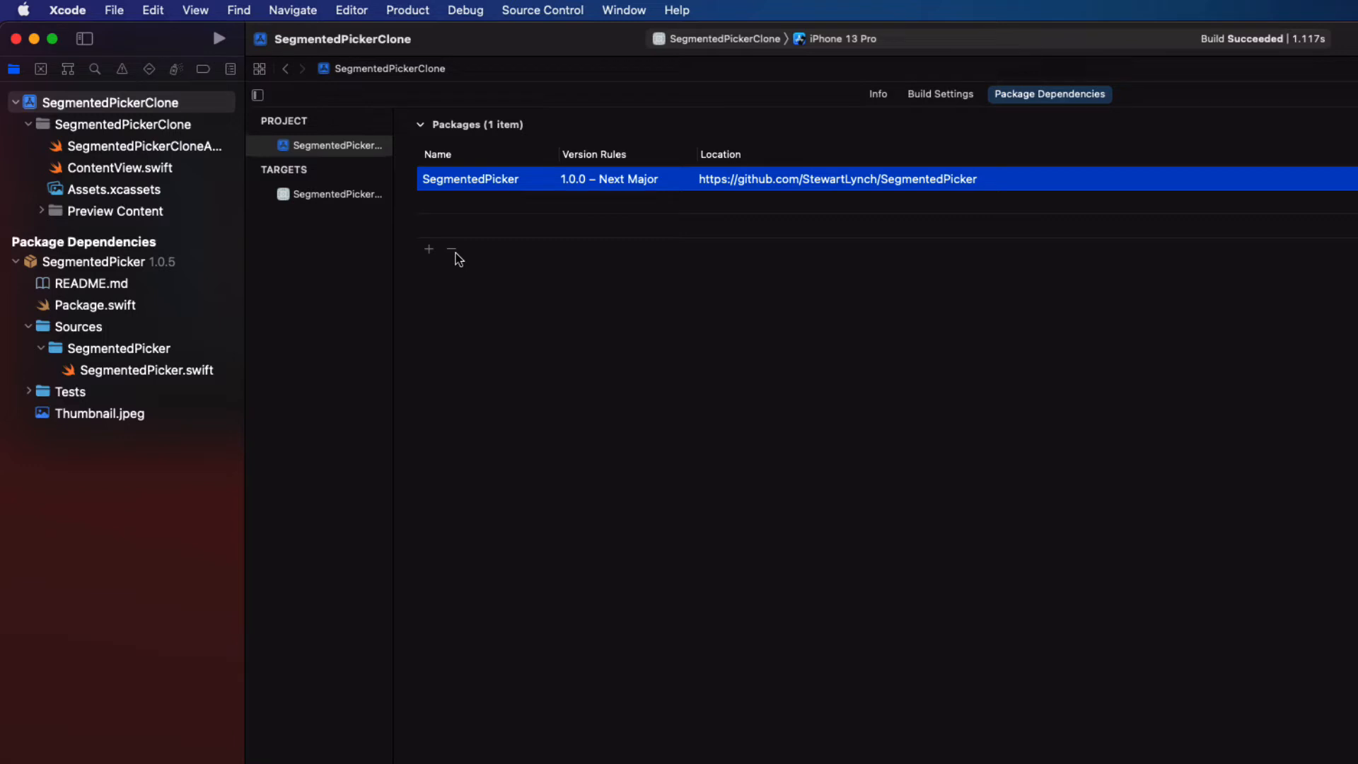
{"action": "left_click", "coordinate": [450, 249]}
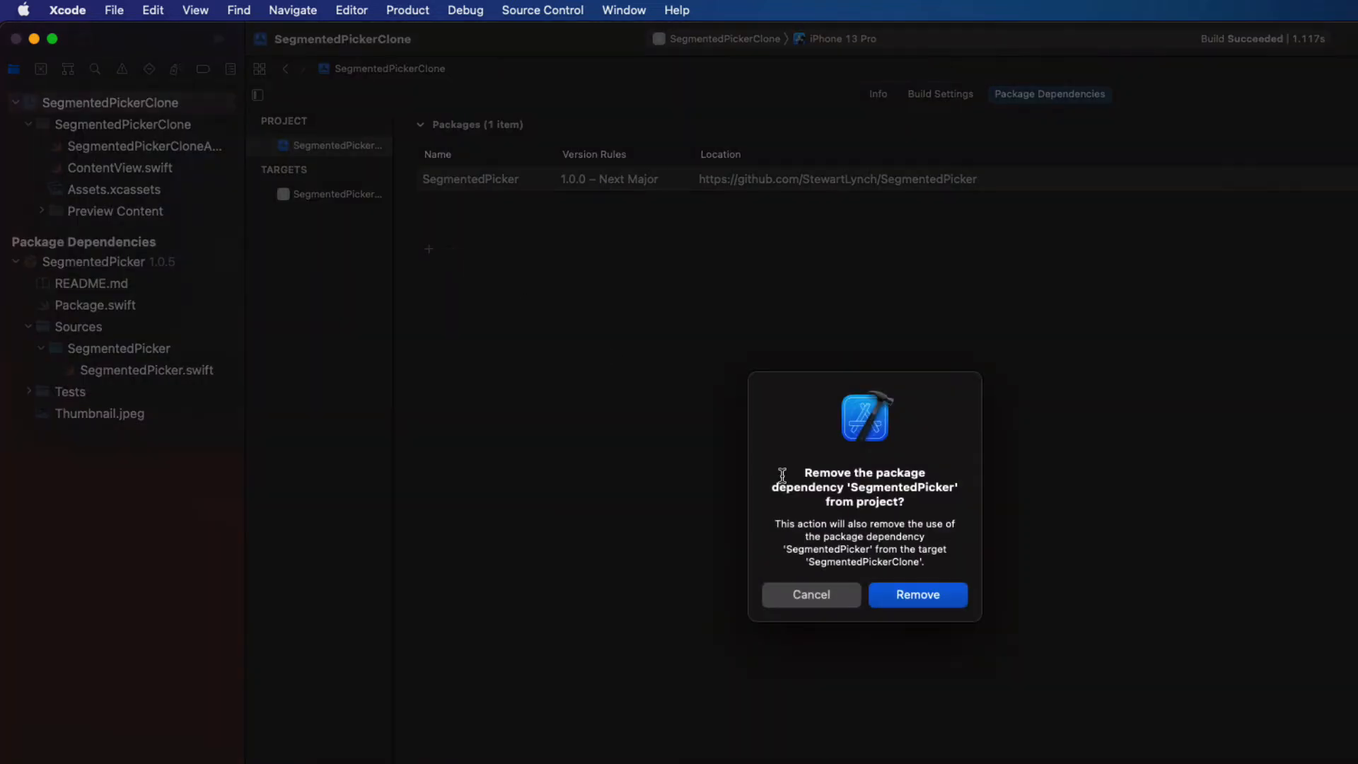
{"action": "left_click", "coordinate": [918, 595]}
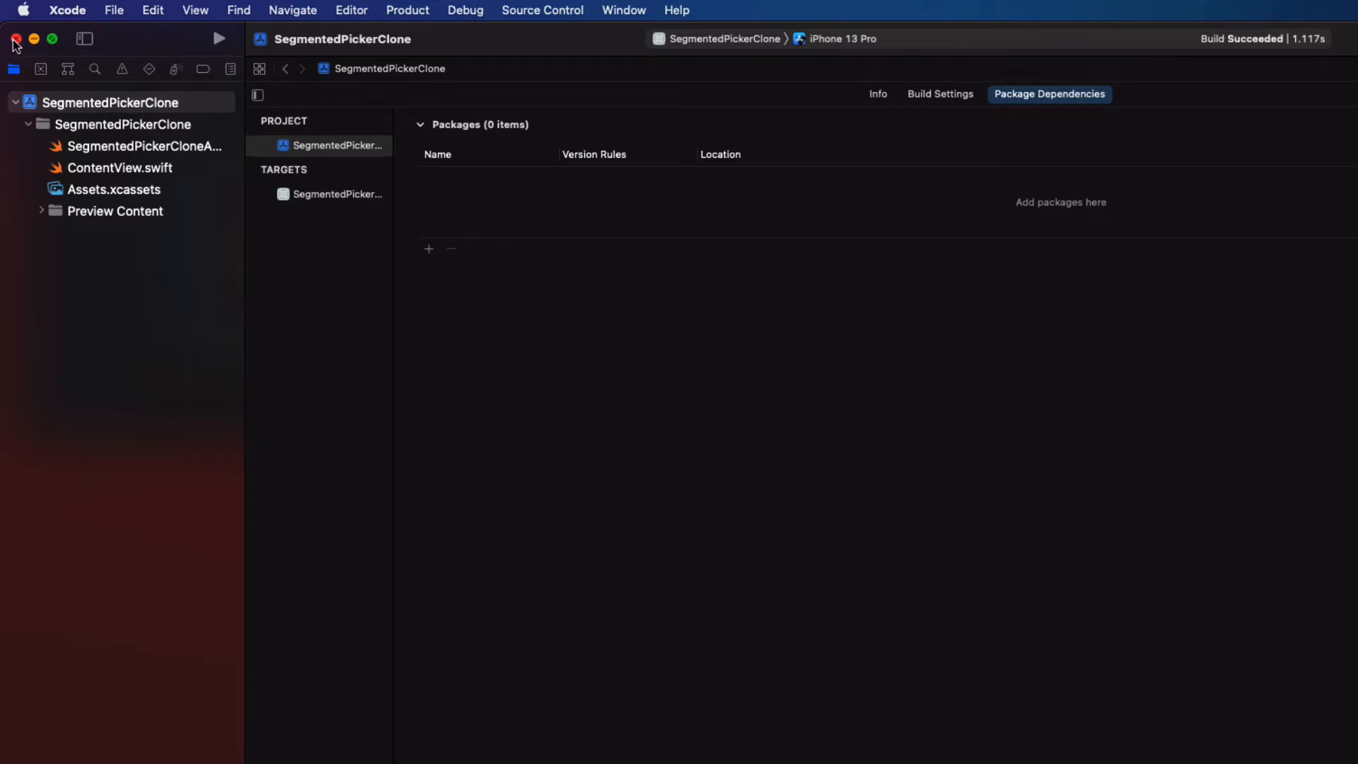
{"action": "mouse_move", "coordinate": [1118, 471]}
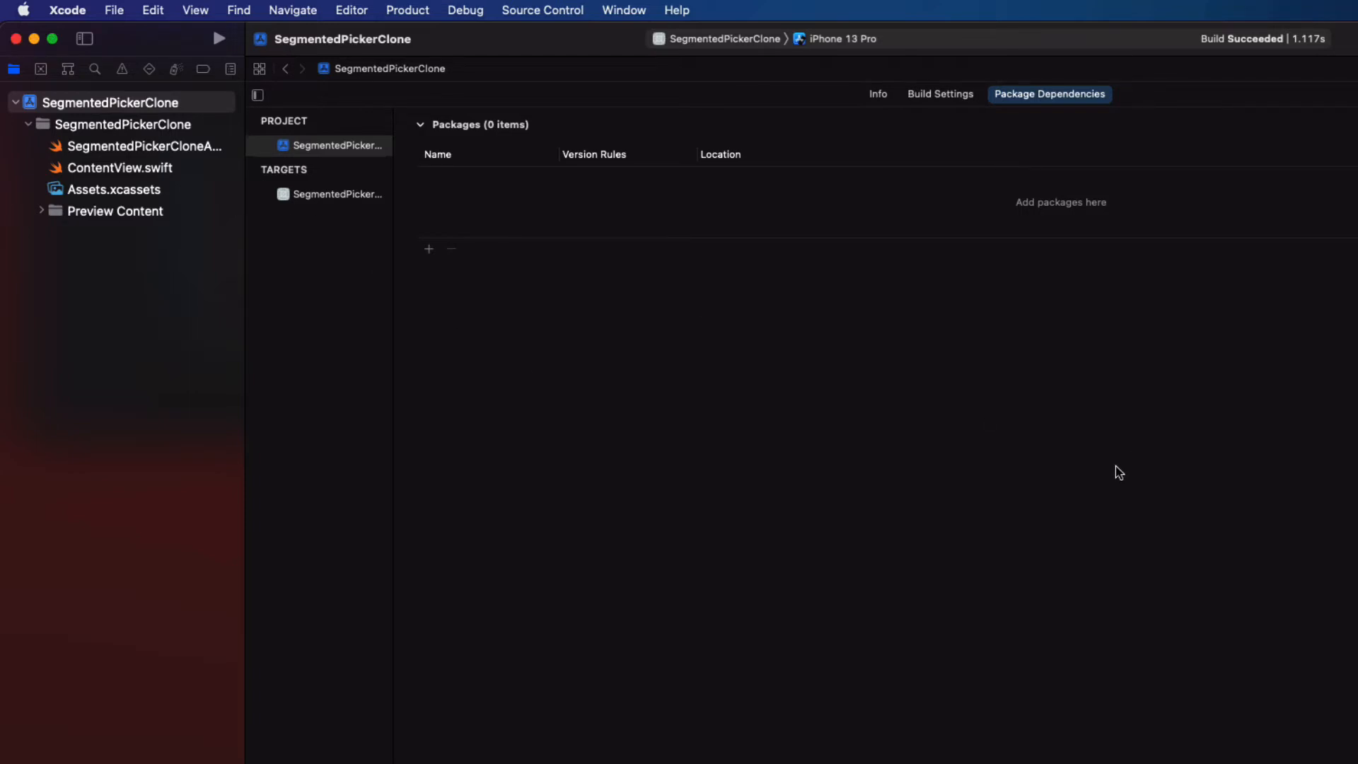
- Reveal the SegmentedPickerClone project folder in Finder
{"action": "right_click", "coordinate": [110, 103]}
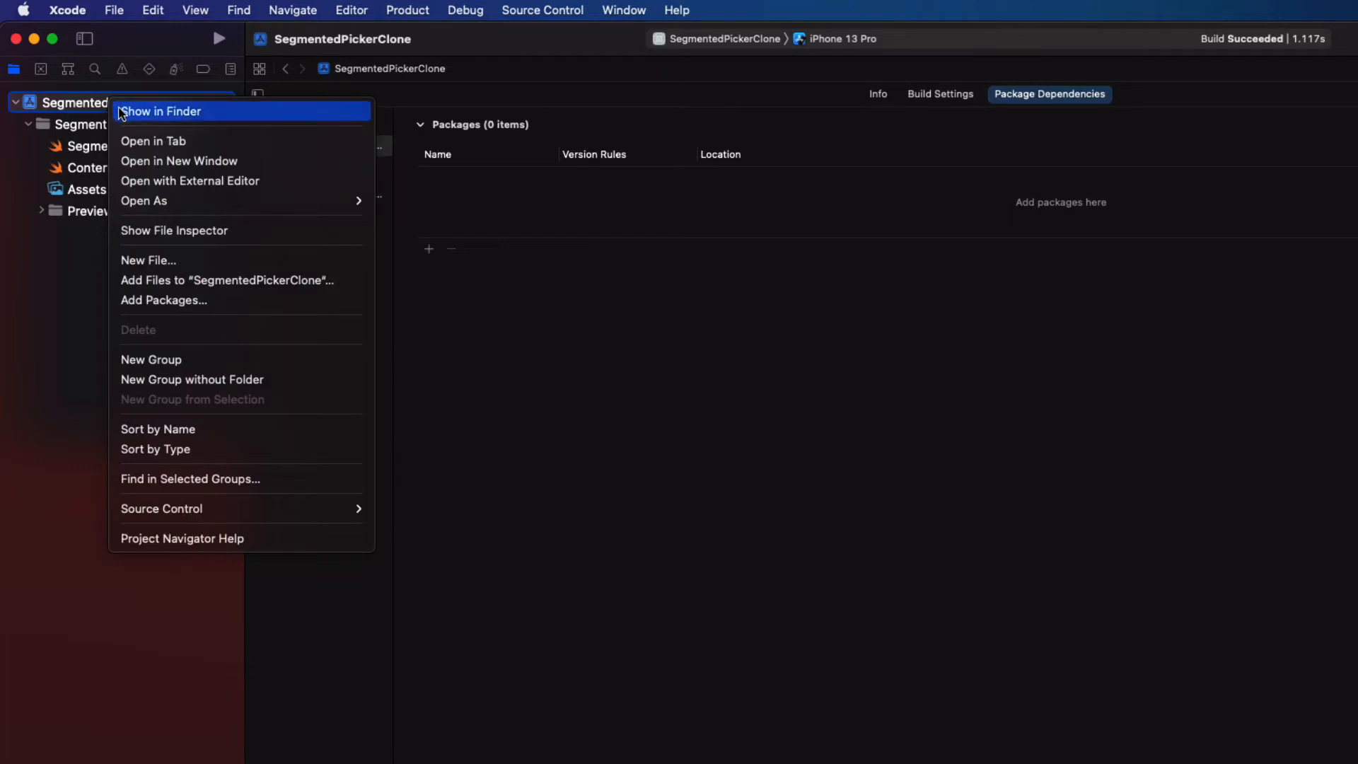
{"action": "left_click", "coordinate": [162, 111]}
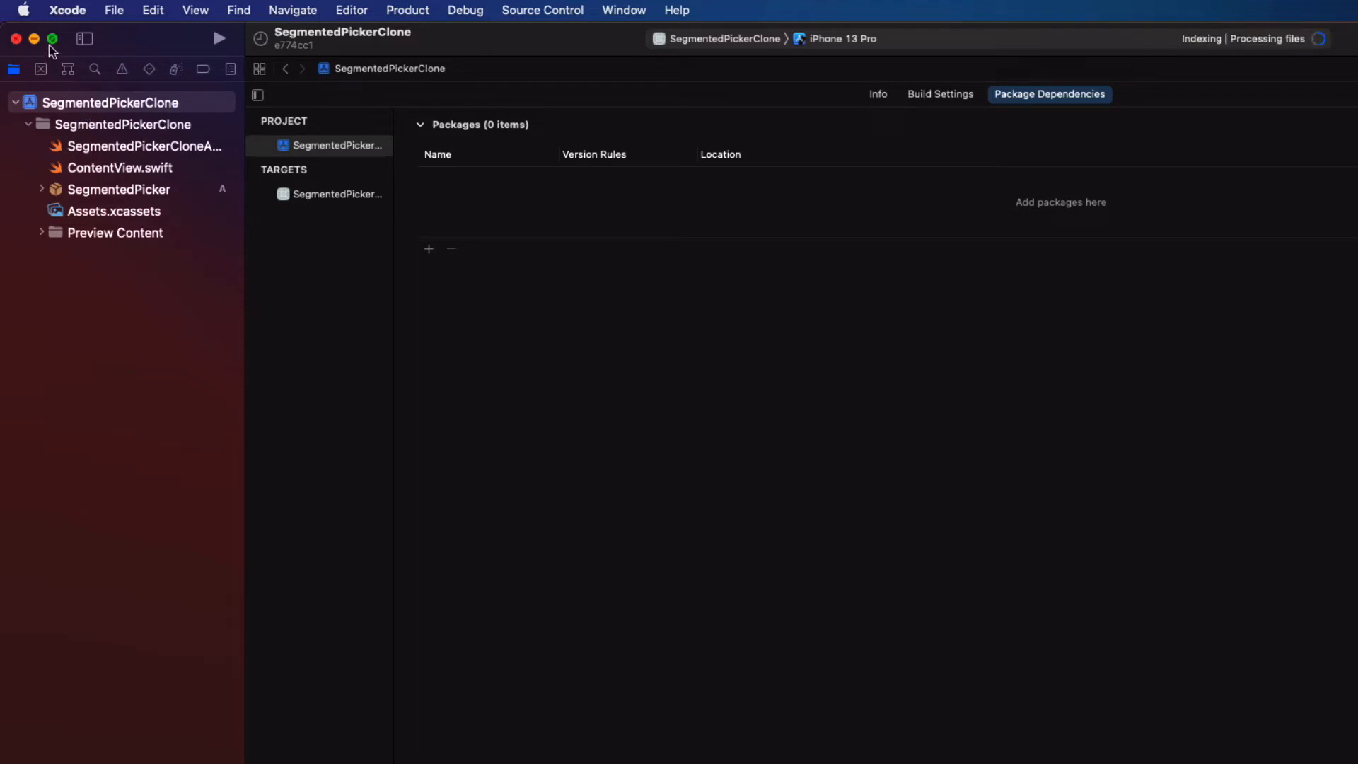
{"action": "mouse_move", "coordinate": [44, 40]}
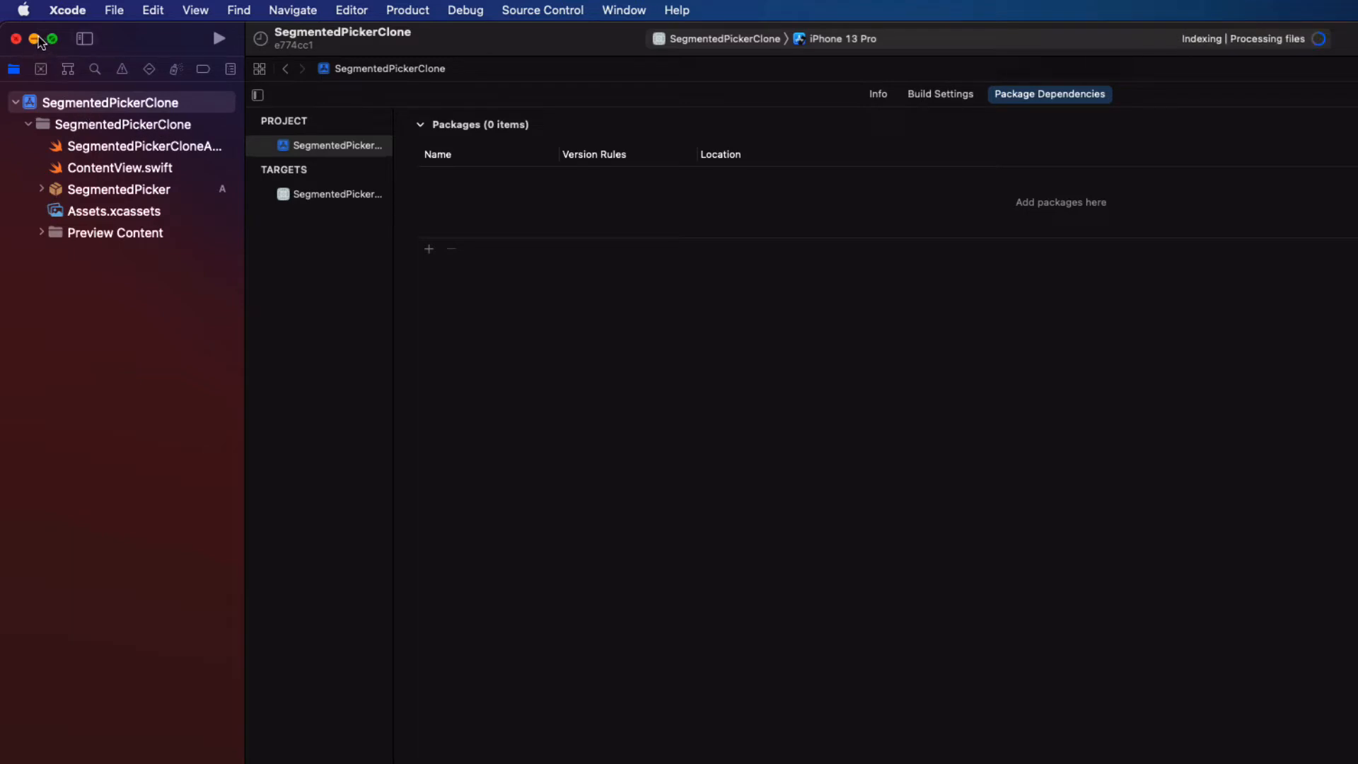
{"action": "mouse_move", "coordinate": [12, 39]}
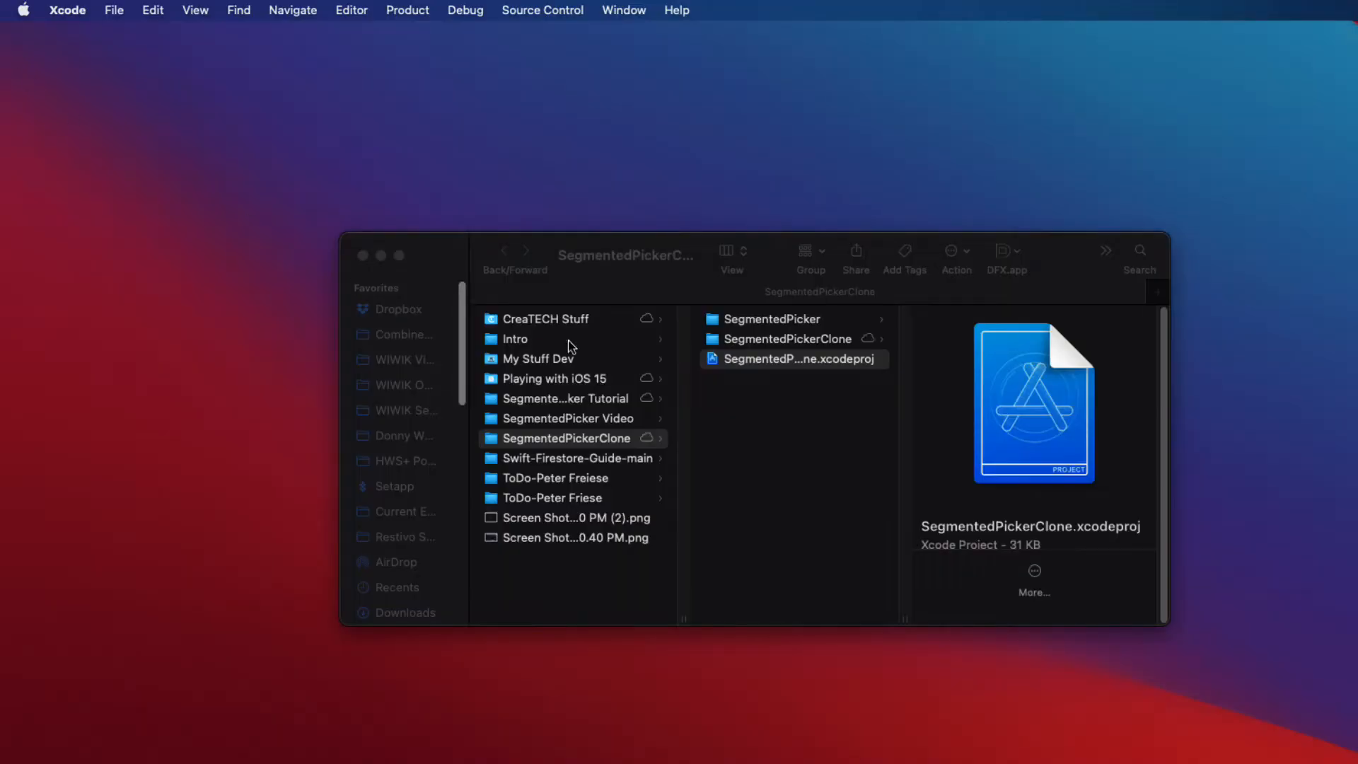
- Inspect the copied SegmentedPicker folder in Finder, then reopen SegmentedPickerClone.xcodeproj
{"action": "left_click", "coordinate": [771, 319]}
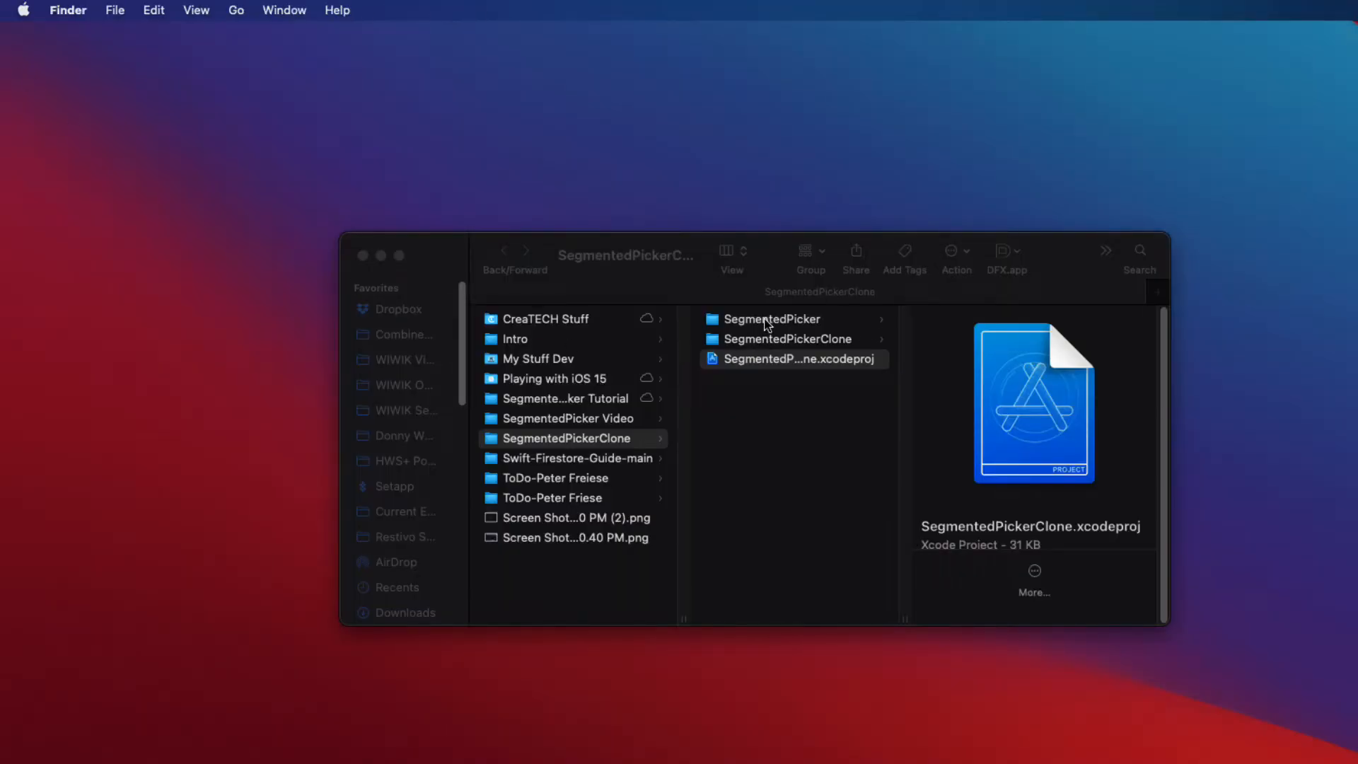
{"action": "left_click", "coordinate": [772, 319]}
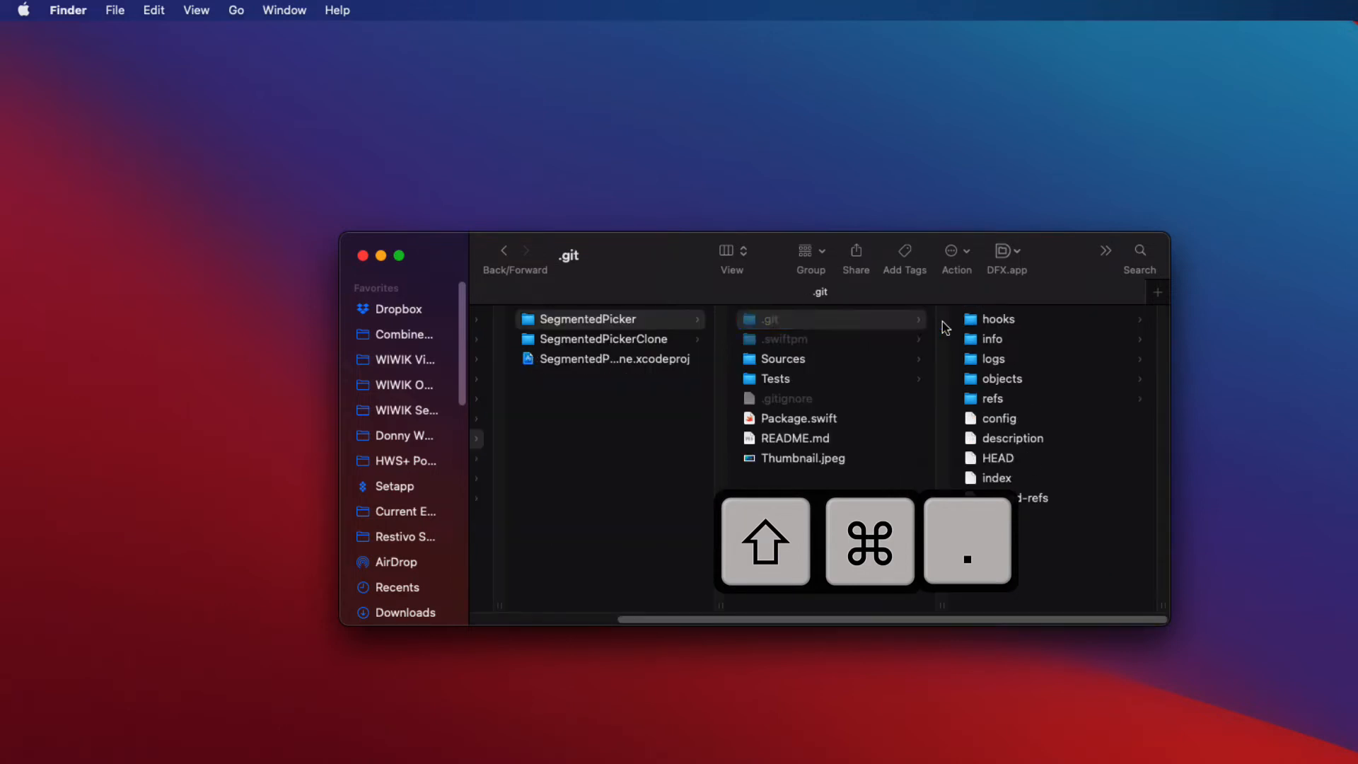
{"action": "left_click", "coordinate": [784, 339]}
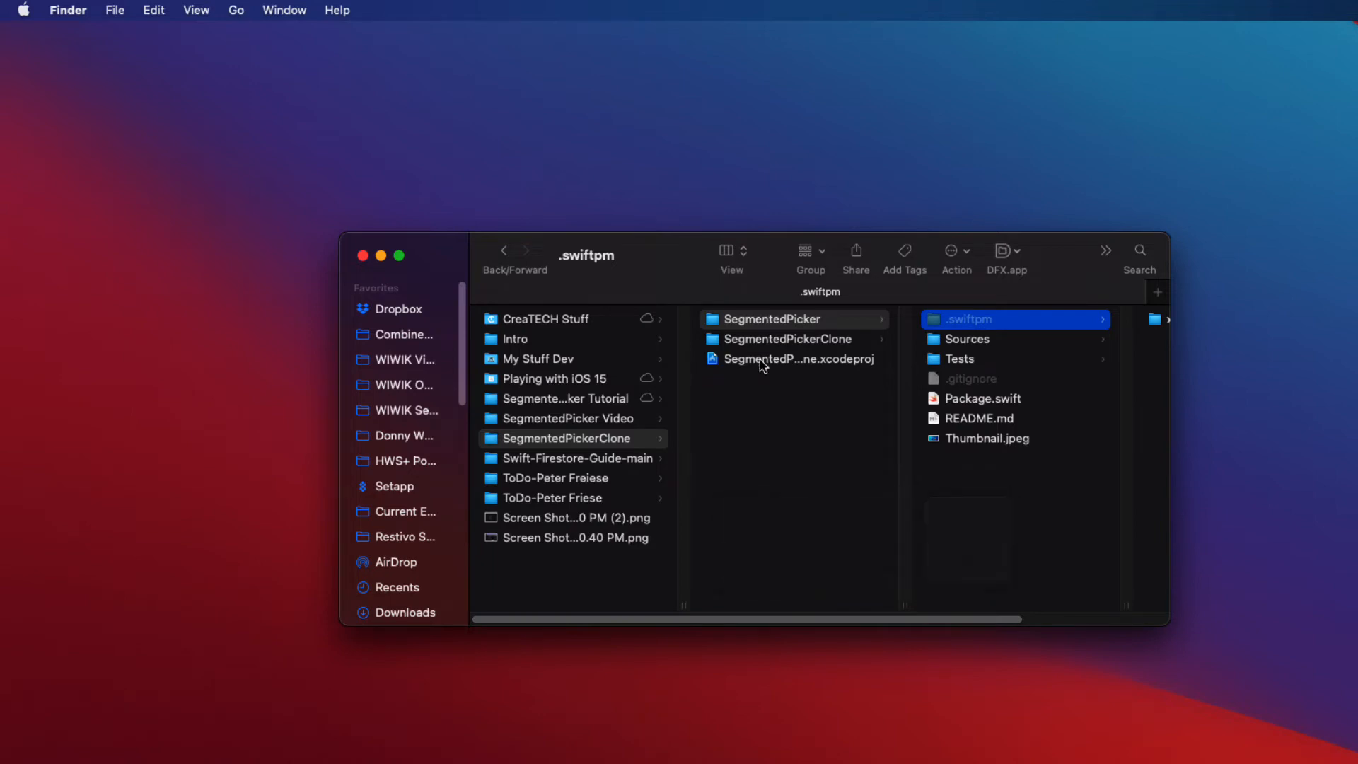
{"action": "left_click", "coordinate": [794, 359]}
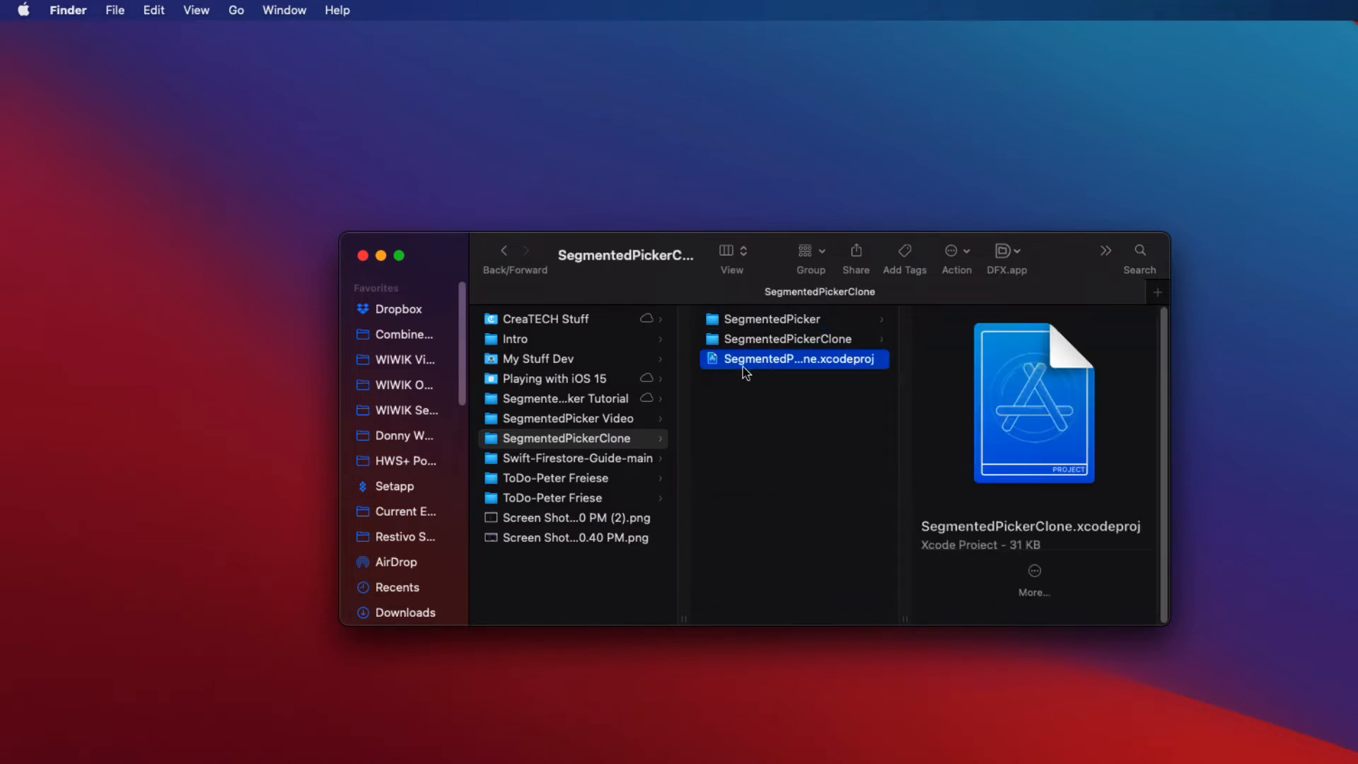
{"action": "double_click", "coordinate": [792, 359]}
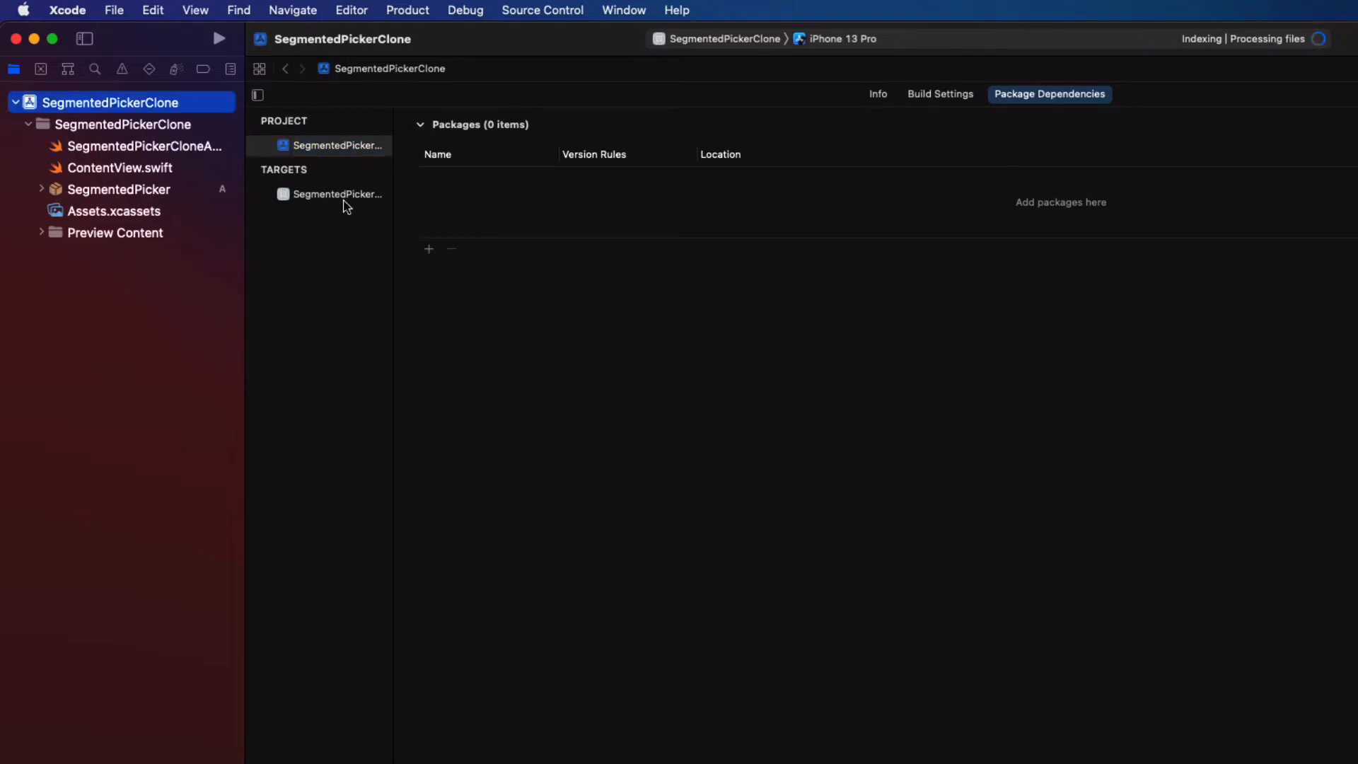
{"action": "mouse_move", "coordinate": [315, 201]}
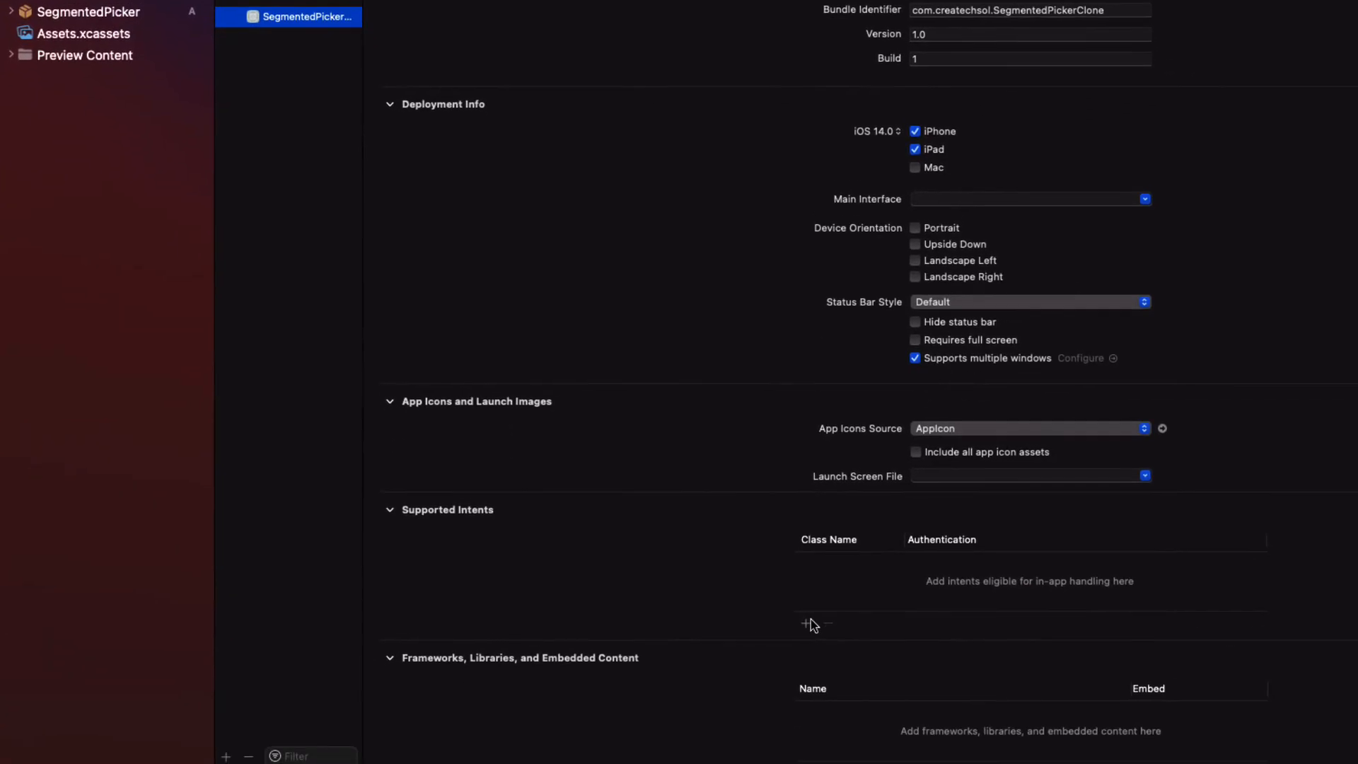
- Add the SegmentedPicker library under the target's Frameworks, Libraries, and Embedded Content
{"action": "scroll", "scroll_direction": "down", "scroll_amount": 3}
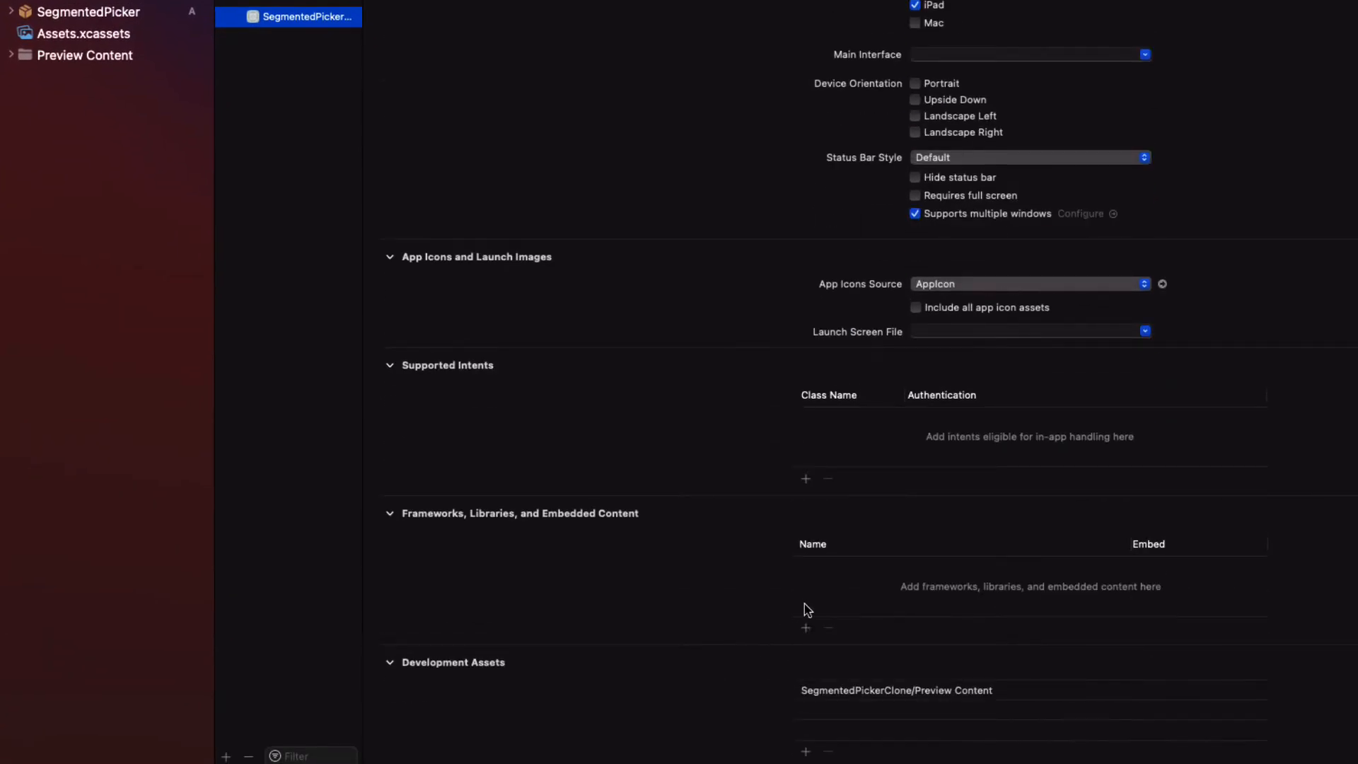
{"action": "mouse_move", "coordinate": [807, 625]}
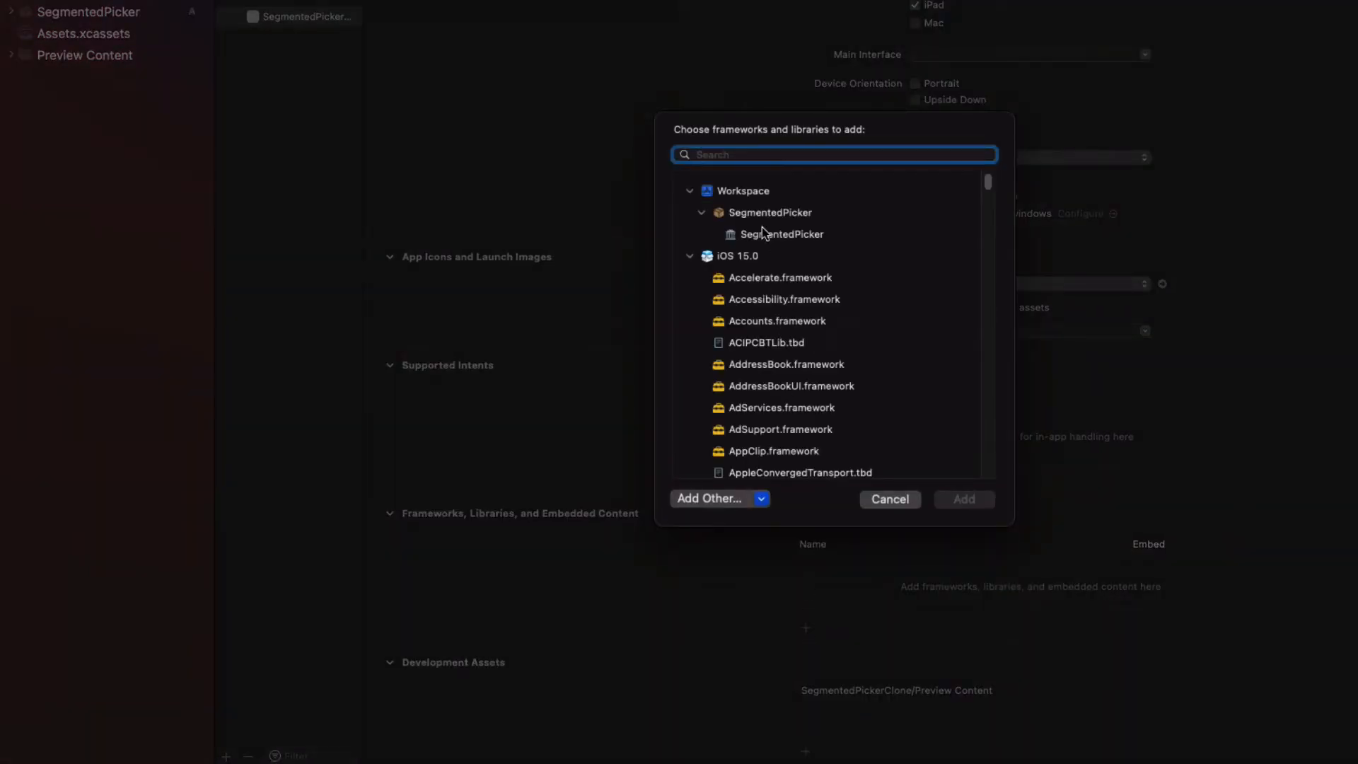
{"action": "left_click", "coordinate": [781, 234]}
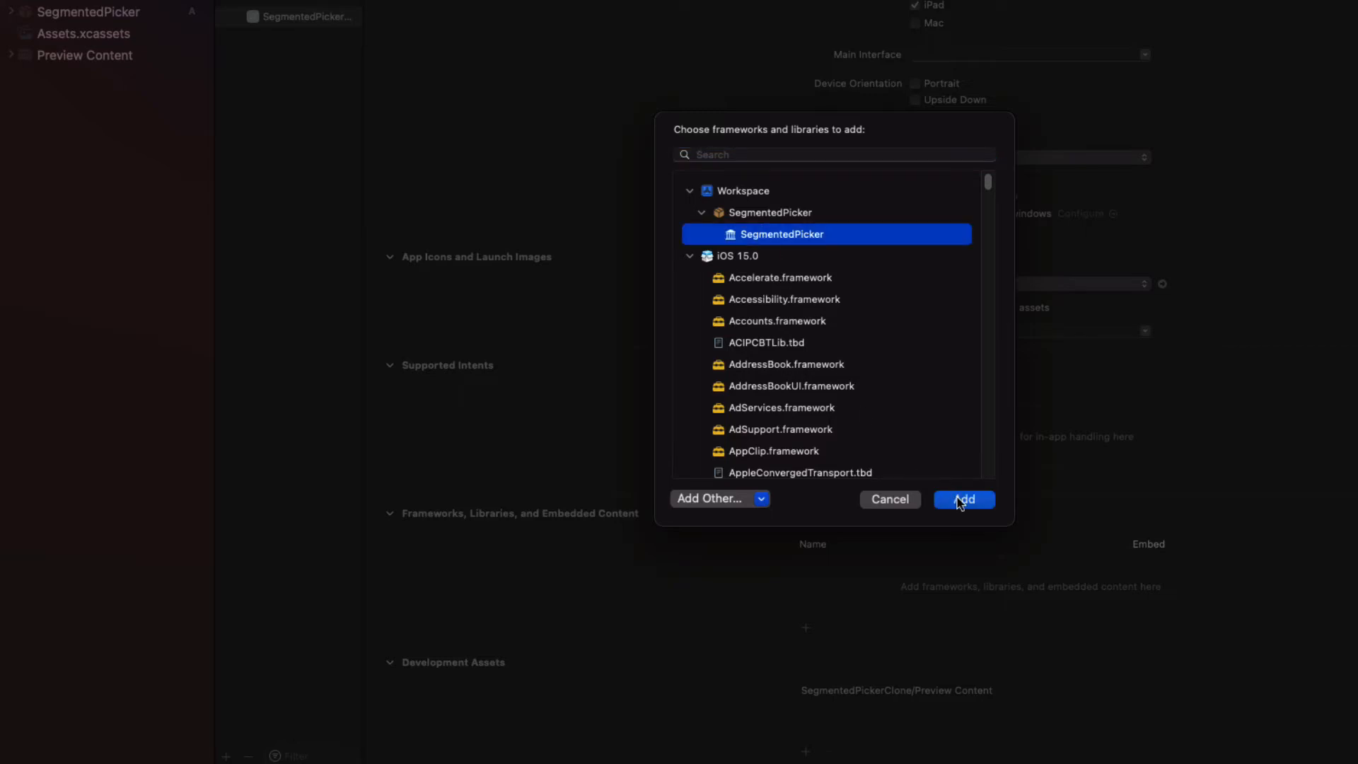
{"action": "left_click", "coordinate": [964, 500]}
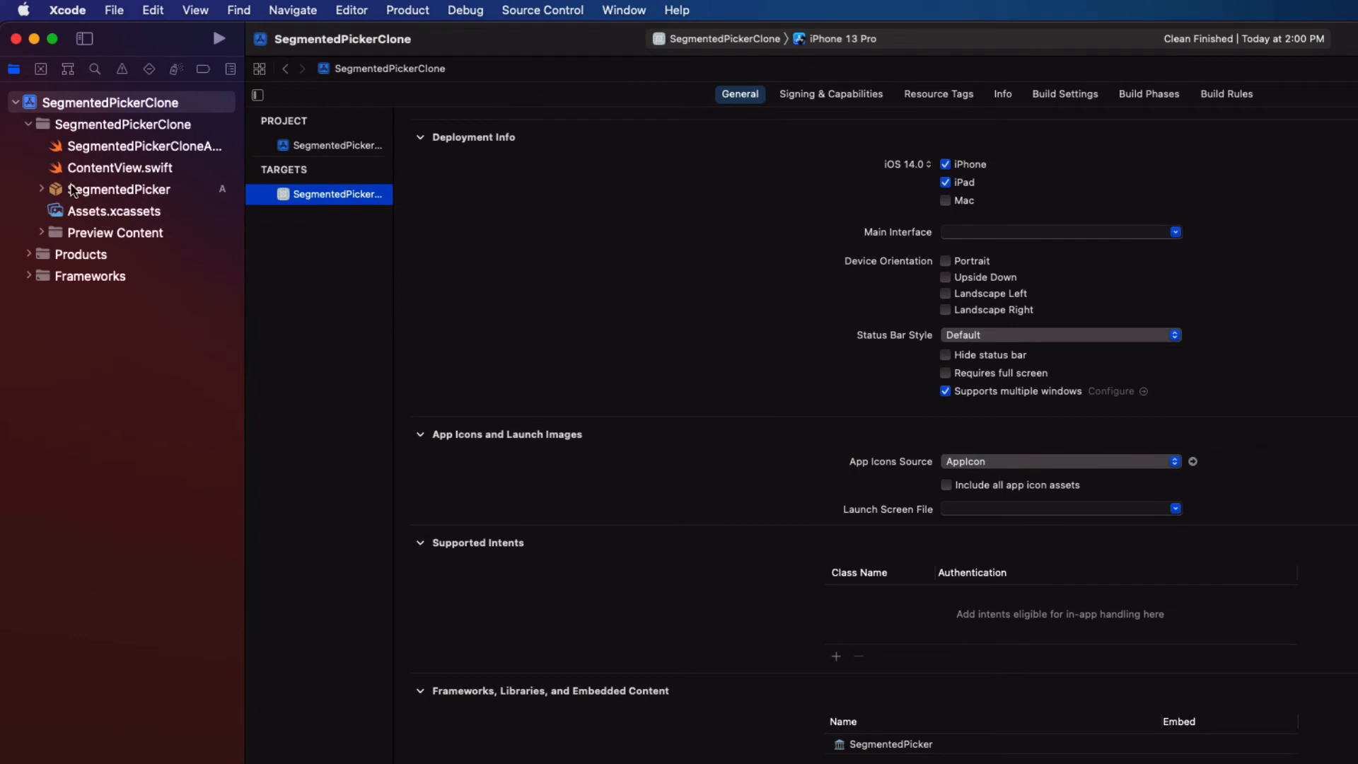
- Build, then open SegmentedPicker.swift from SegmentedPicker > Sources > SegmentedPicker
{"action": "left_click", "coordinate": [219, 38]}
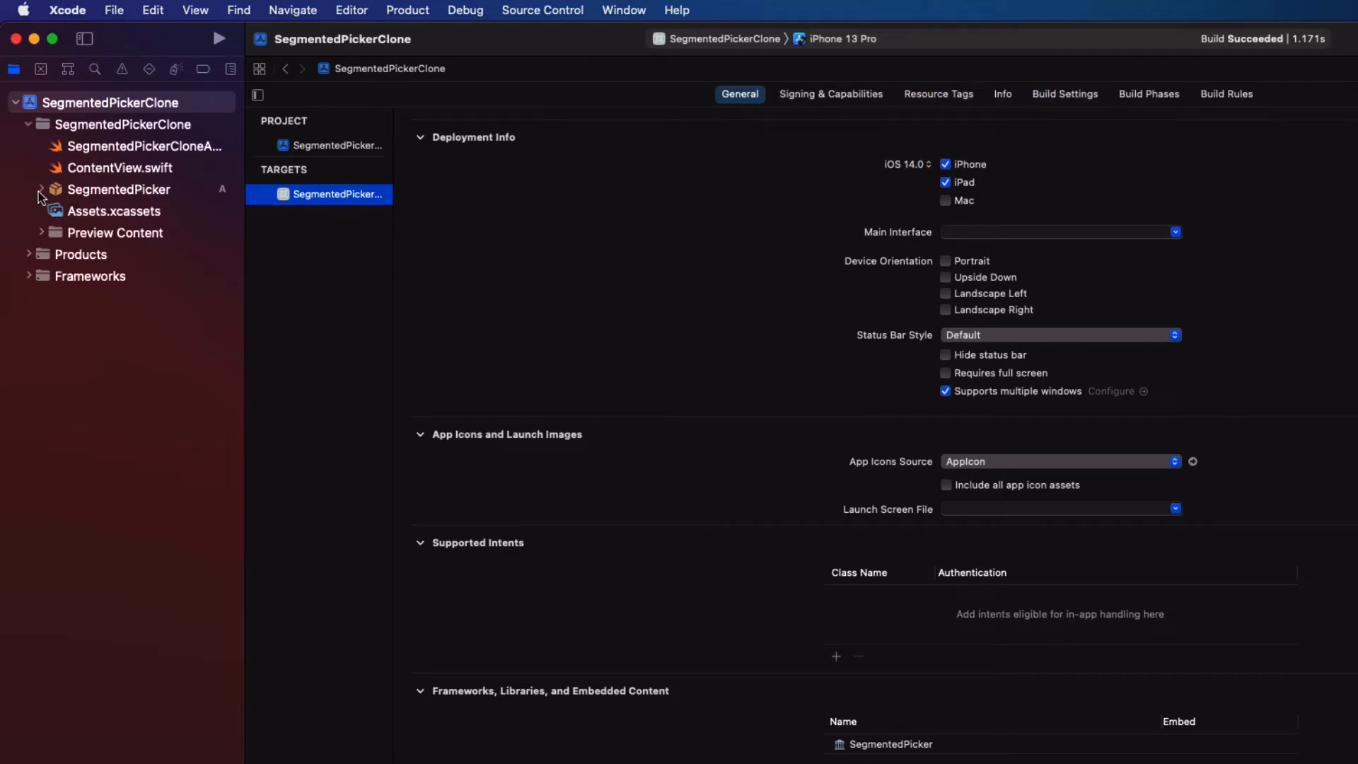
{"action": "left_click", "coordinate": [40, 190]}
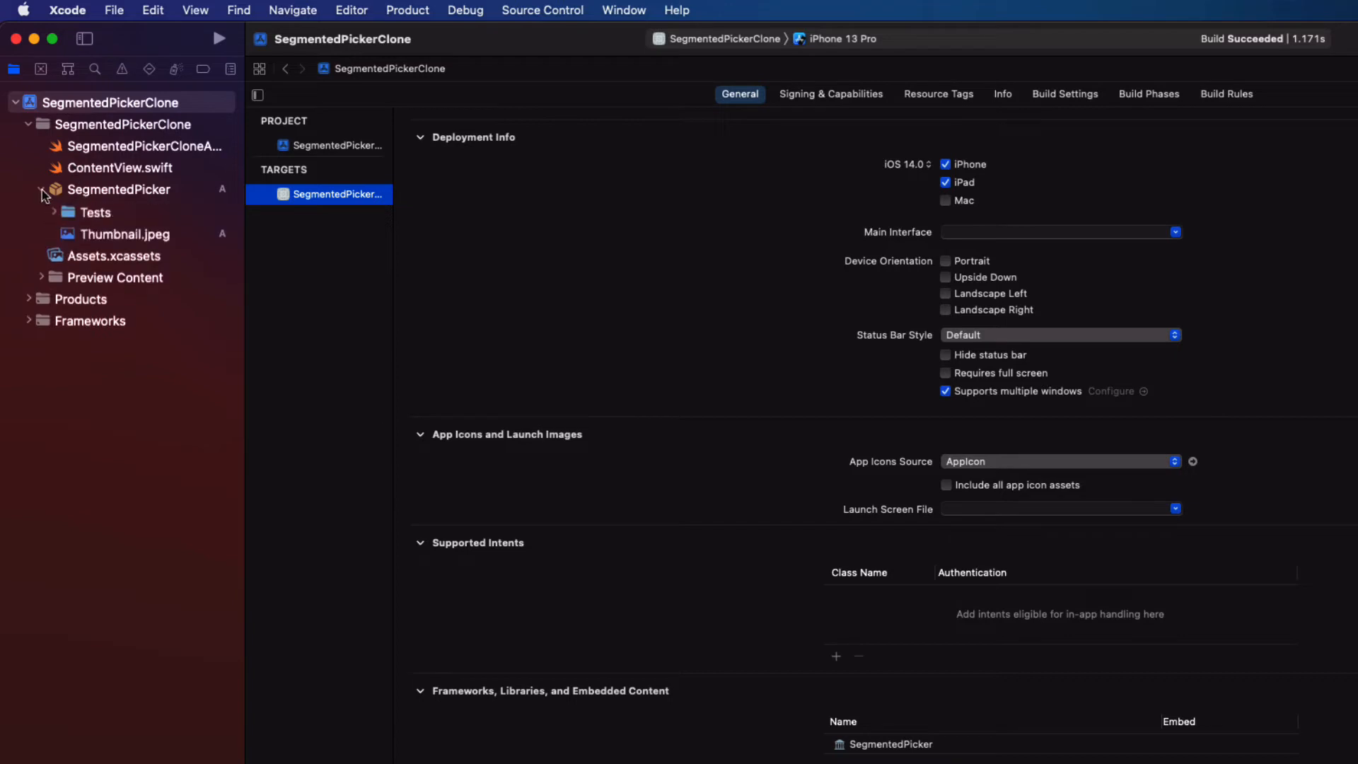
{"action": "left_click", "coordinate": [42, 190]}
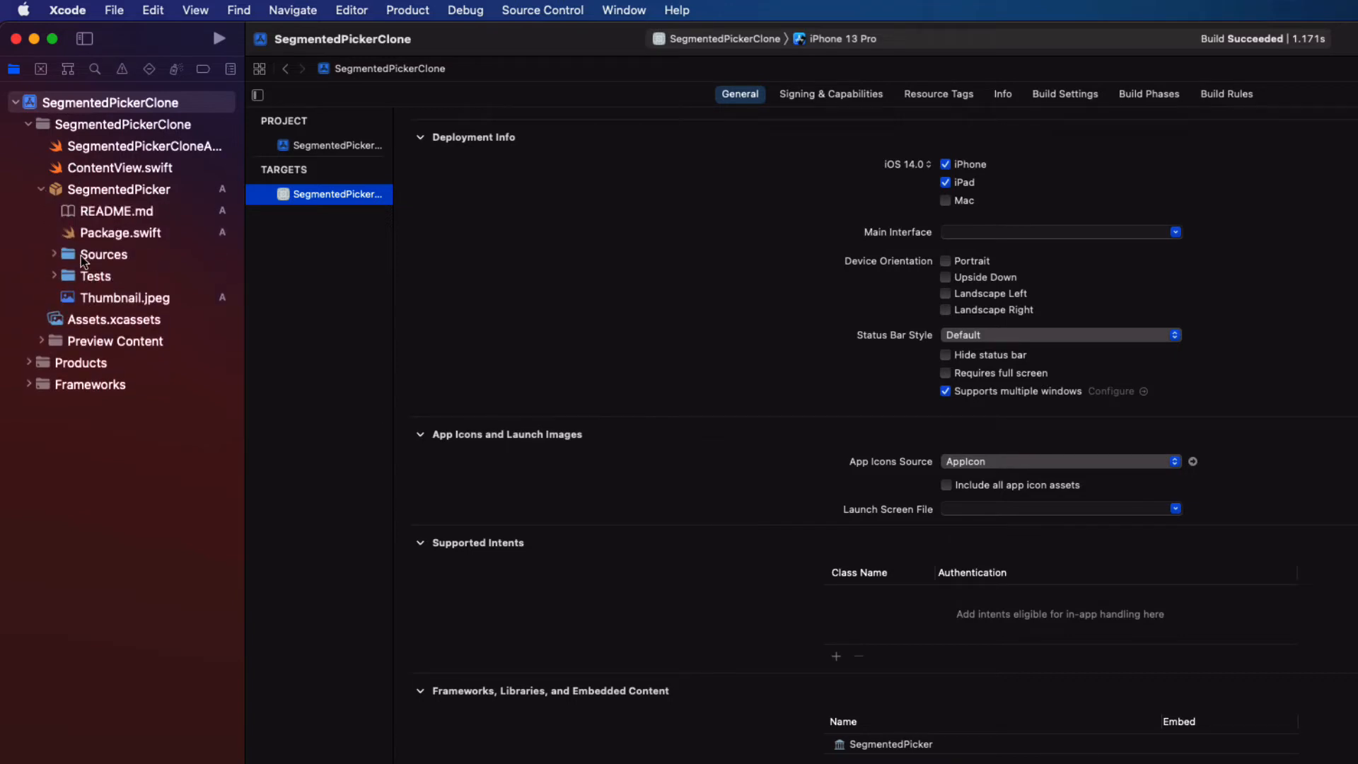
{"action": "left_click", "coordinate": [53, 254]}
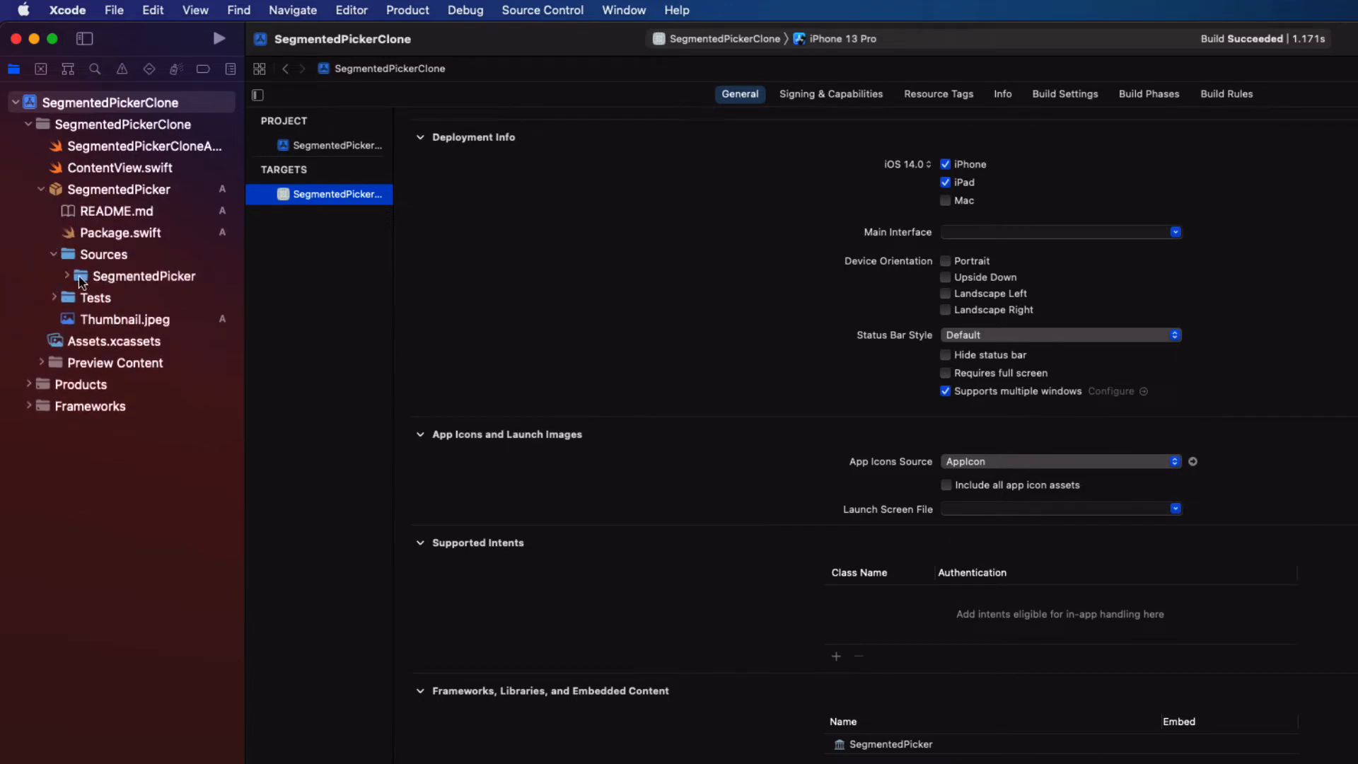
{"action": "left_click", "coordinate": [67, 276]}
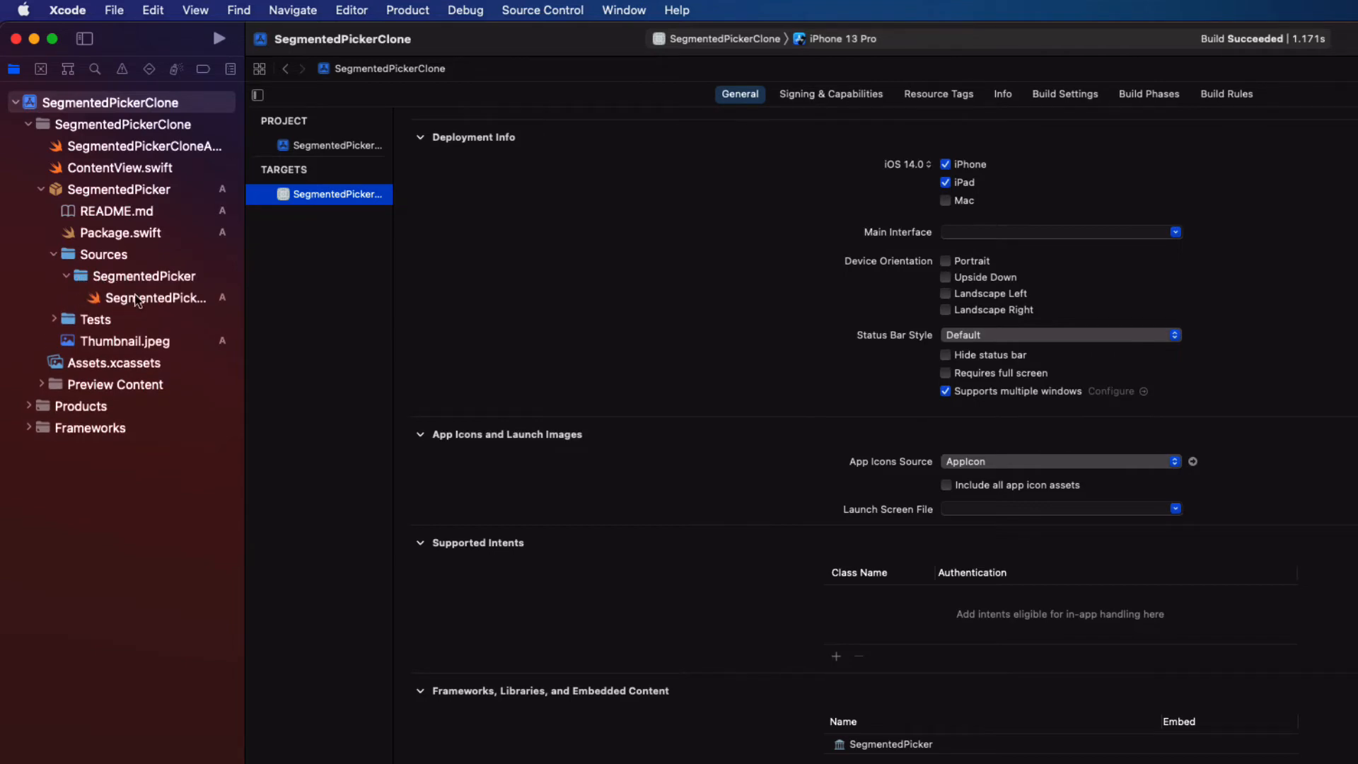
{"action": "left_click", "coordinate": [155, 298]}
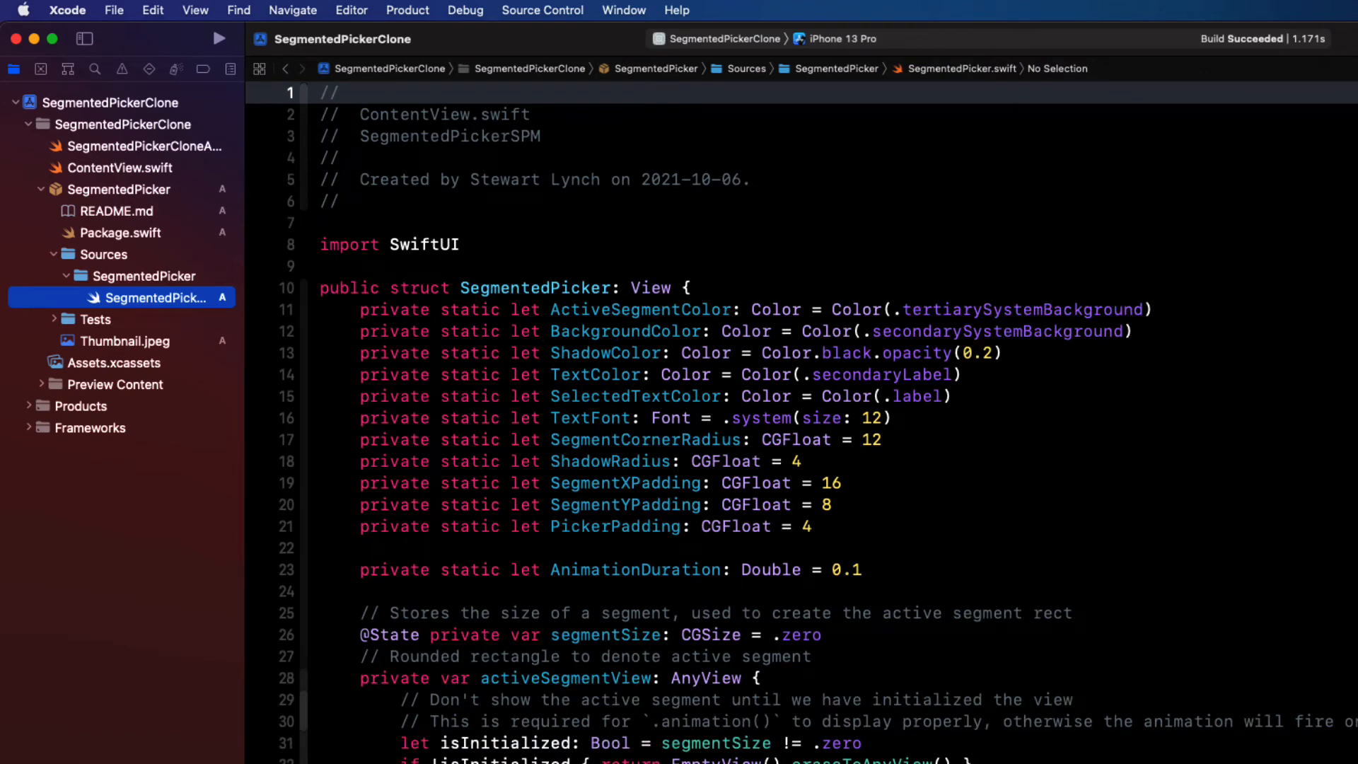
{"action": "mouse_move", "coordinate": [645, 429]}
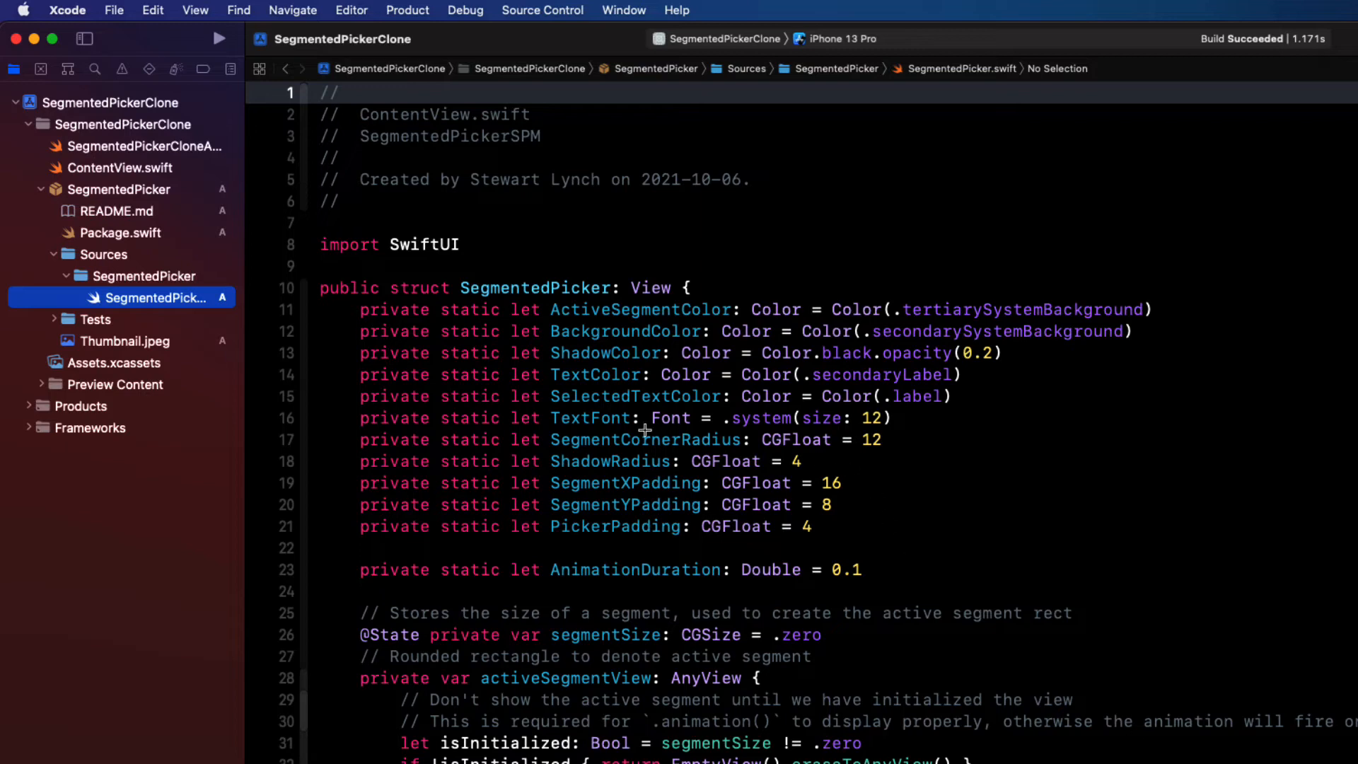
{"action": "mouse_move", "coordinate": [536, 337]}
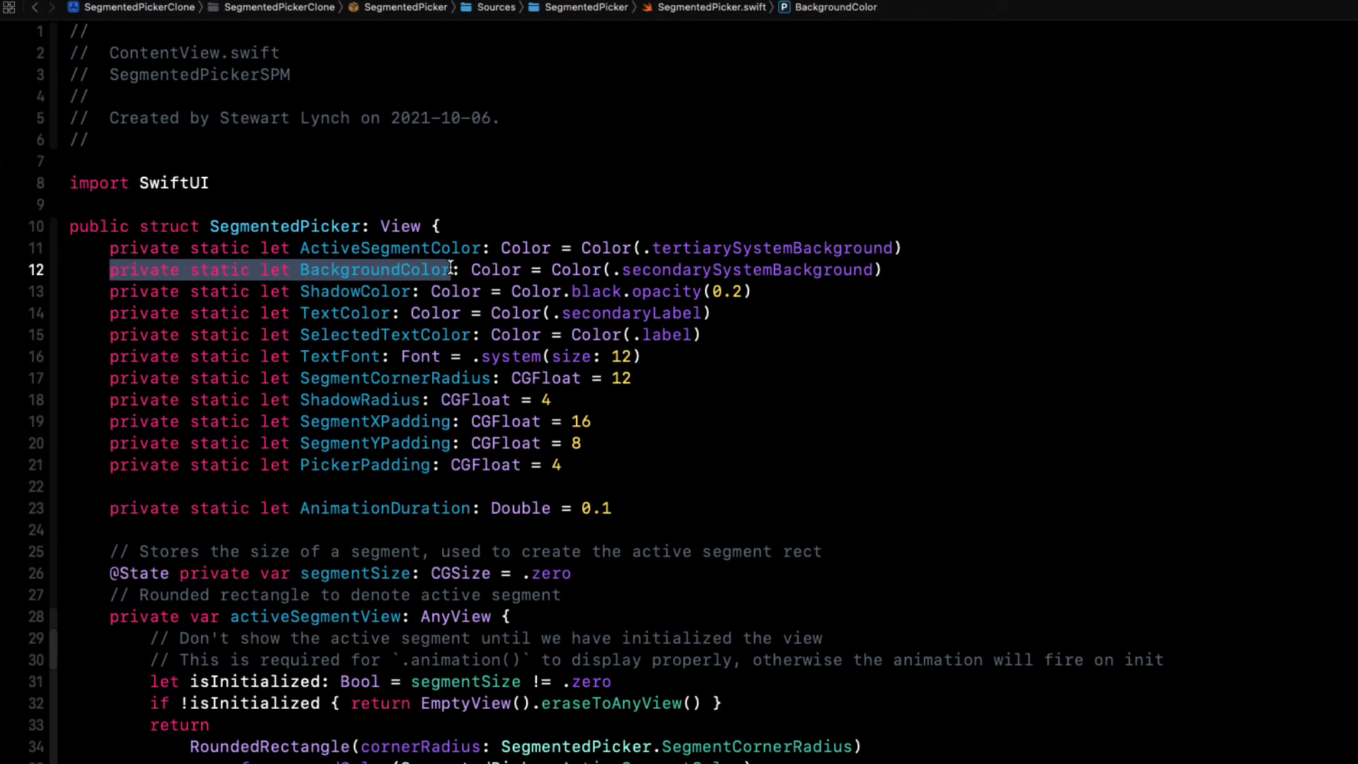
- Unlock SegmentedPicker.swift and turn BackgroundColor into a backgroundColor: Color property without default
{"action": "type", "text": "c"}
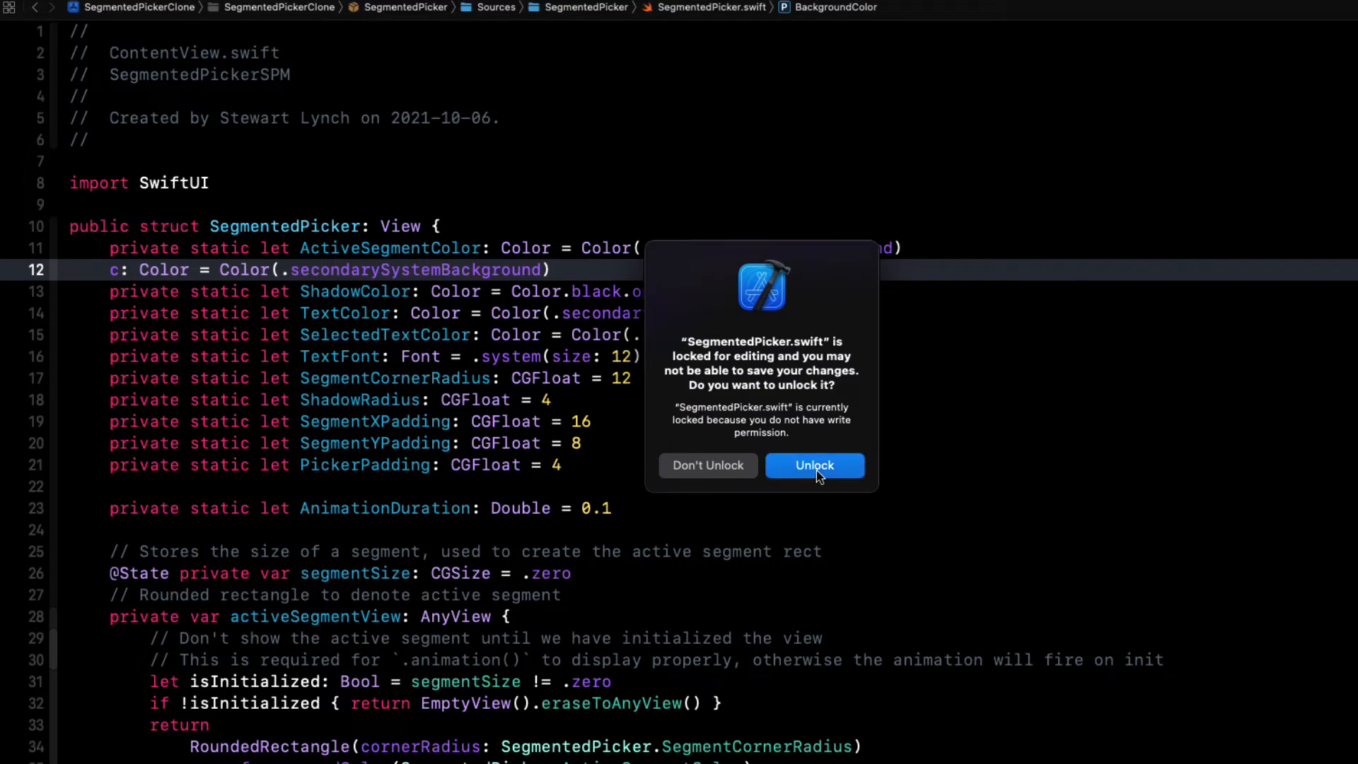
{"action": "left_click", "coordinate": [815, 466]}
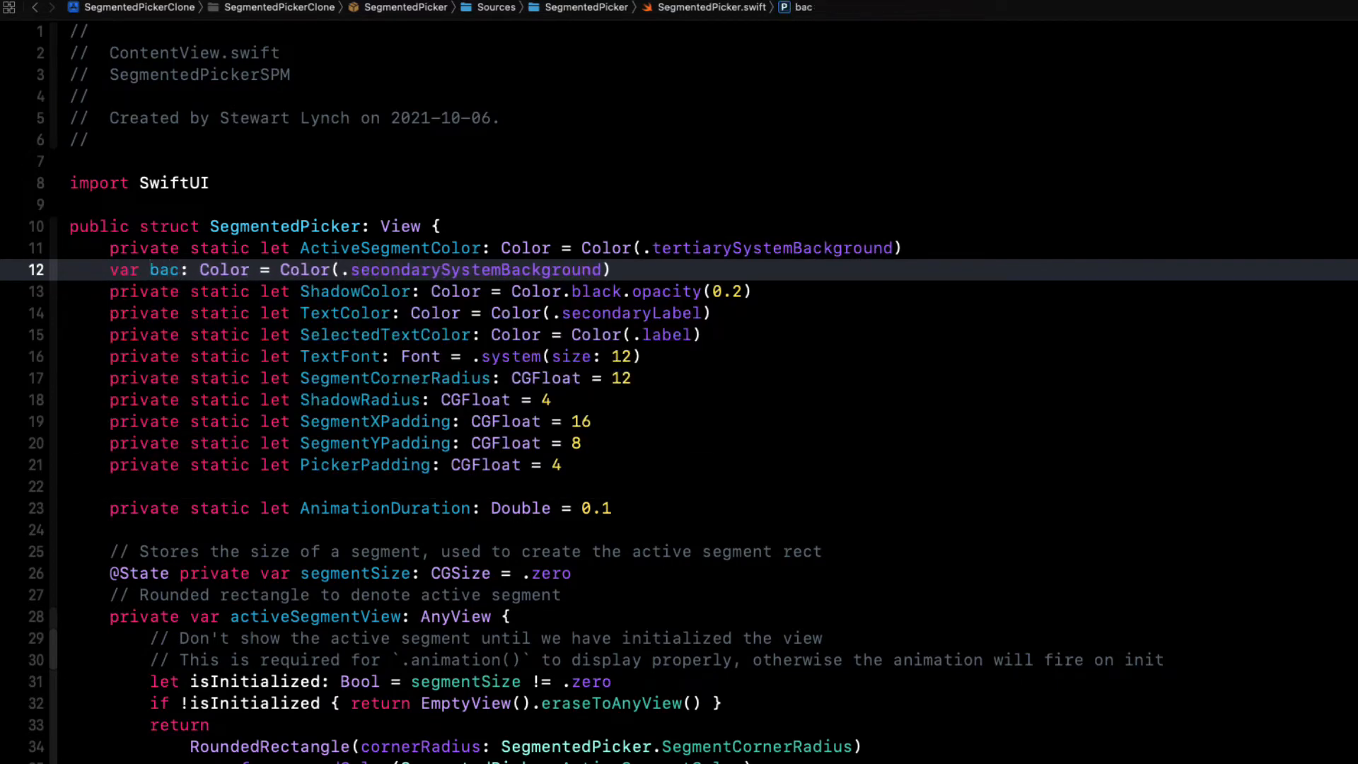
{"action": "type", "text": "kgroundCo"}
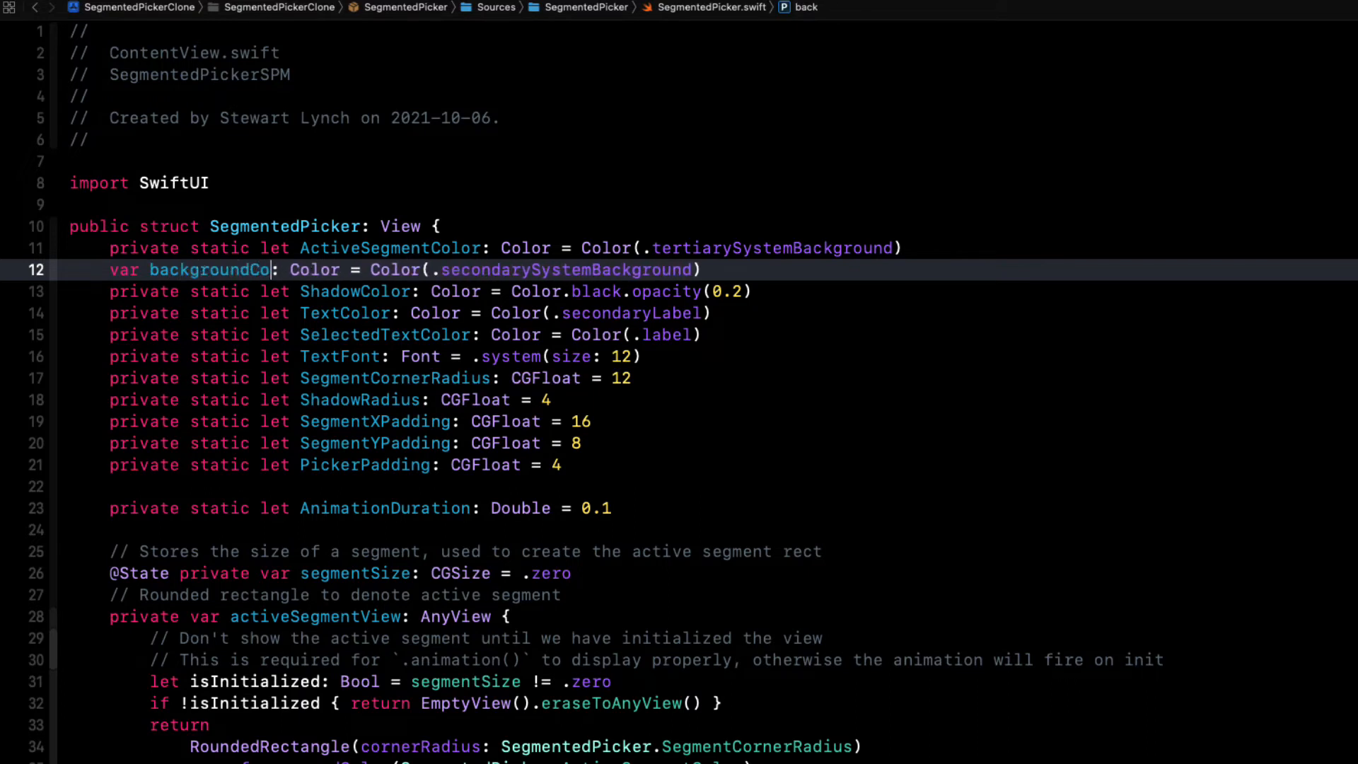
{"action": "type", "text": "lor"}
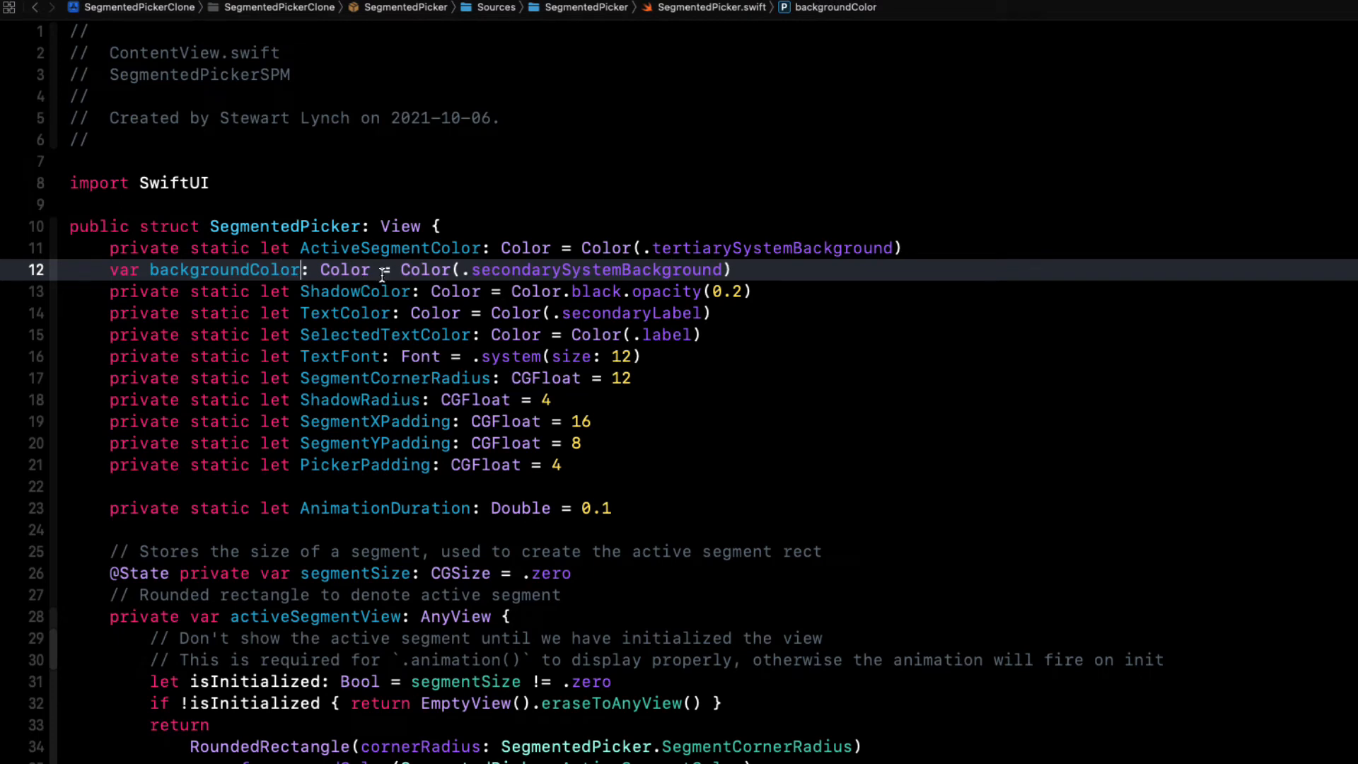
{"action": "left_click_drag", "start_coordinate": [373, 270], "coordinate": [732, 270]}
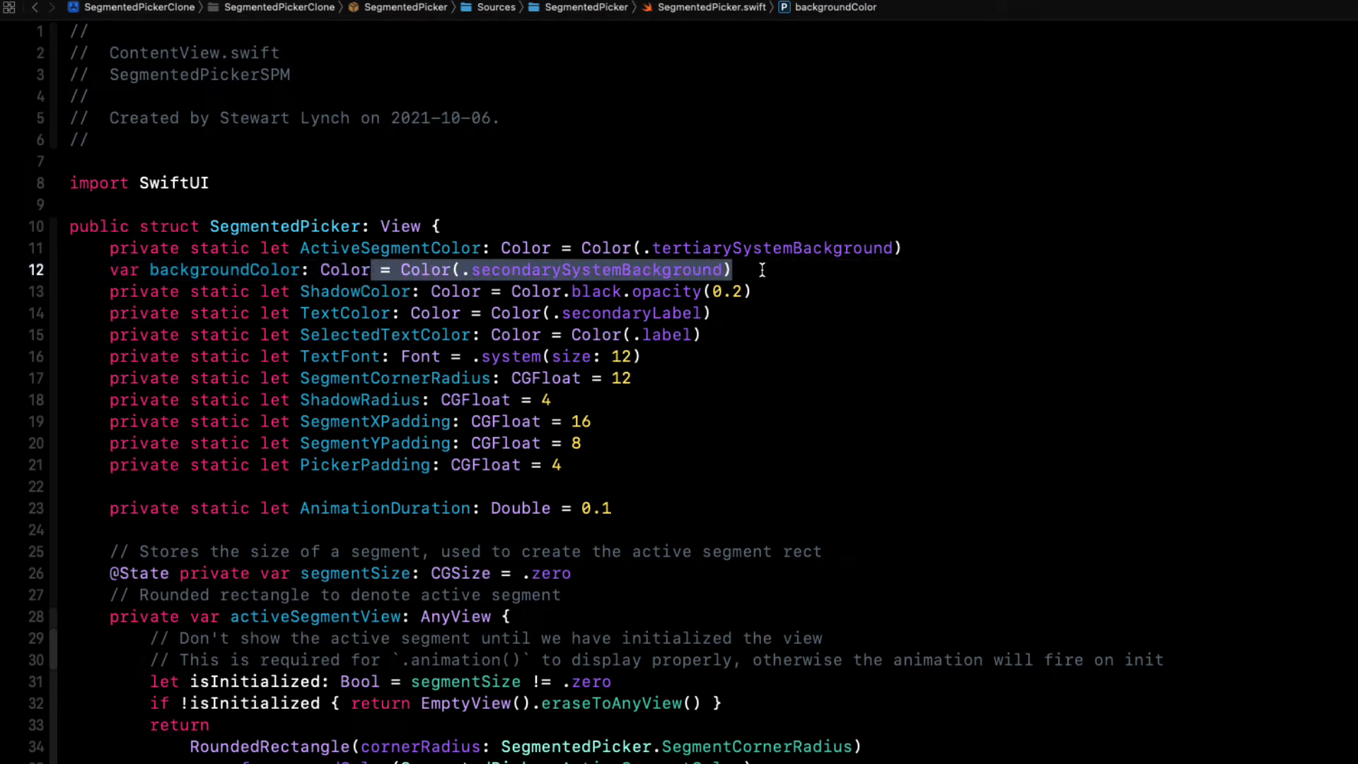
{"action": "key", "text": "Delete"}
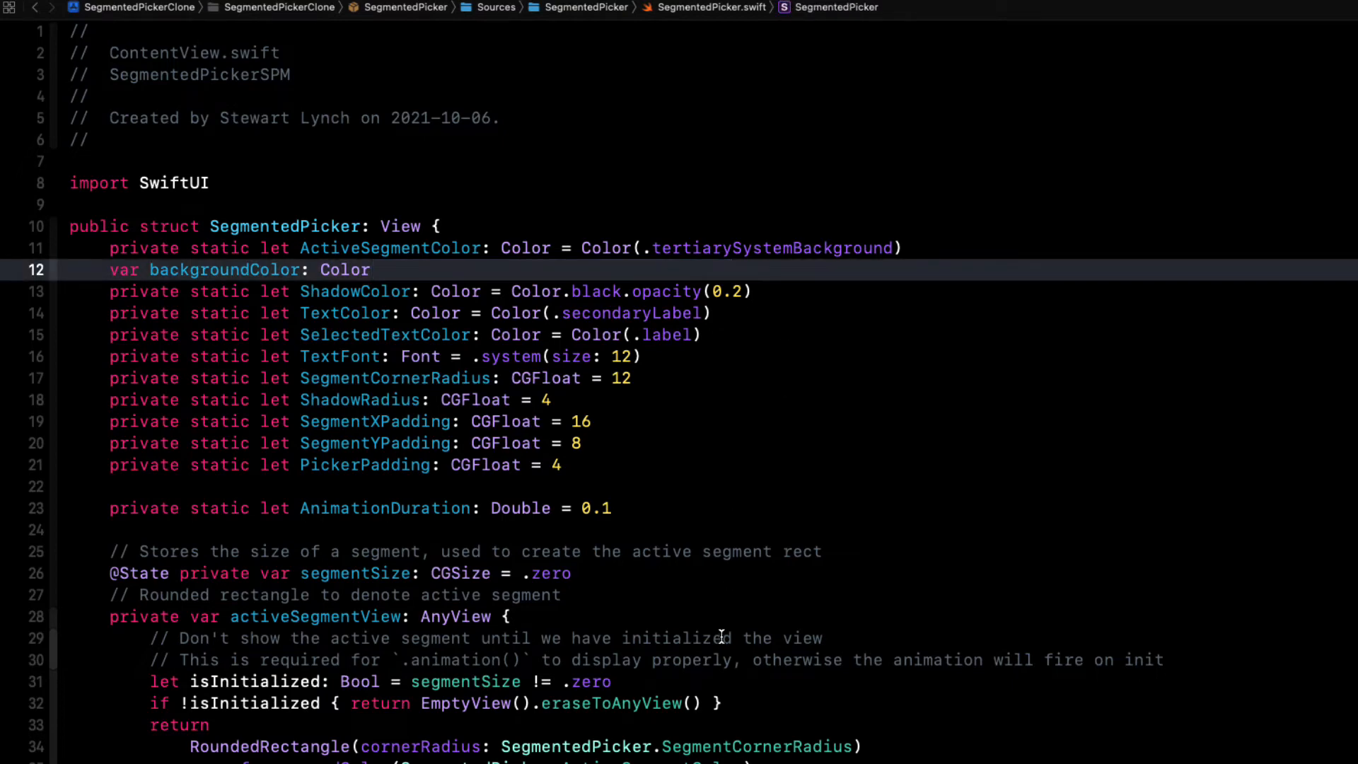
- Add a backgroundColor init parameter defaulting to .secondarySystemBackground and assign self.backgroundColor
{"action": "scroll", "scroll_direction": "down", "scroll_amount": 3}
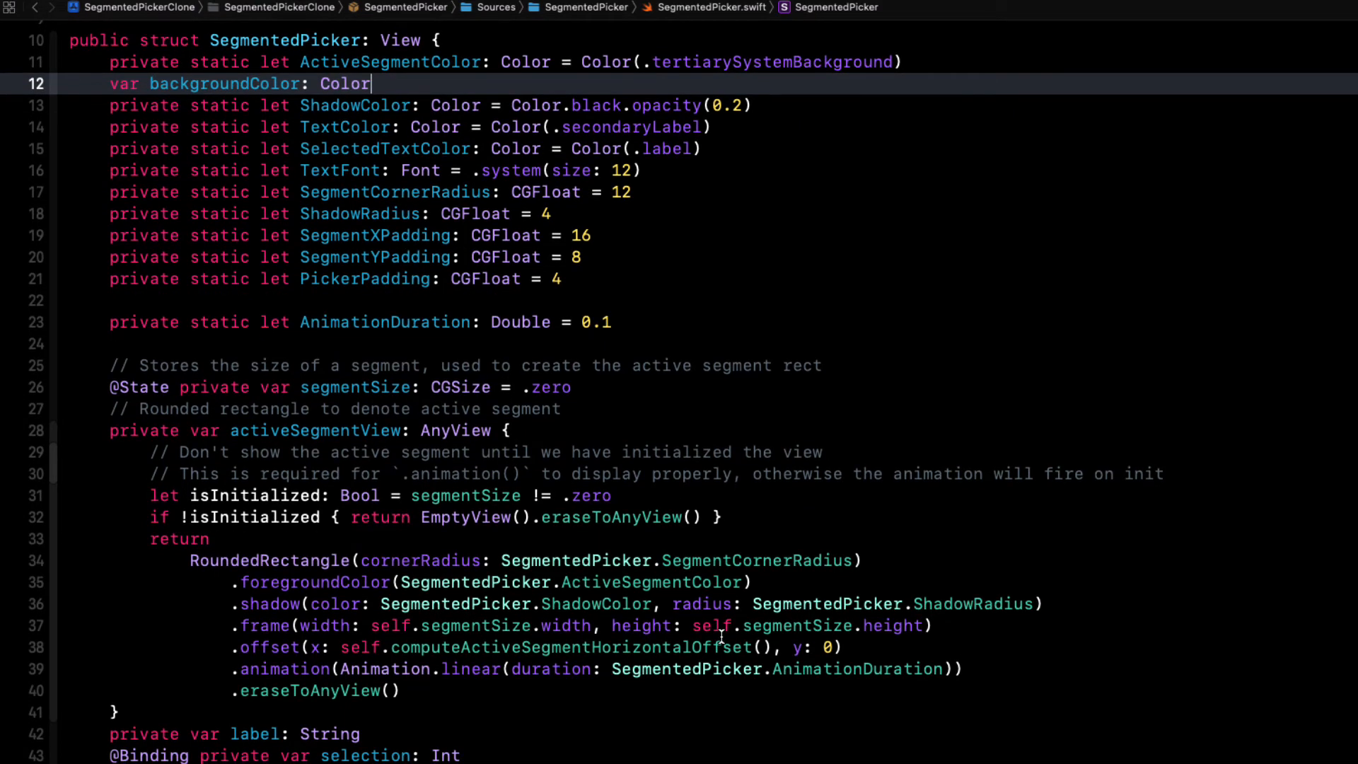
{"action": "scroll", "scroll_direction": "down", "scroll_amount": 3}
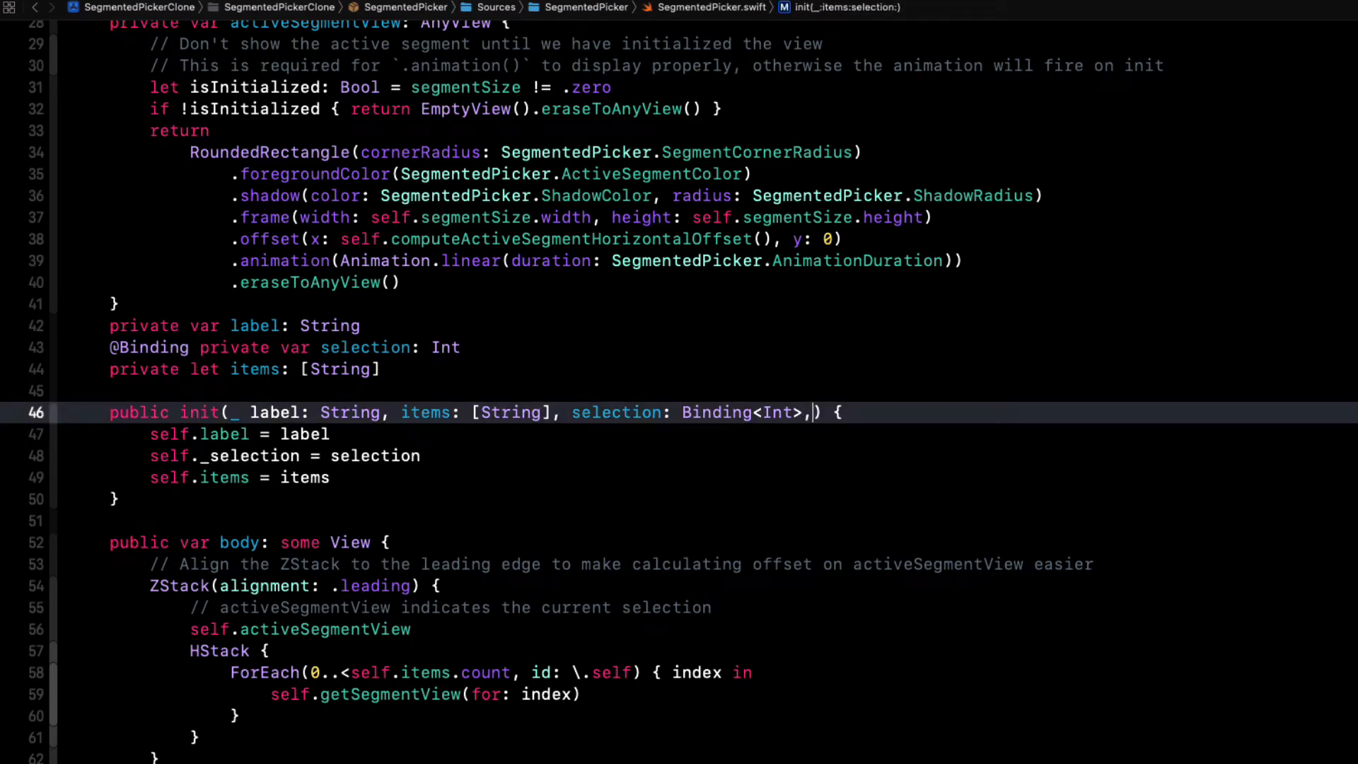
{"action": "type", "text": "backgroundC"}
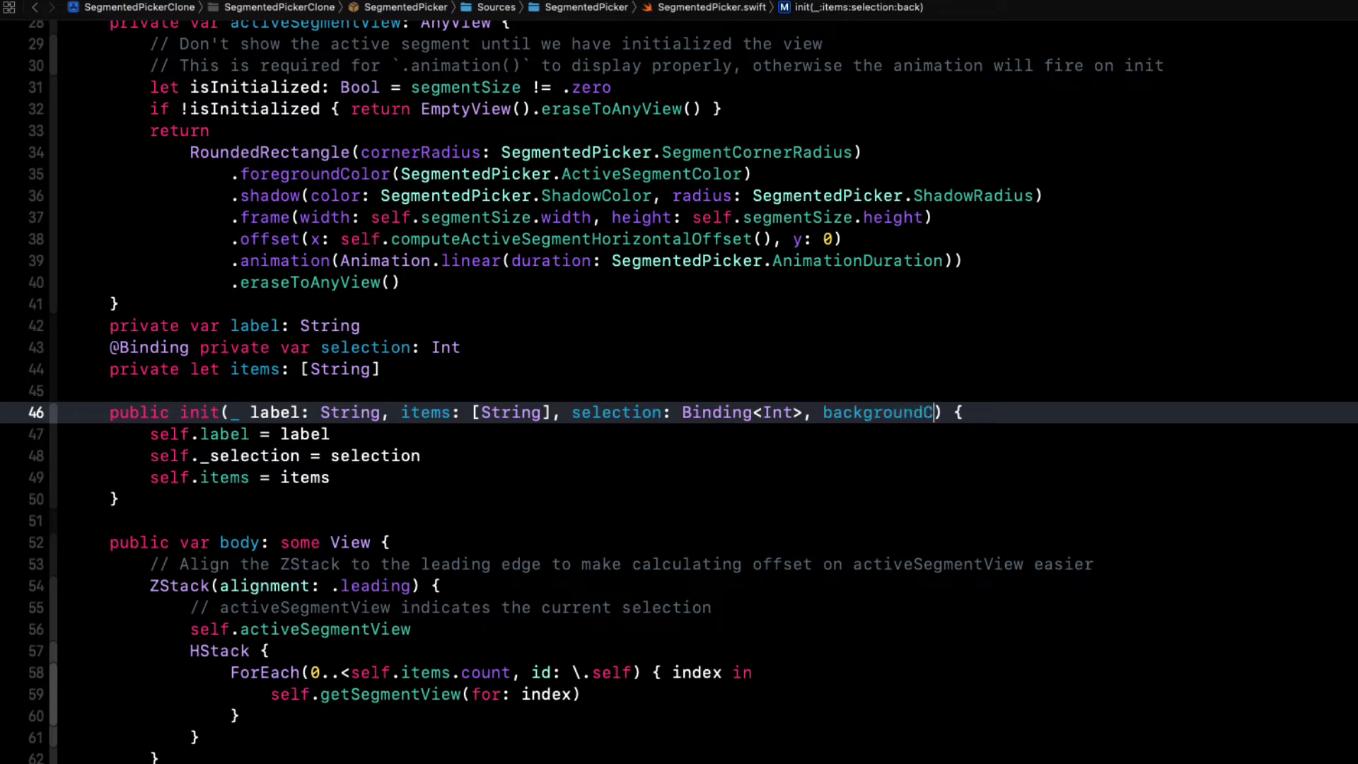
{"action": "type", "text": "olor: Color = Color"}
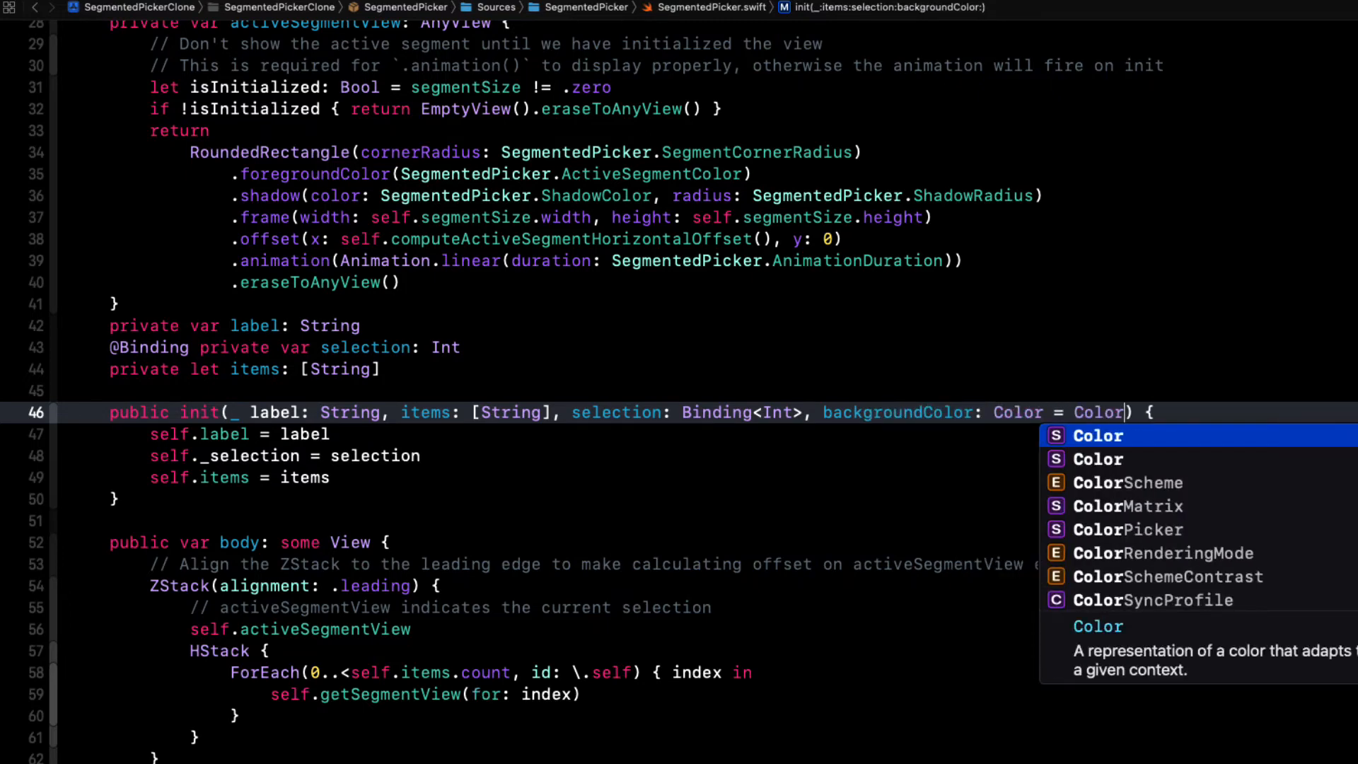
{"action": "type", "text": "(.secondarySystemBackgr"}
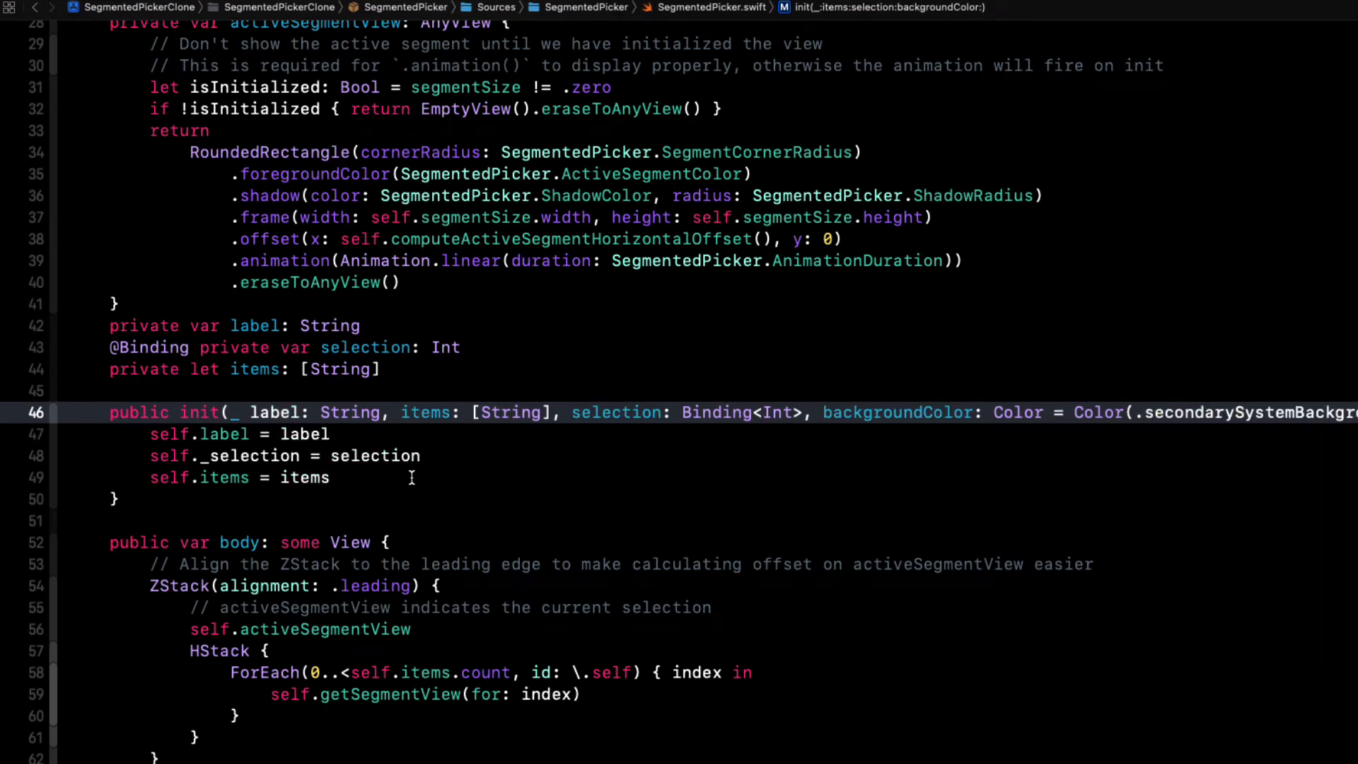
{"action": "type", "text": "self.backgroundColor ="}
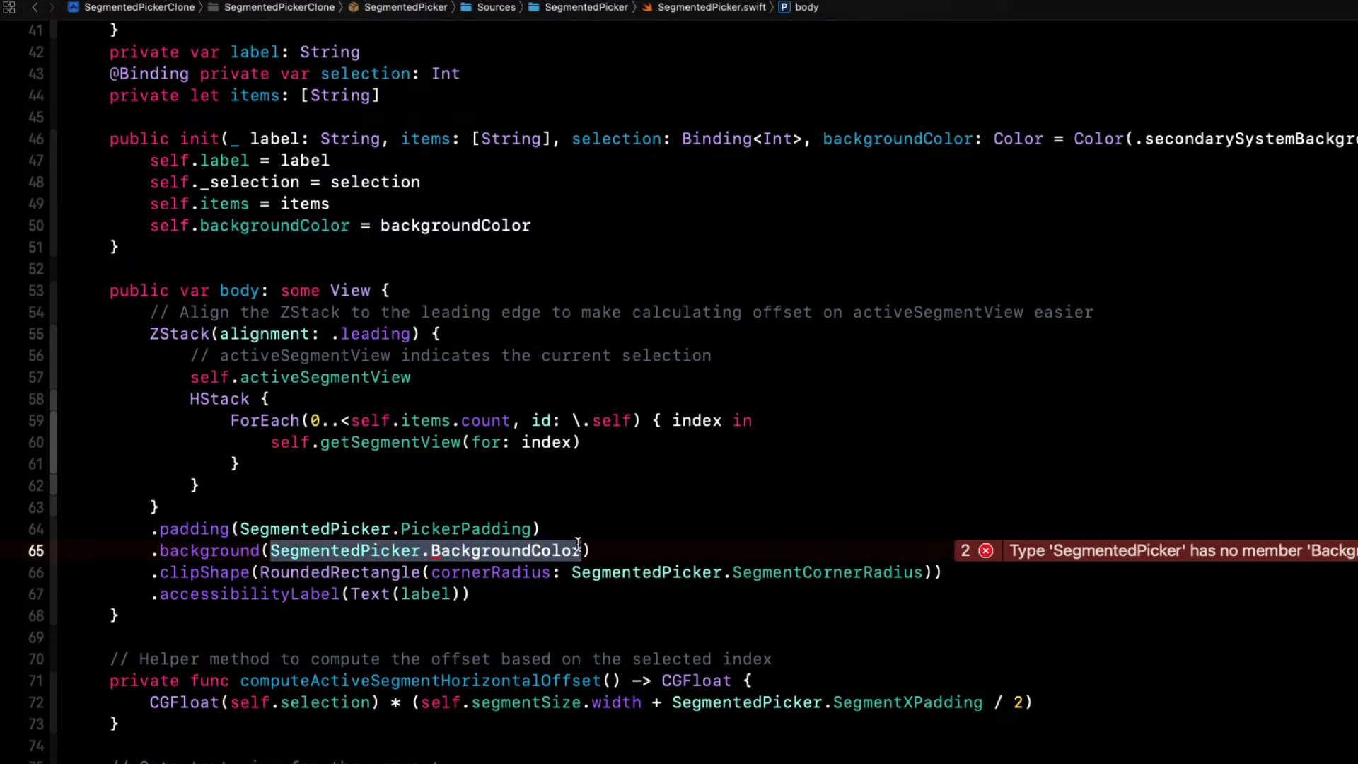
{"action": "type", "text": "back"}
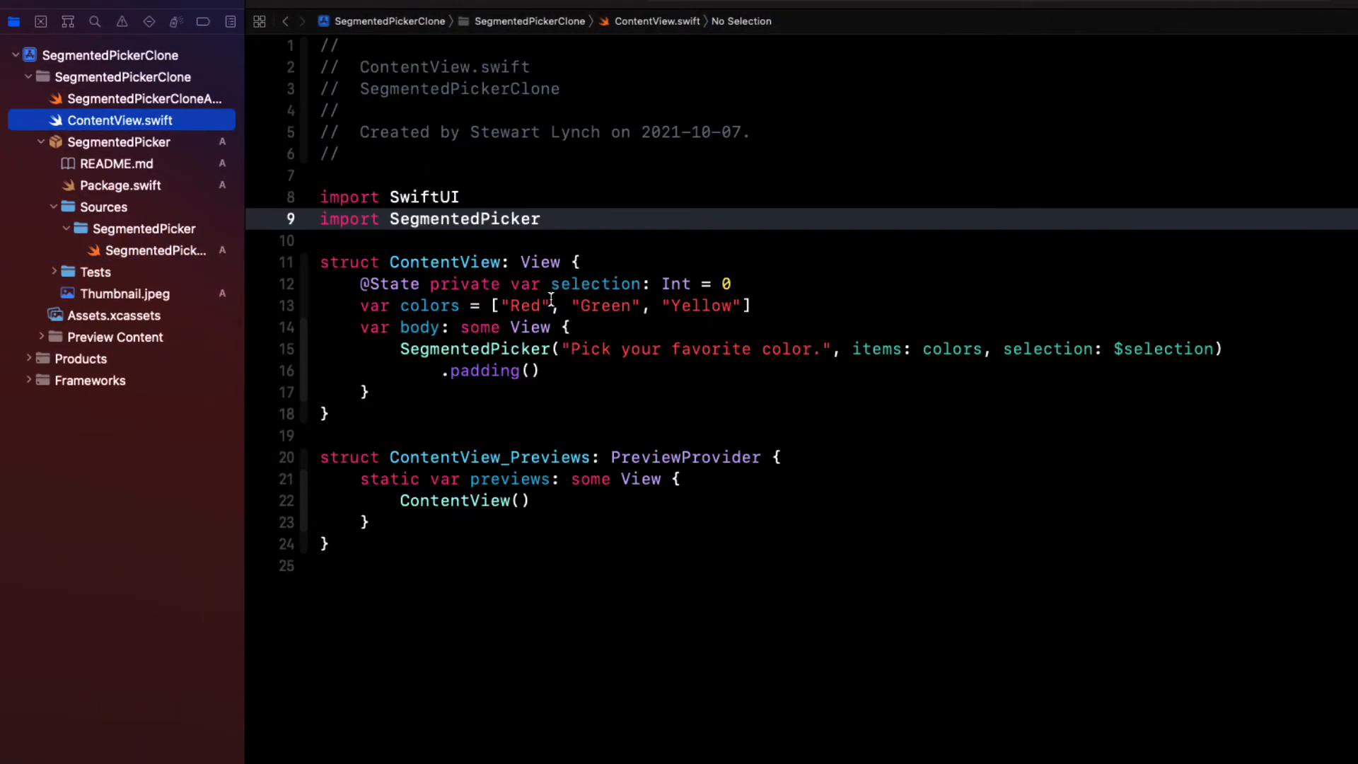
- Pass a backgroundColor argument to SegmentedPicker in ContentView, trying red and green, ending on yellow
{"action": "left_click", "coordinate": [1211, 349]}
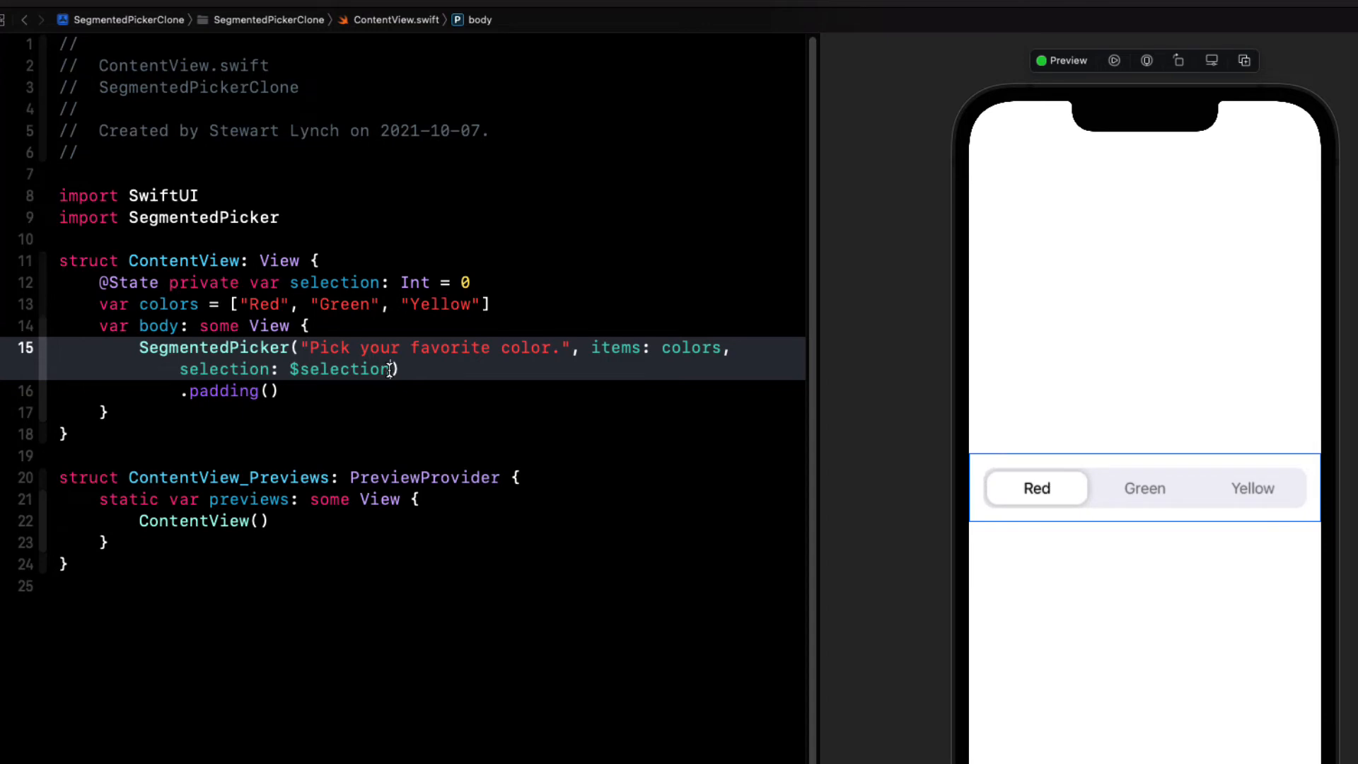
{"action": "type", "text": ", backgroundColor: Color"}
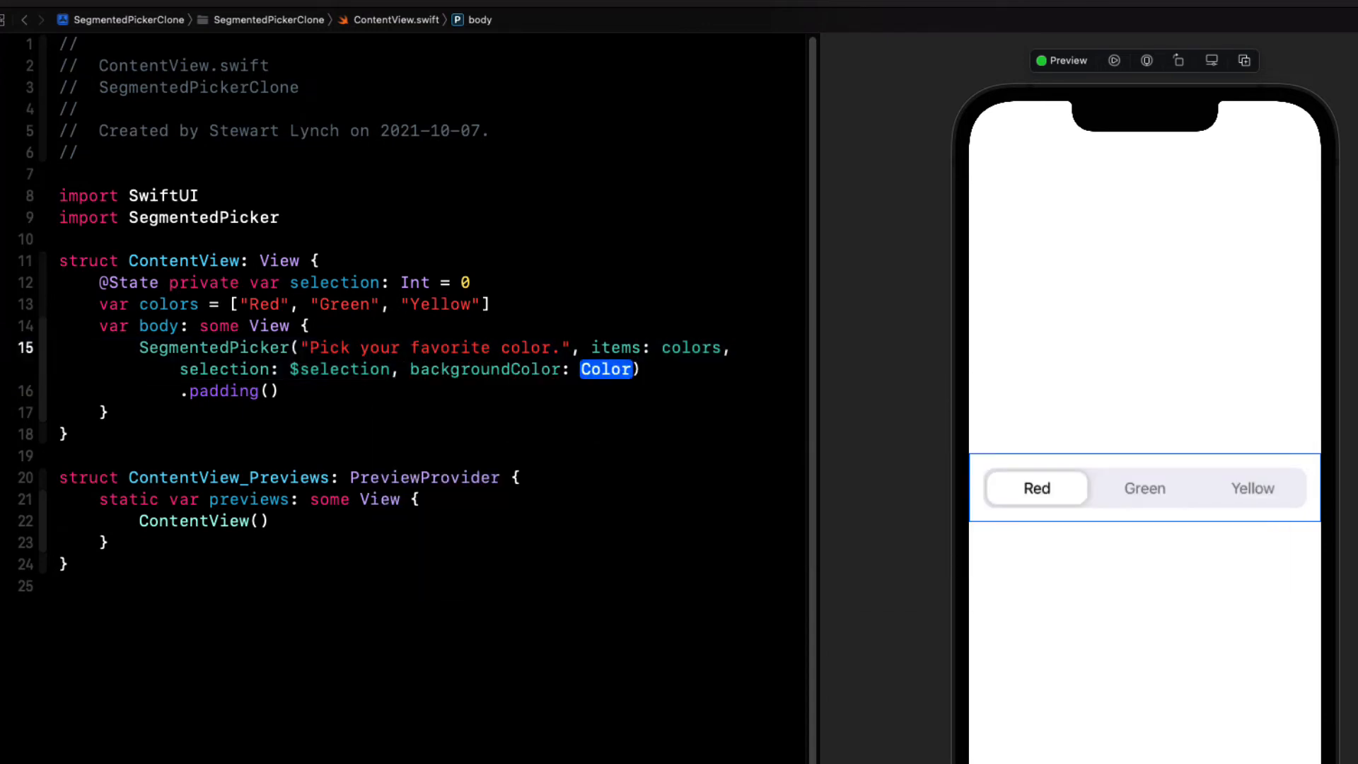
{"action": "type", "text": ".red"}
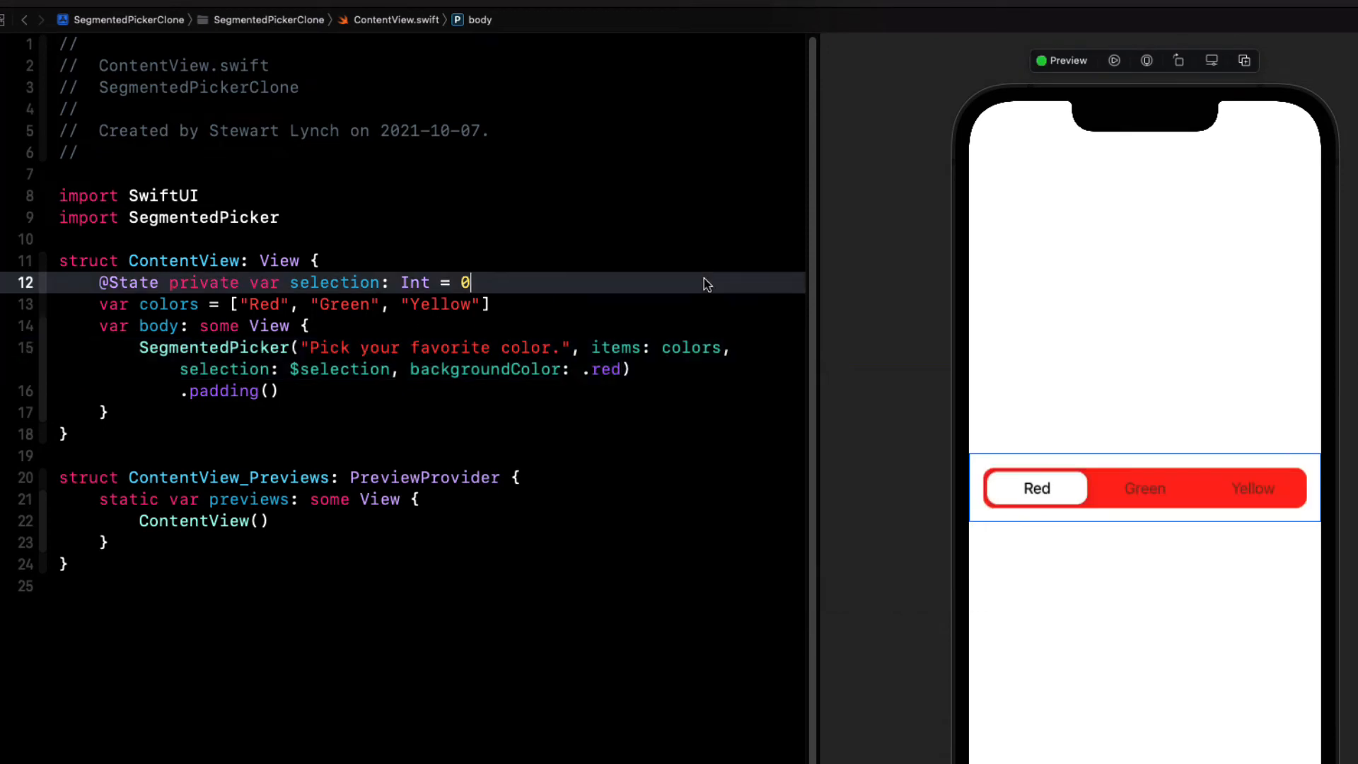
{"action": "double_click", "coordinate": [605, 369]}
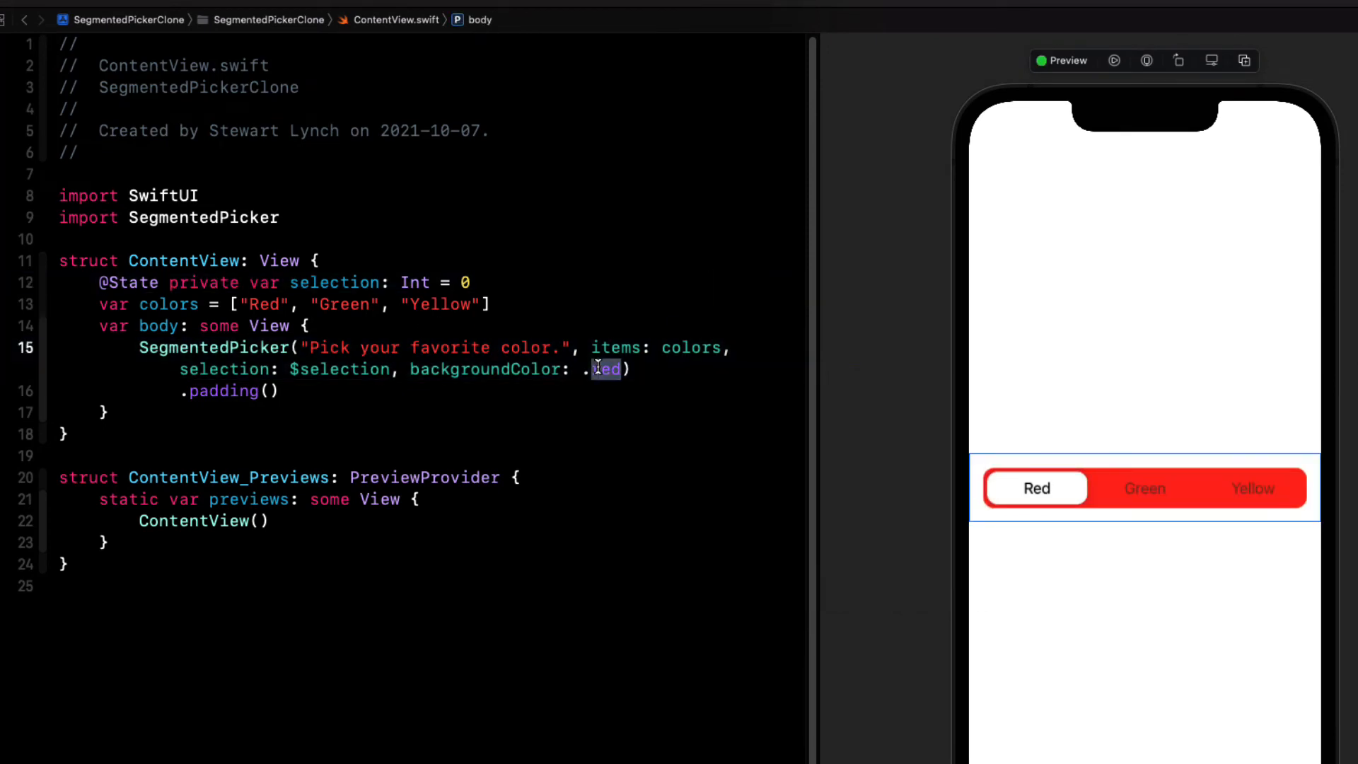
{"action": "type", "text": "green"}
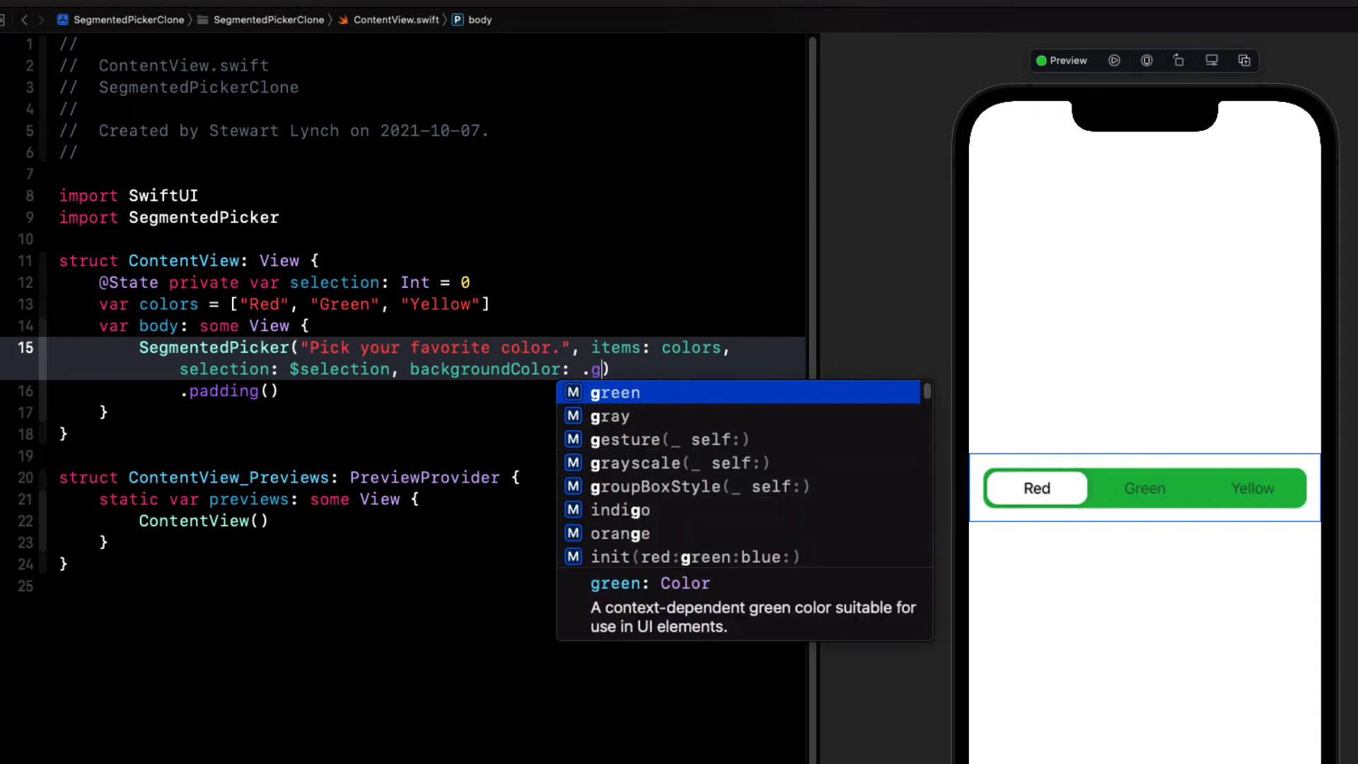
{"action": "type", "text": "yellow"}
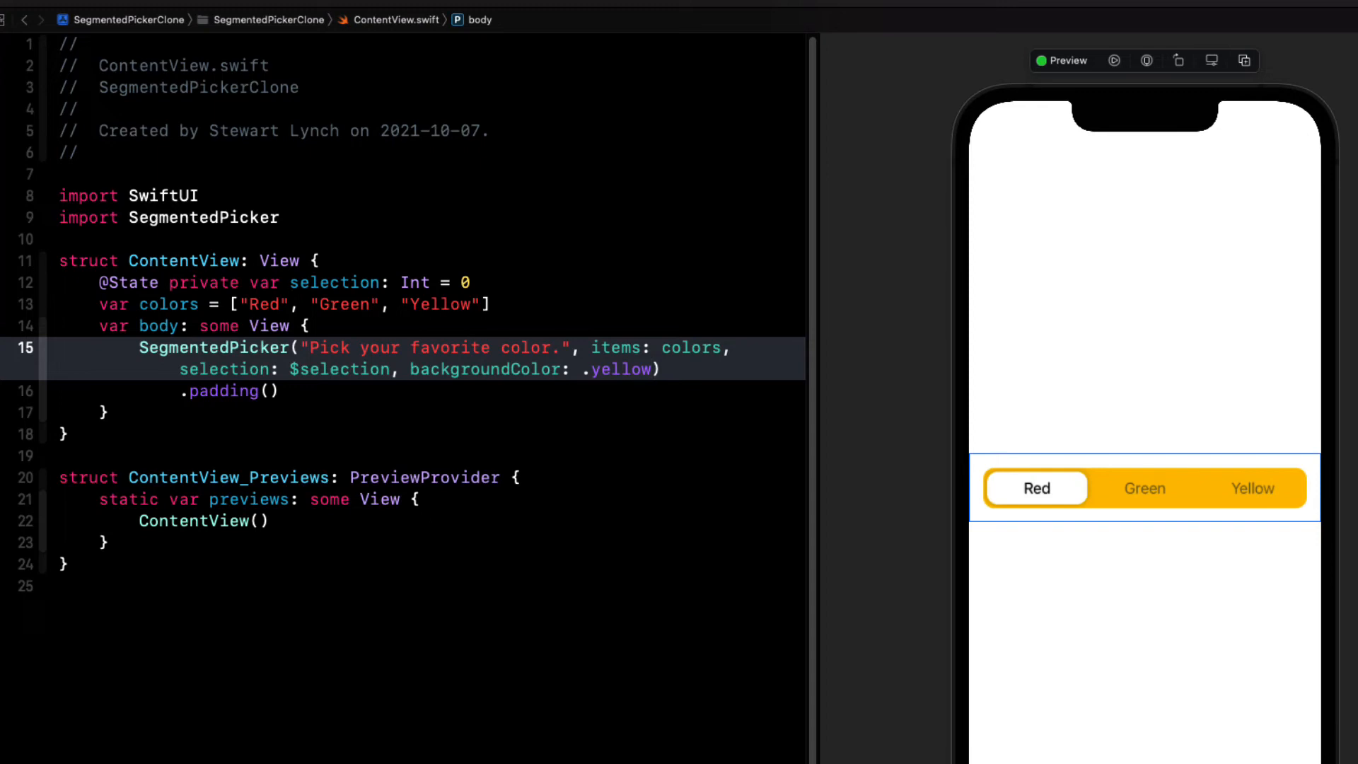
{"action": "left_click", "coordinate": [651, 370]}
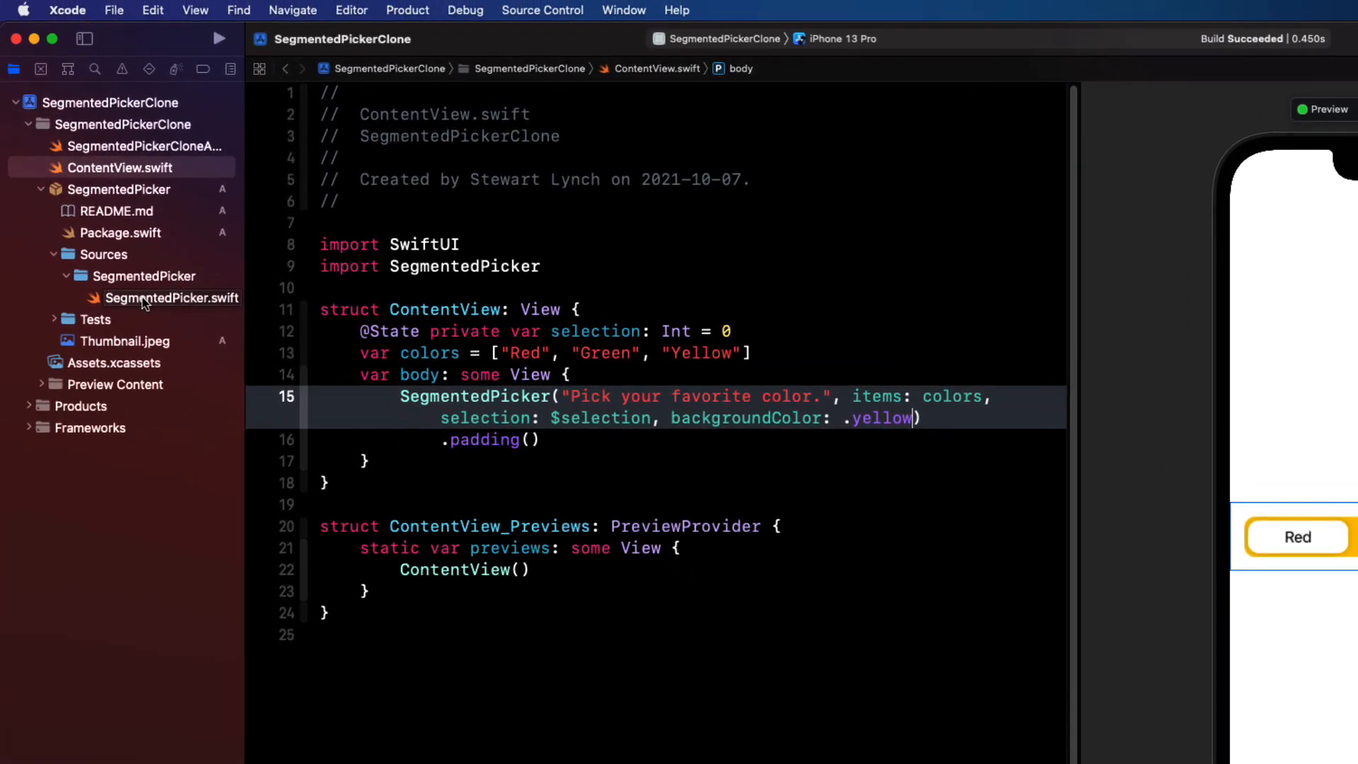
- Give backgroundColor a default of Color(.secondarySystemBackground) in SegmentedPicker.swift
{"action": "left_click", "coordinate": [170, 298]}
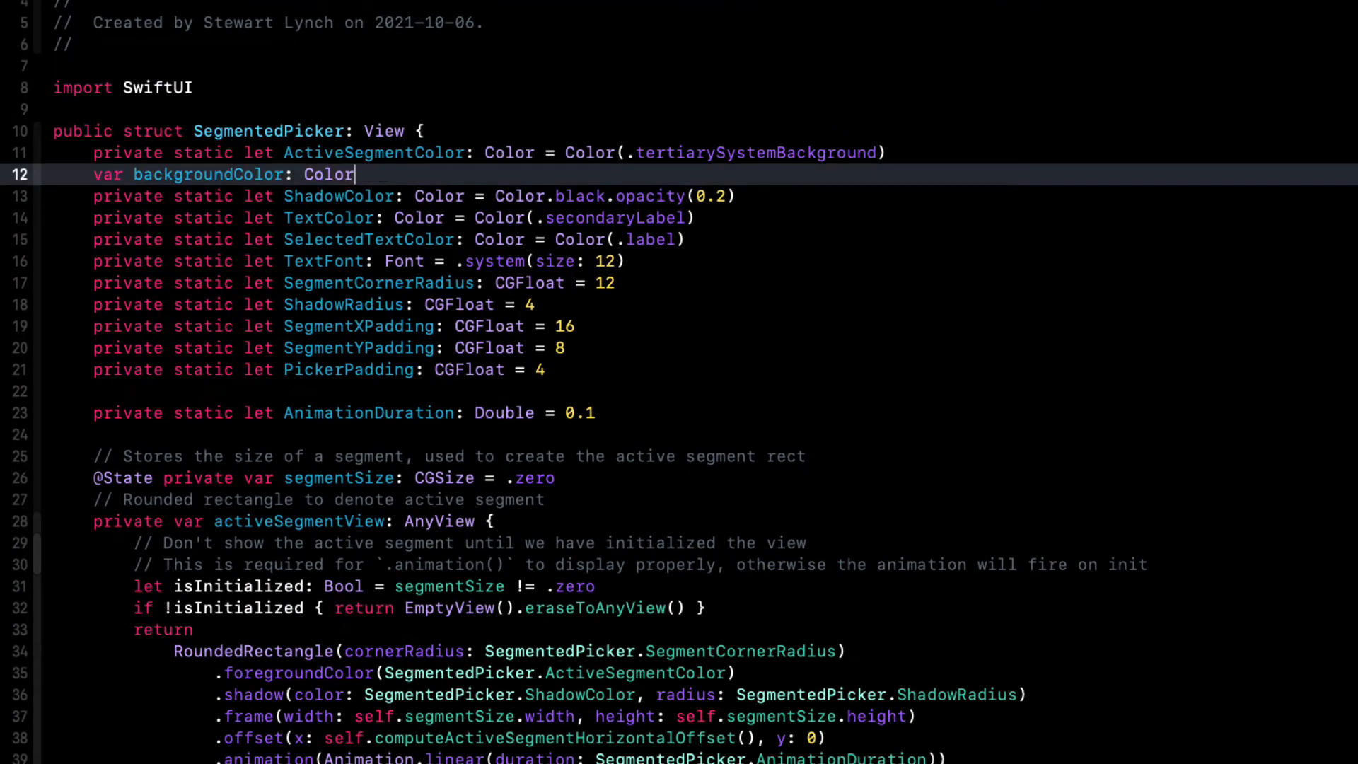
{"action": "type", "text": "= Color(.sec"}
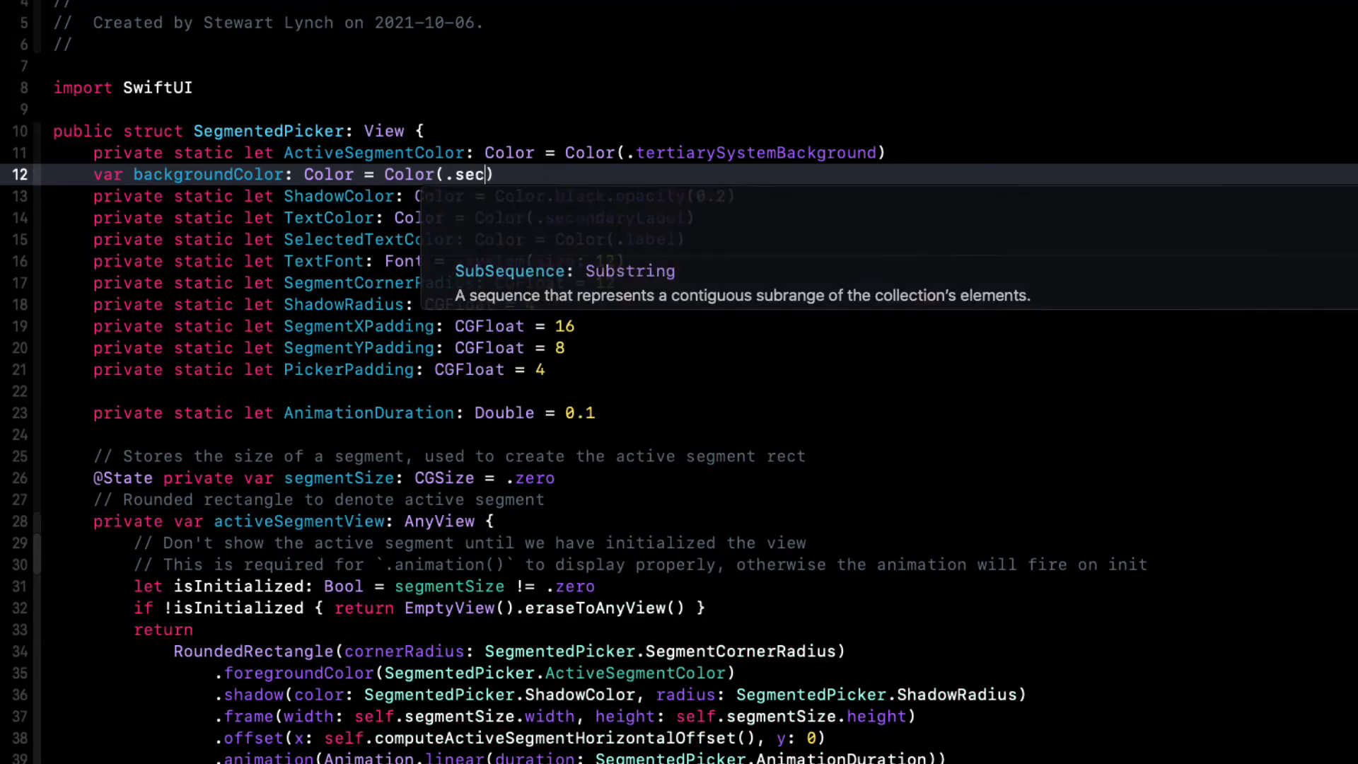
{"action": "type", "text": "ondarySystemBackground"}
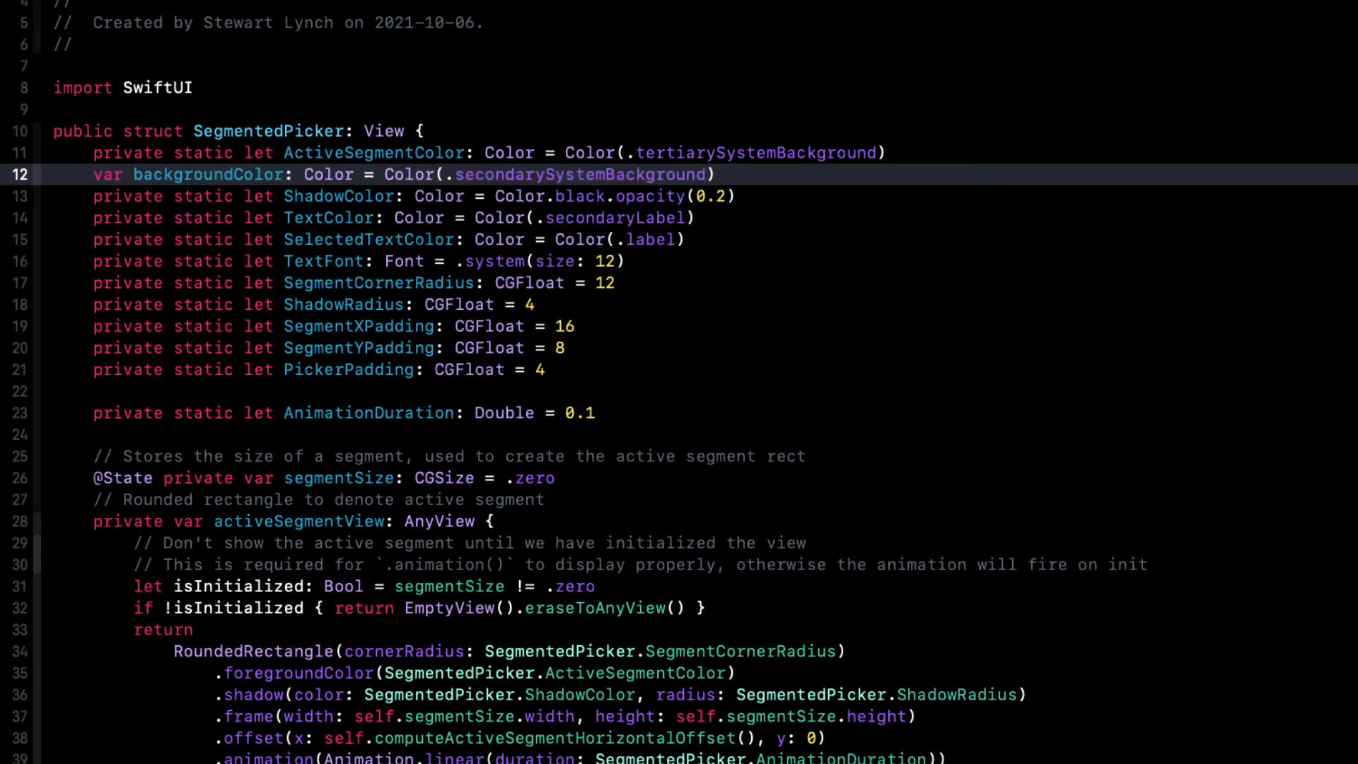
- Delete the backgroundColor parameter and its self.backgroundColor assignment from the initializer
{"action": "scroll", "scroll_direction": "down", "scroll_amount": 3}
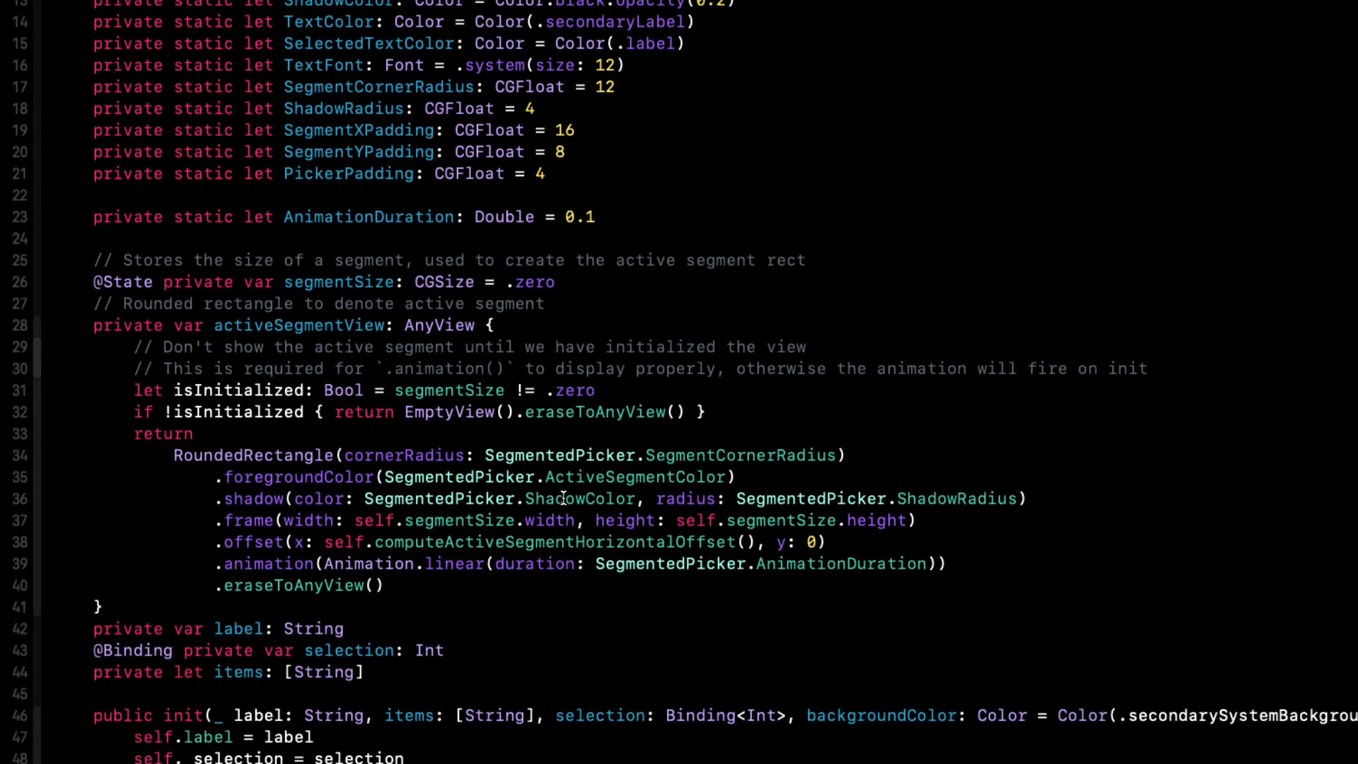
{"action": "scroll", "scroll_direction": "down", "scroll_amount": 3}
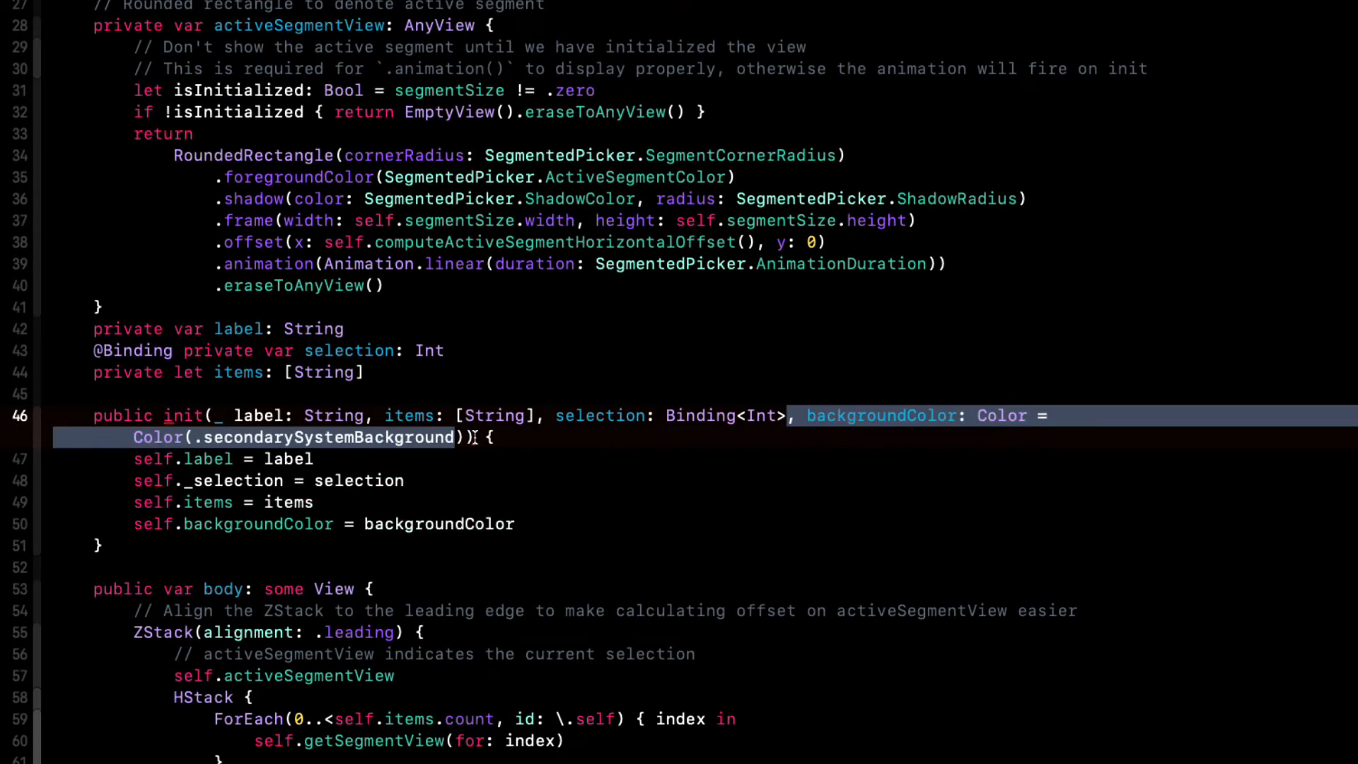
{"action": "key", "text": "Delete"}
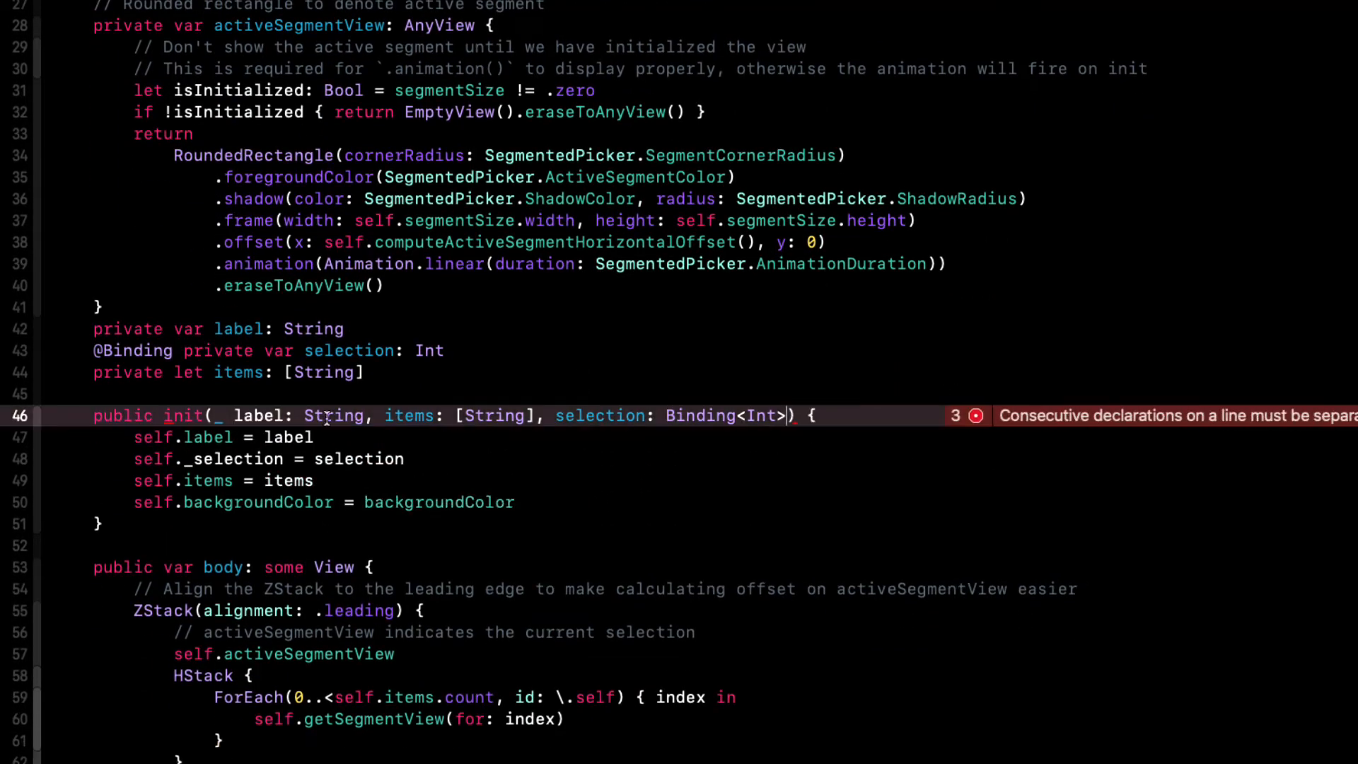
{"action": "key", "text": "Backspace"}
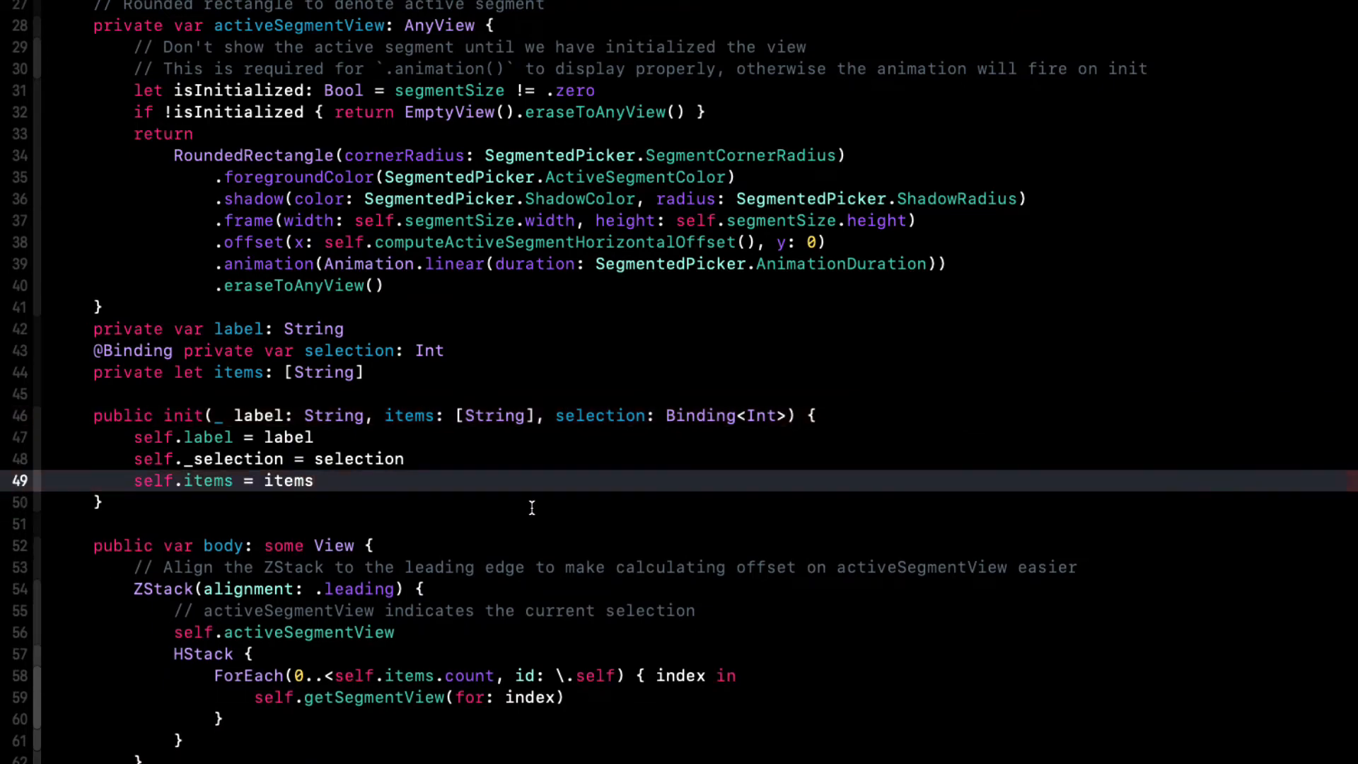
{"action": "scroll", "scroll_direction": "down", "scroll_amount": 3}
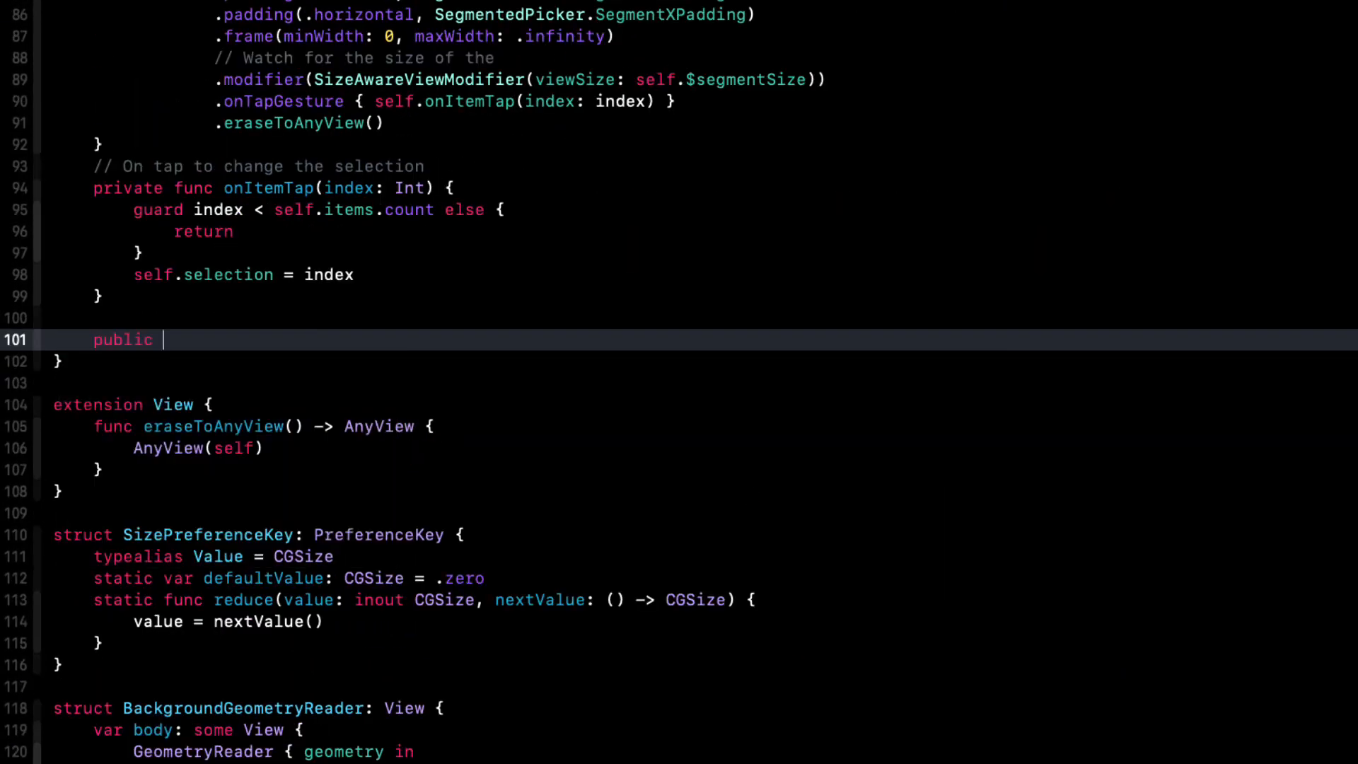
- Write func backgroundColor(_ color: Color) that copies self, sets view.backgroundColor, and returns view
{"action": "type", "text": "func backgroundCo"}
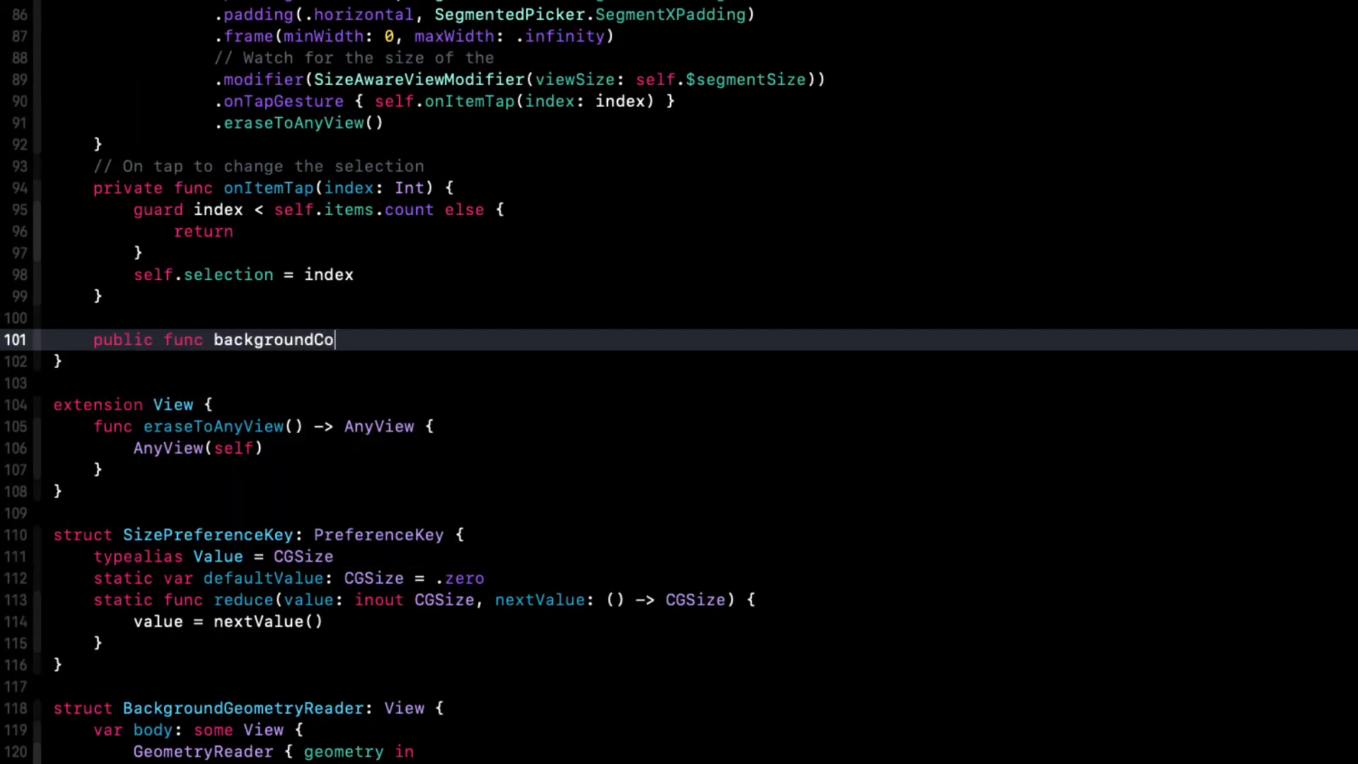
{"action": "type", "text": "lor(_ color: Color) -> SegmentedPicker {"}
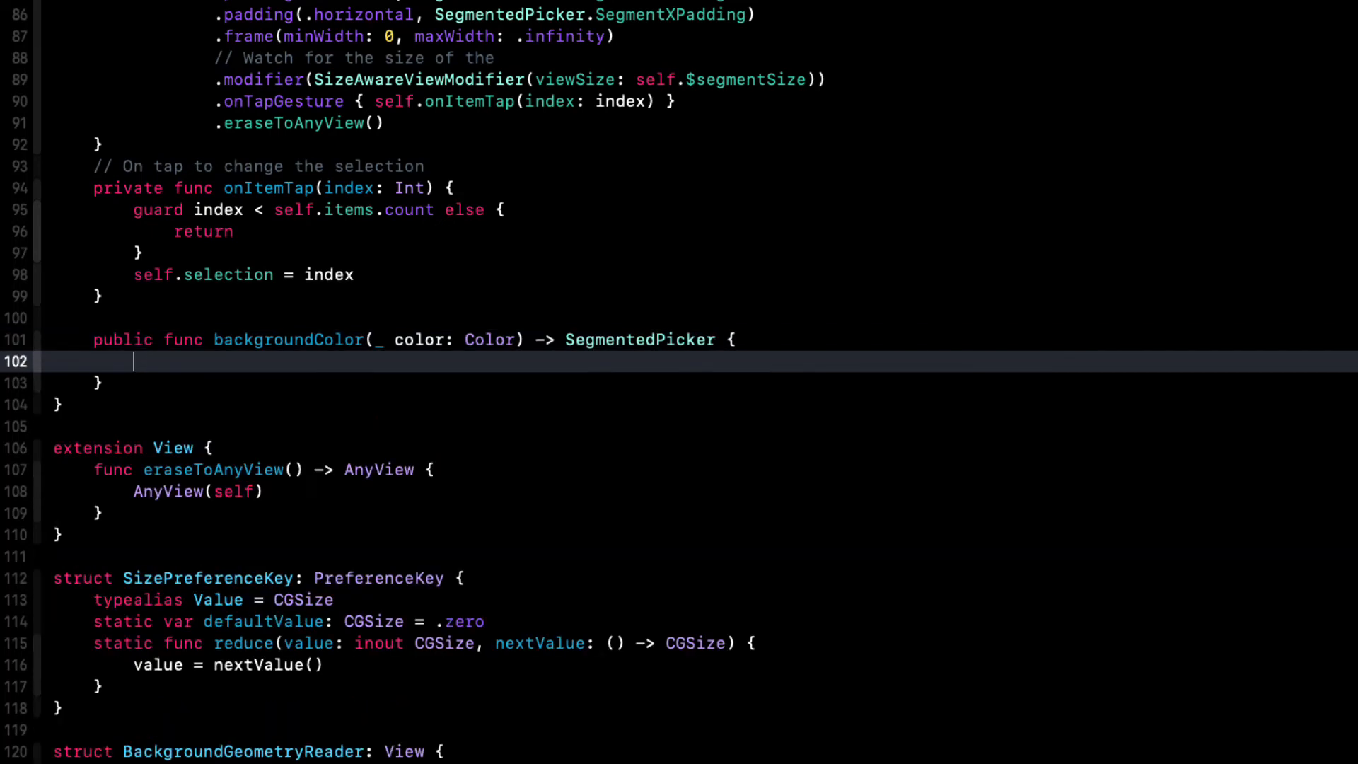
{"action": "type", "text": "var view ="}
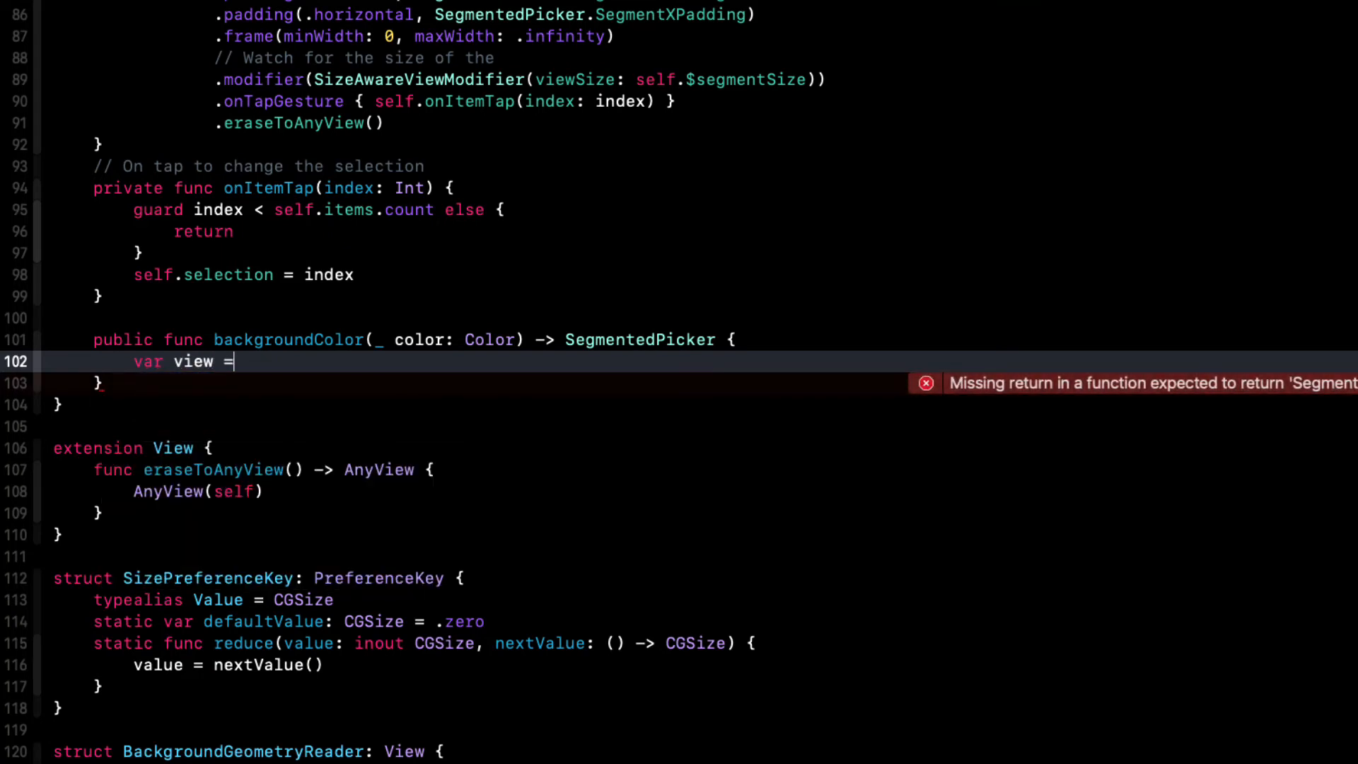
{"action": "type", "text": "self"}
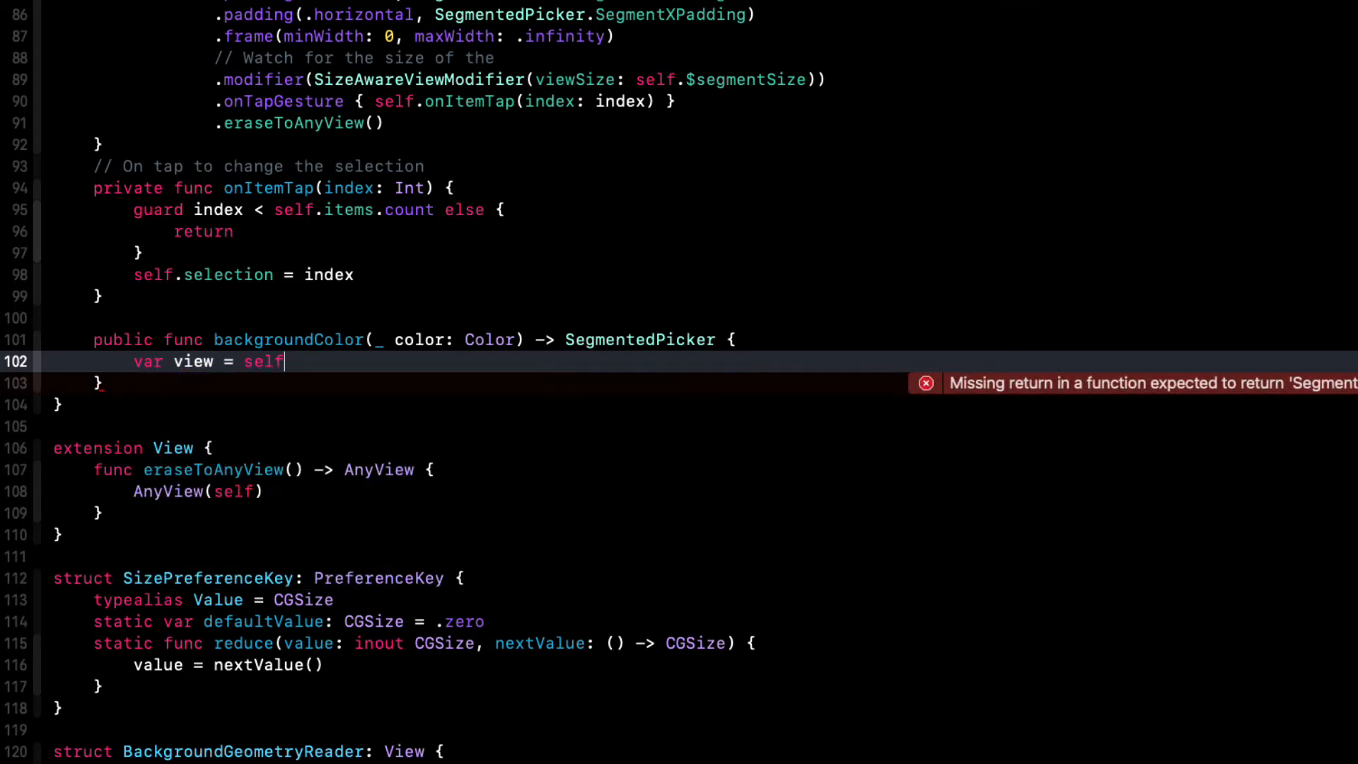
{"action": "type", "text": "view.backgroundColor"}
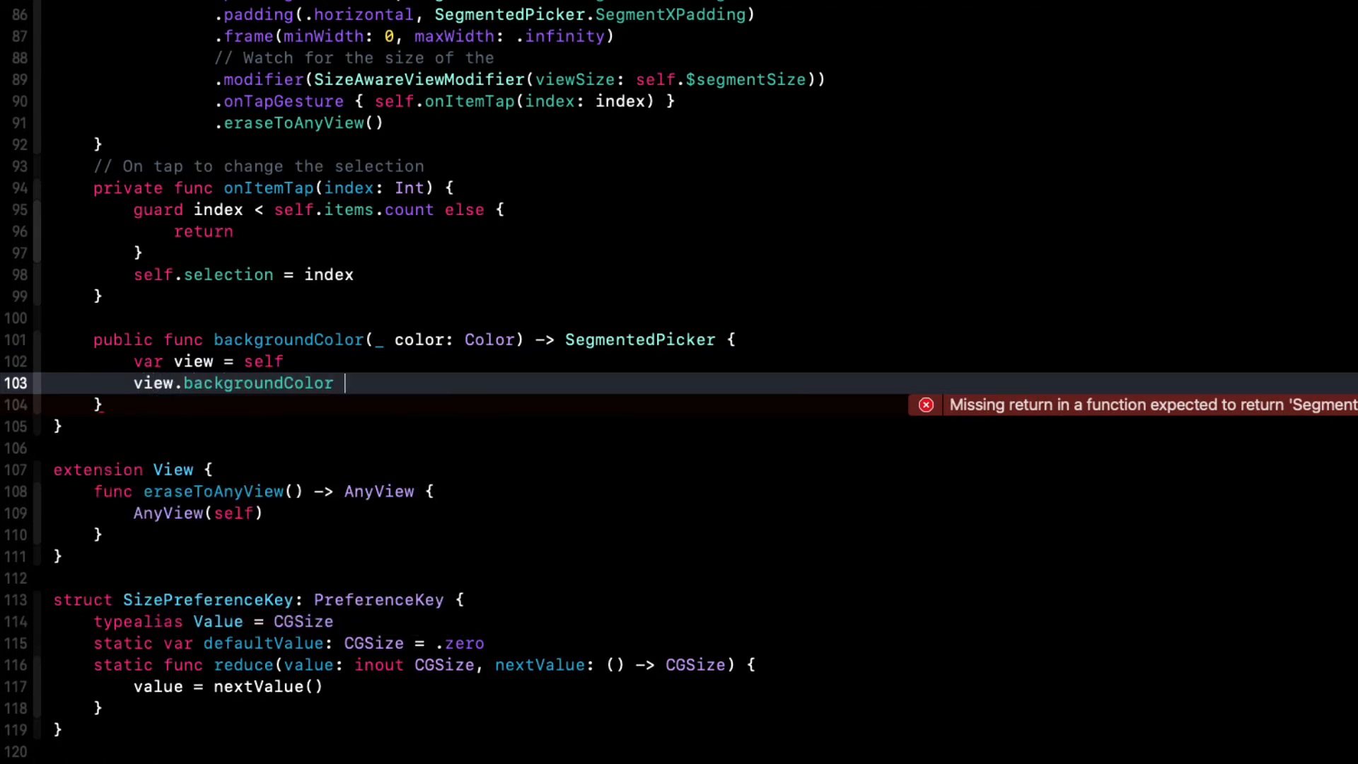
{"action": "type", "text": "= color"}
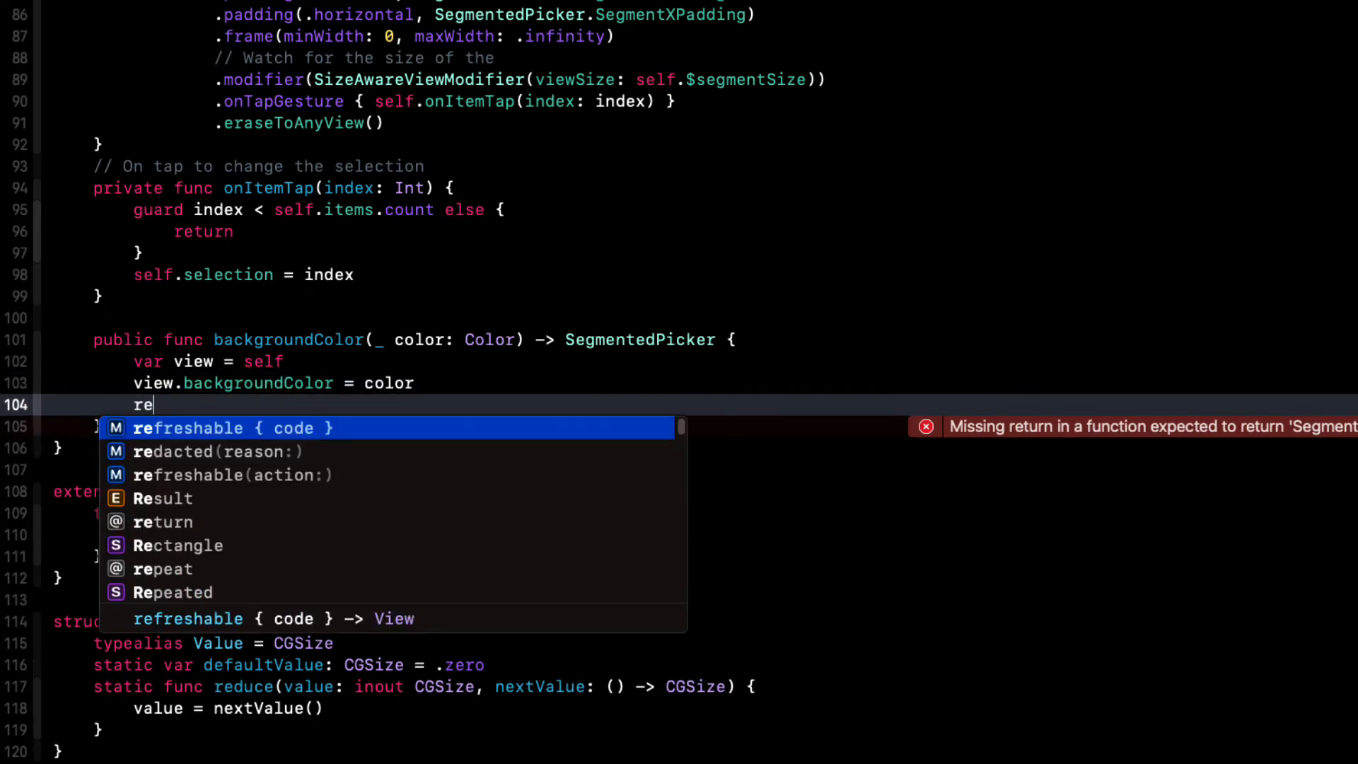
{"action": "type", "text": "turn view"}
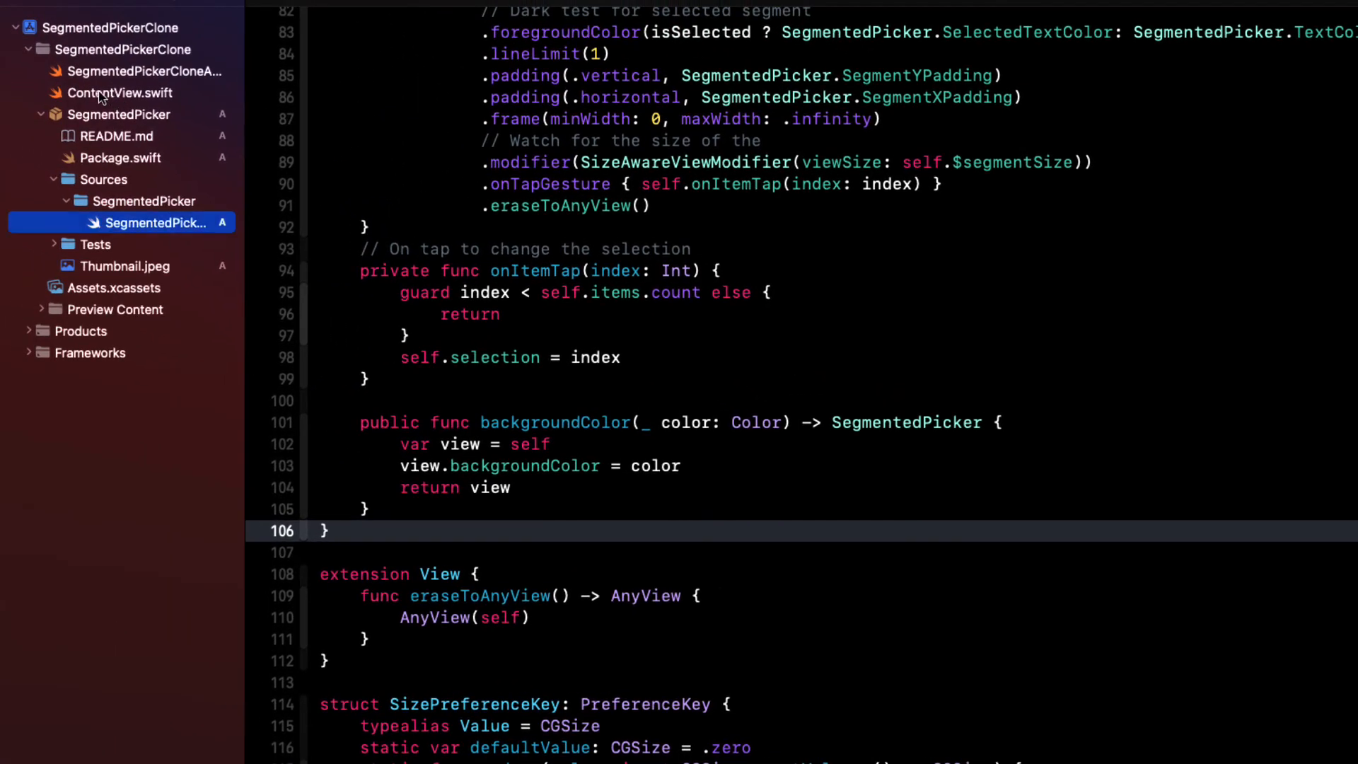
- In ContentView, chain the backgroundColor modifier on the picker, trying yellow and ending on green
{"action": "left_click", "coordinate": [106, 93]}
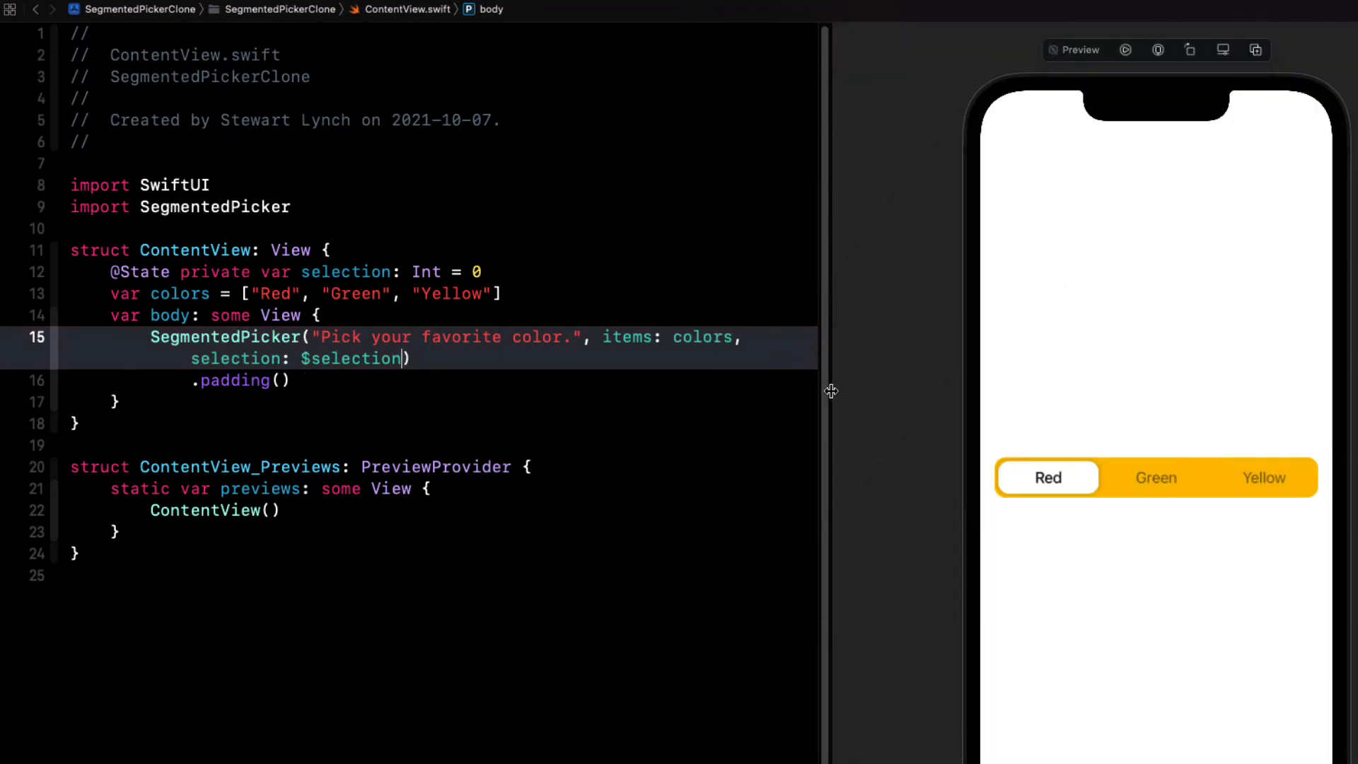
{"action": "mouse_move", "coordinate": [971, 324]}
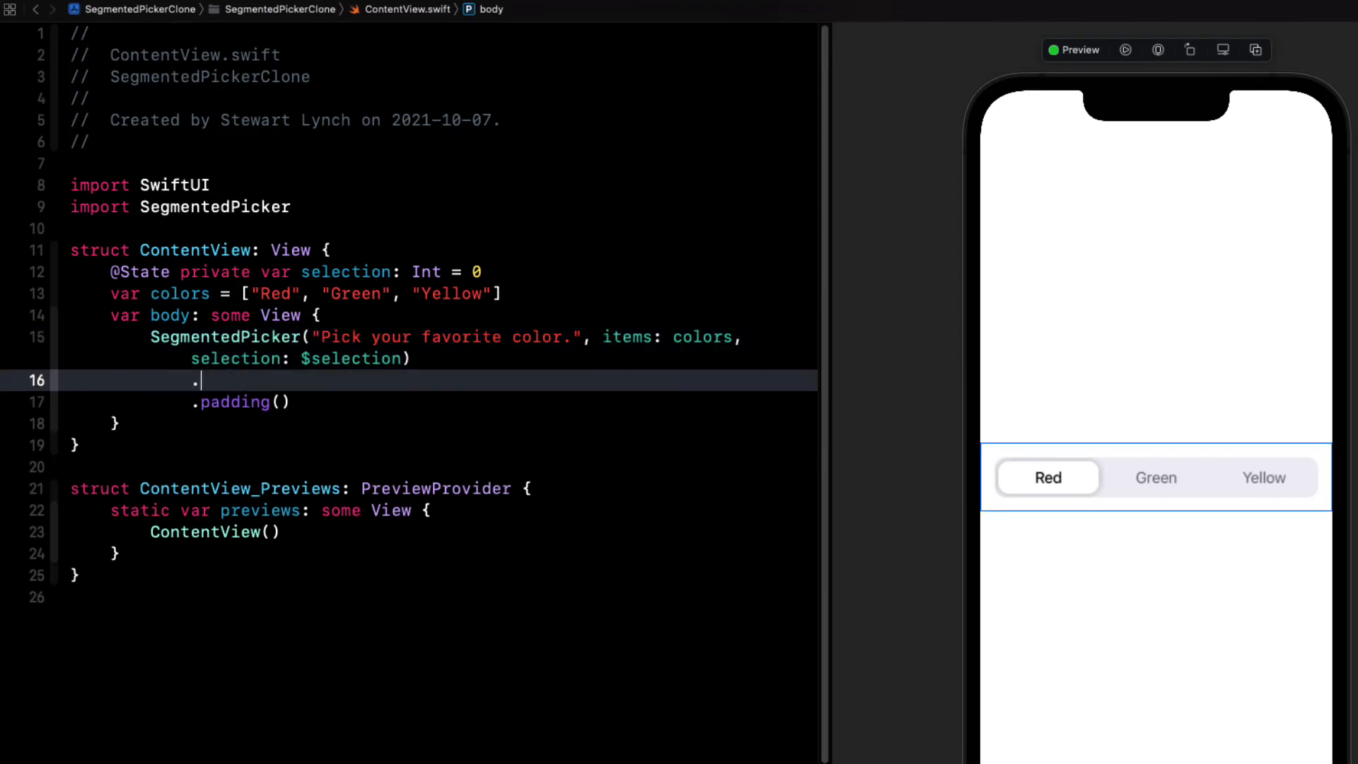
{"action": "type", "text": "backgroundColor(.red"}
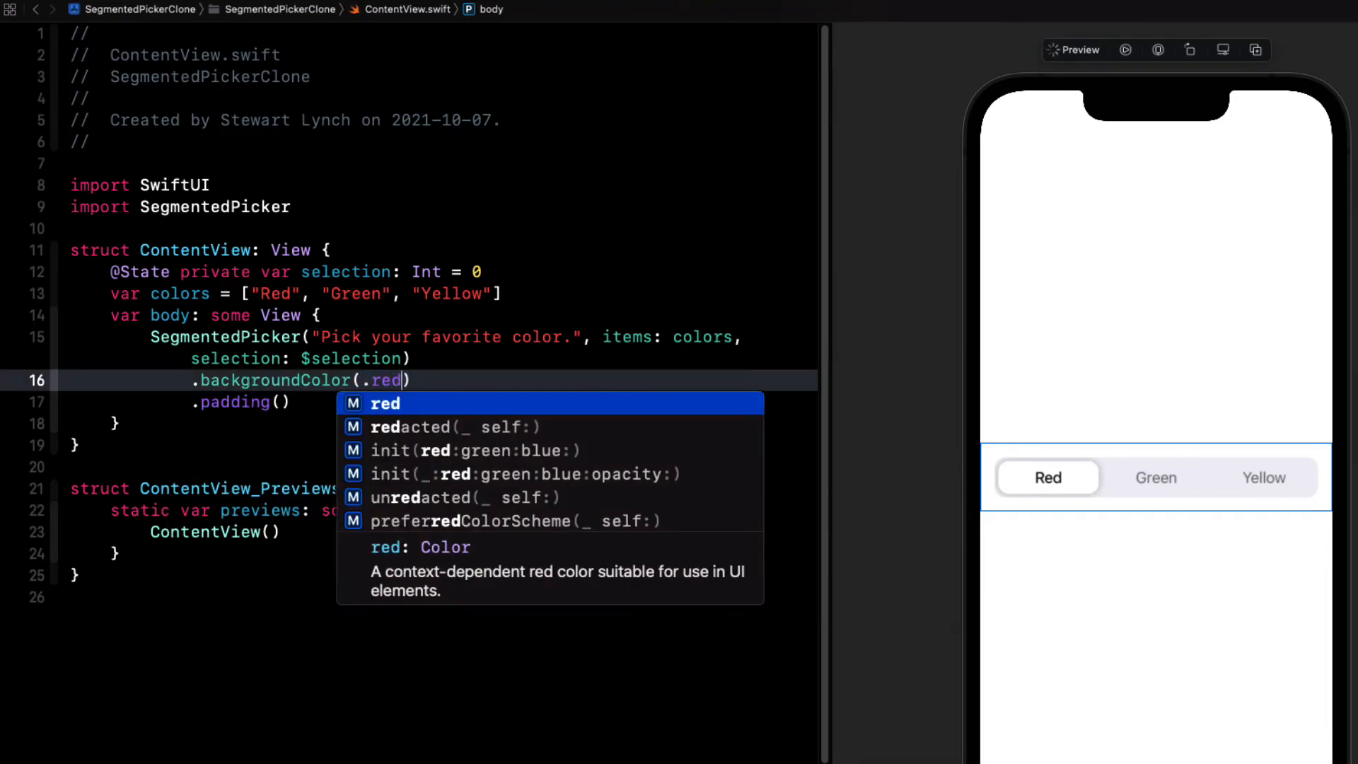
{"action": "key", "text": "backspace"}
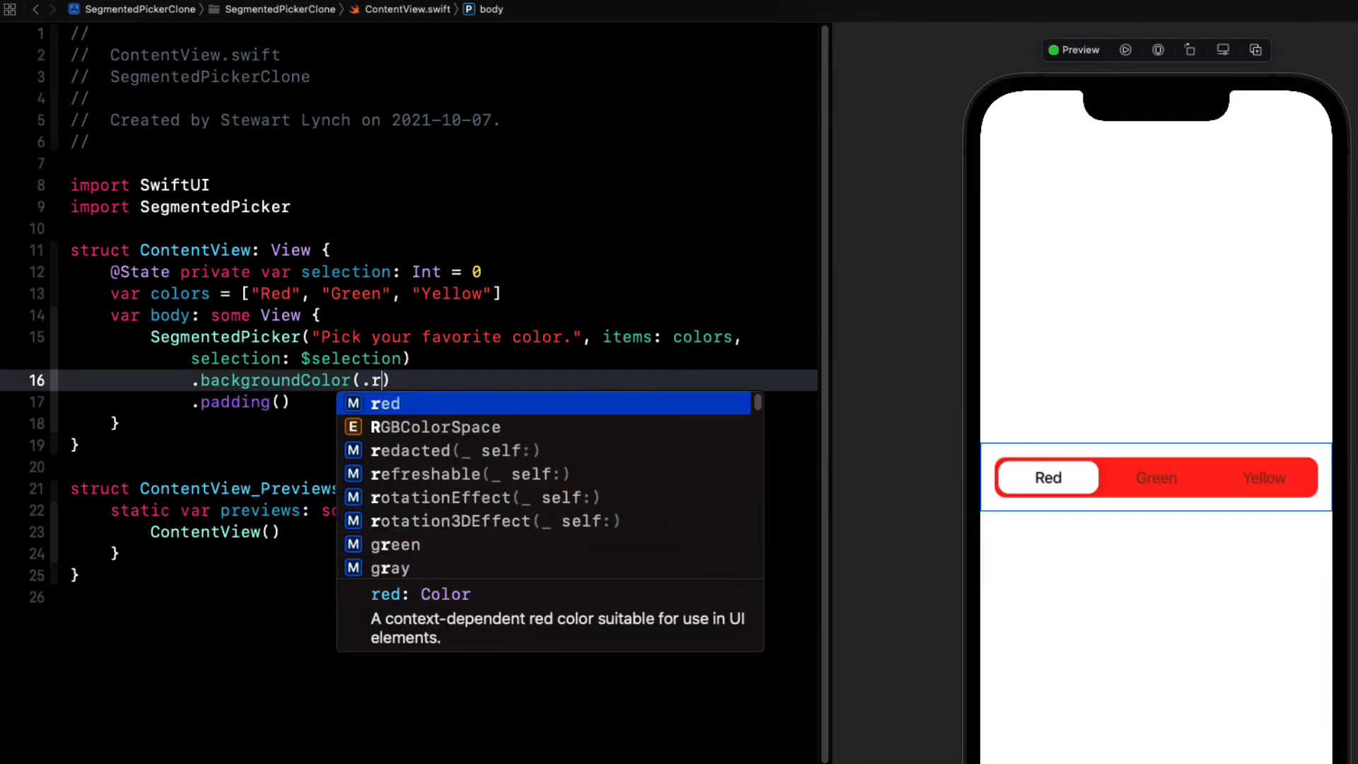
{"action": "type", "text": "yell"}
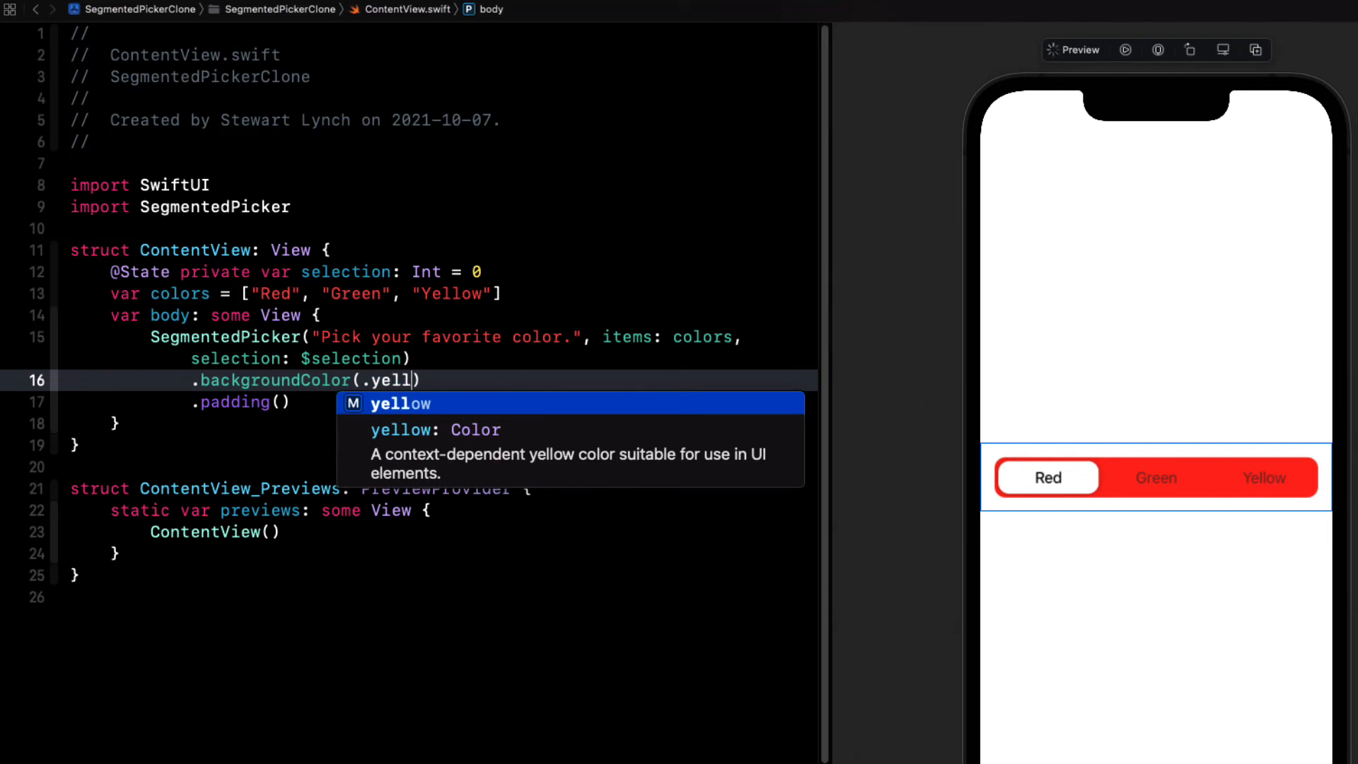
{"action": "type", "text": "o"}
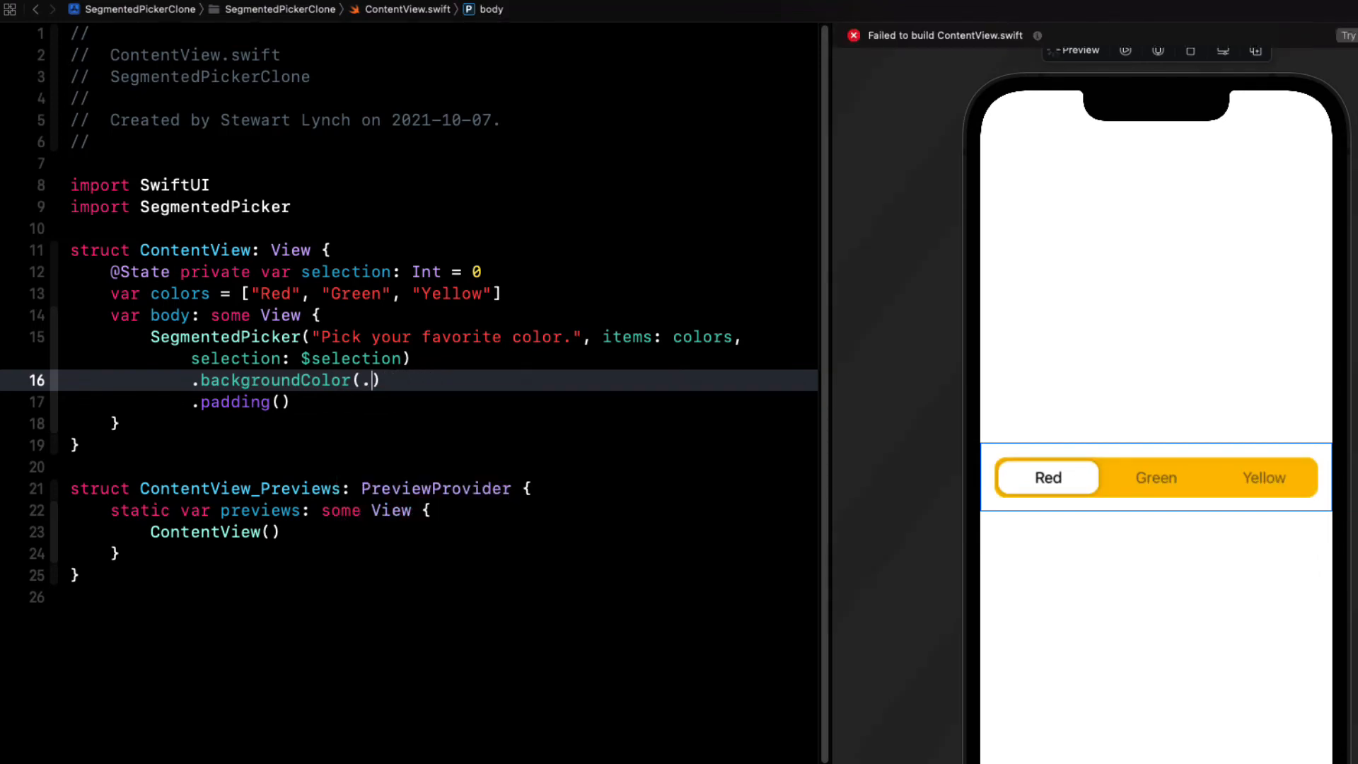
{"action": "type", "text": "green)"}
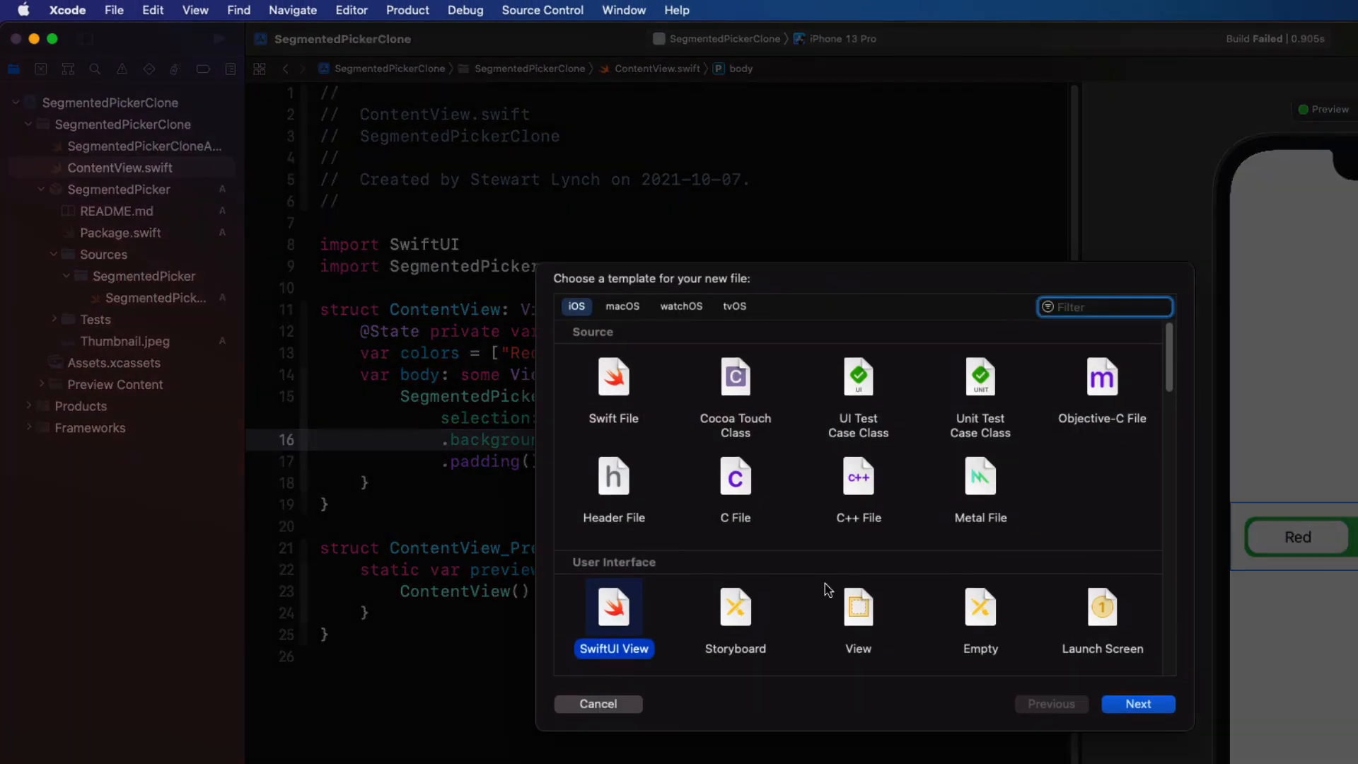
- Create MyColor.swift importing SwiftUI, with a MyColor struct holding name String and color Color
{"action": "left_click", "coordinate": [1137, 704]}
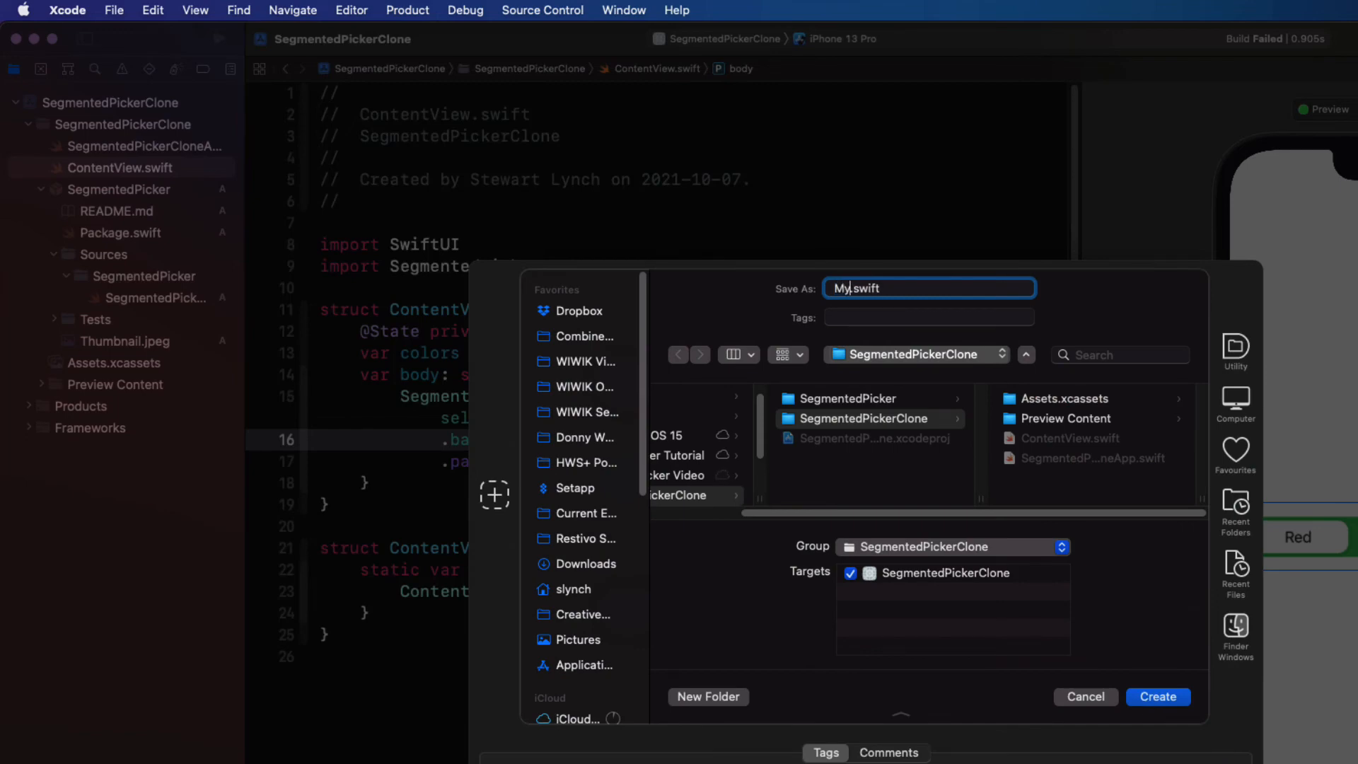
{"action": "left_click", "coordinate": [1086, 696]}
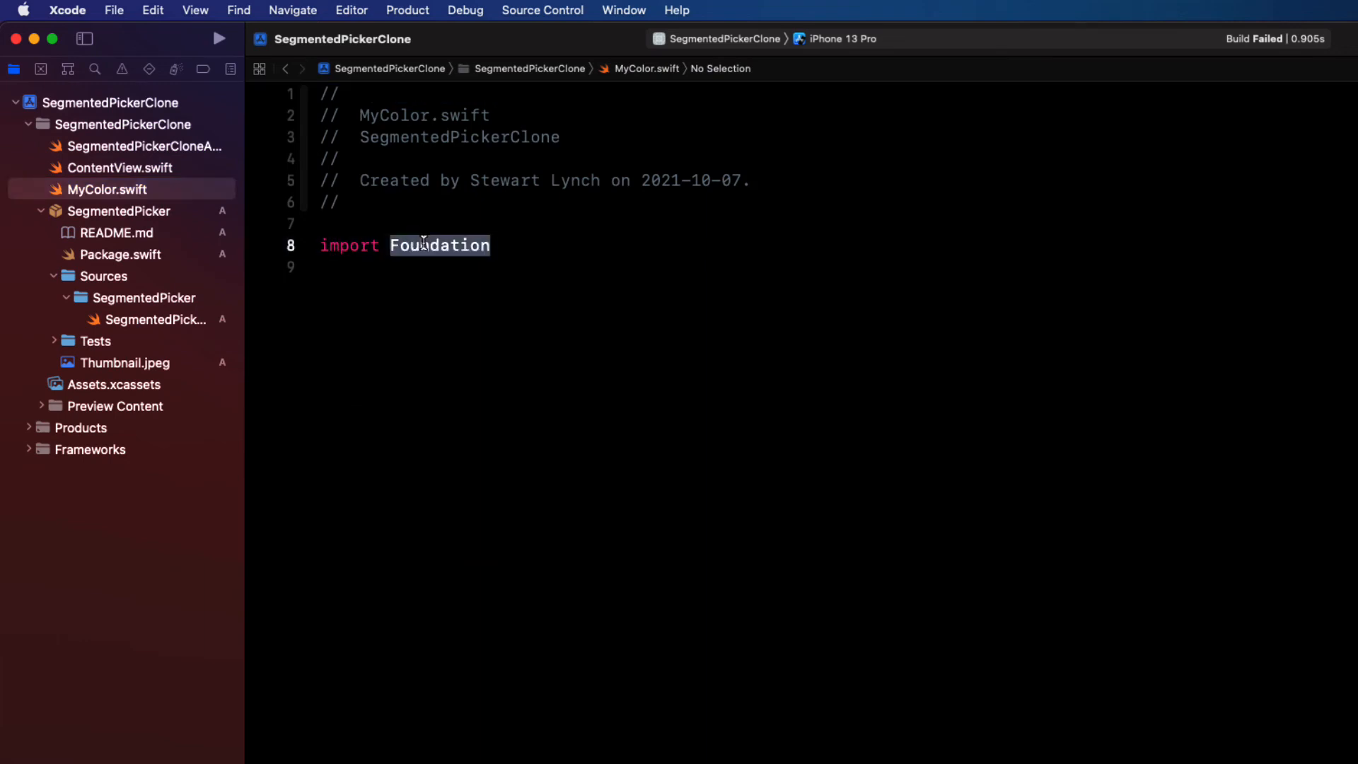
{"action": "type", "text": "SwiftUI"}
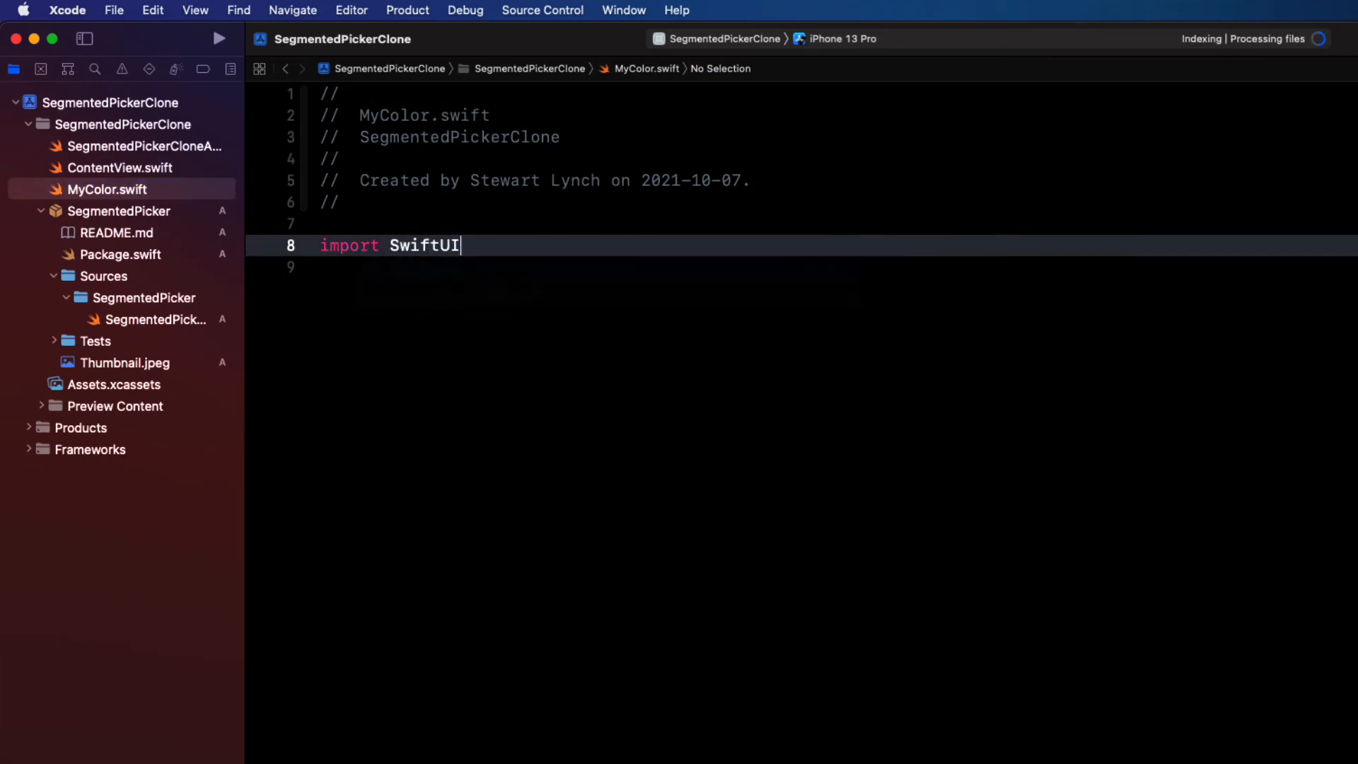
{"action": "type", "text": "struc"}
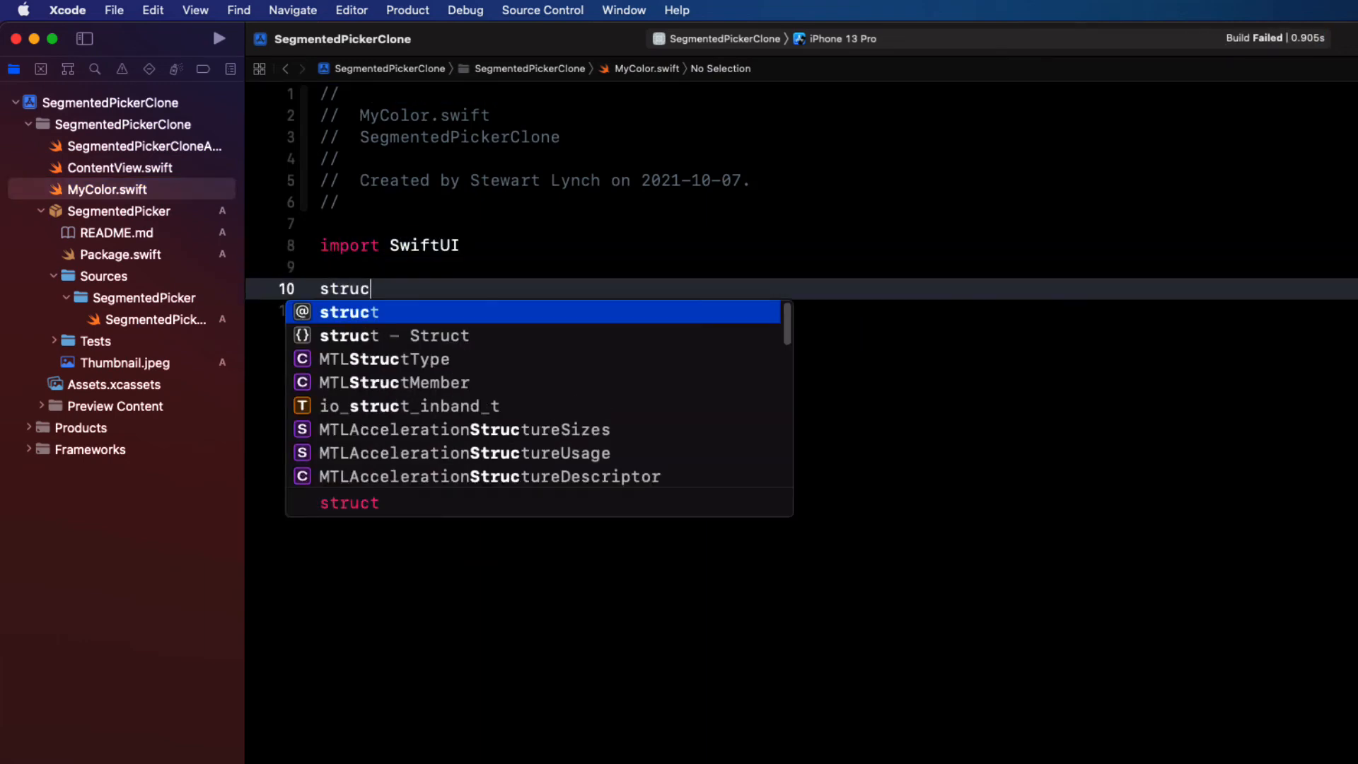
{"action": "type", "text": "MyColor {"}
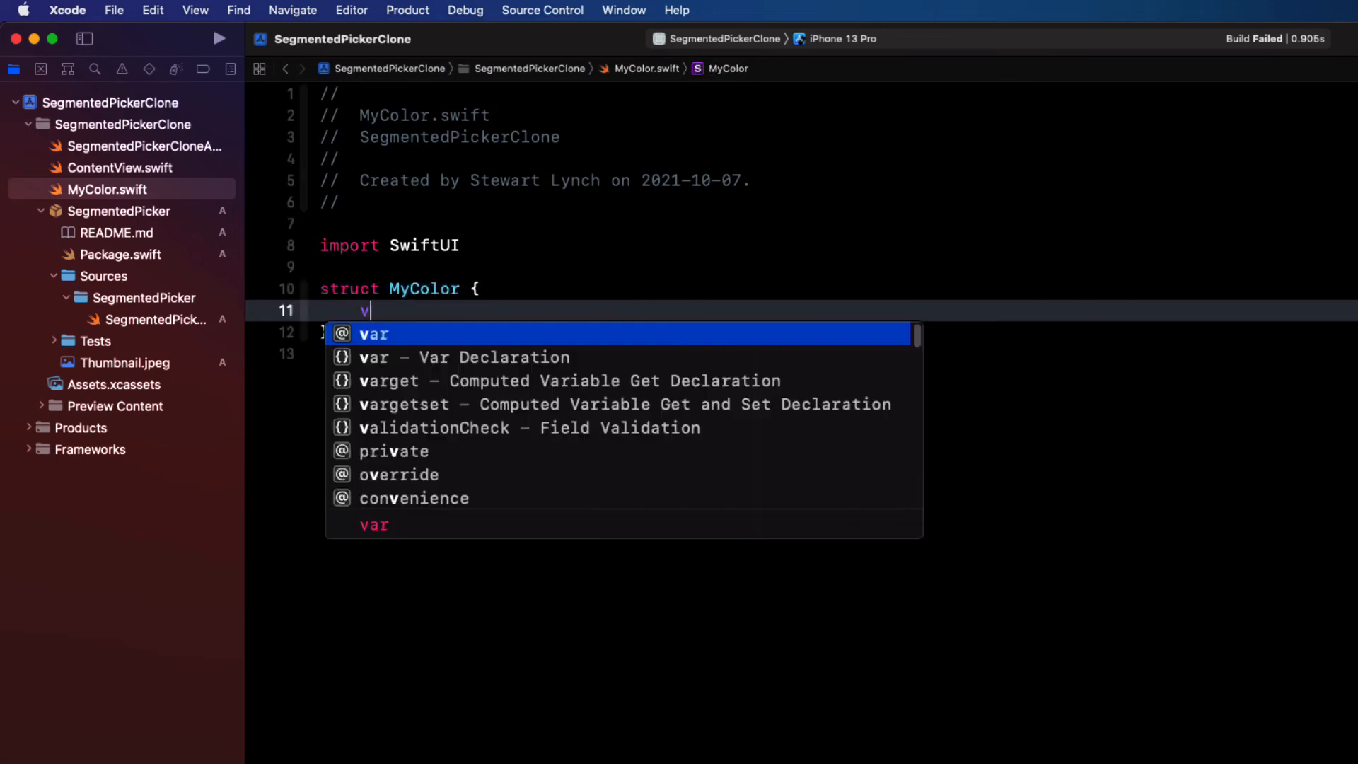
{"action": "type", "text": "ar name: String"}
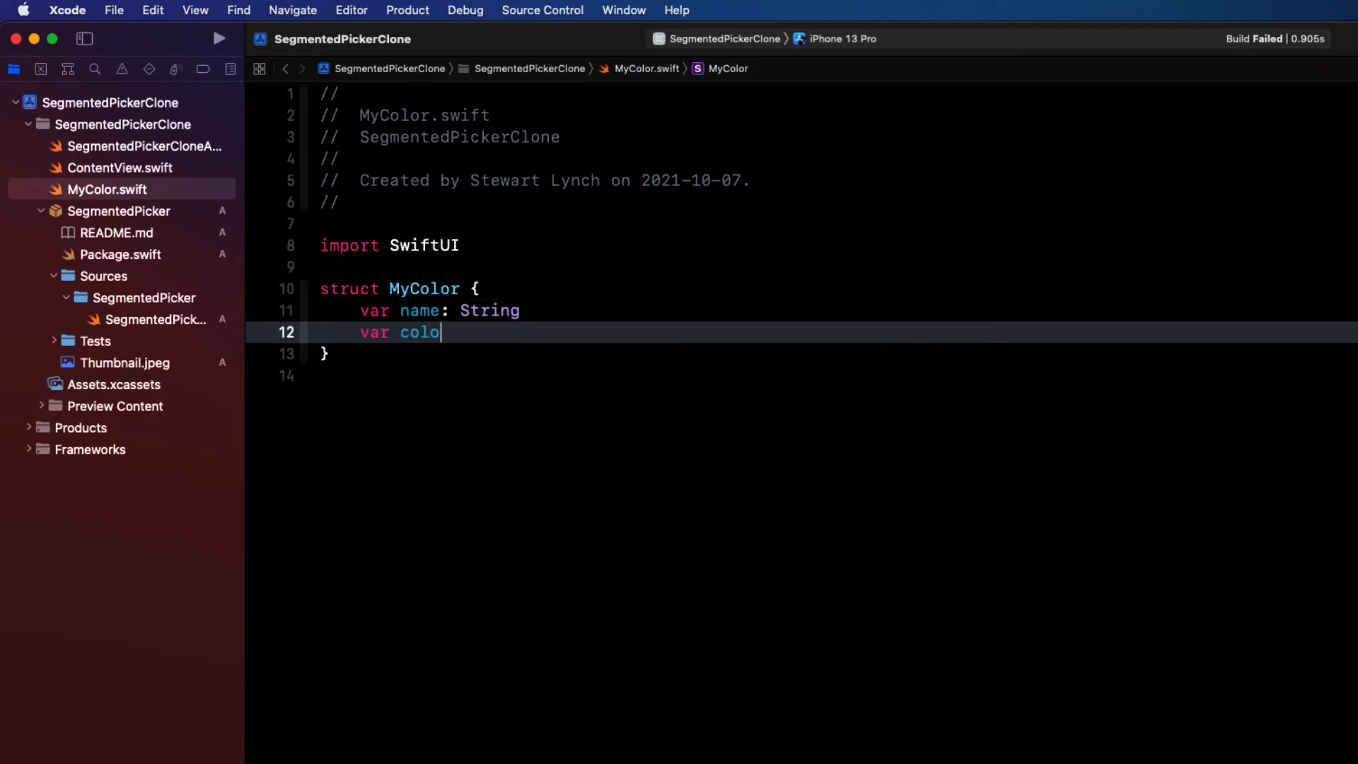
{"action": "type", "text": "r: Color"}
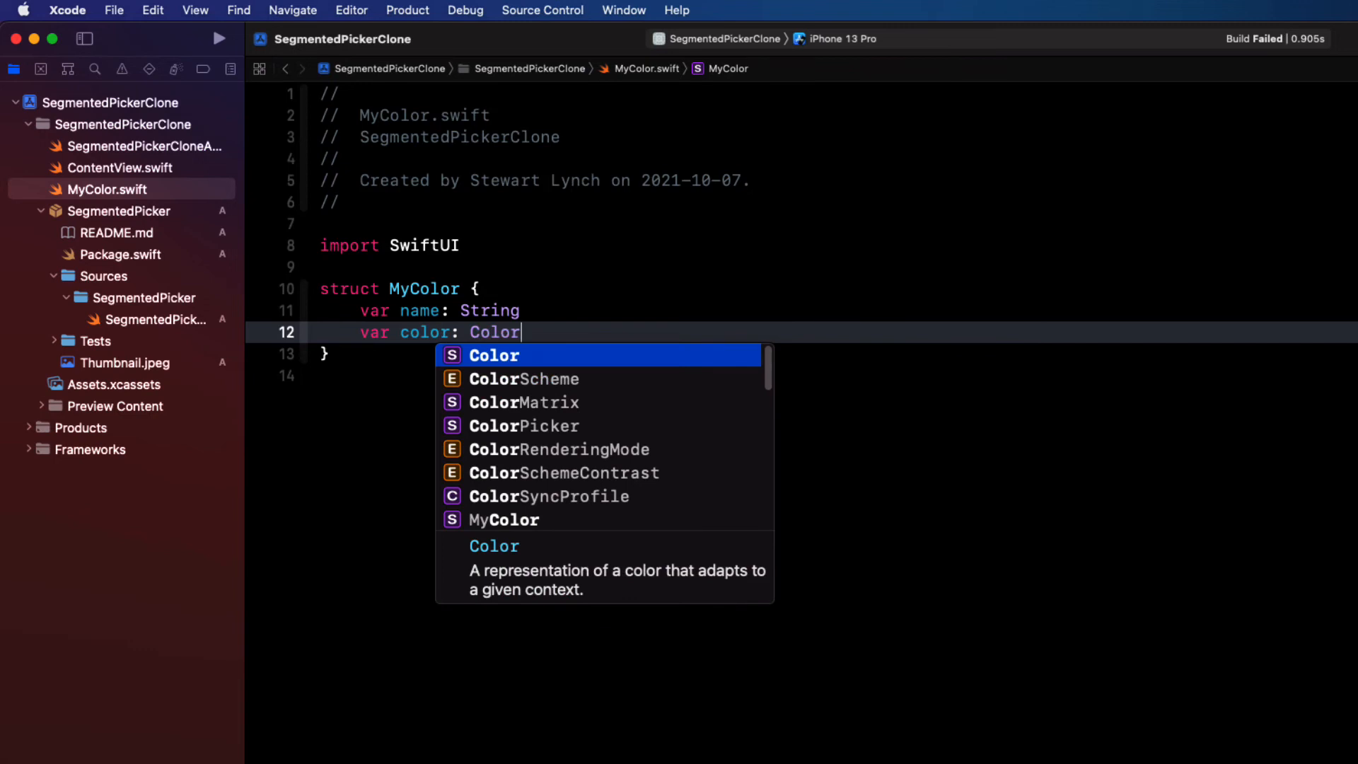
- Add a static mockColors: [MyColor] array, starting with a Red entry using .red
{"action": "type", "text": "st"}
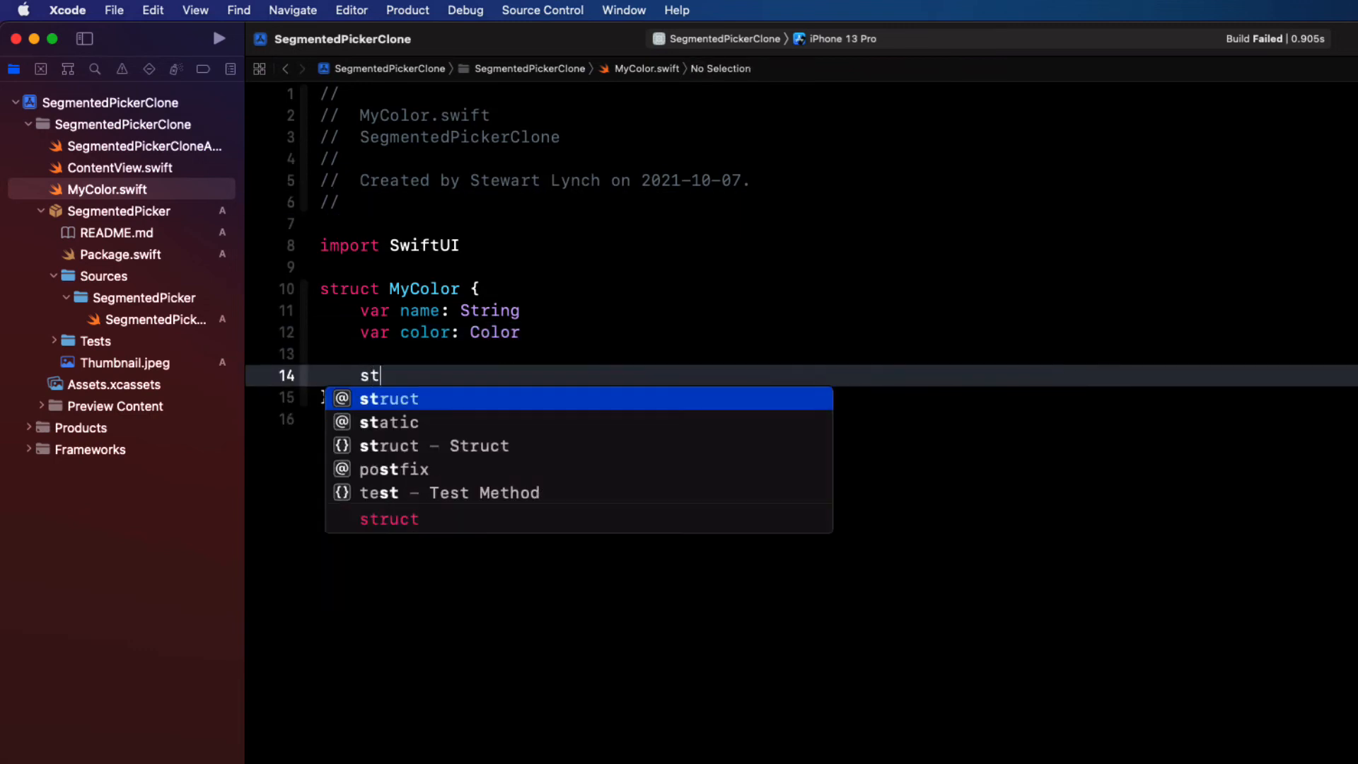
{"action": "type", "text": "atic var mockCo"}
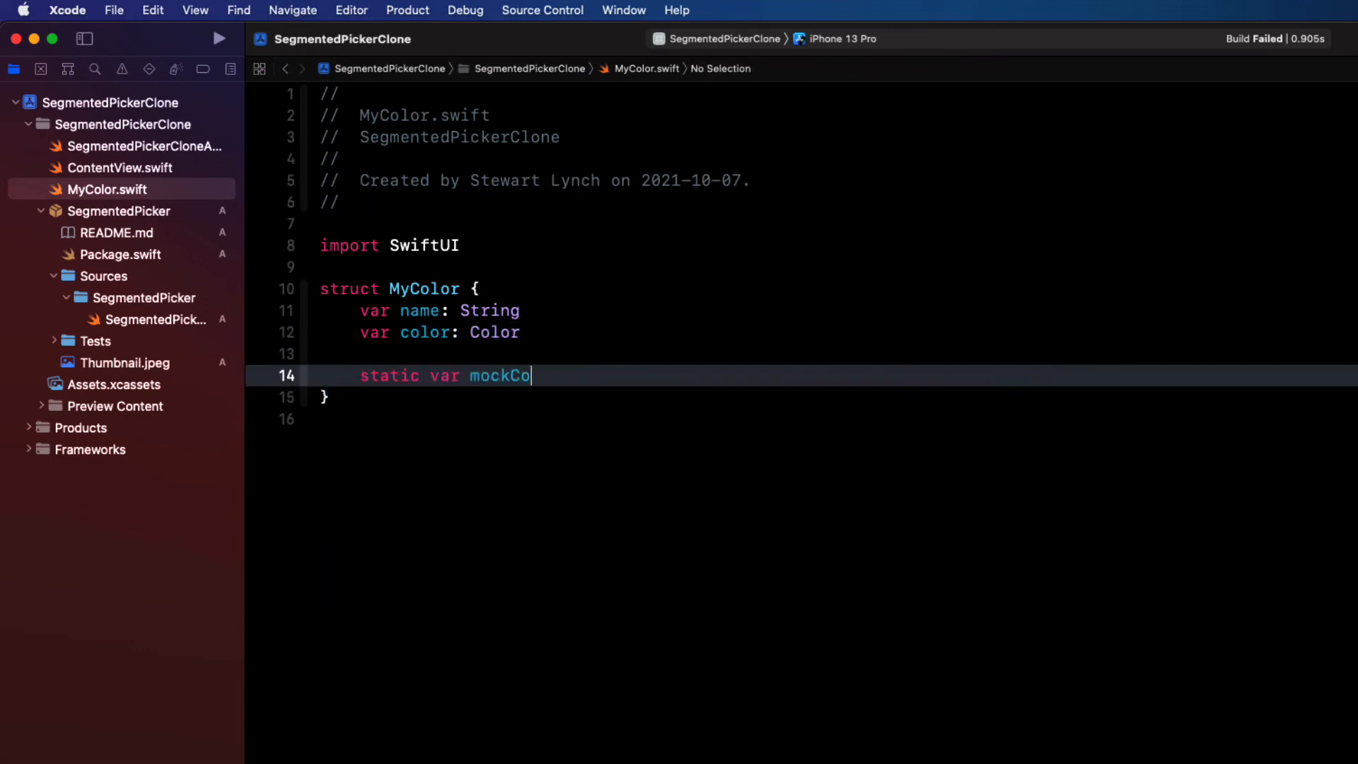
{"action": "type", "text": "lors: ["}
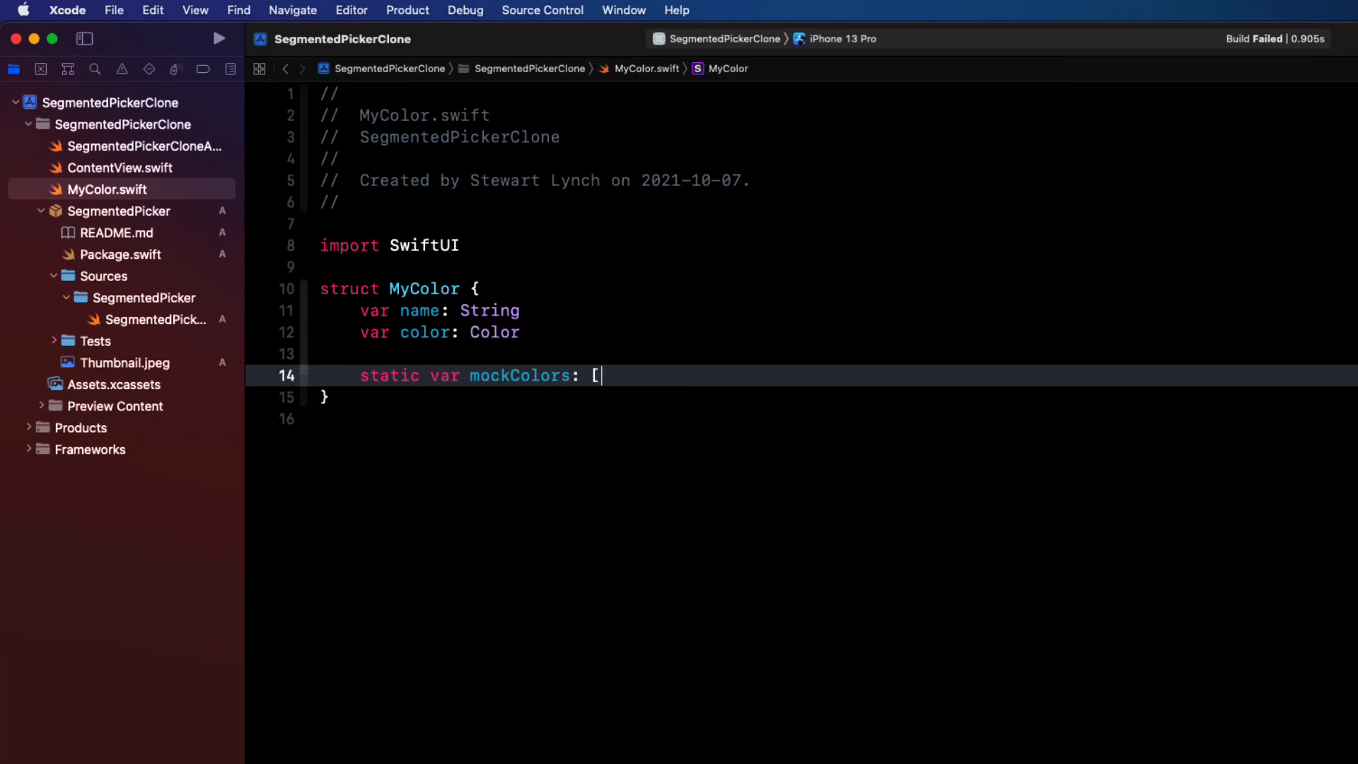
{"action": "type", "text": "MyColor] {"}
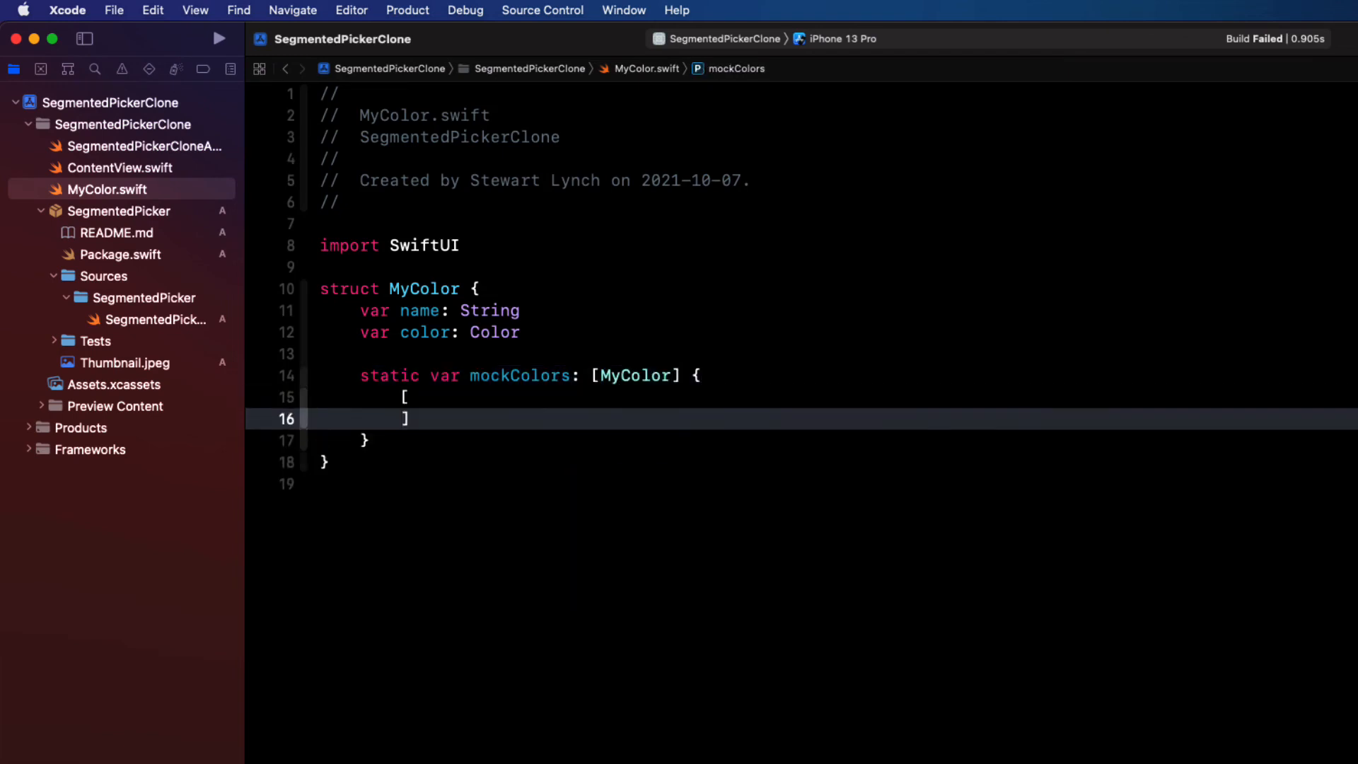
{"action": "key", "text": "return"}
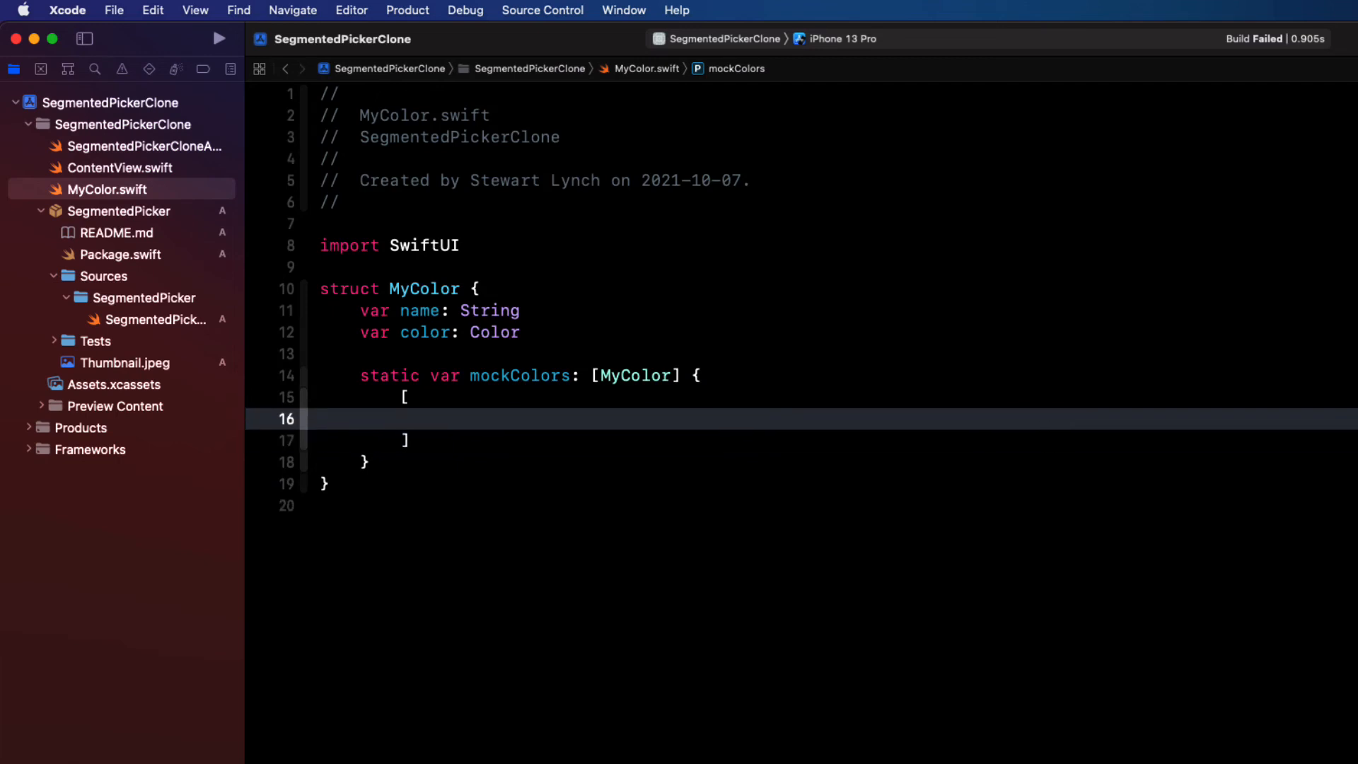
{"action": "type", "text": "MyColor("}
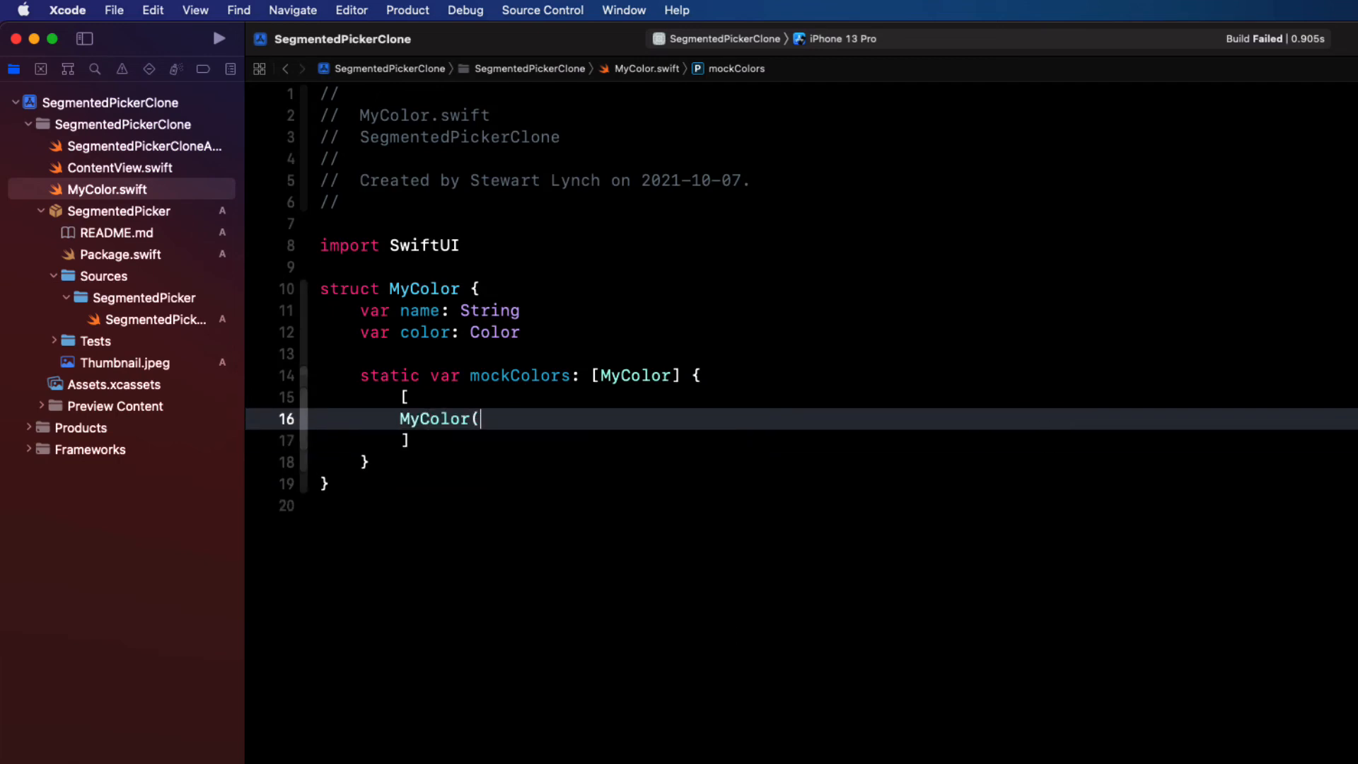
{"action": "type", "text": "name: \"Red\", color: .red"}
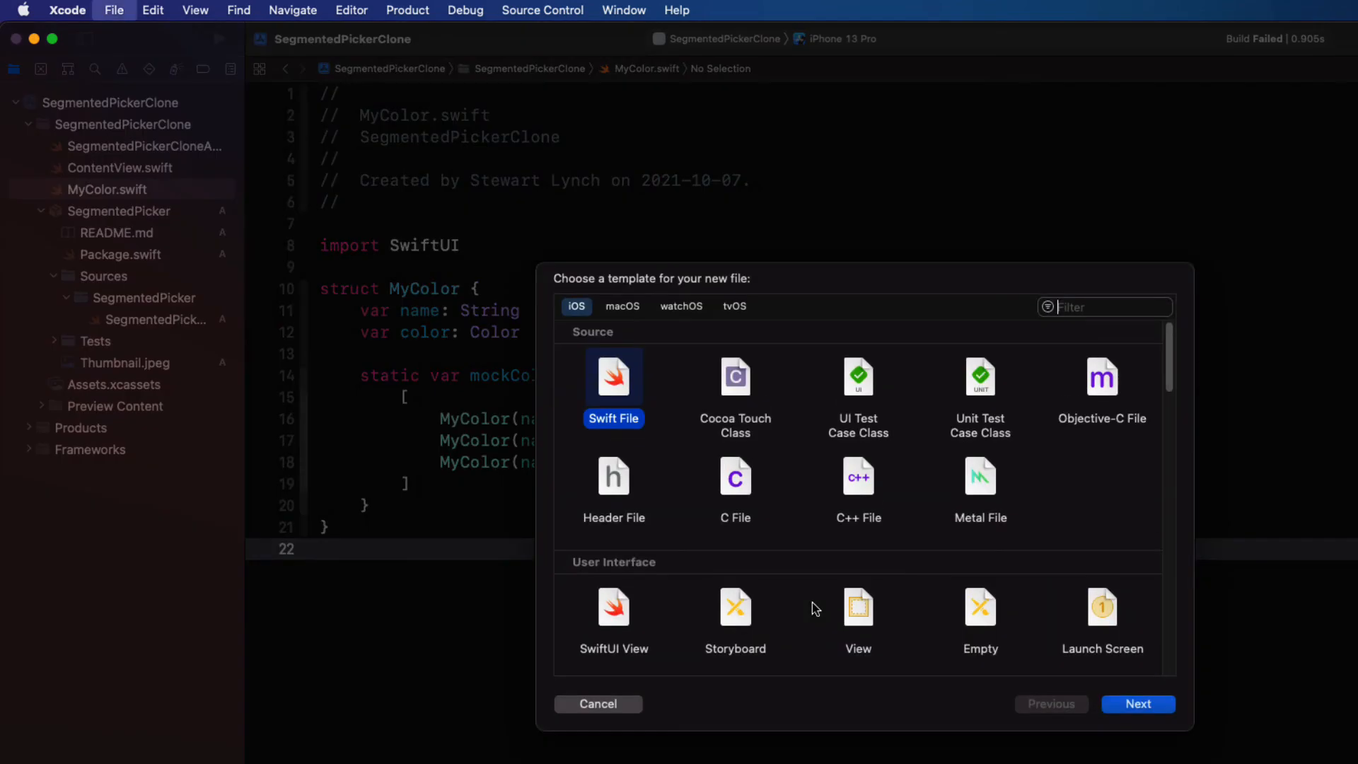
- Create ViewModel.swift, importing SwiftUI instead of Foundation, declaring class ViewModel: ObservableObject
{"action": "left_click", "coordinate": [1137, 704]}
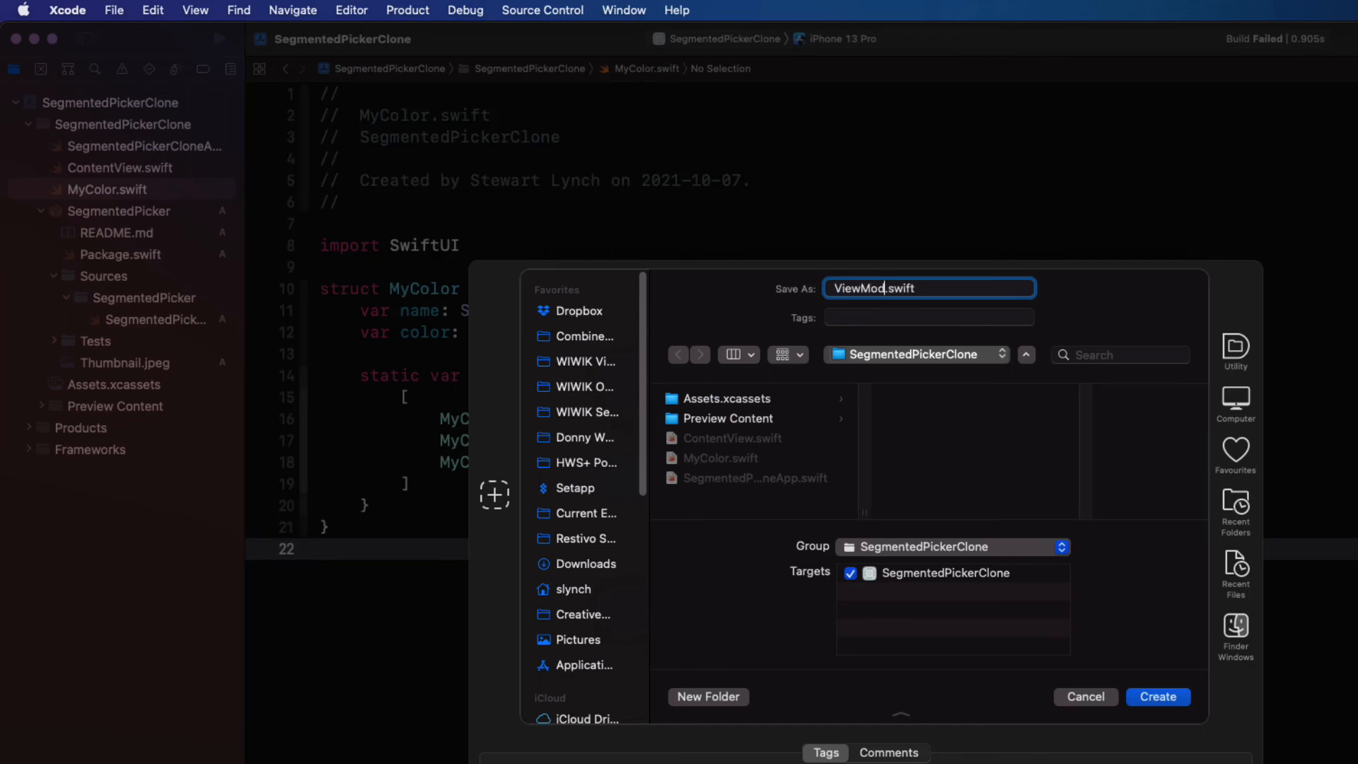
{"action": "left_click", "coordinate": [1158, 697]}
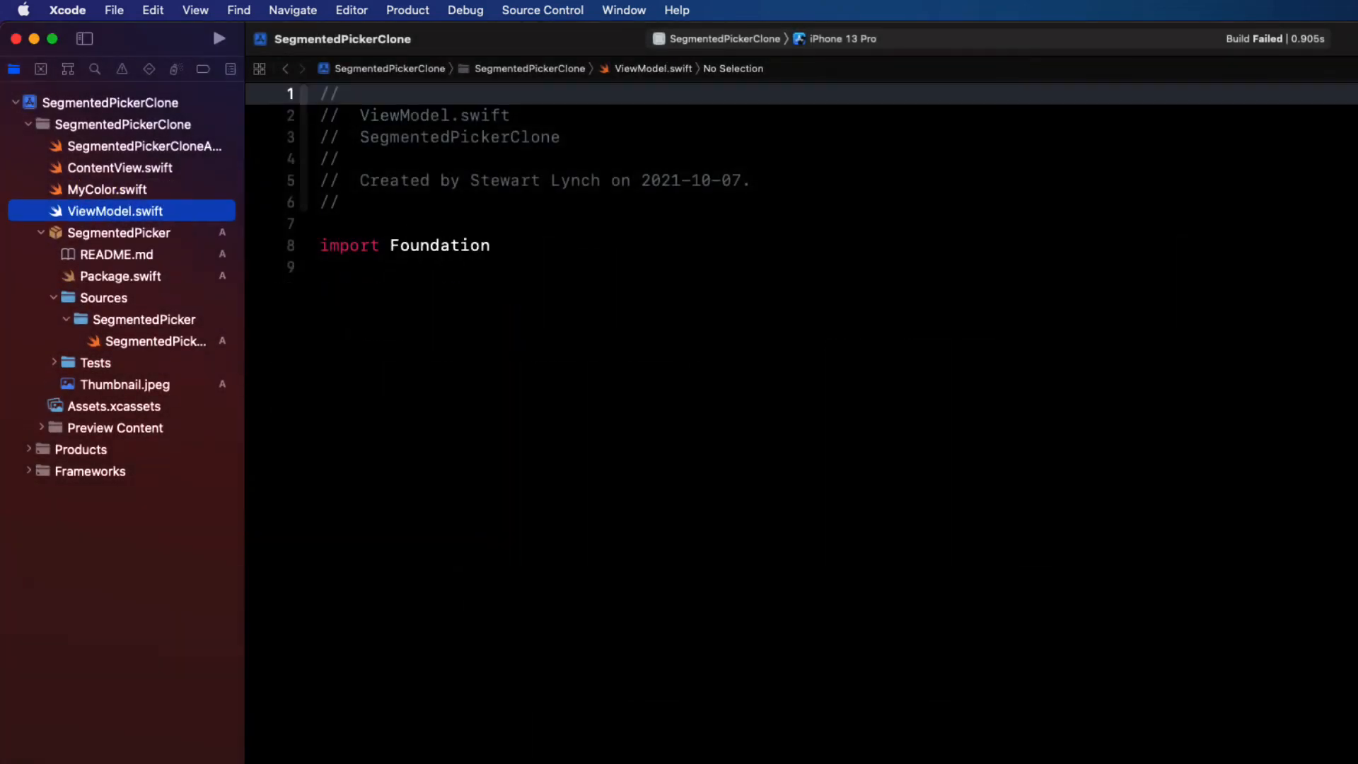
{"action": "double_click", "coordinate": [439, 245]}
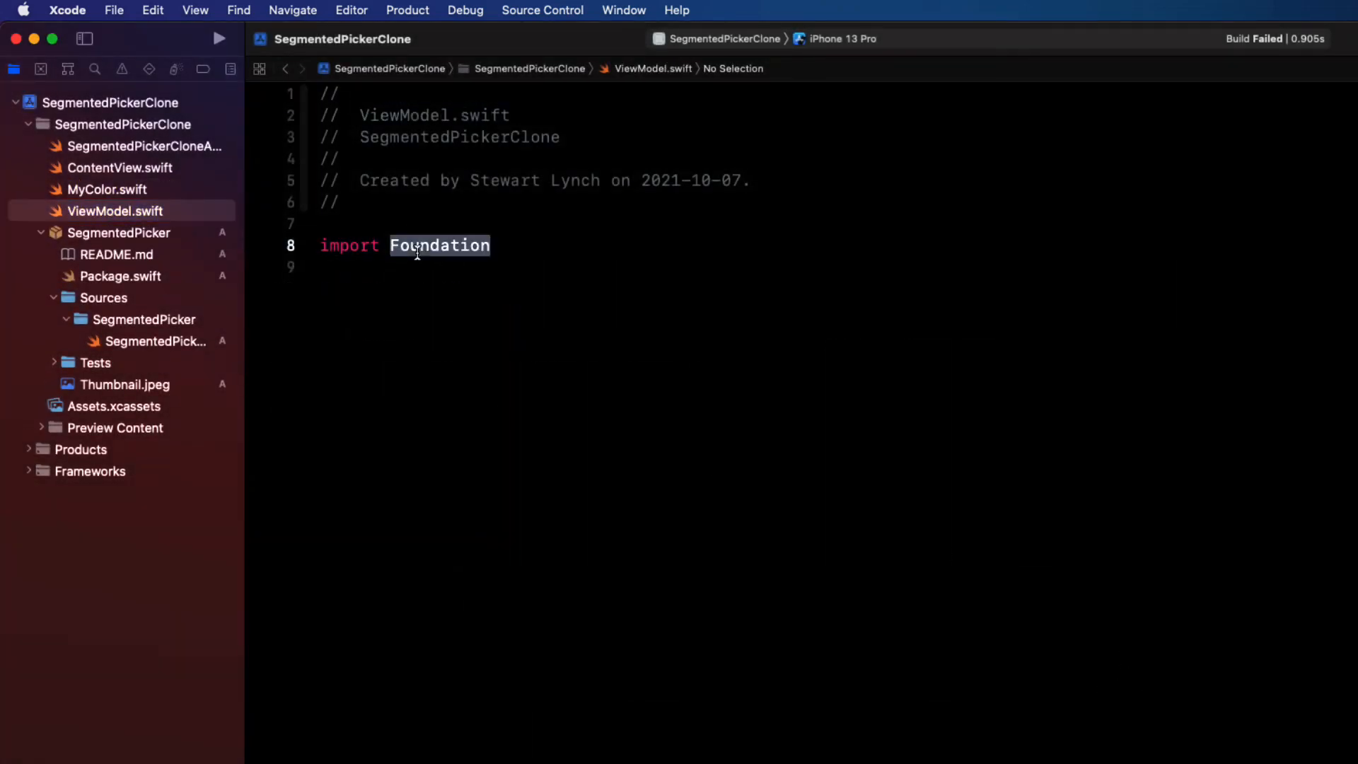
{"action": "type", "text": "SwiftUI"}
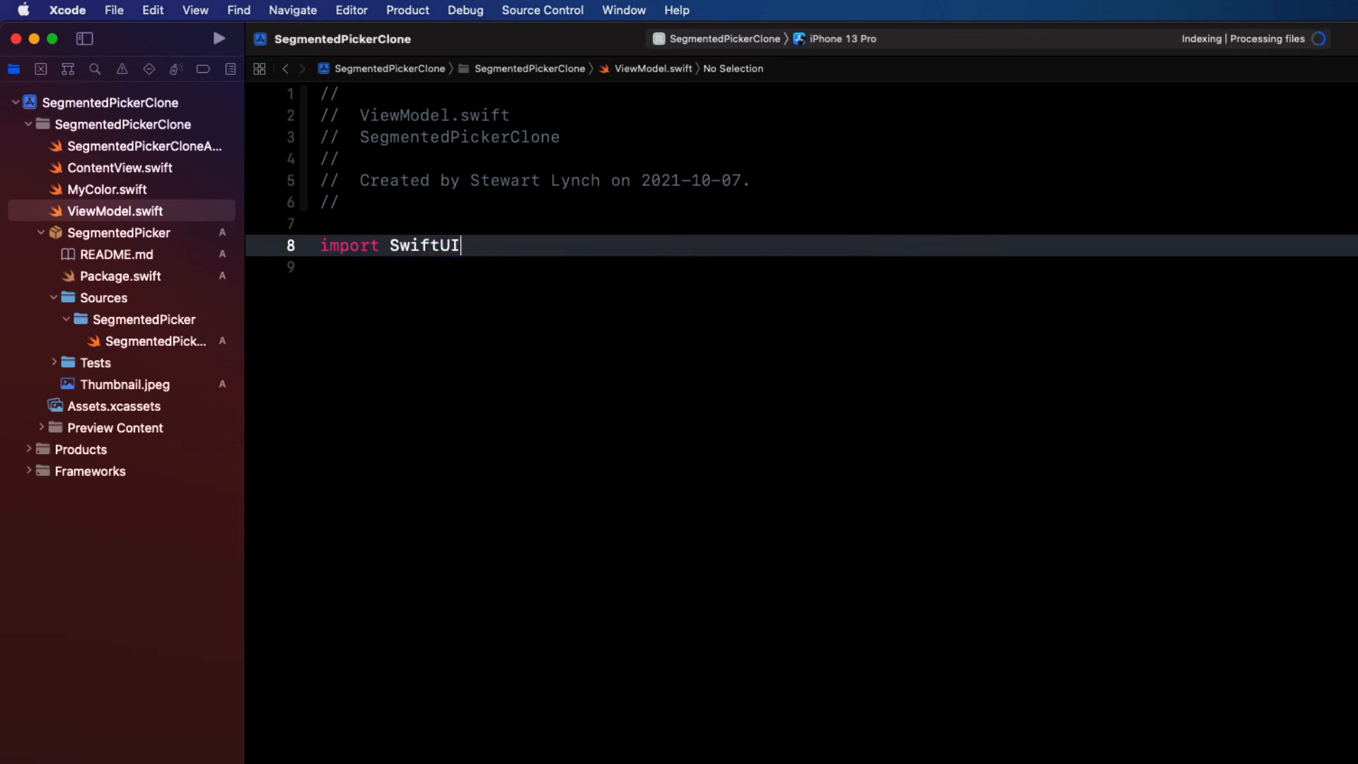
{"action": "type", "text": "cl"}
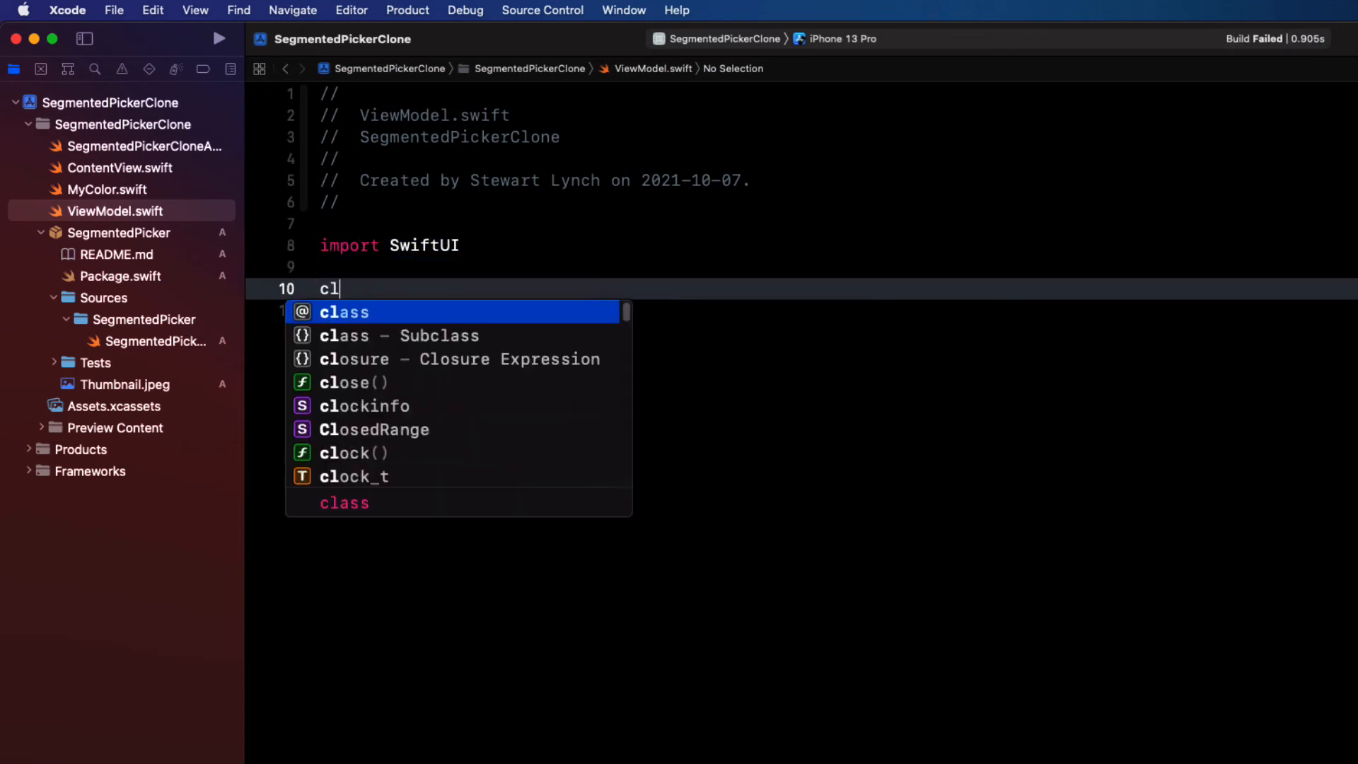
{"action": "type", "text": "class ViewModel"}
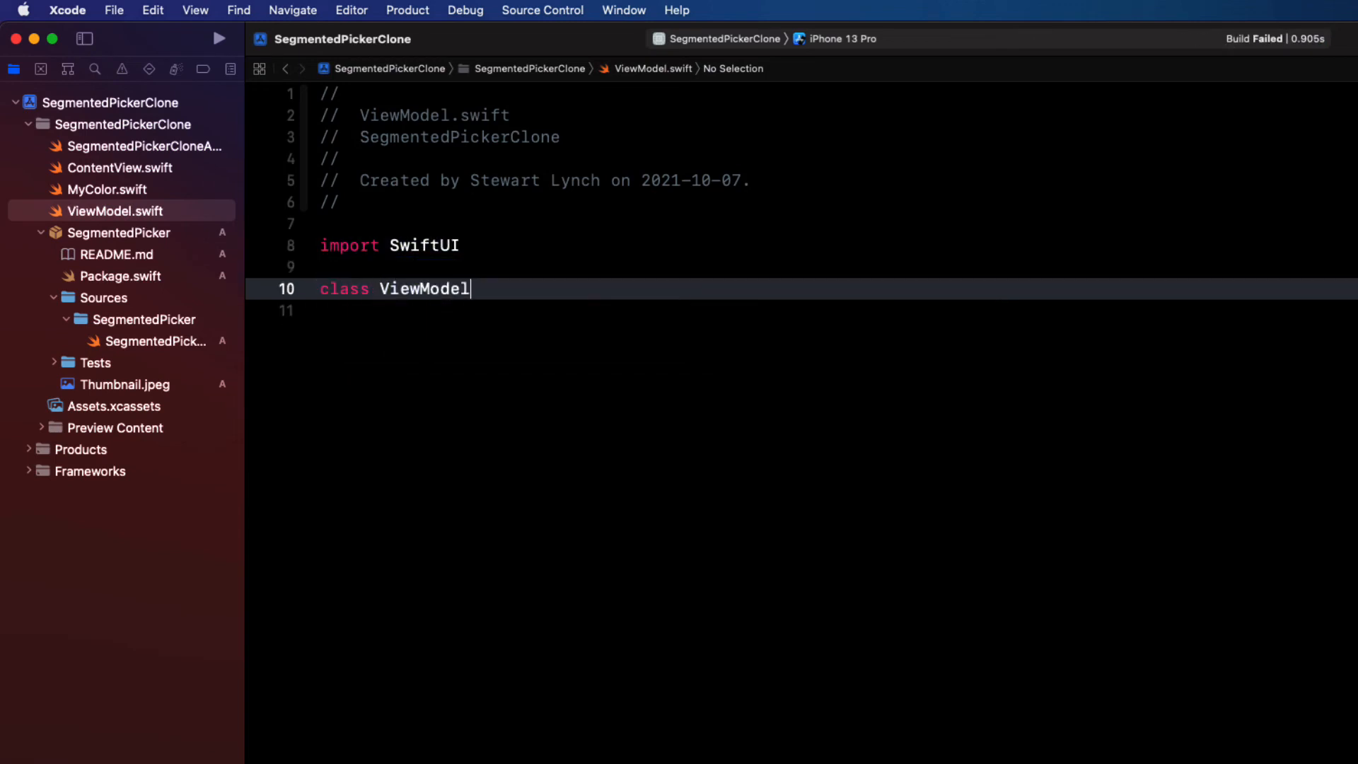
{"action": "type", "text": ": Obs"}
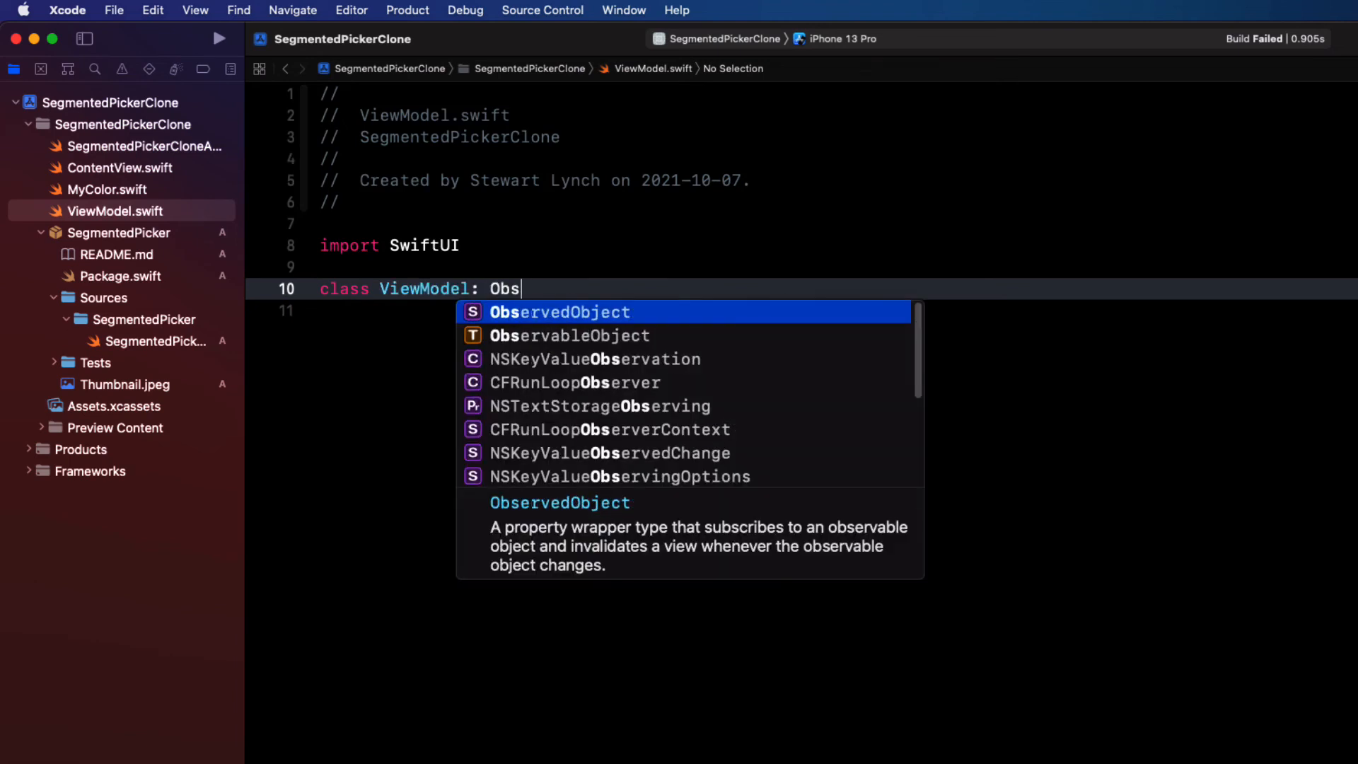
{"action": "left_click", "coordinate": [570, 335]}
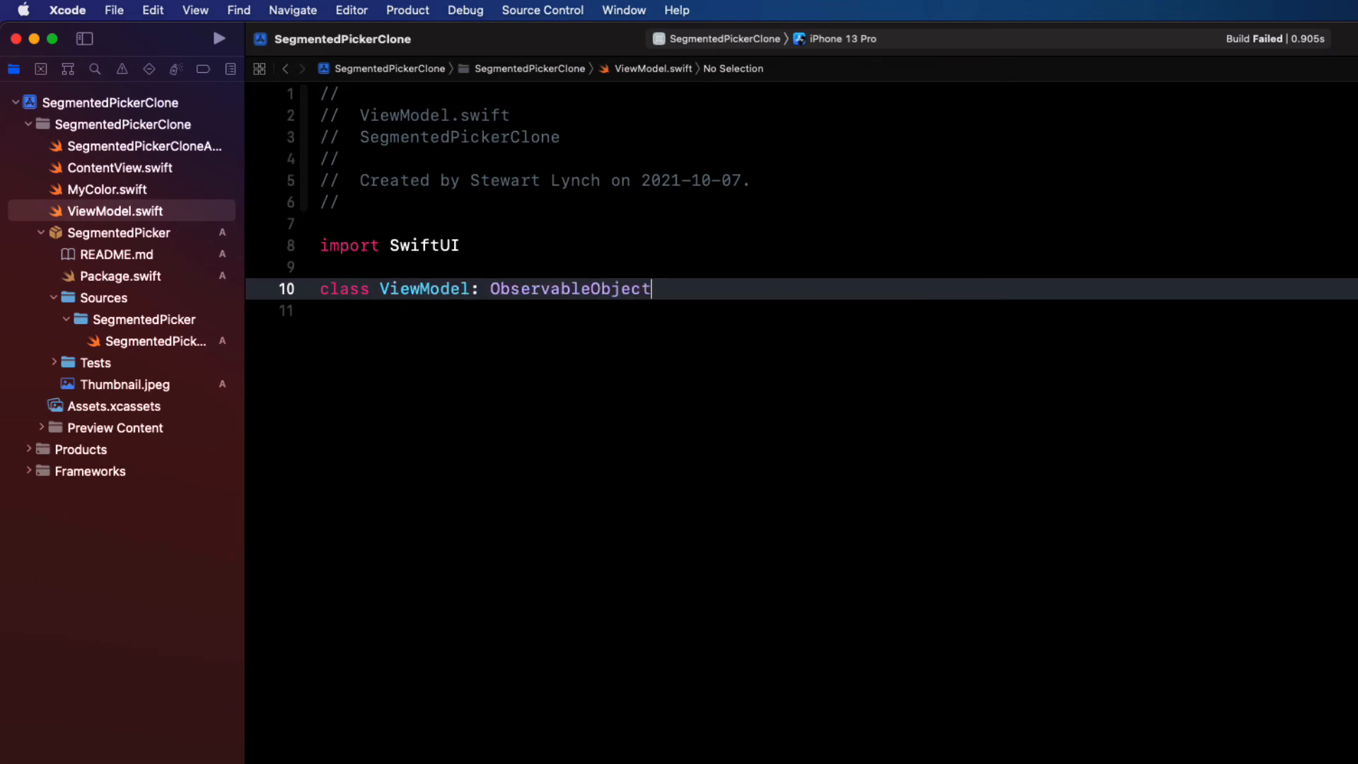
- Add an empty colors: [MyColor] array and an init assigning MyColor.mockColors to it
{"action": "type", "text": "{"}
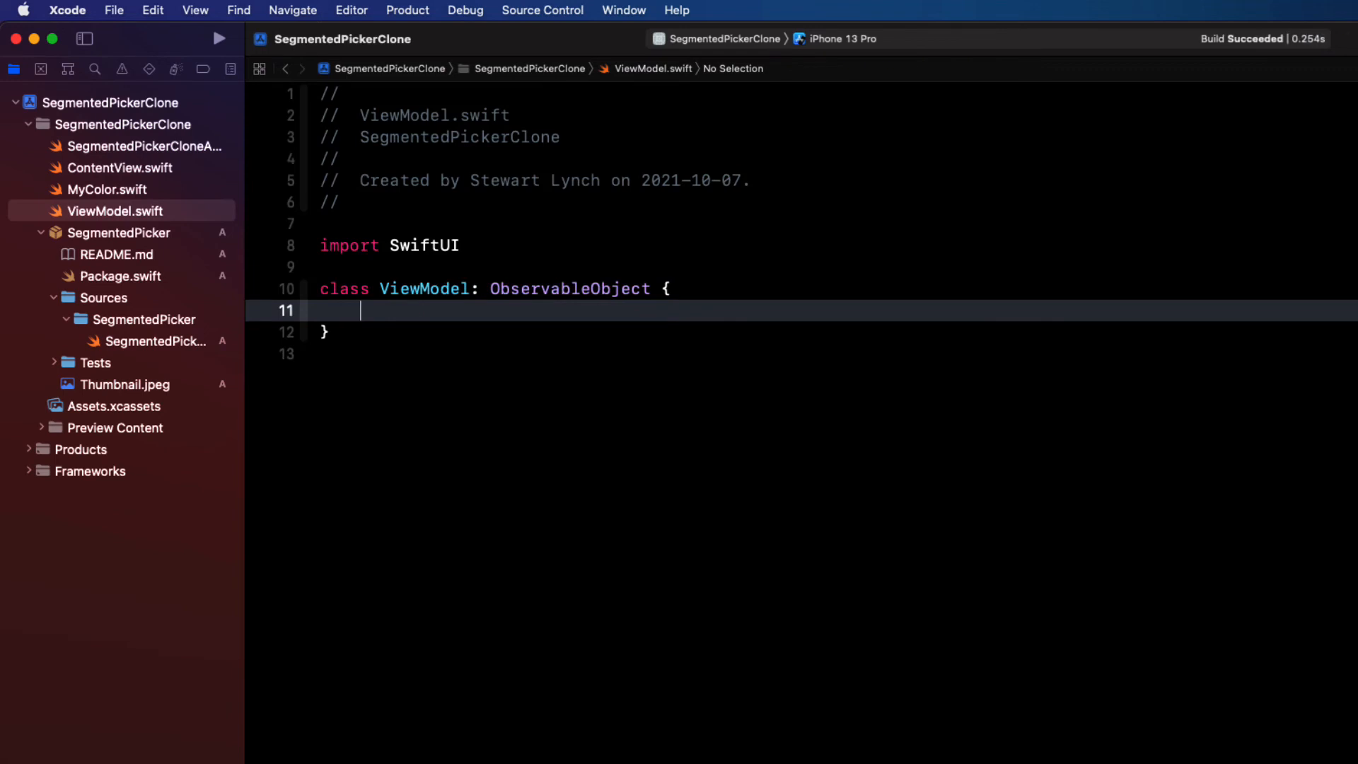
{"action": "type", "text": "var colo"}
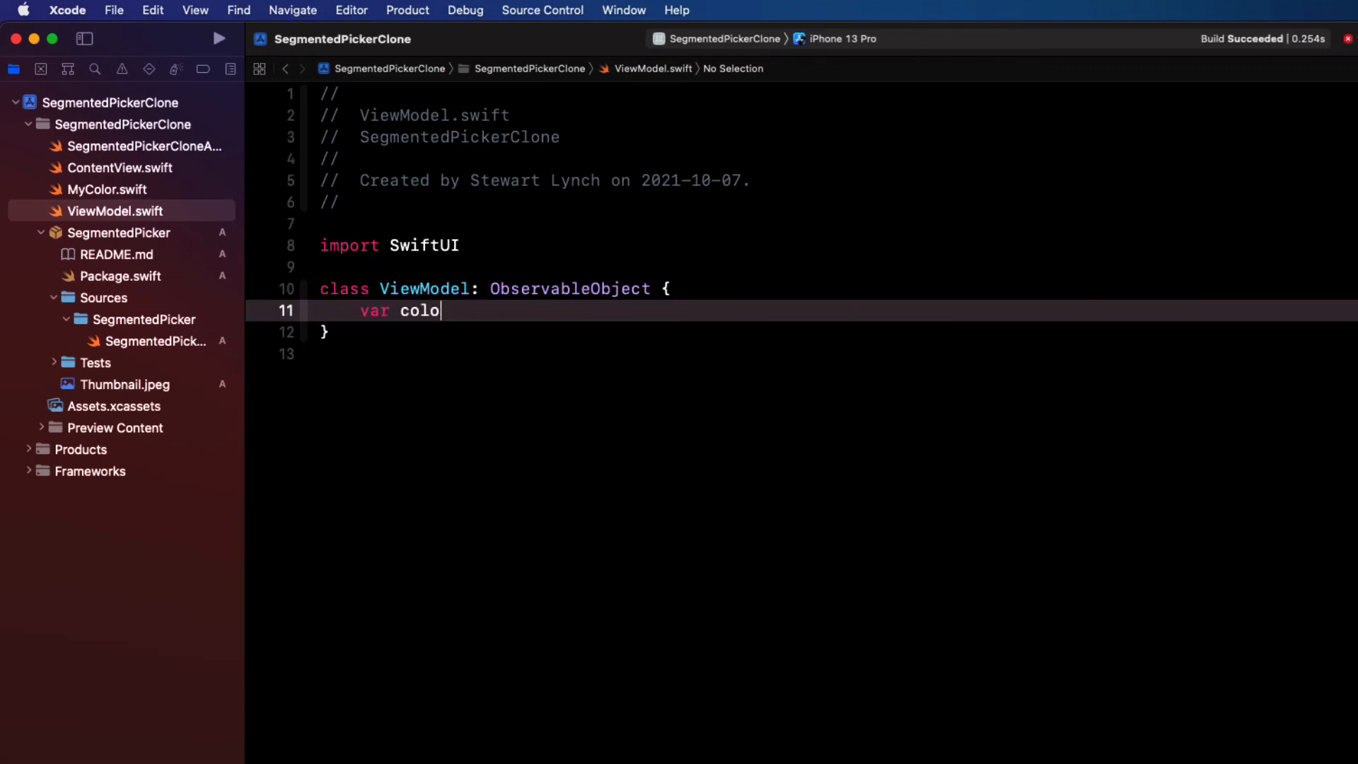
{"action": "type", "text": "rs:"}
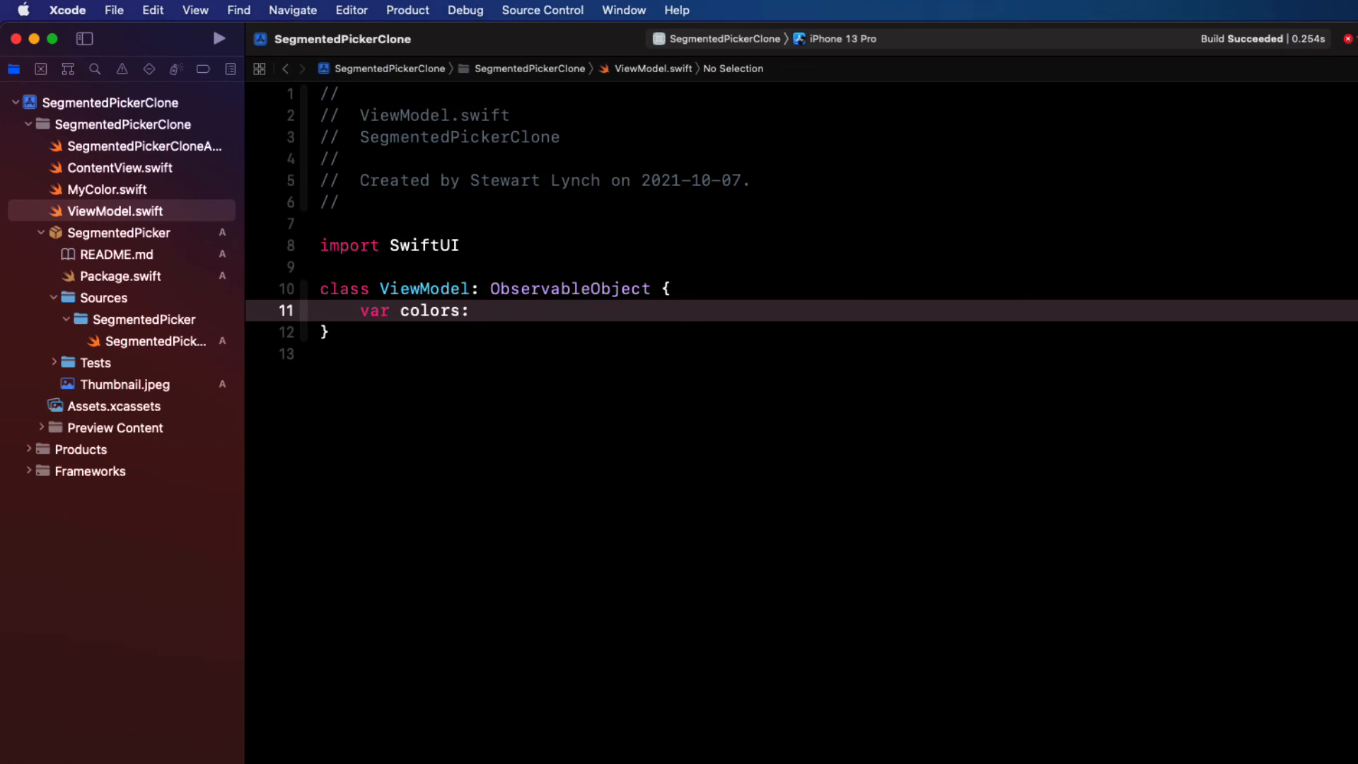
{"action": "type", "text": "[MyColor"}
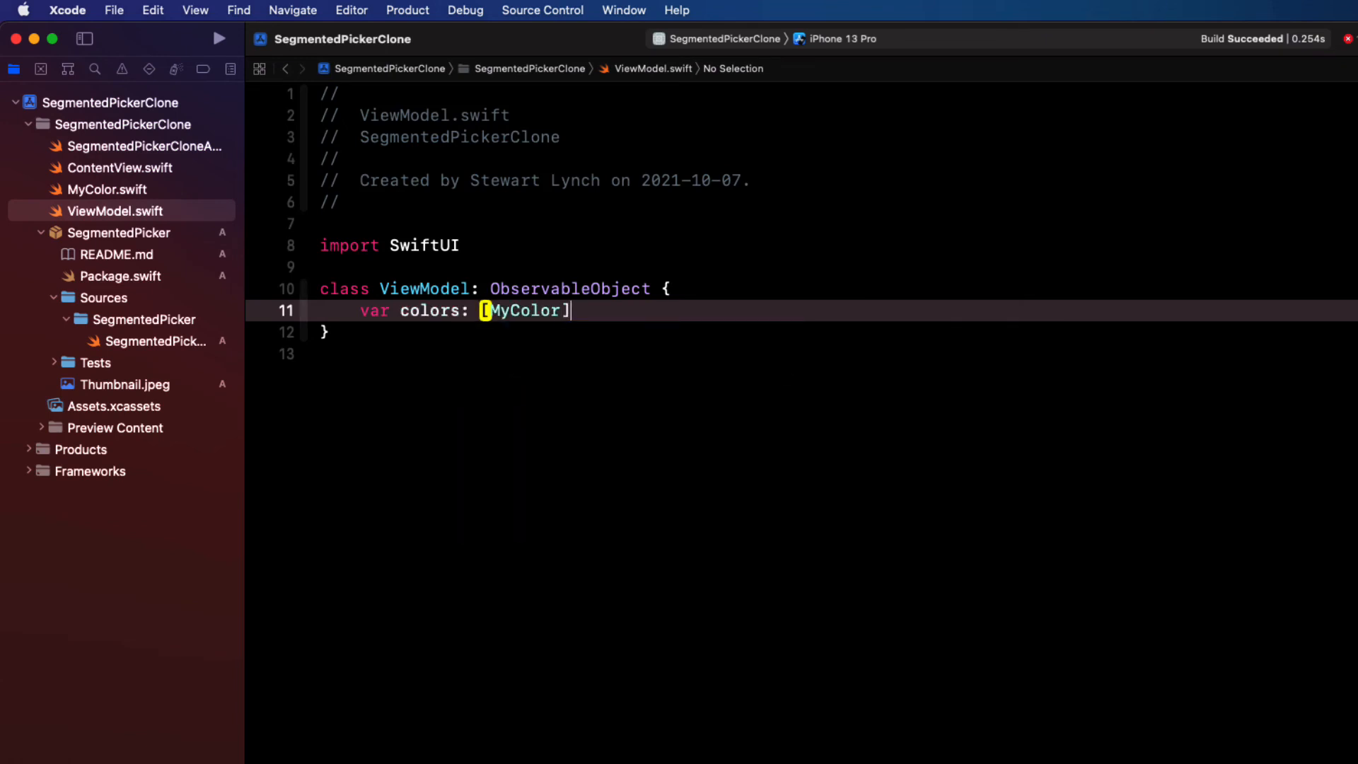
{"action": "type", "text": "= ["}
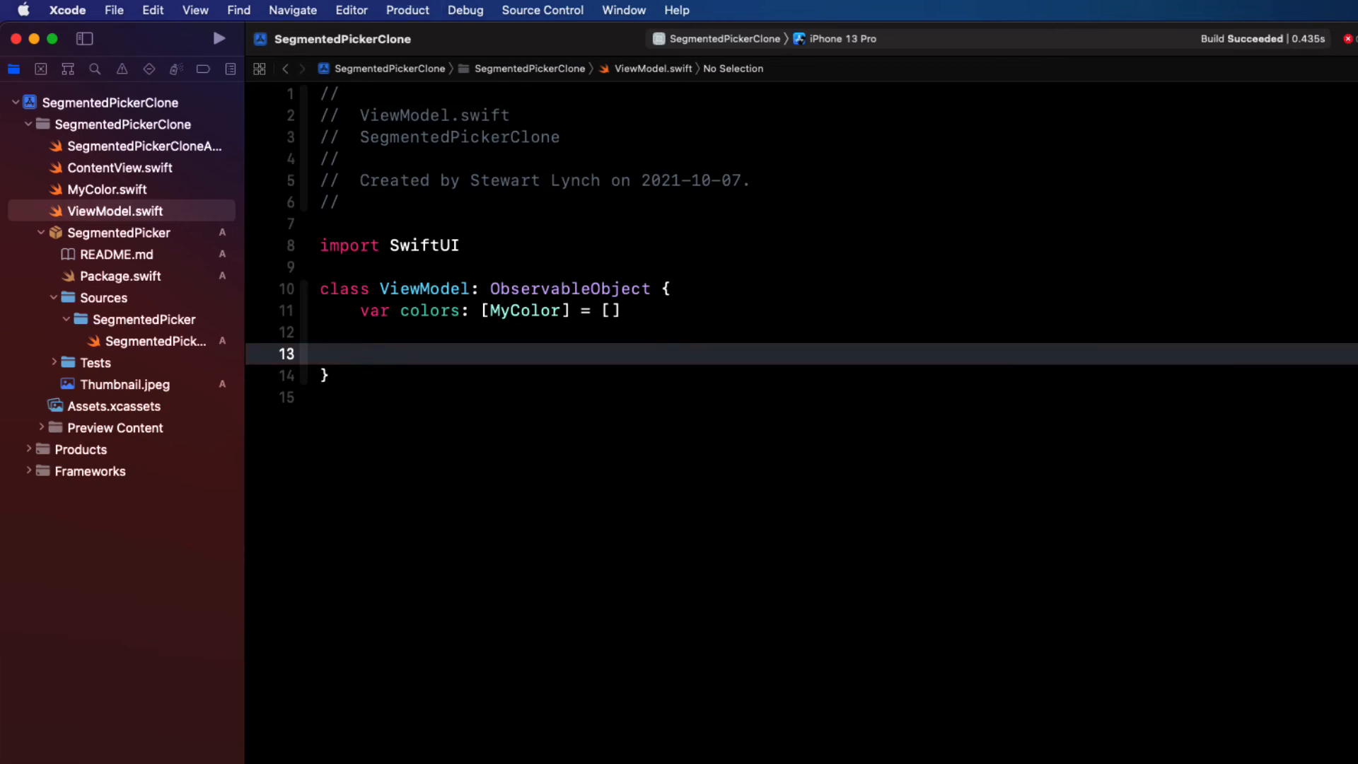
{"action": "type", "text": "init() {"}
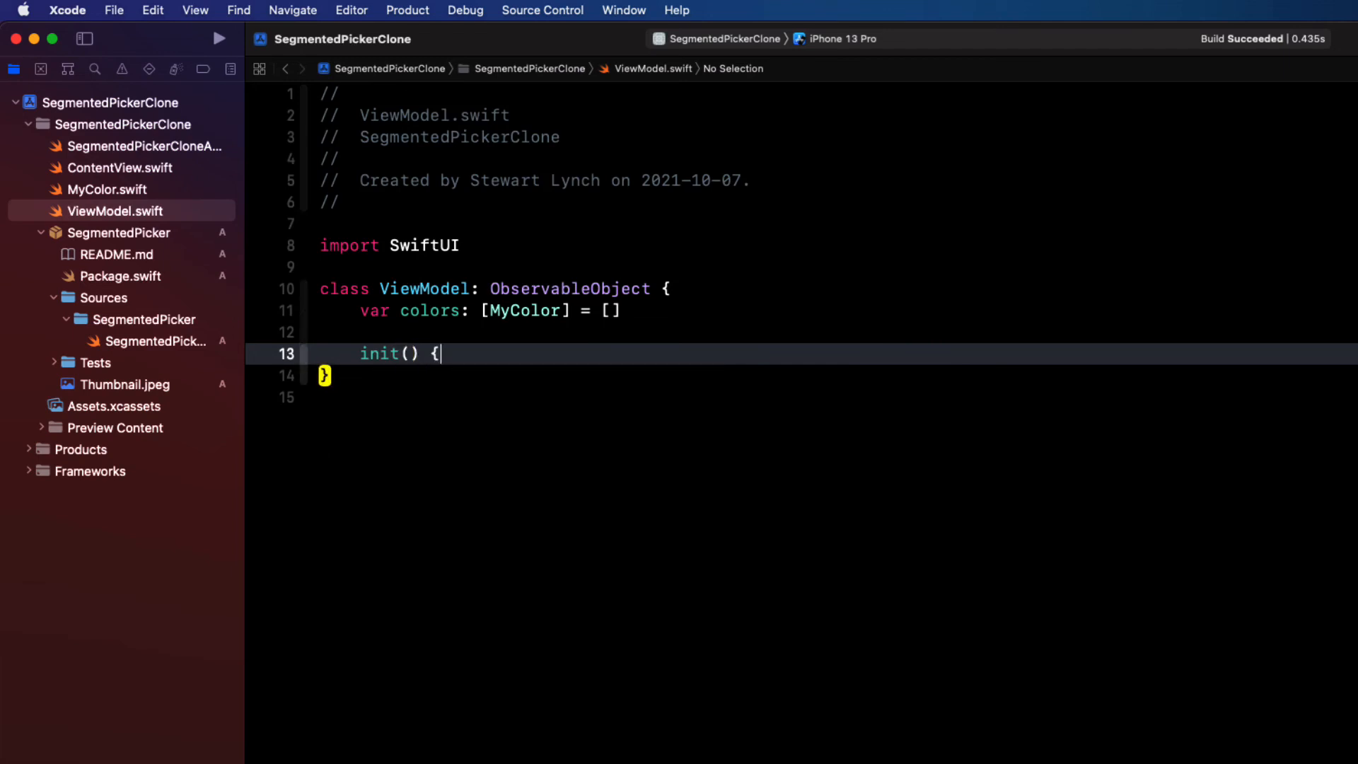
{"action": "type", "text": "colors ="}
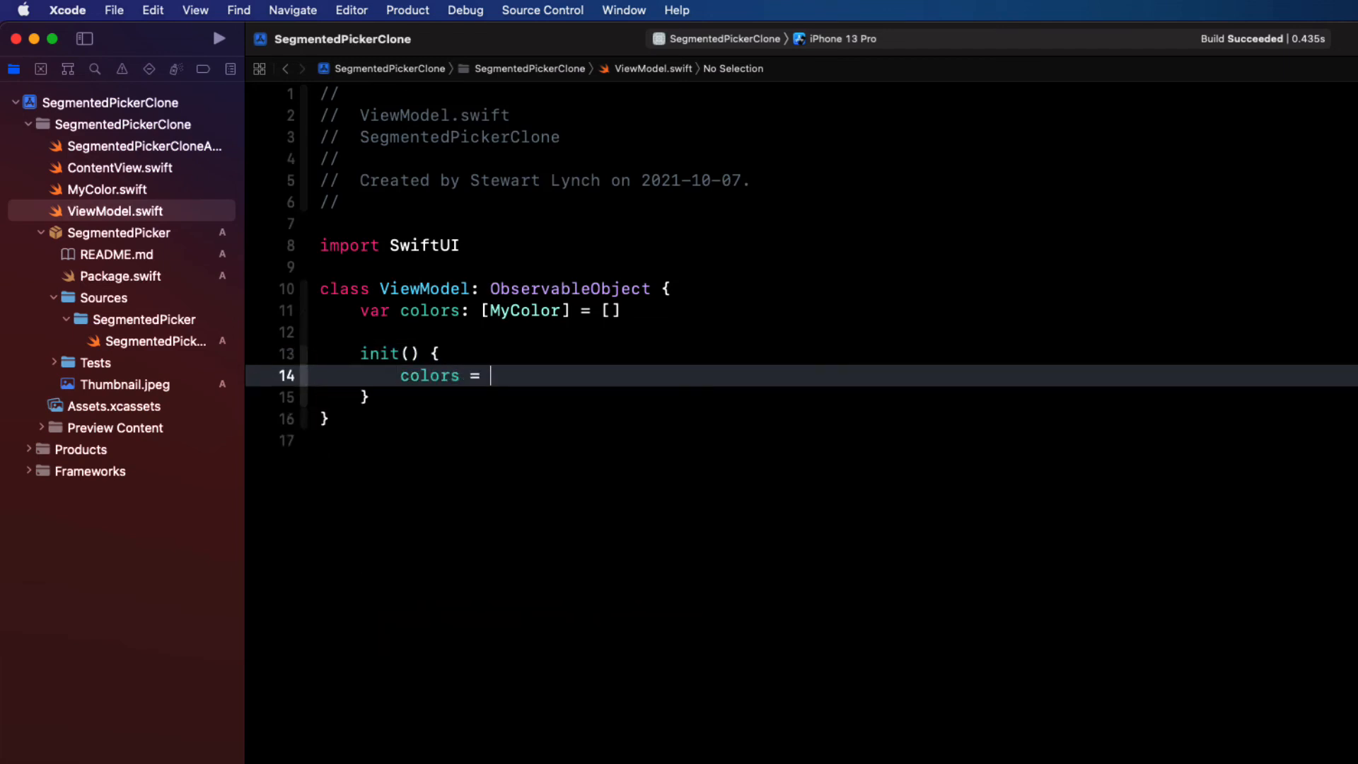
{"action": "type", "text": "MyColor"}
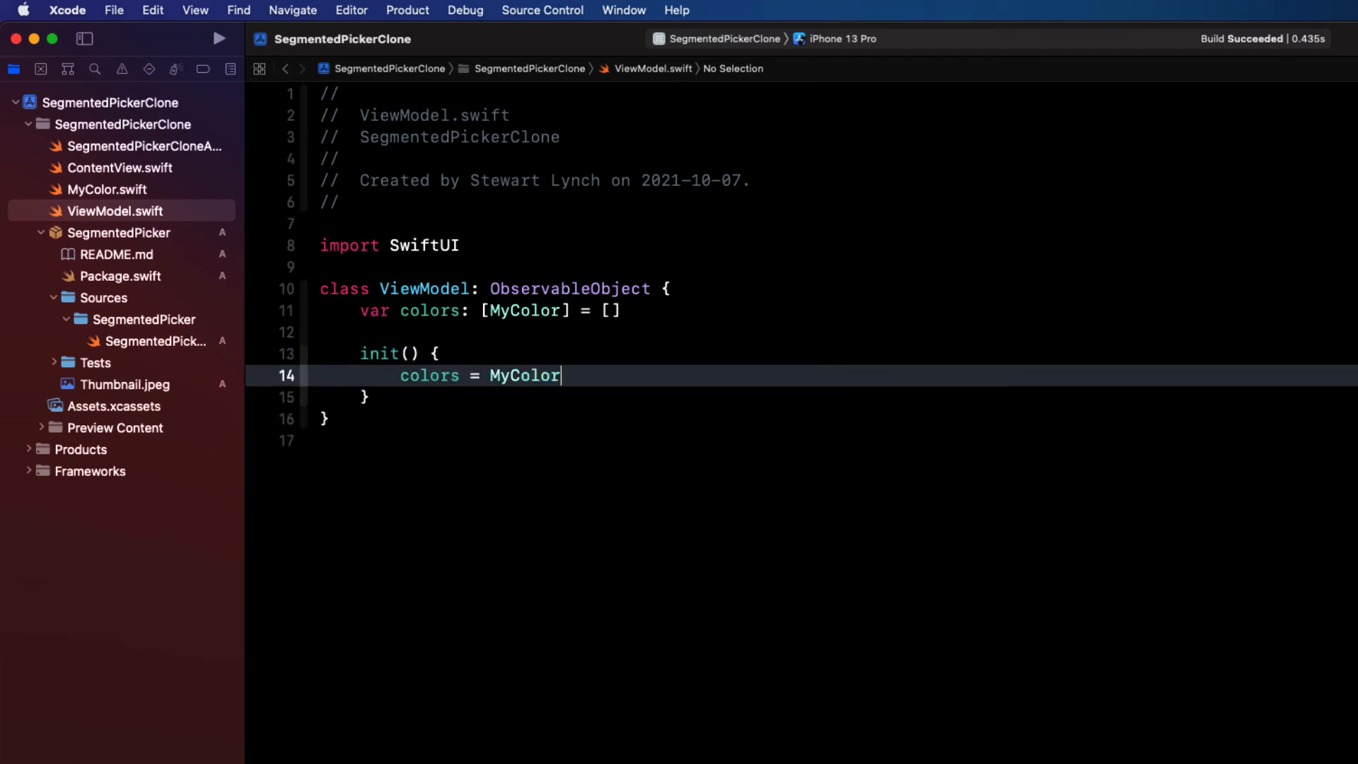
{"action": "type", "text": ".ma"}
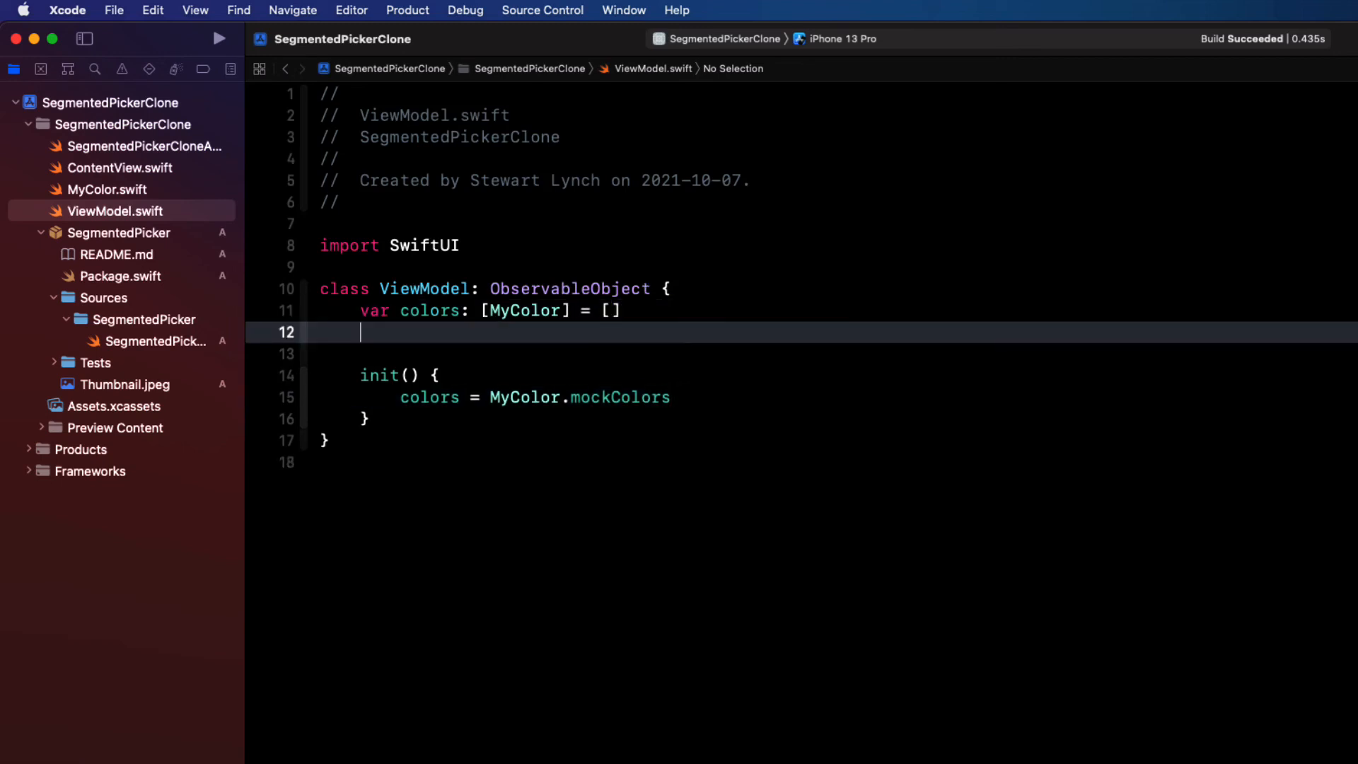
{"action": "type", "text": "@Published"}
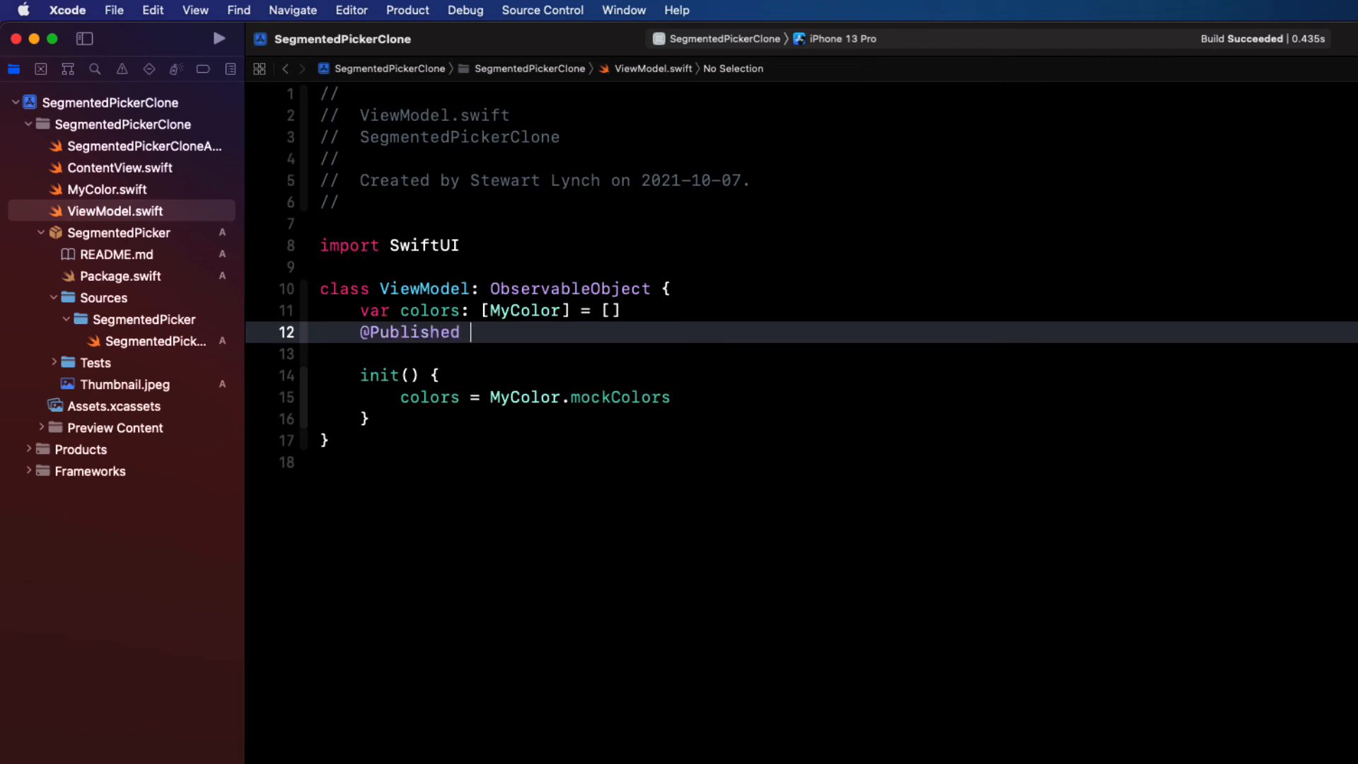
{"action": "type", "text": "var selection: Int = 0"}
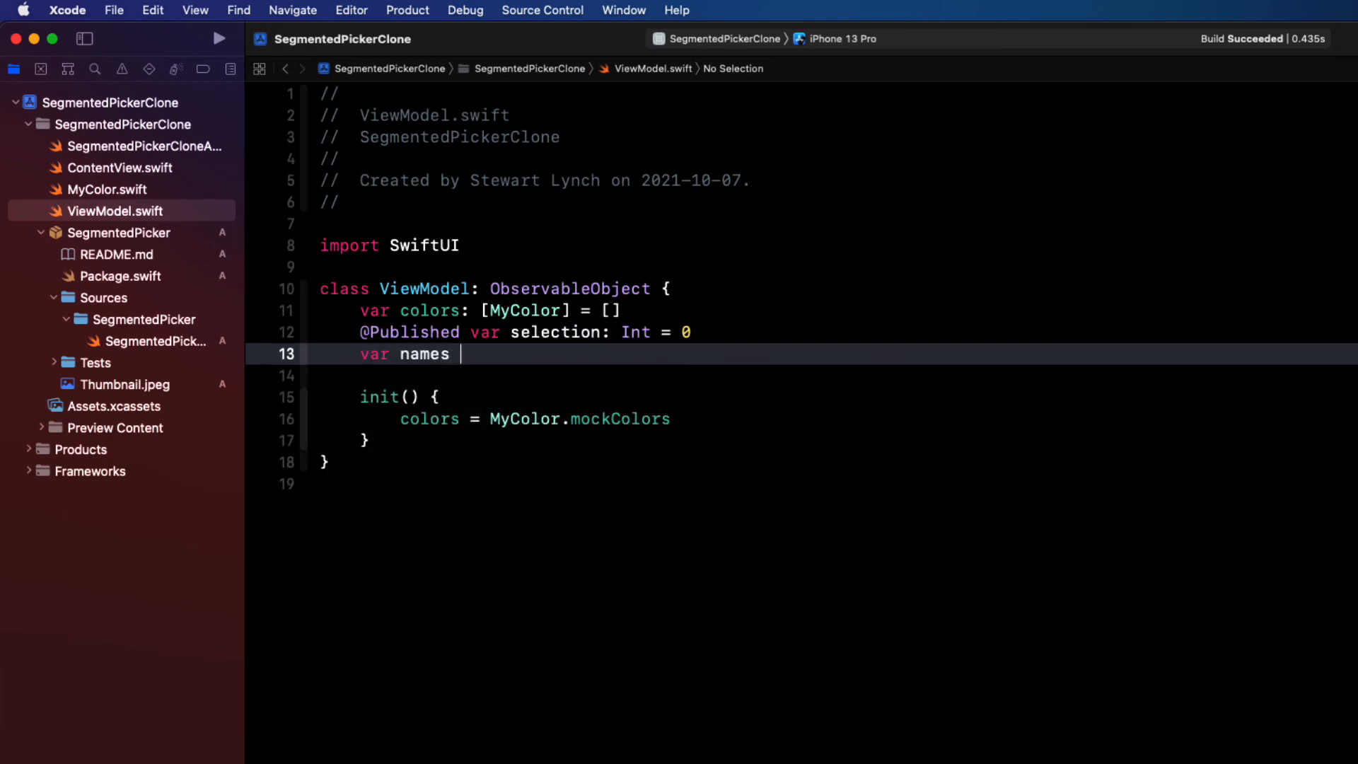
{"action": "type", "text": "= [String]("}
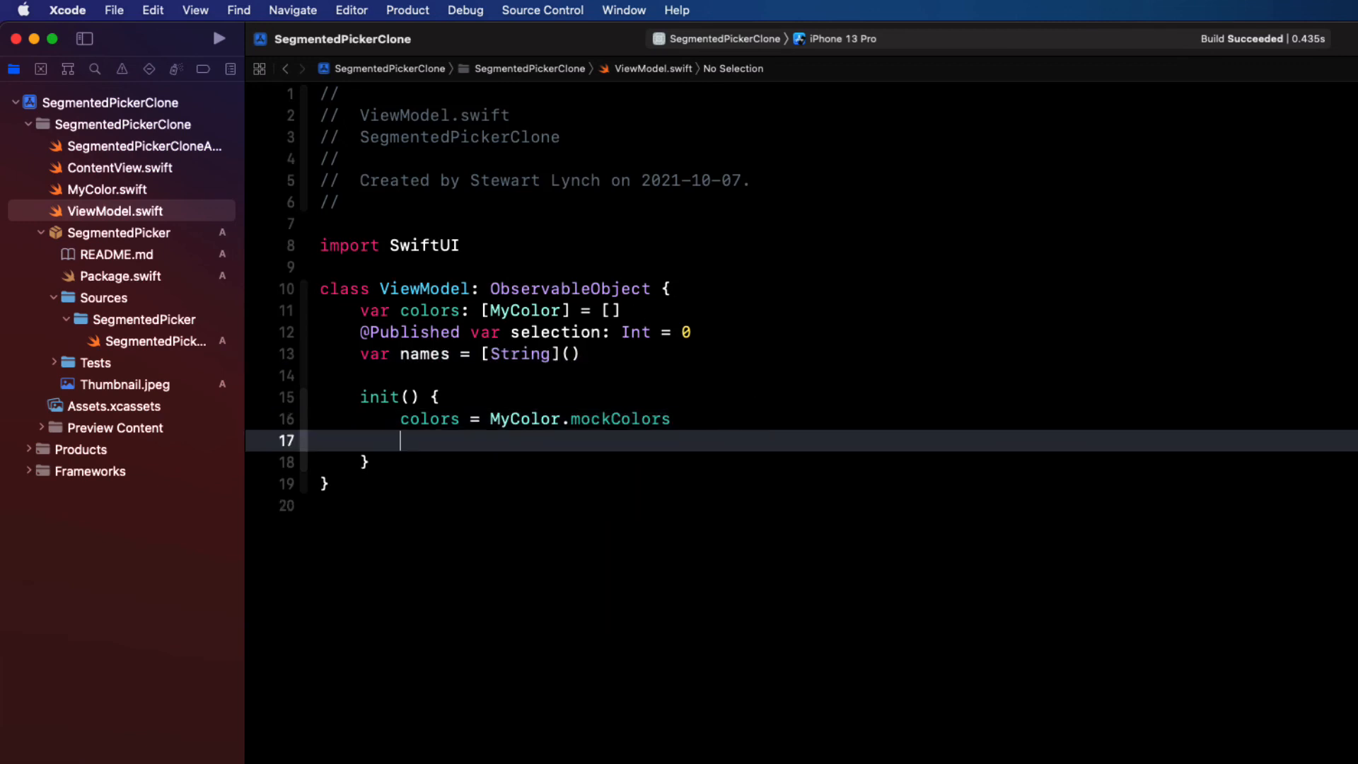
{"action": "type", "text": "names = c"}
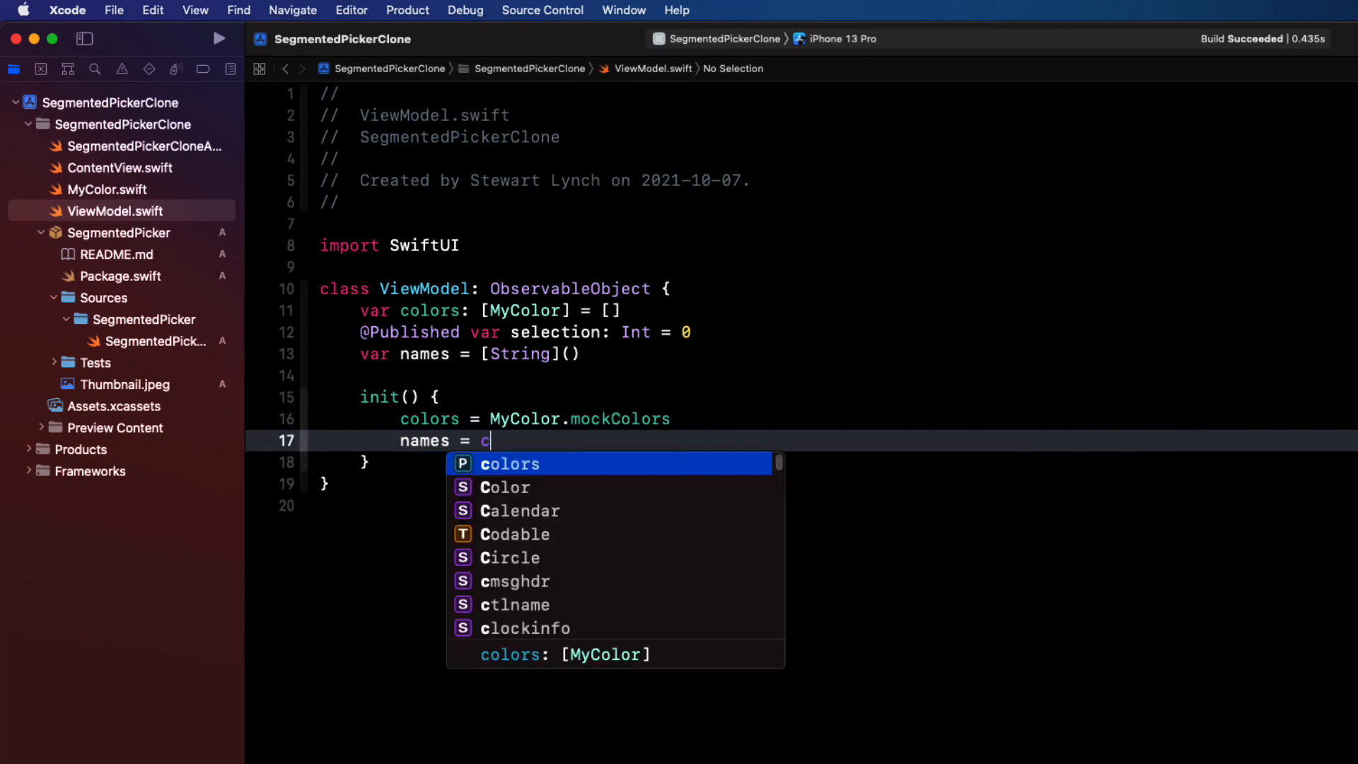
{"action": "type", "text": "olors.map{"}
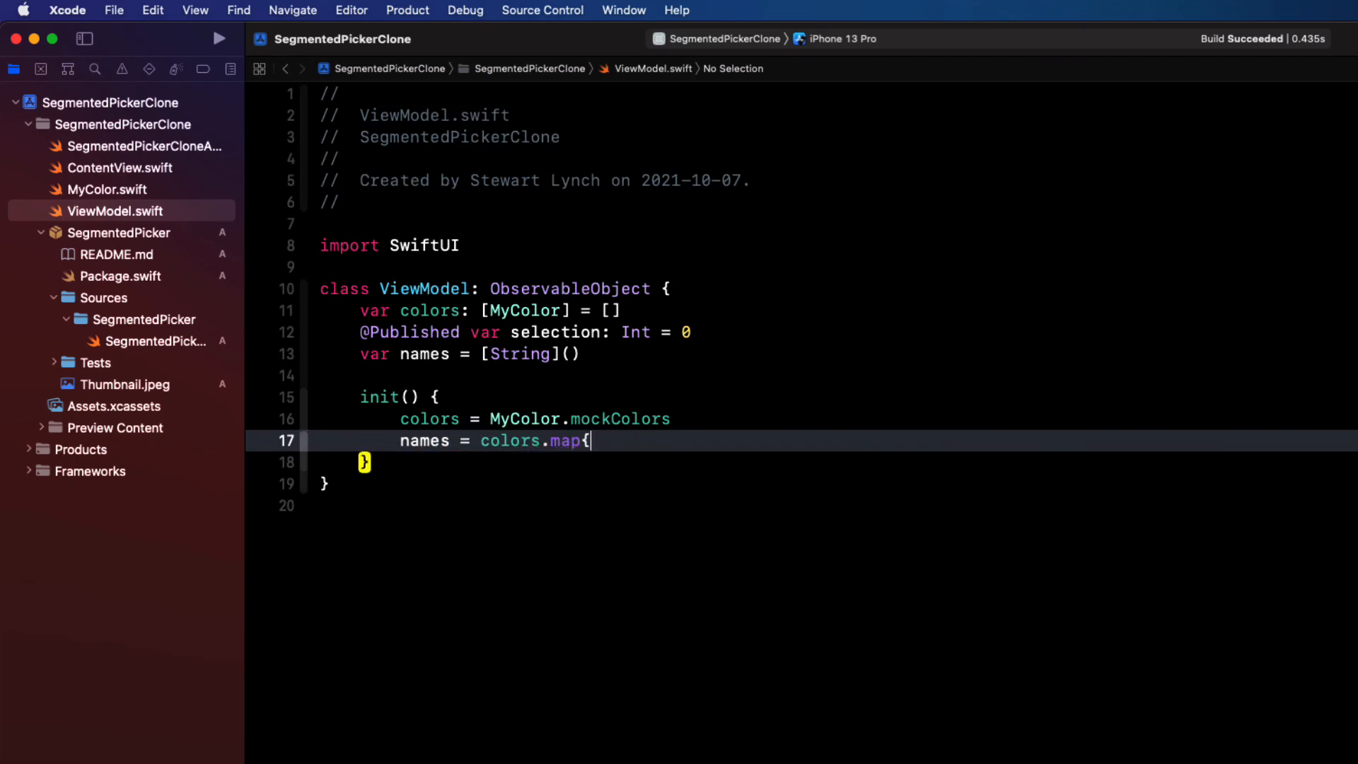
{"action": "type", "text": "$0}"}
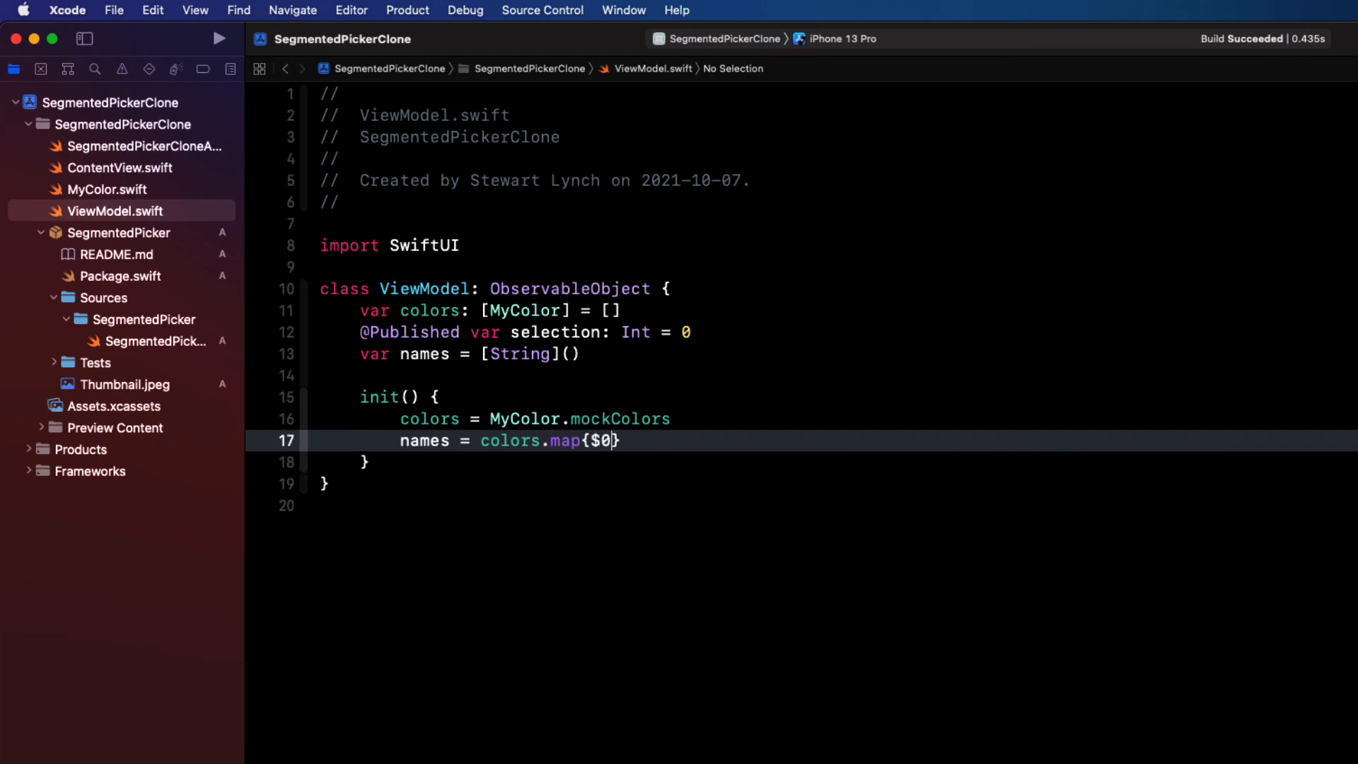
{"action": "type", "text": ".name"}
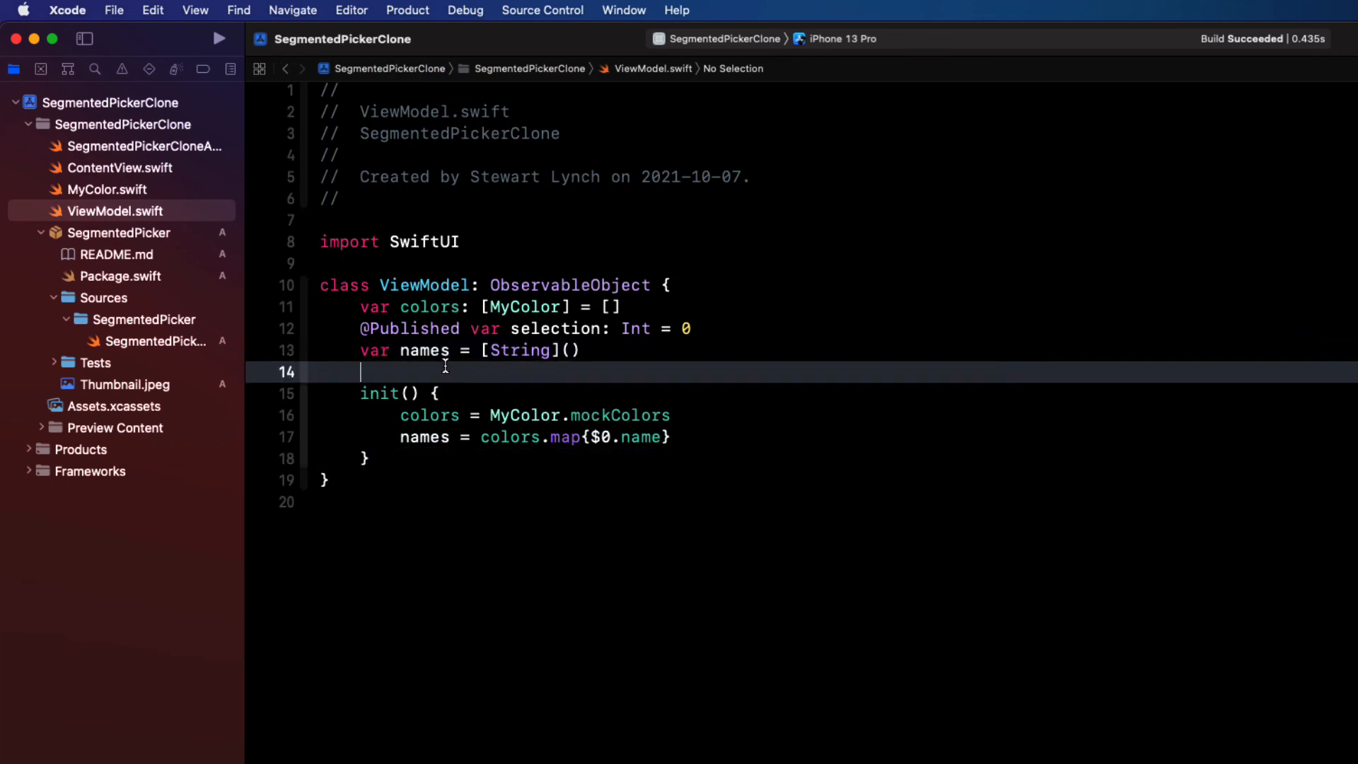
- Add var selectedColor: Color { colors[selection].color } to ViewModel, then return to ContentView.swift
{"action": "type", "text": "var selected"}
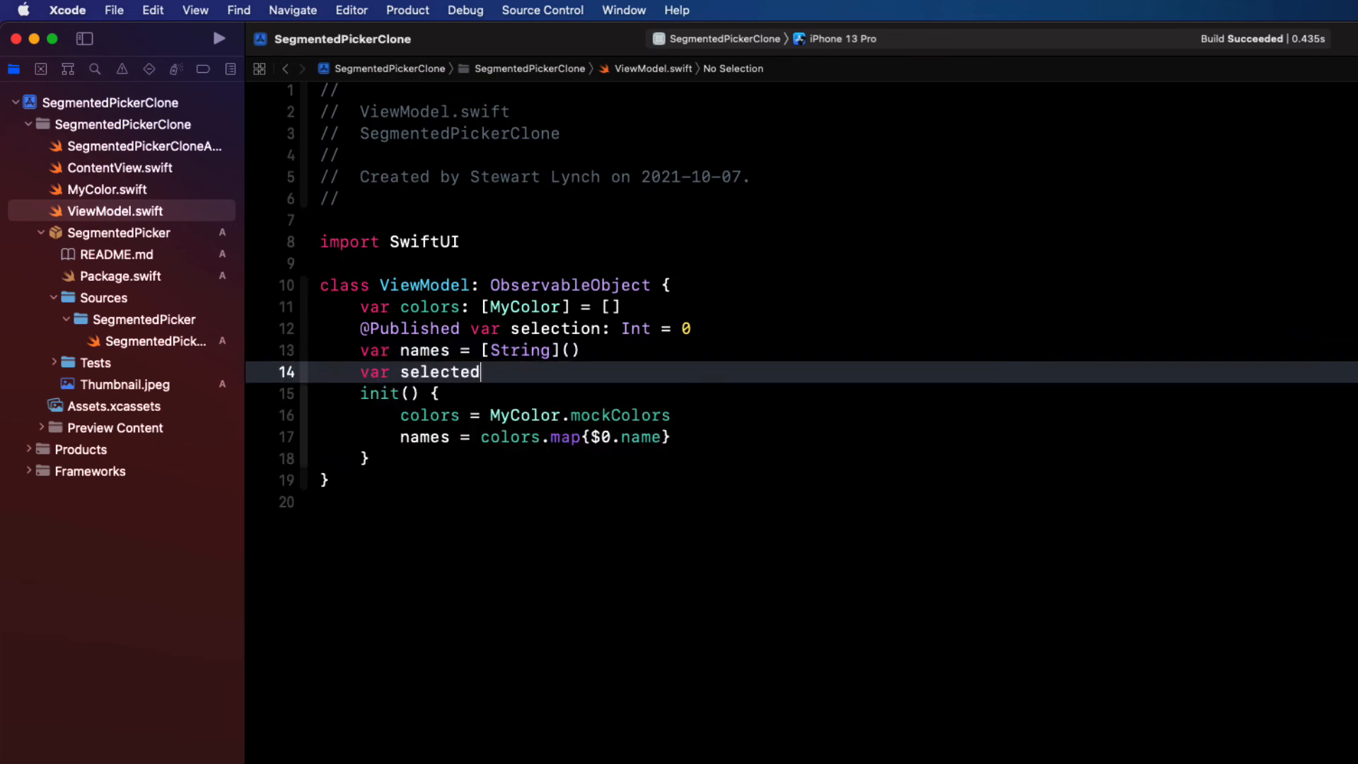
{"action": "type", "text": "Color"}
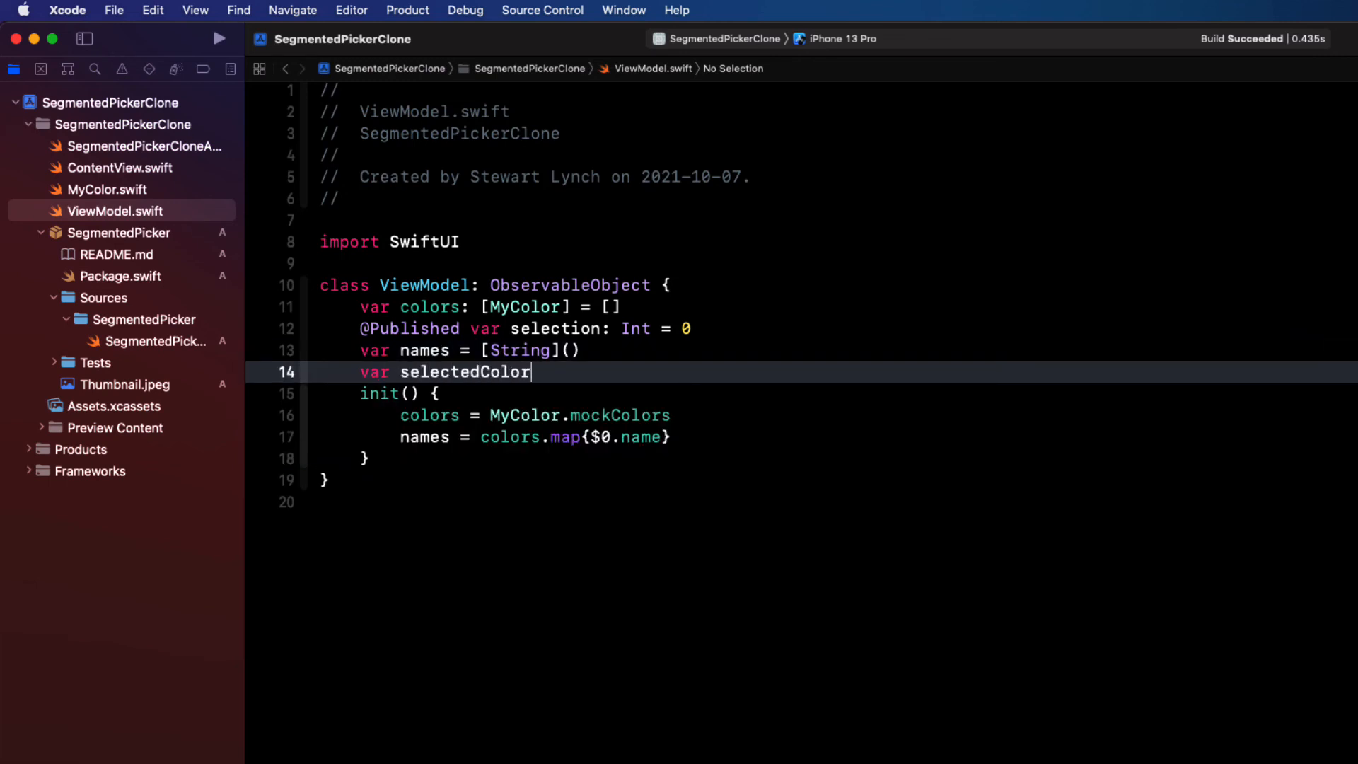
{"action": "type", "text": ": Color"}
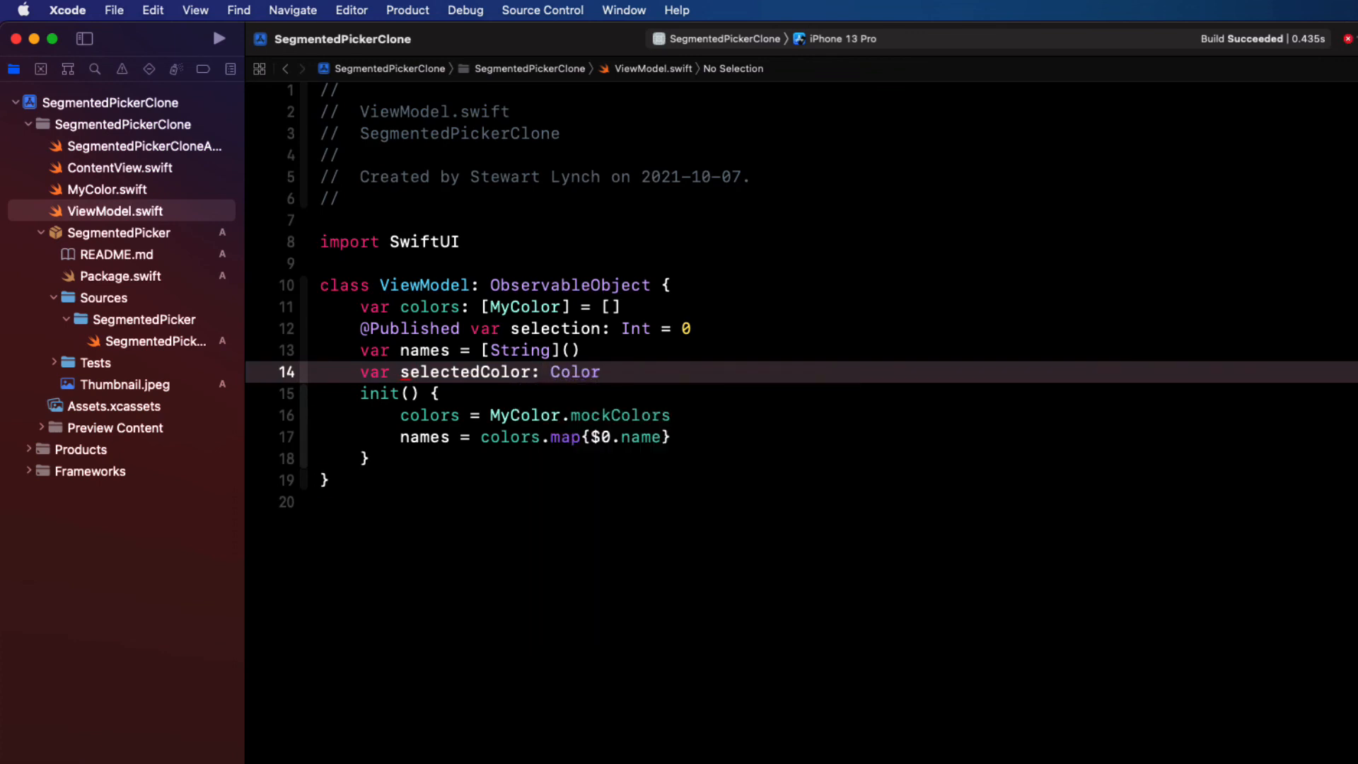
{"action": "type", "text": "{"}
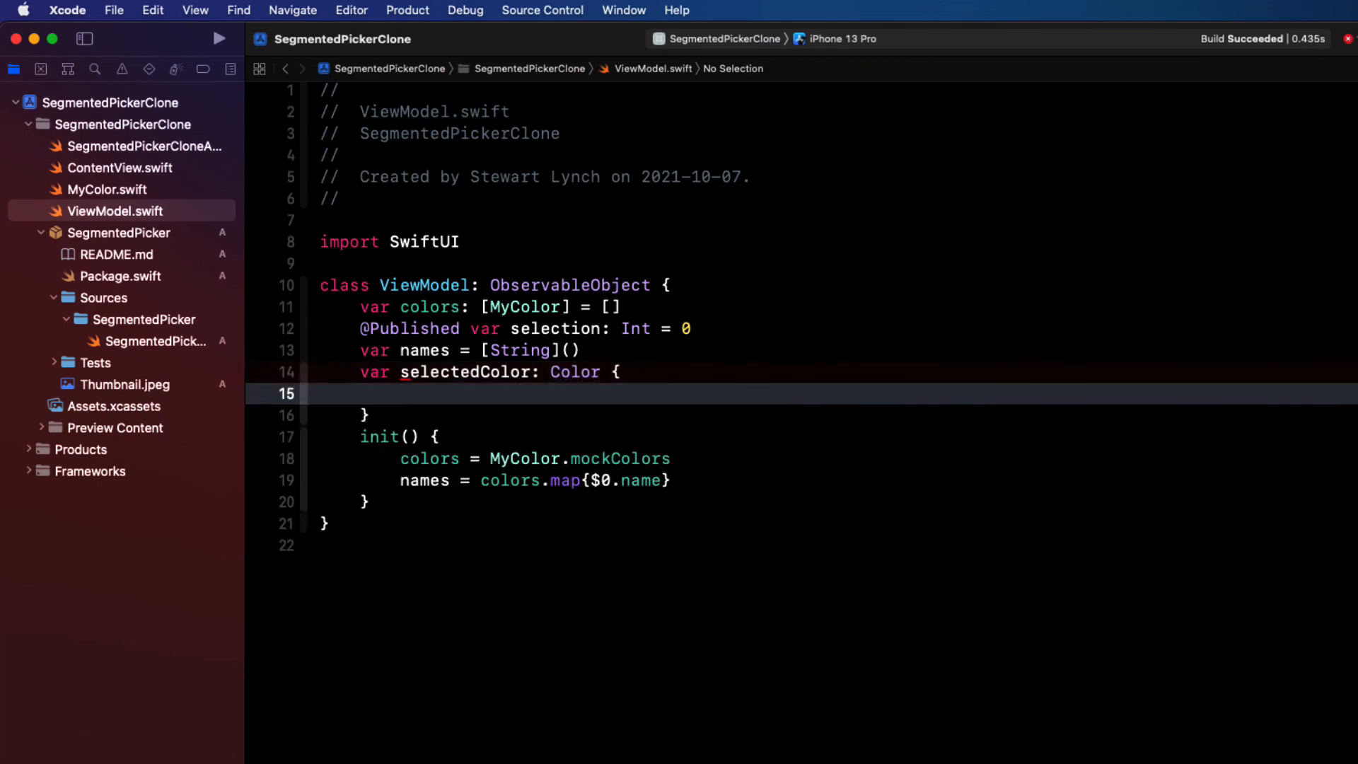
{"action": "type", "text": "co"}
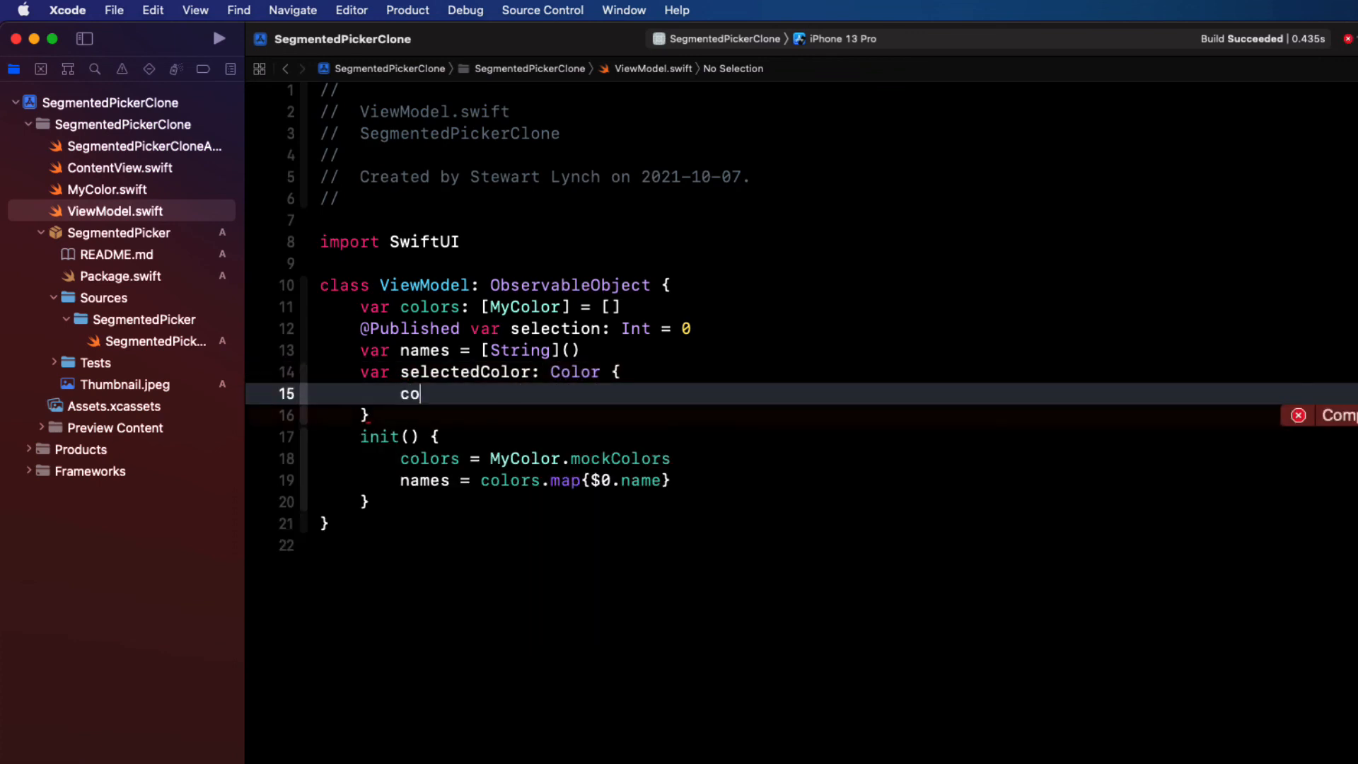
{"action": "type", "text": "lors[s"}
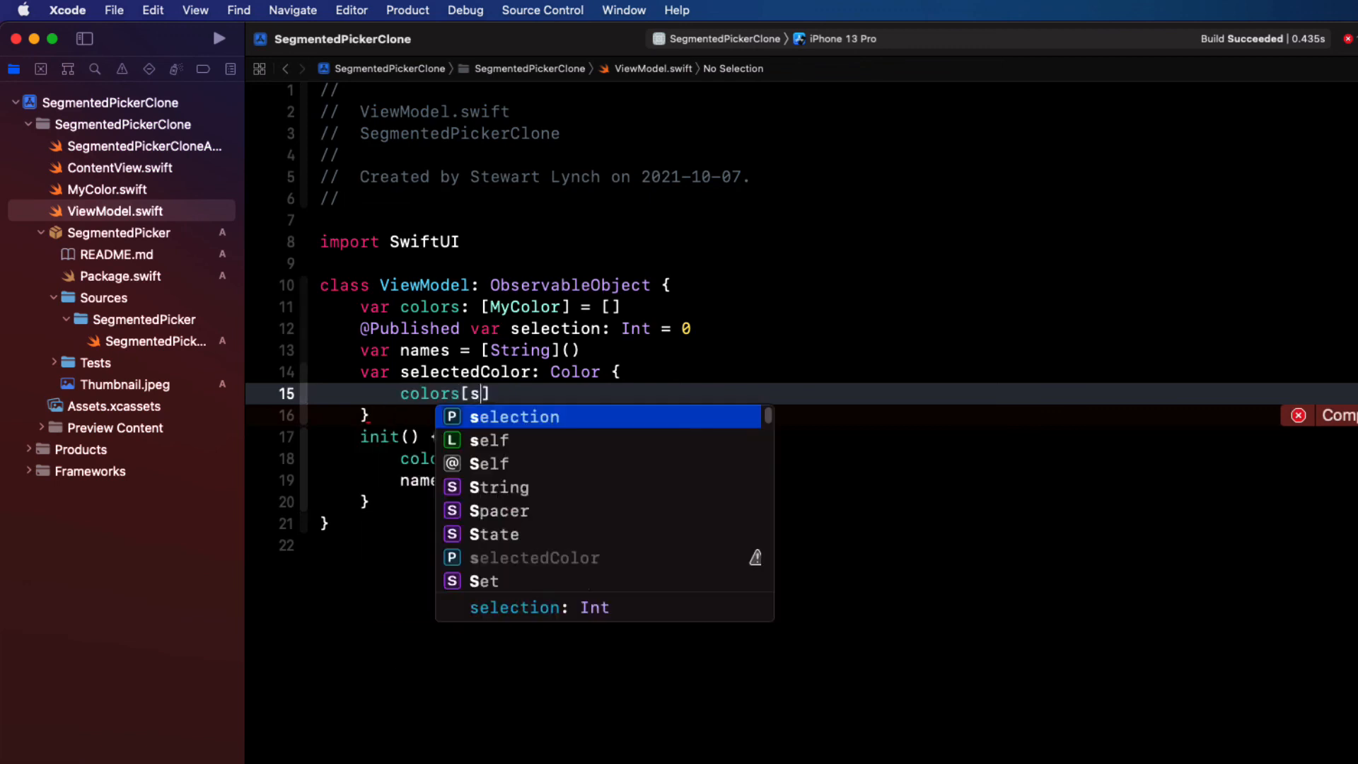
{"action": "type", "text": "election].c"}
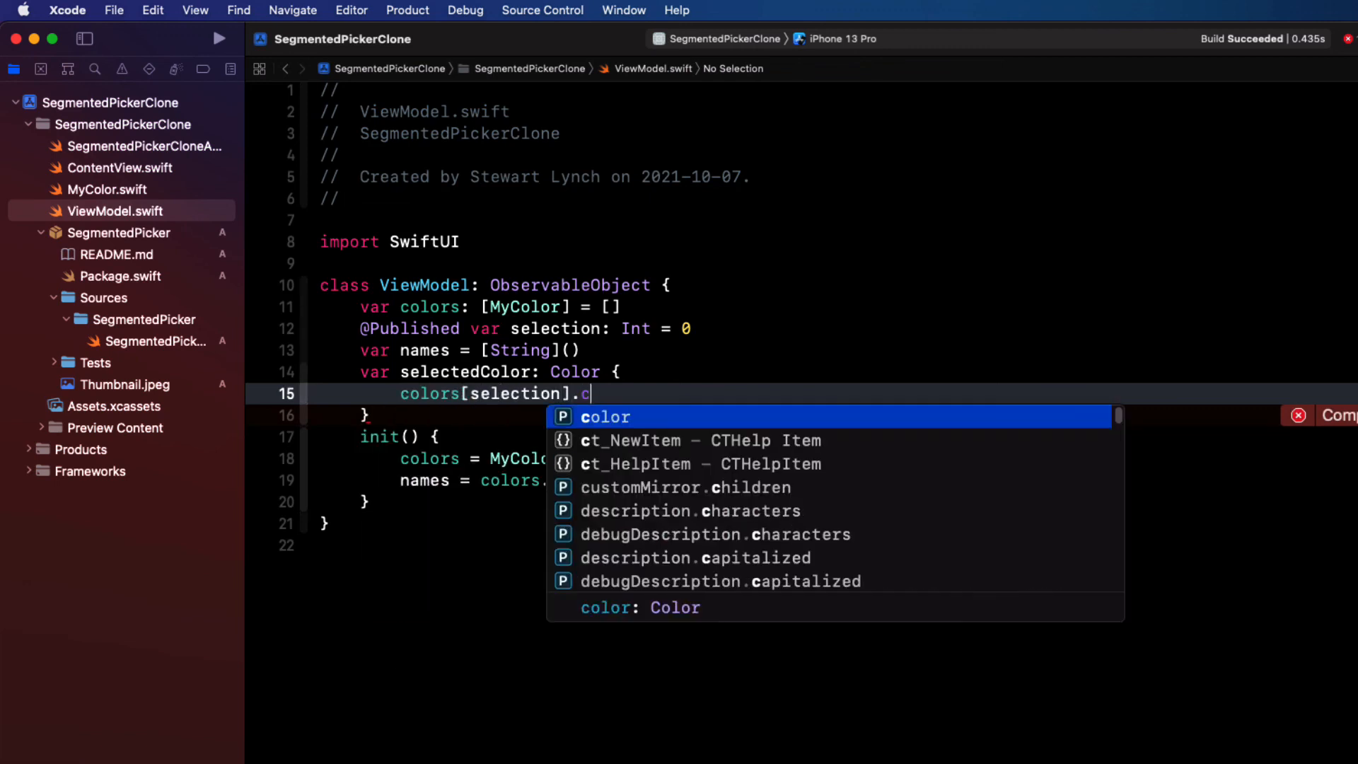
{"action": "left_click", "coordinate": [118, 168]}
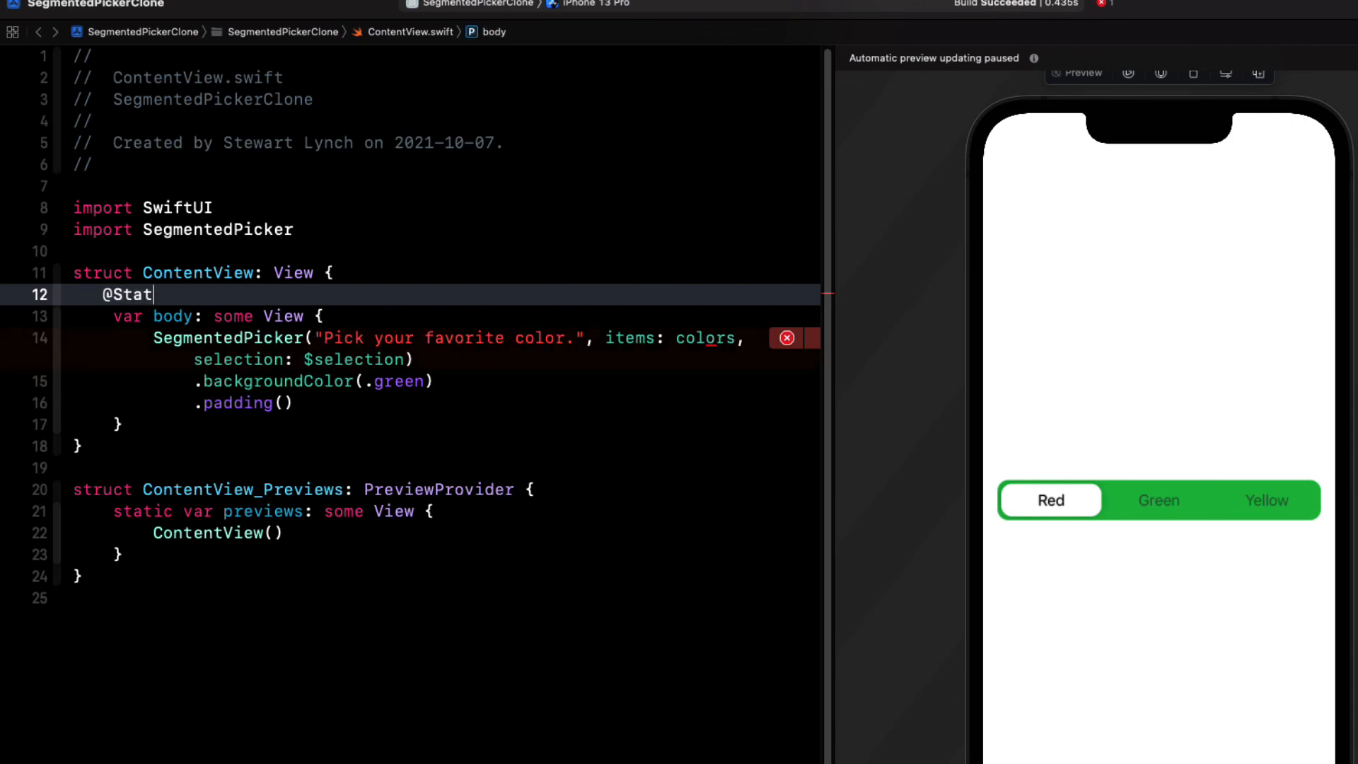
{"action": "type", "text": "eObject var vm"}
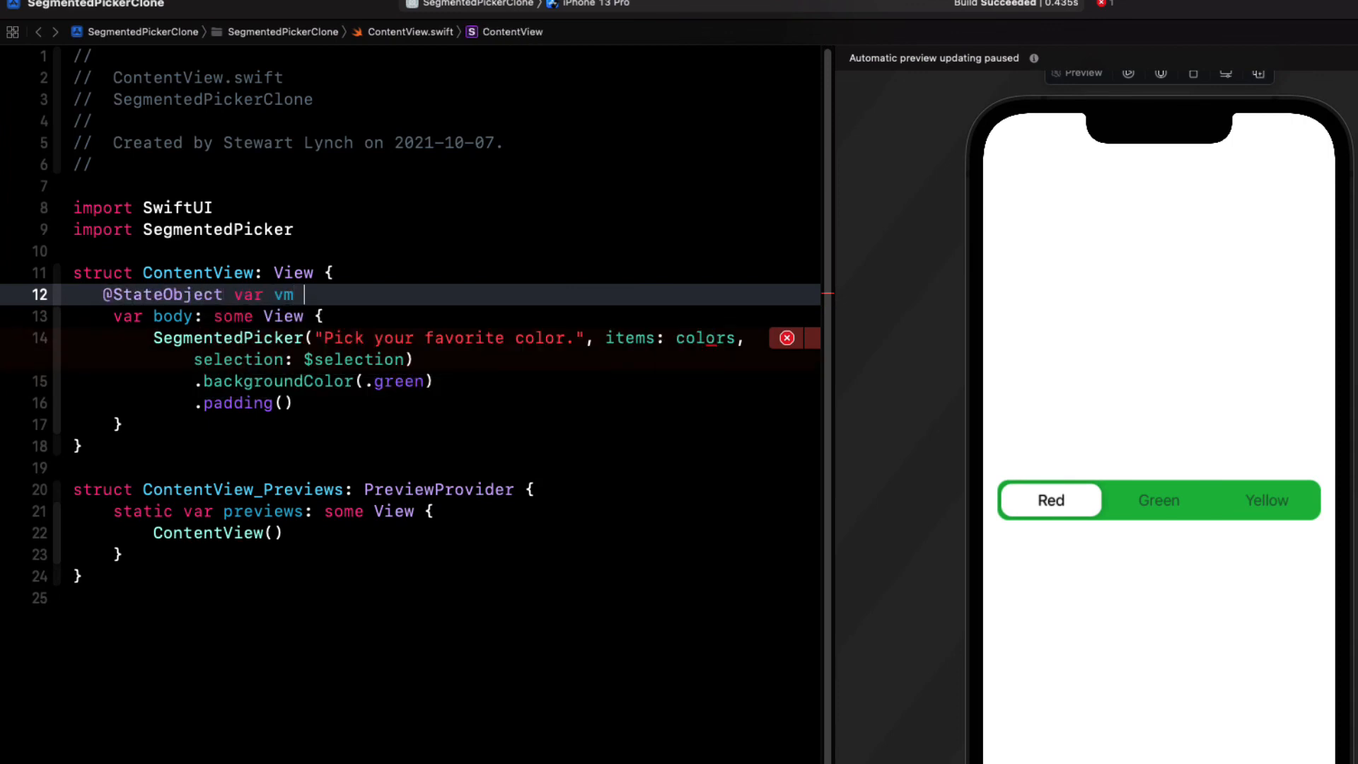
{"action": "type", "text": "= ViewModel"}
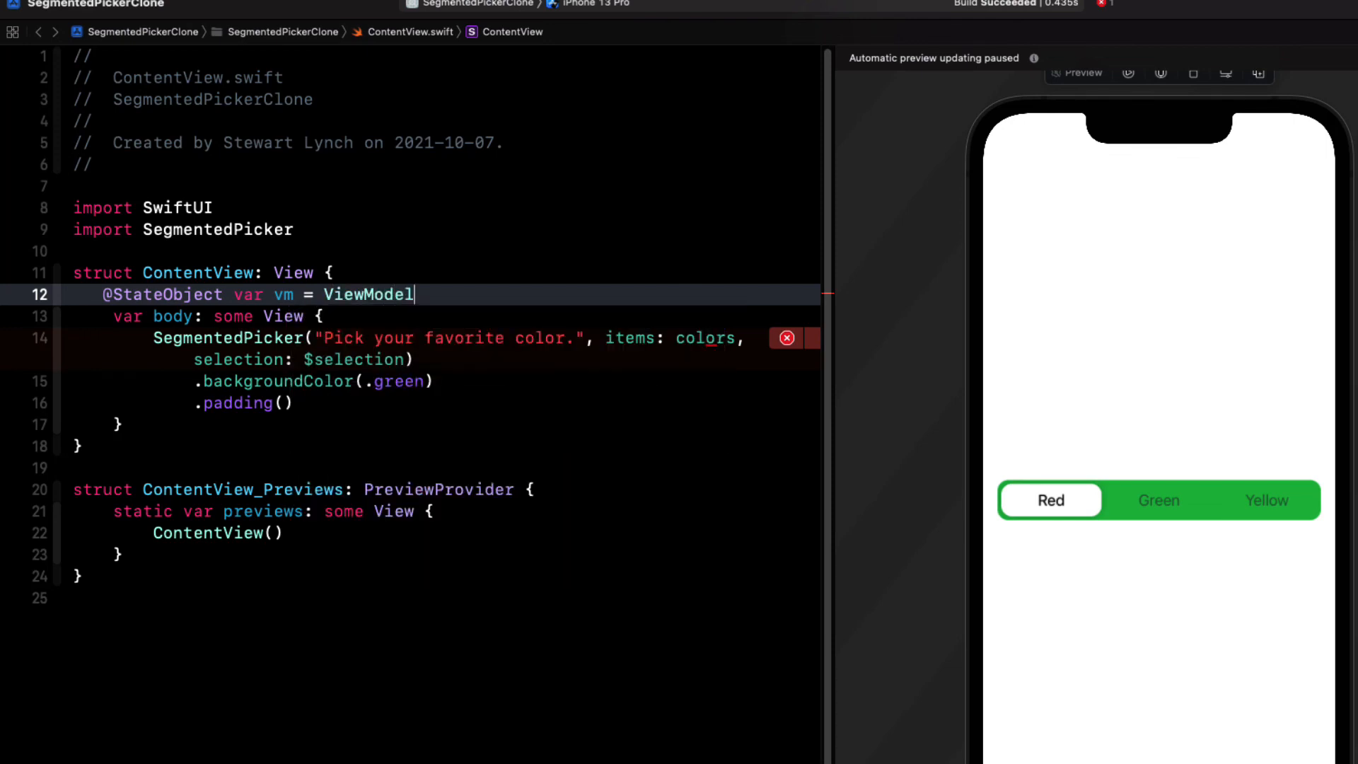
{"action": "type", "text": "()"}
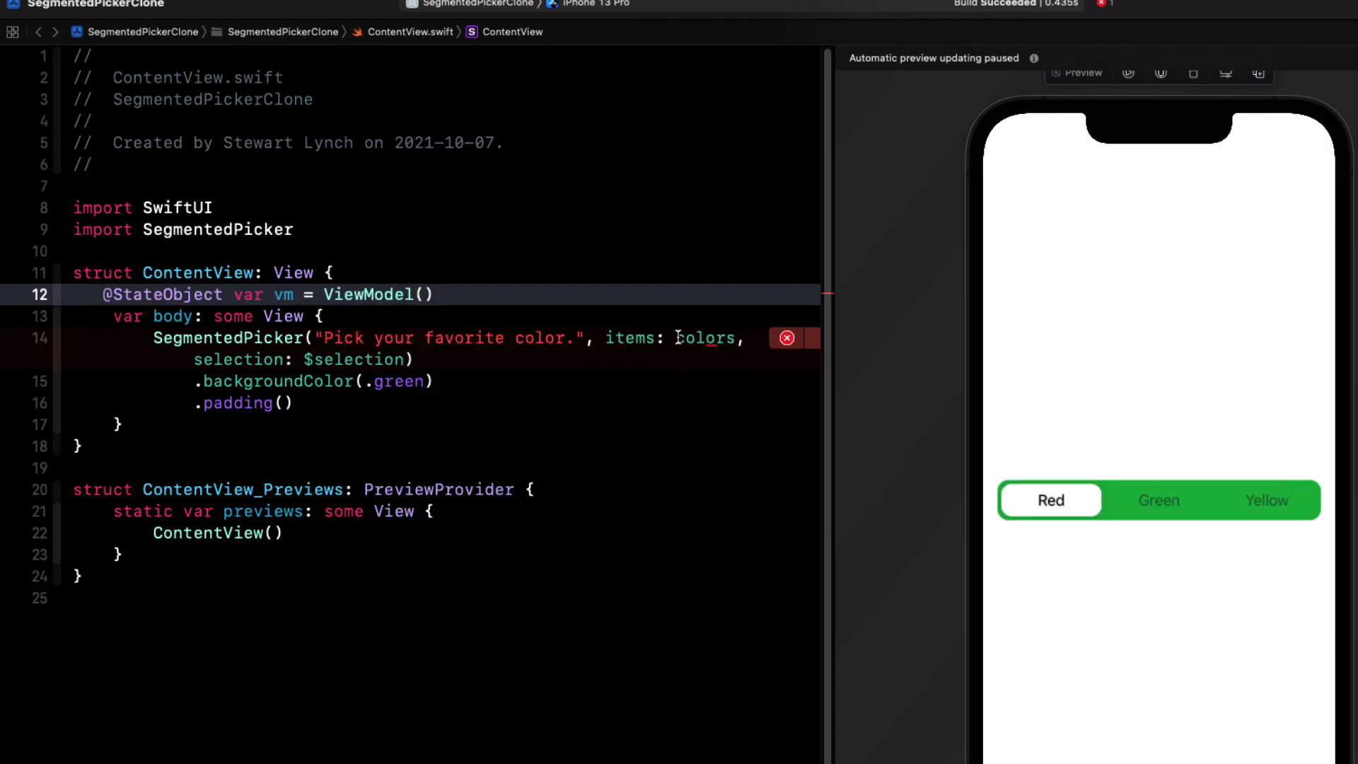
- Feed the picker vm.names and $vm.selection, and use vm.selectedColor as its background instead of .green
{"action": "double_click", "coordinate": [703, 338]}
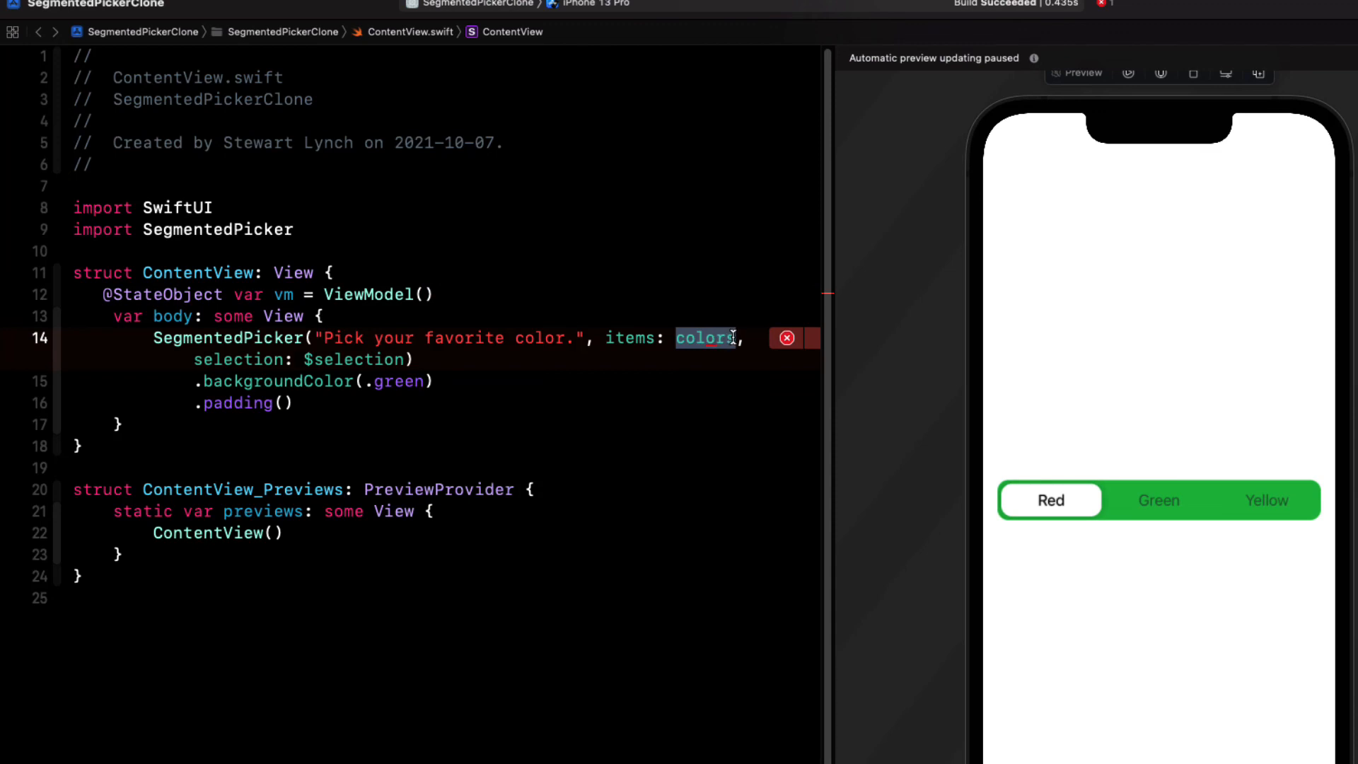
{"action": "type", "text": "vm.name"}
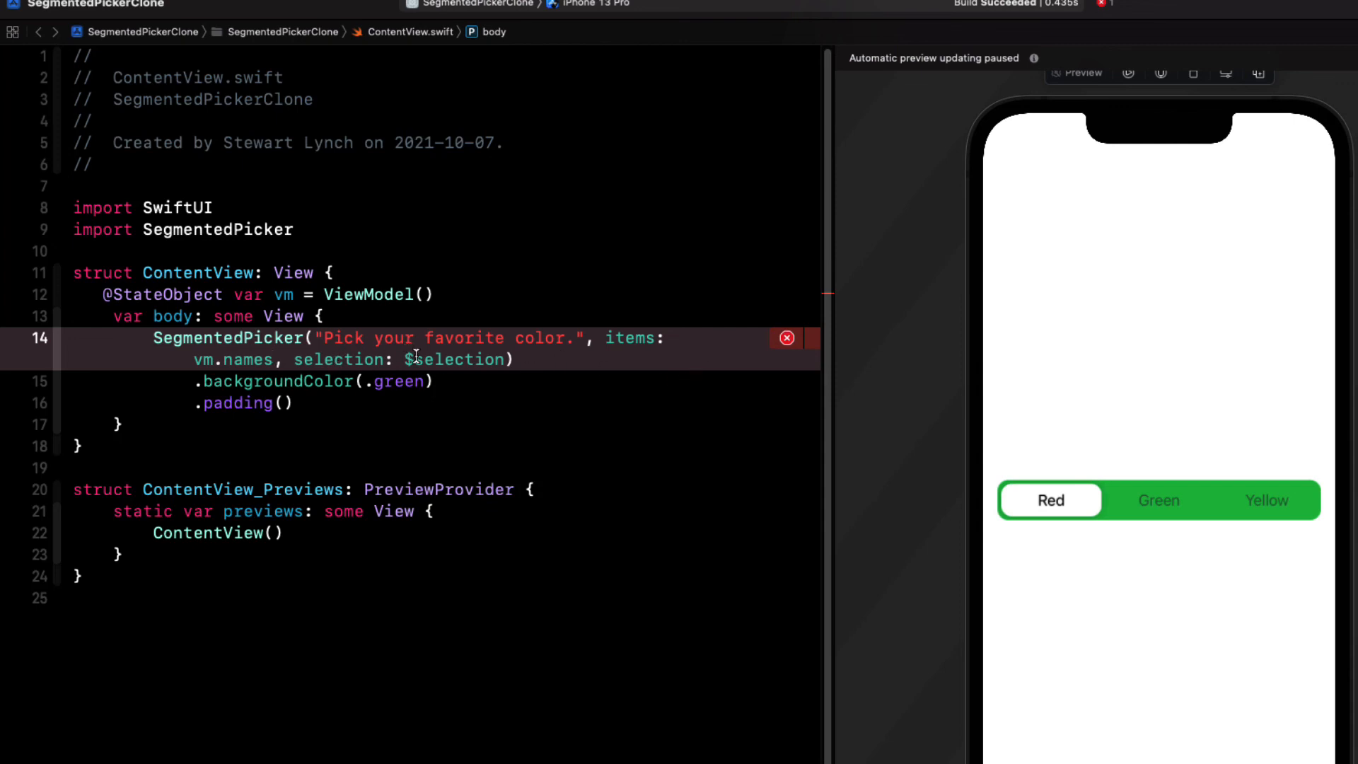
{"action": "type", "text": "vm."}
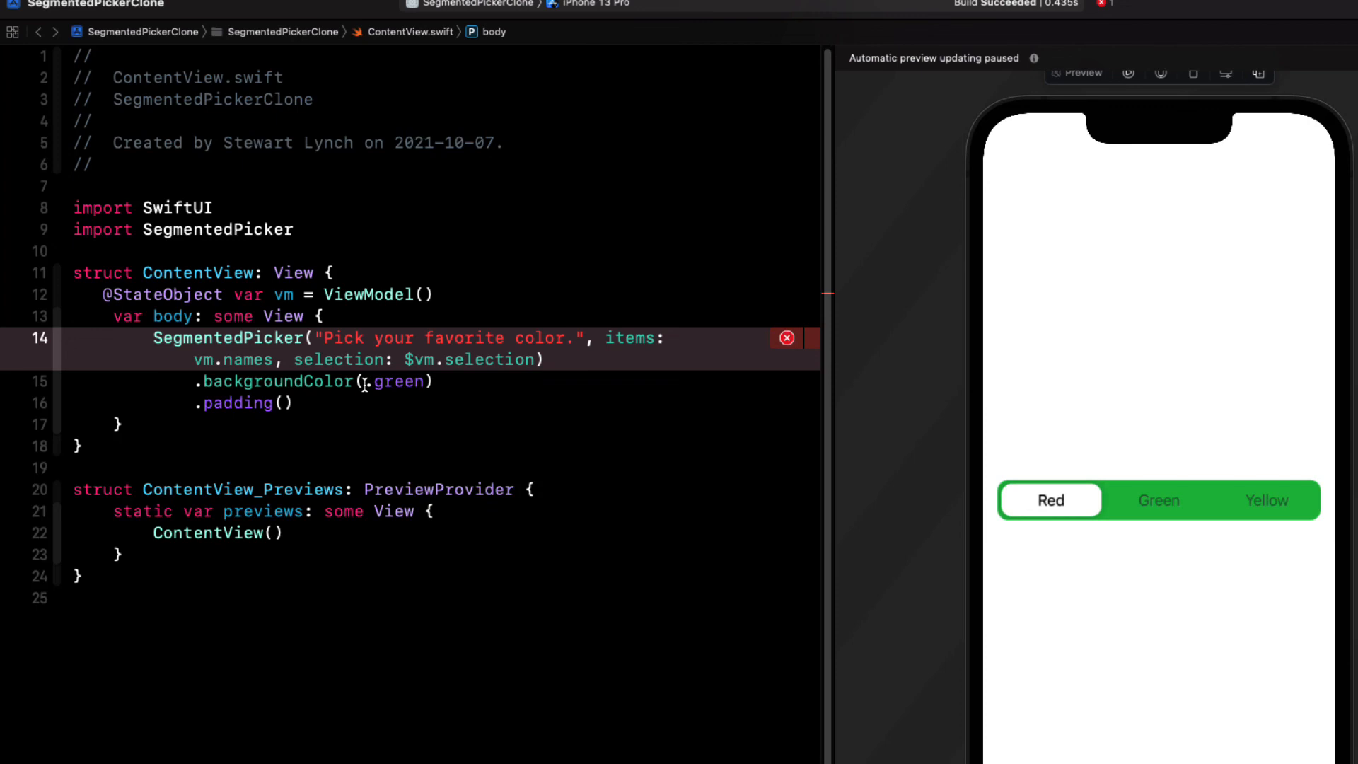
{"action": "double_click", "coordinate": [394, 381]}
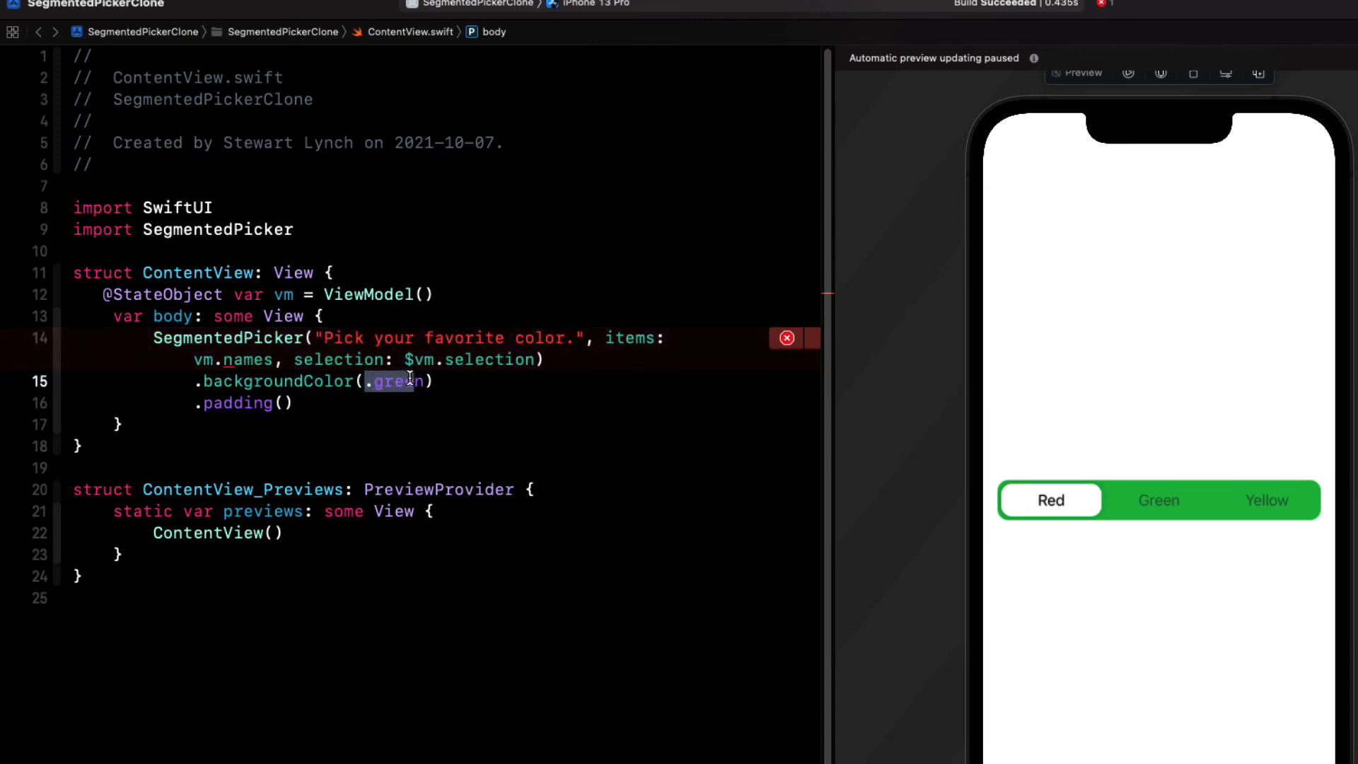
{"action": "type", "text": "vm."}
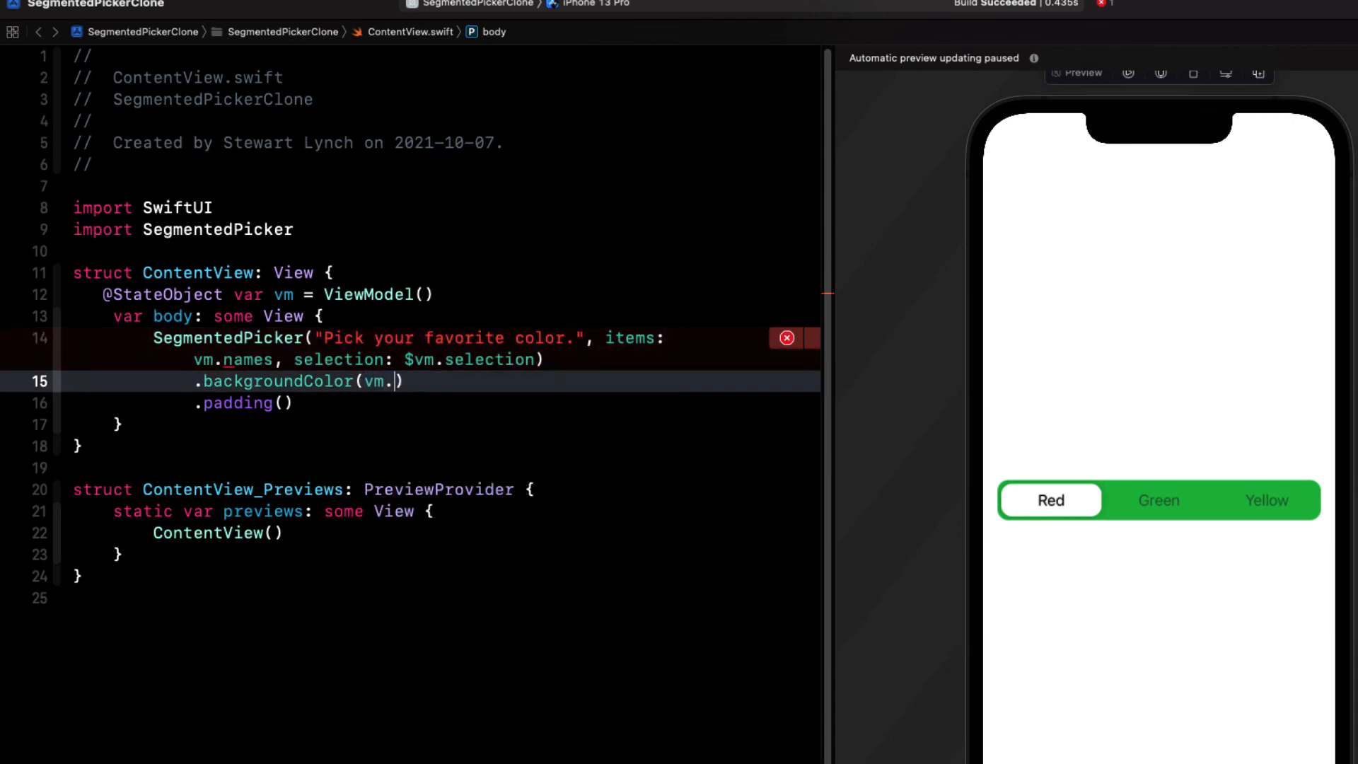
{"action": "type", "text": "selectedColor"}
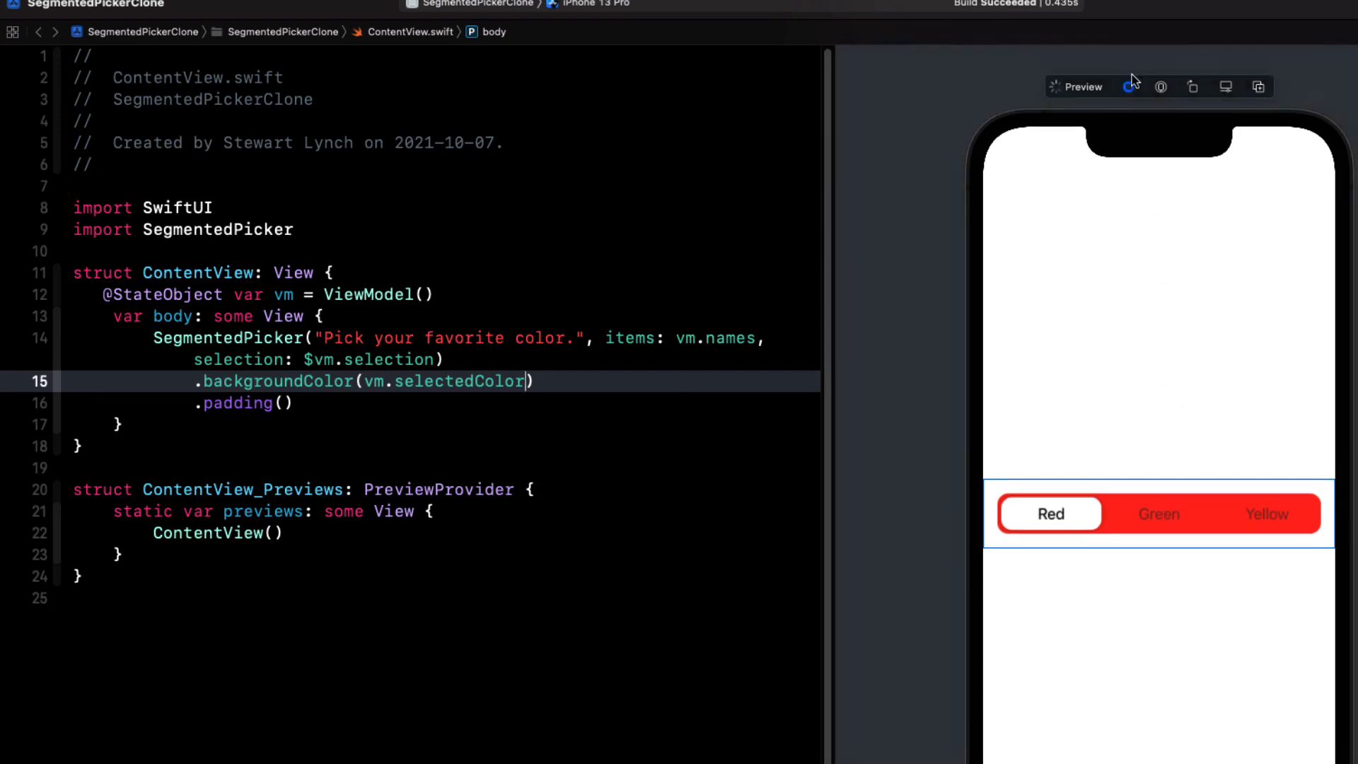
- Run Live Preview and pick the Yellow segment to turn the background yellow
{"action": "left_click", "coordinate": [1159, 514]}
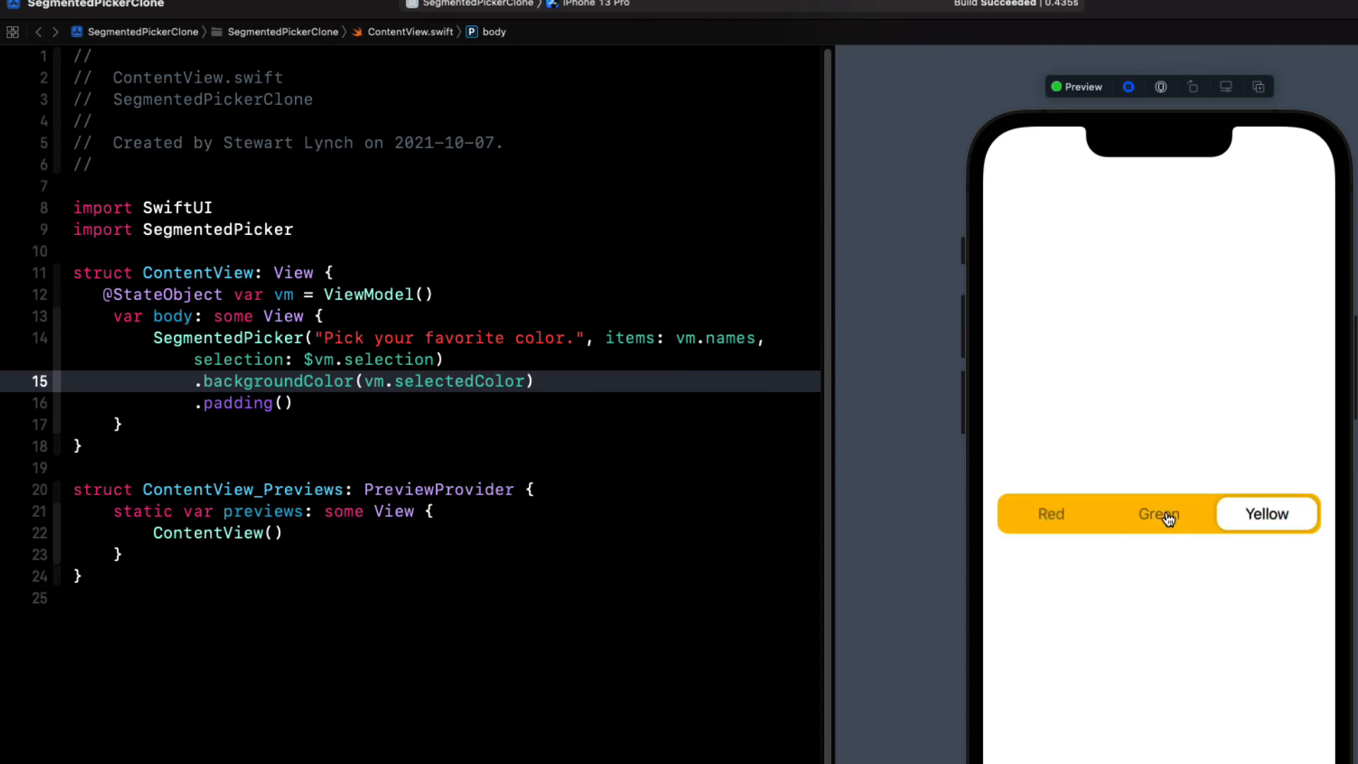
{"action": "left_click", "coordinate": [1051, 513]}
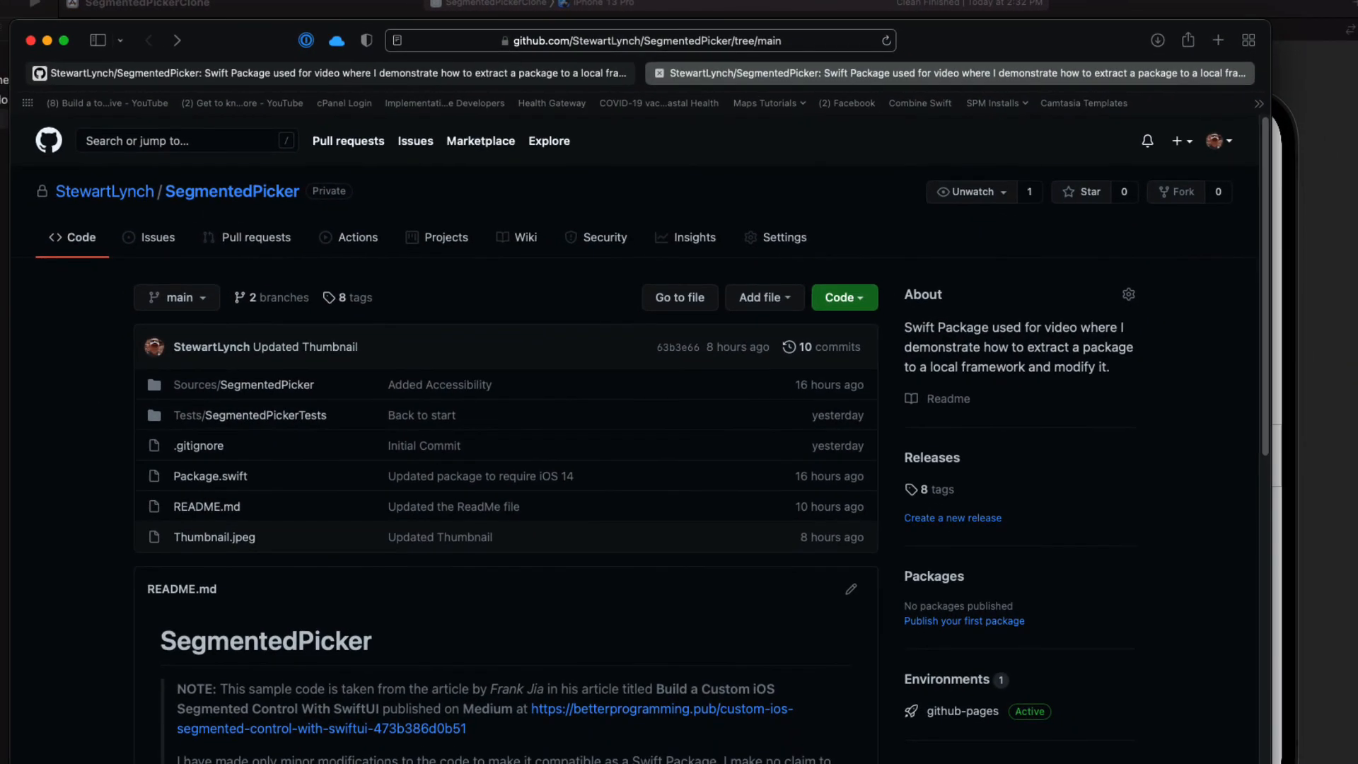
- Scroll the SegmentedPicker documentation down to the final ViewModel ContentView code listing
{"action": "scroll", "scroll_direction": "down", "scroll_amount": 3}
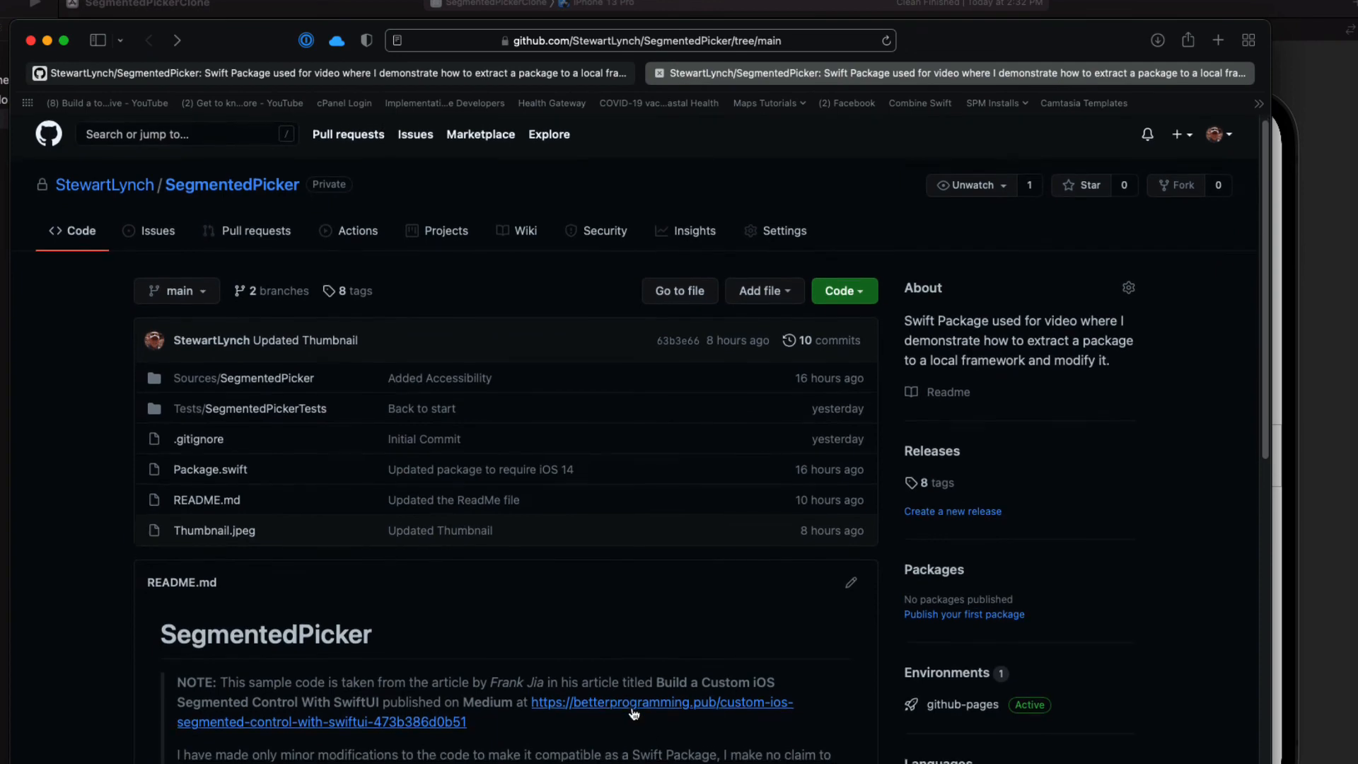
{"action": "scroll", "scroll_direction": "down", "scroll_amount": 3}
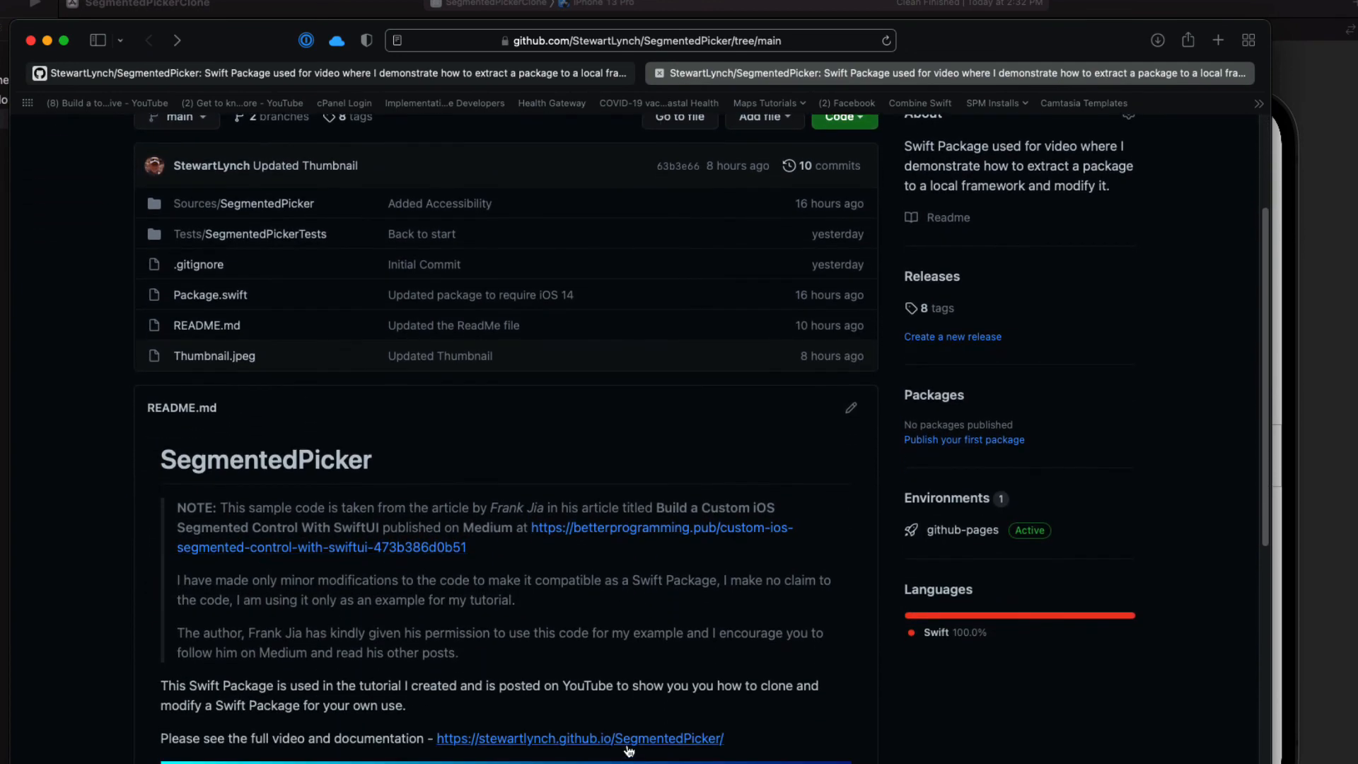
{"action": "scroll", "scroll_direction": "down", "scroll_amount": 3}
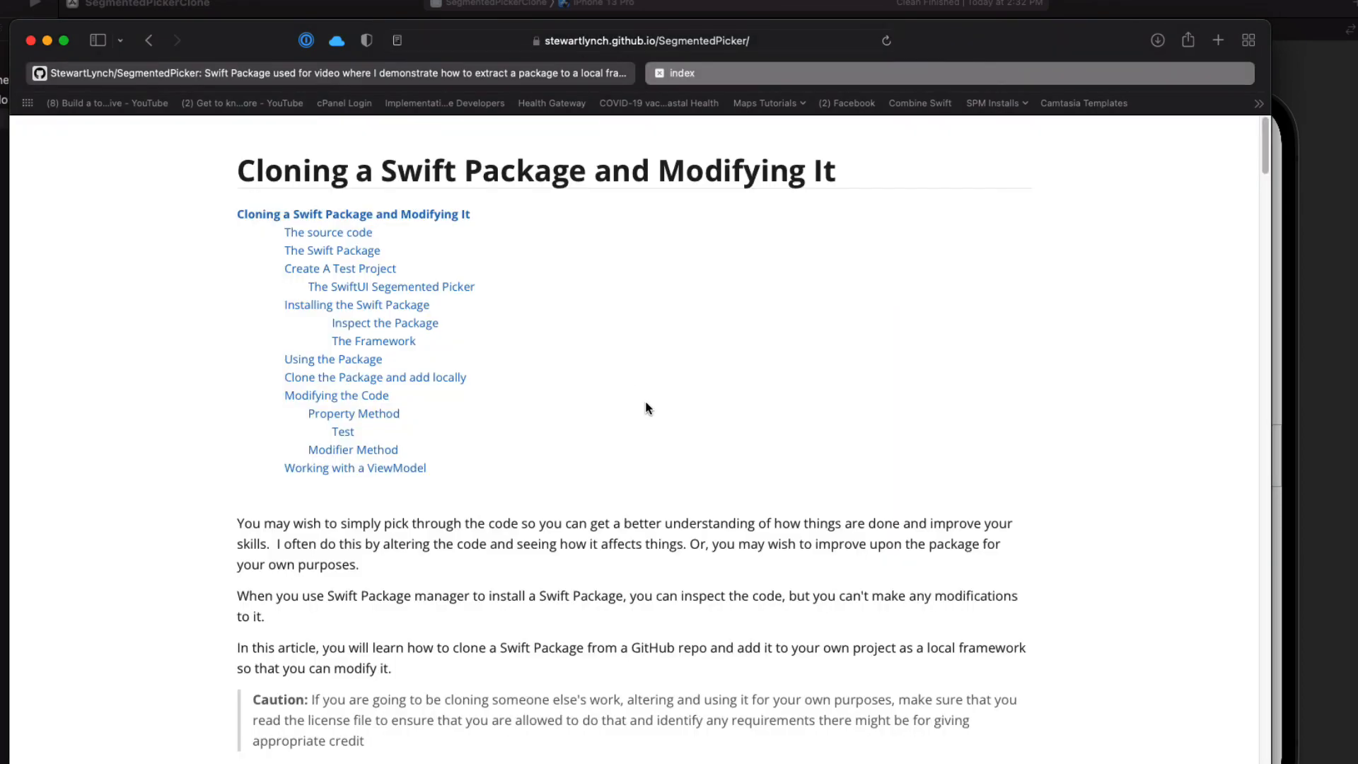
{"action": "scroll", "scroll_direction": "down", "scroll_amount": 3}
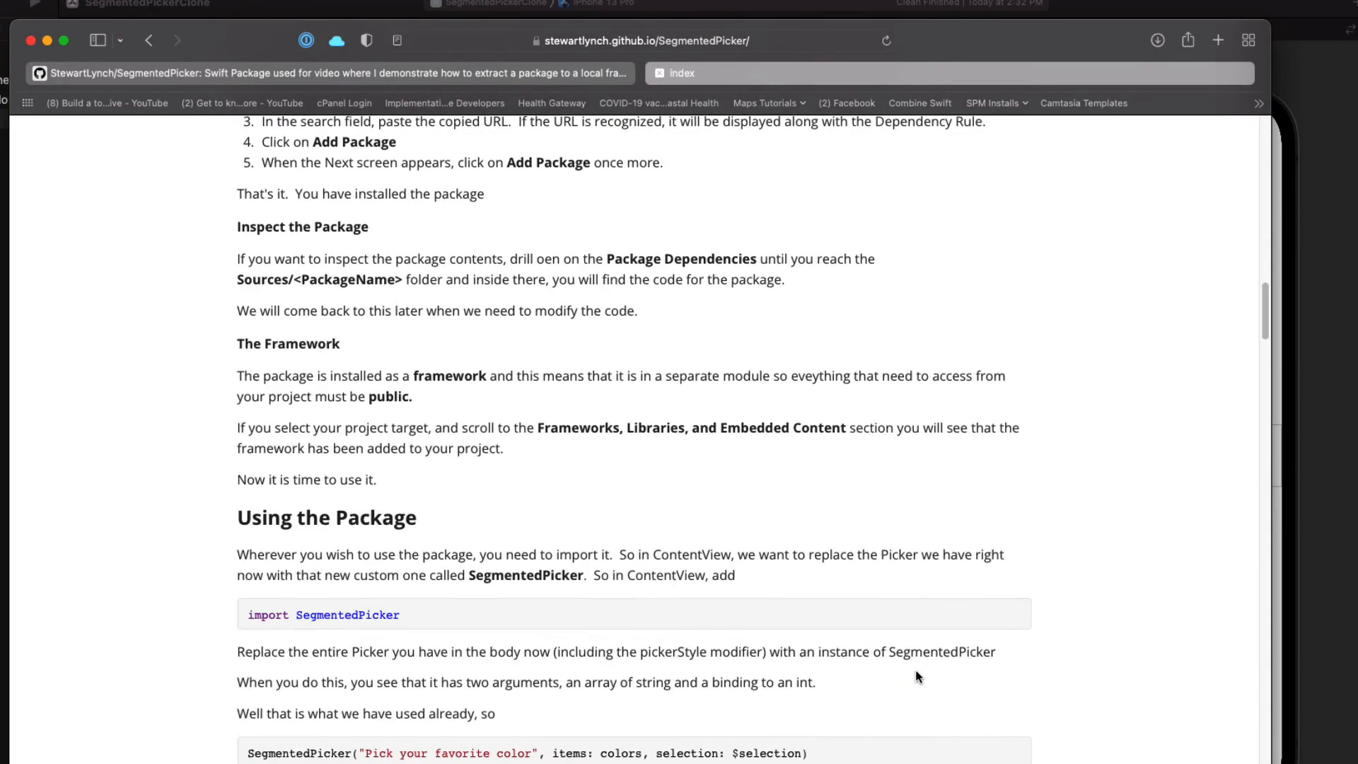
{"action": "scroll", "scroll_direction": "down", "scroll_amount": 3}
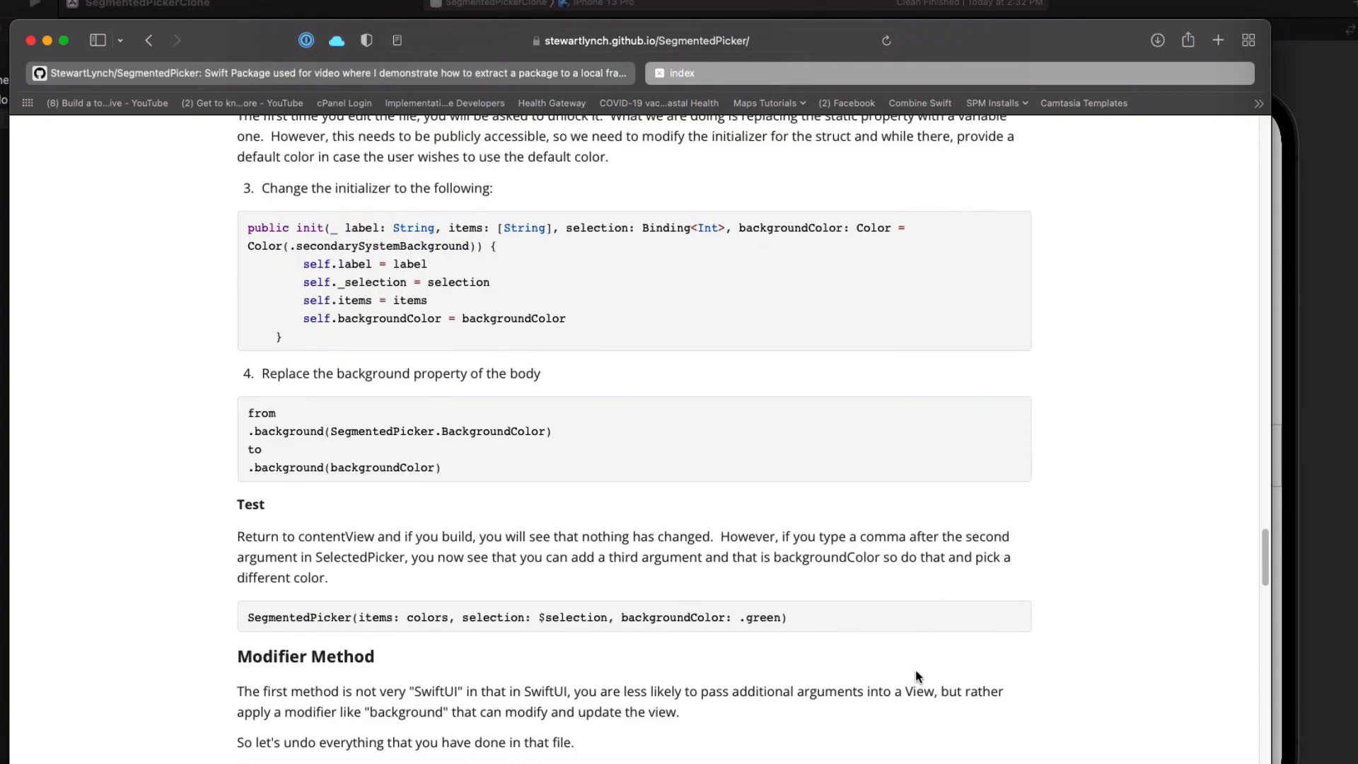
{"action": "scroll", "scroll_direction": "down", "scroll_amount": 3}
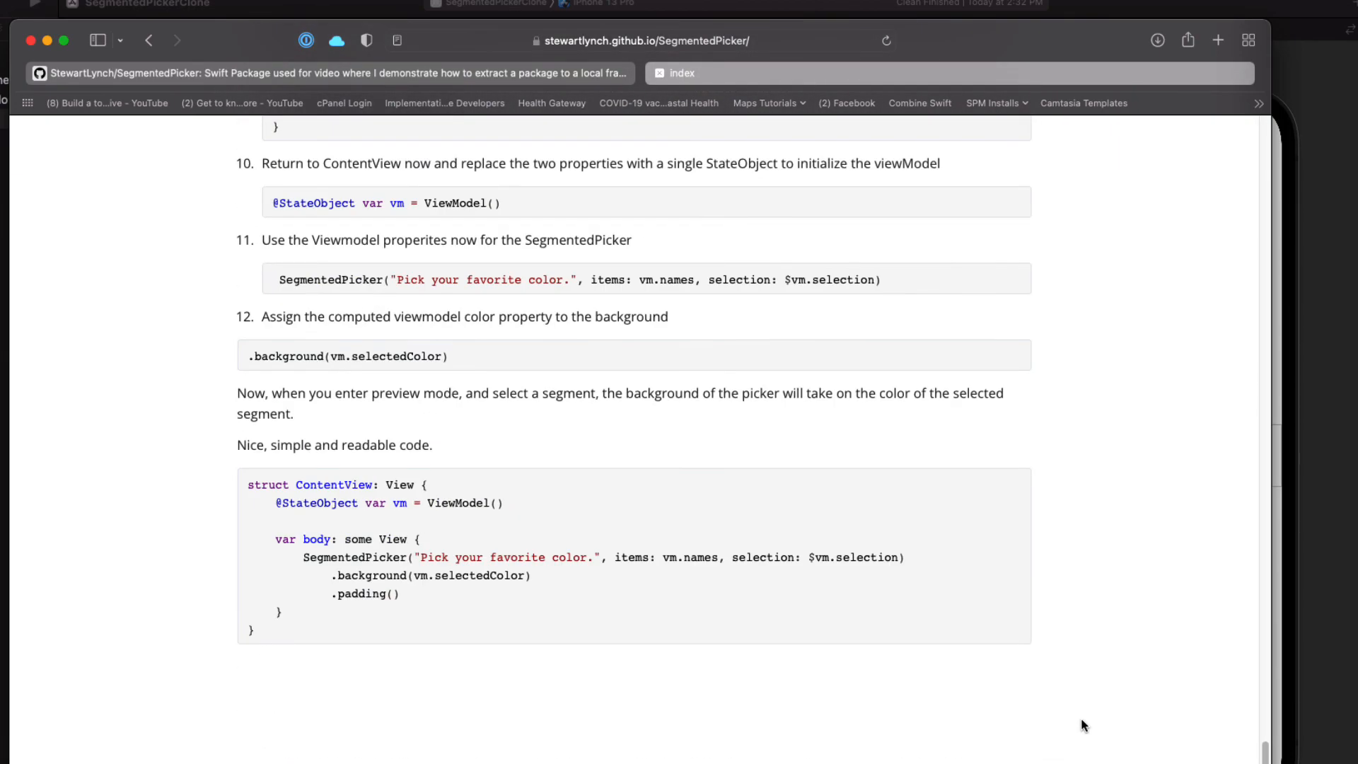